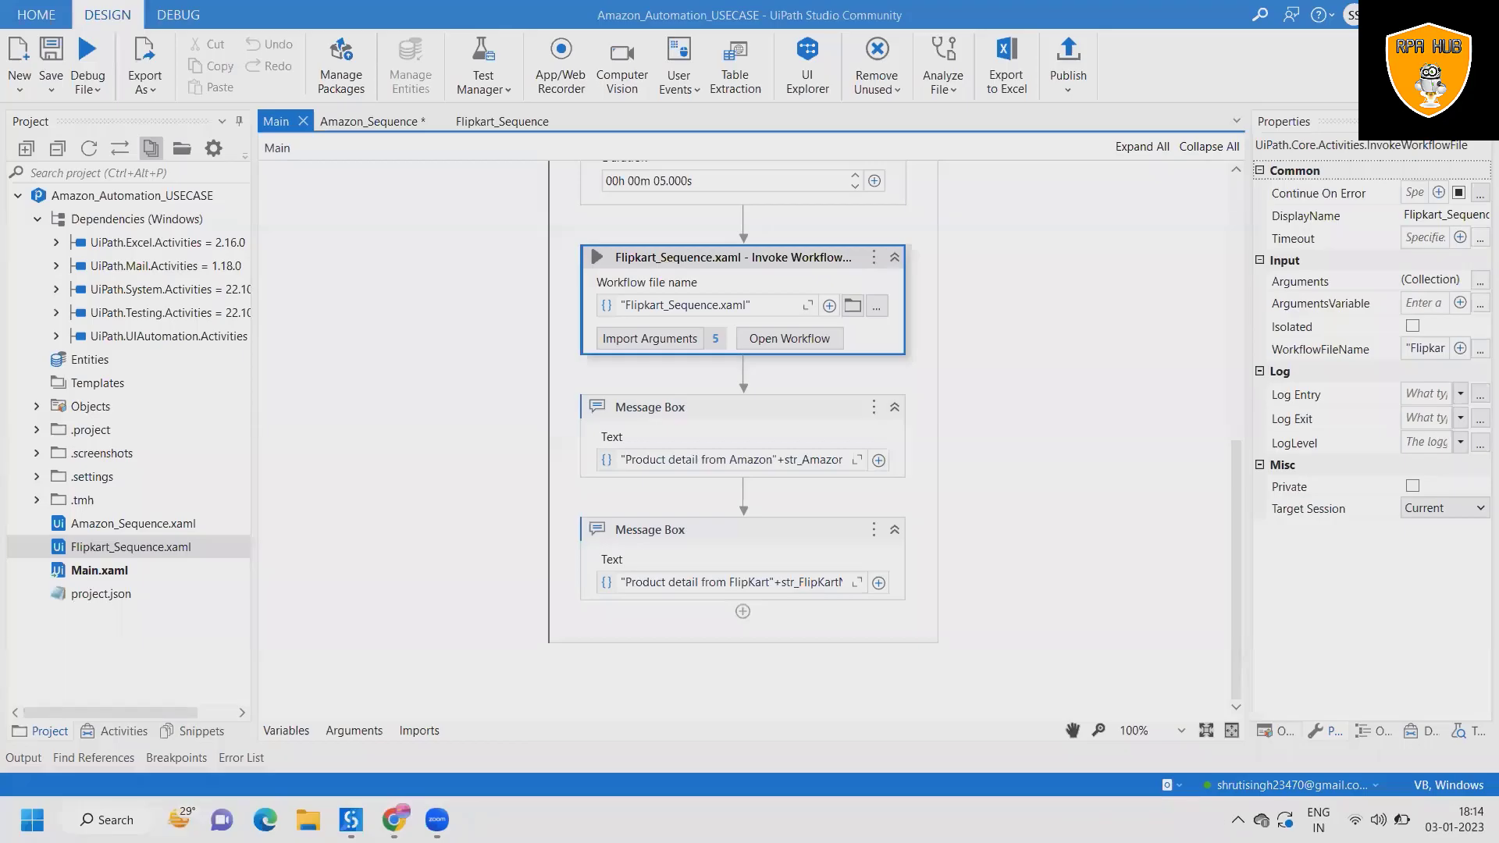
{"action": "mouse_move", "coordinate": [1007, 489]}
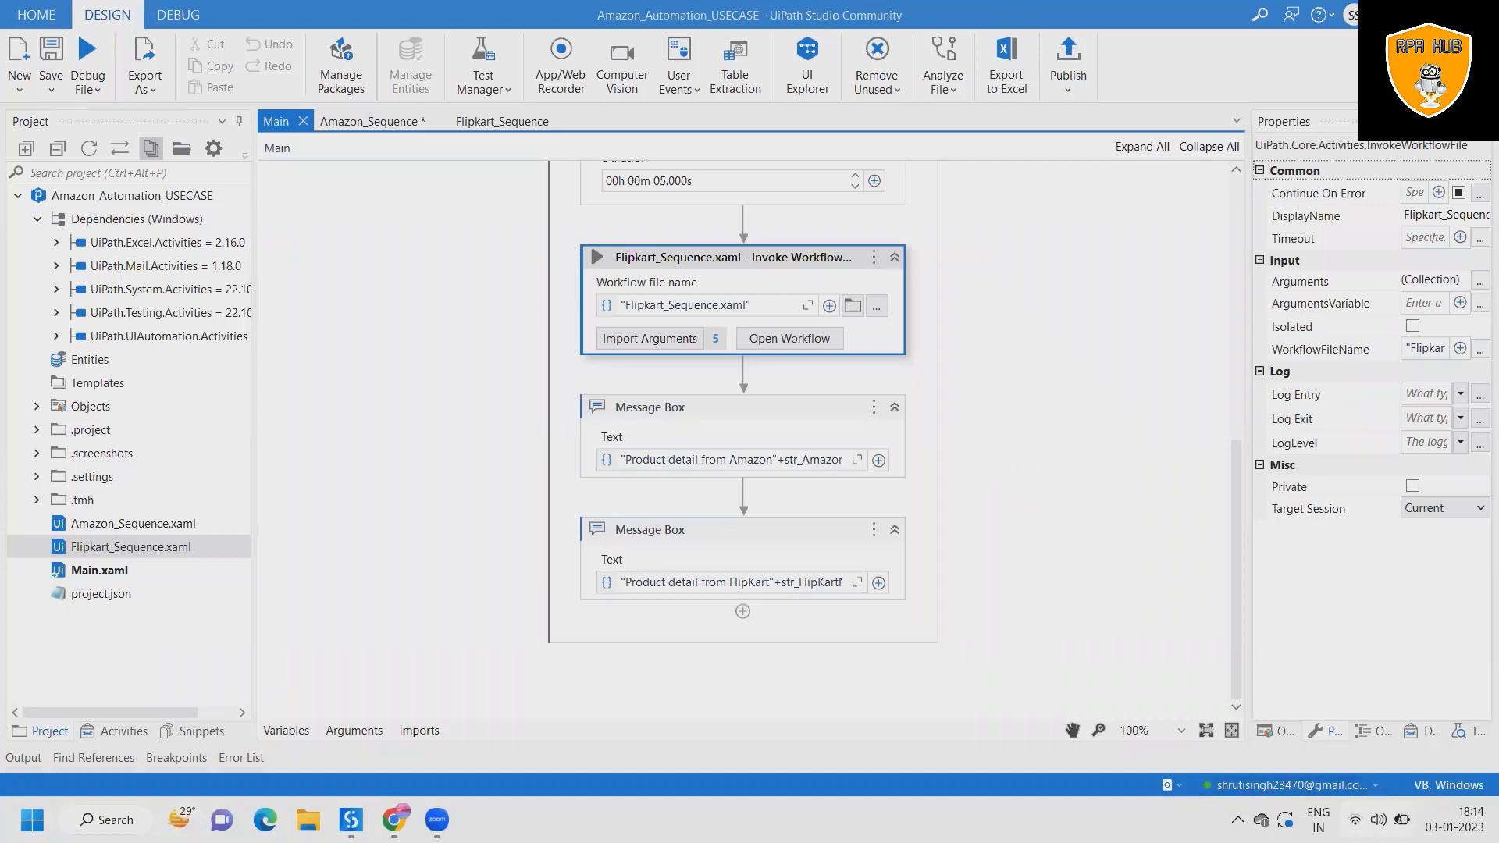
{"action": "mouse_move", "coordinate": [1160, 413]}
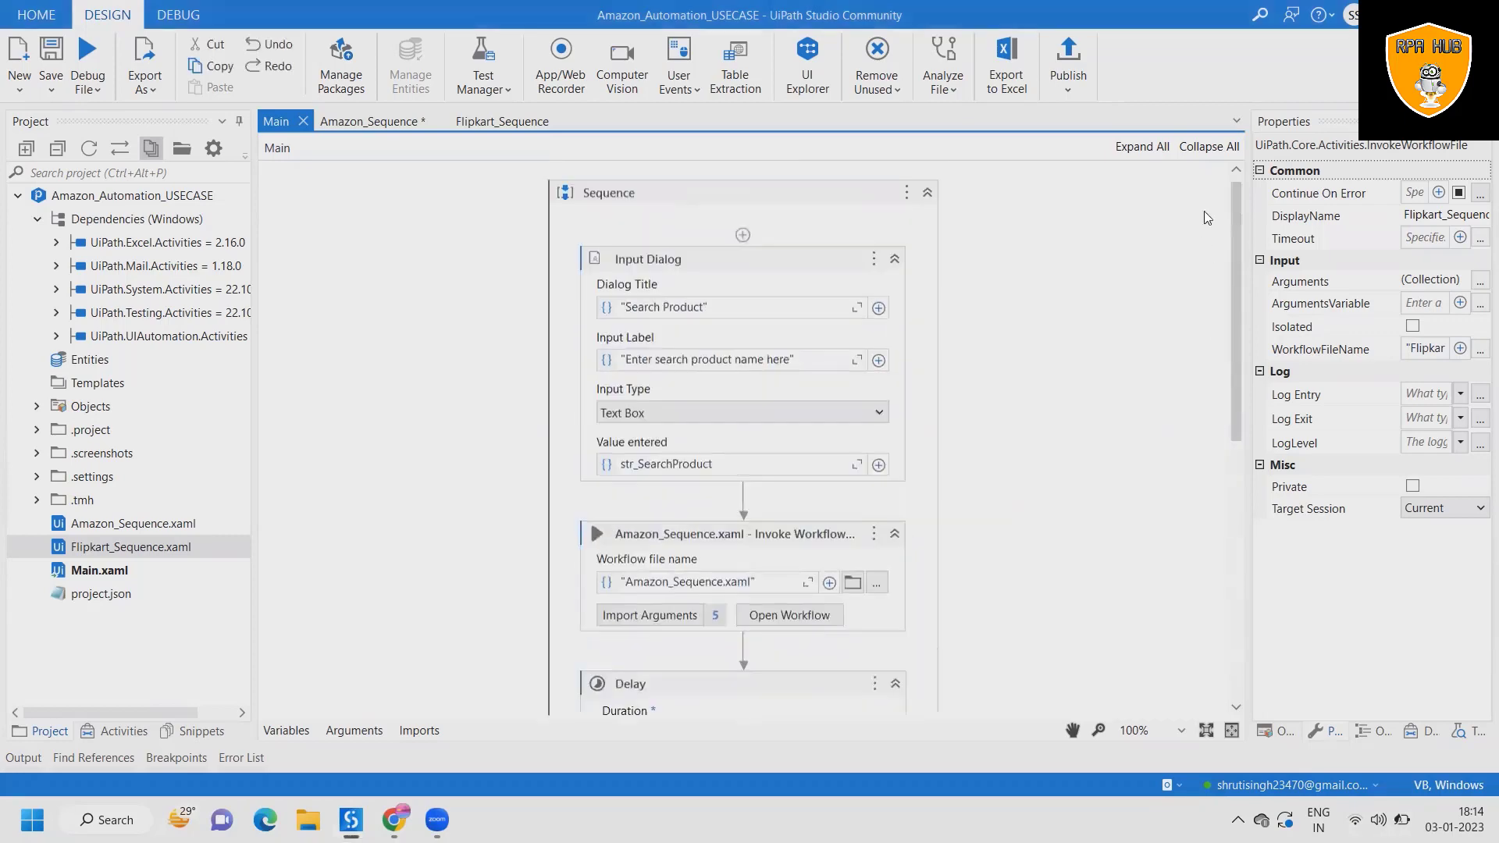
Step: Review Amazon_Sequence's Open Browser, Type Into, Click and Get Text activities, then return to Main
{"action": "left_click", "coordinate": [371, 121]}
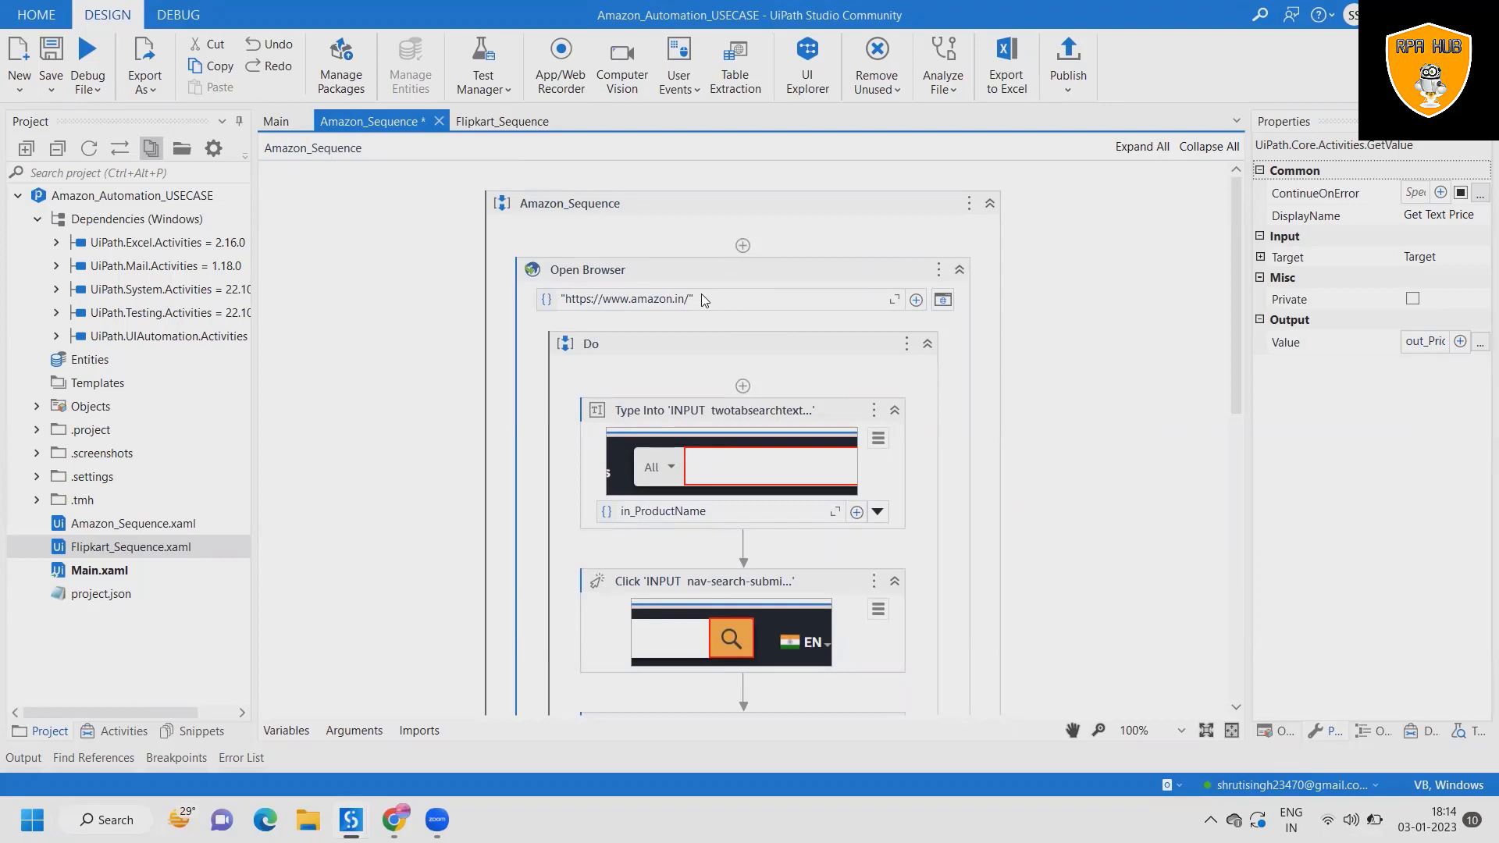
{"action": "left_click", "coordinate": [588, 270]}
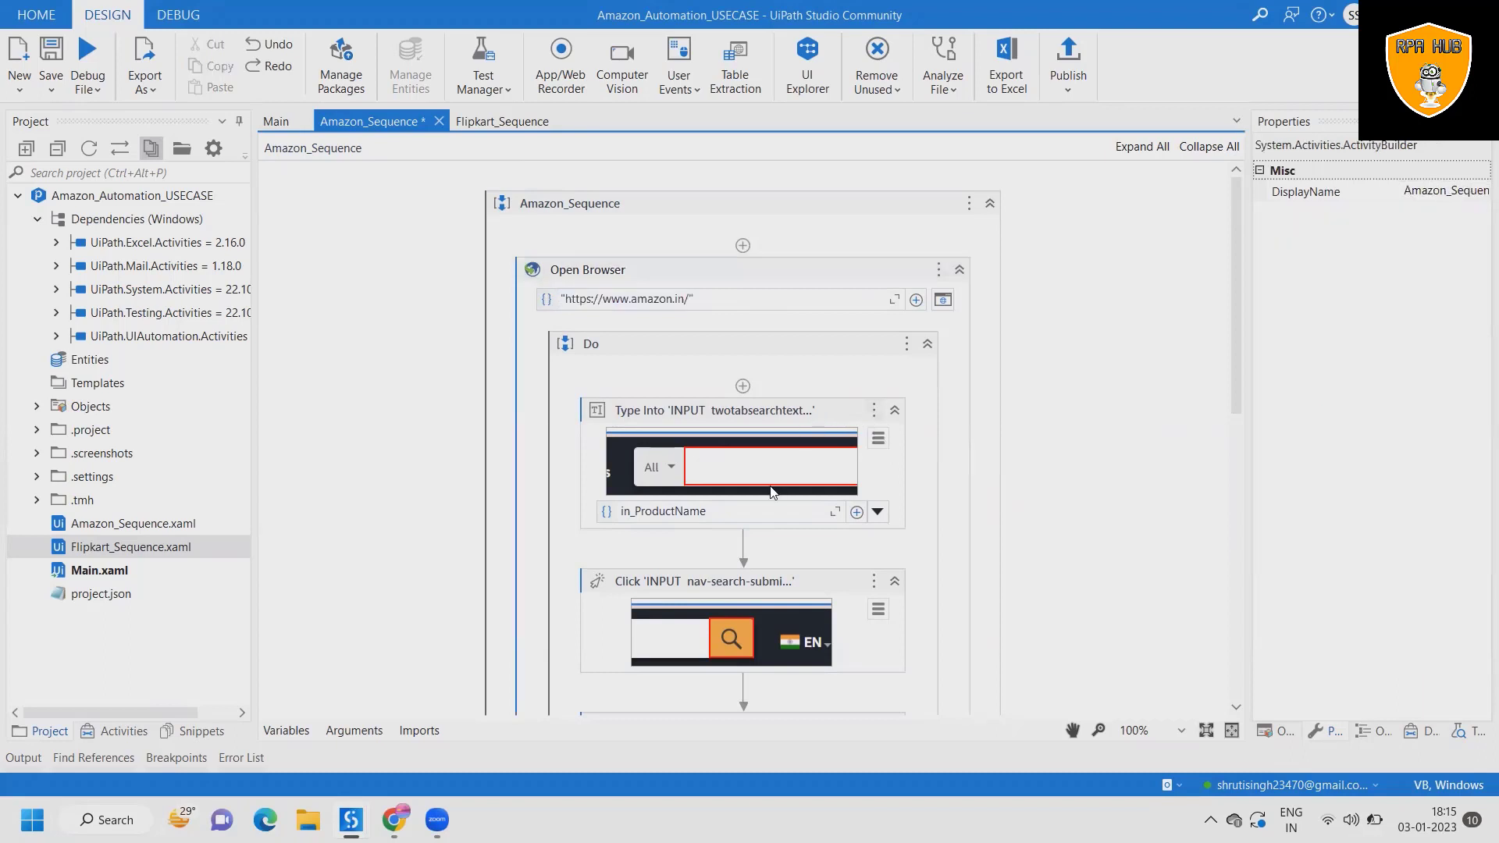
{"action": "left_click", "coordinate": [714, 411]}
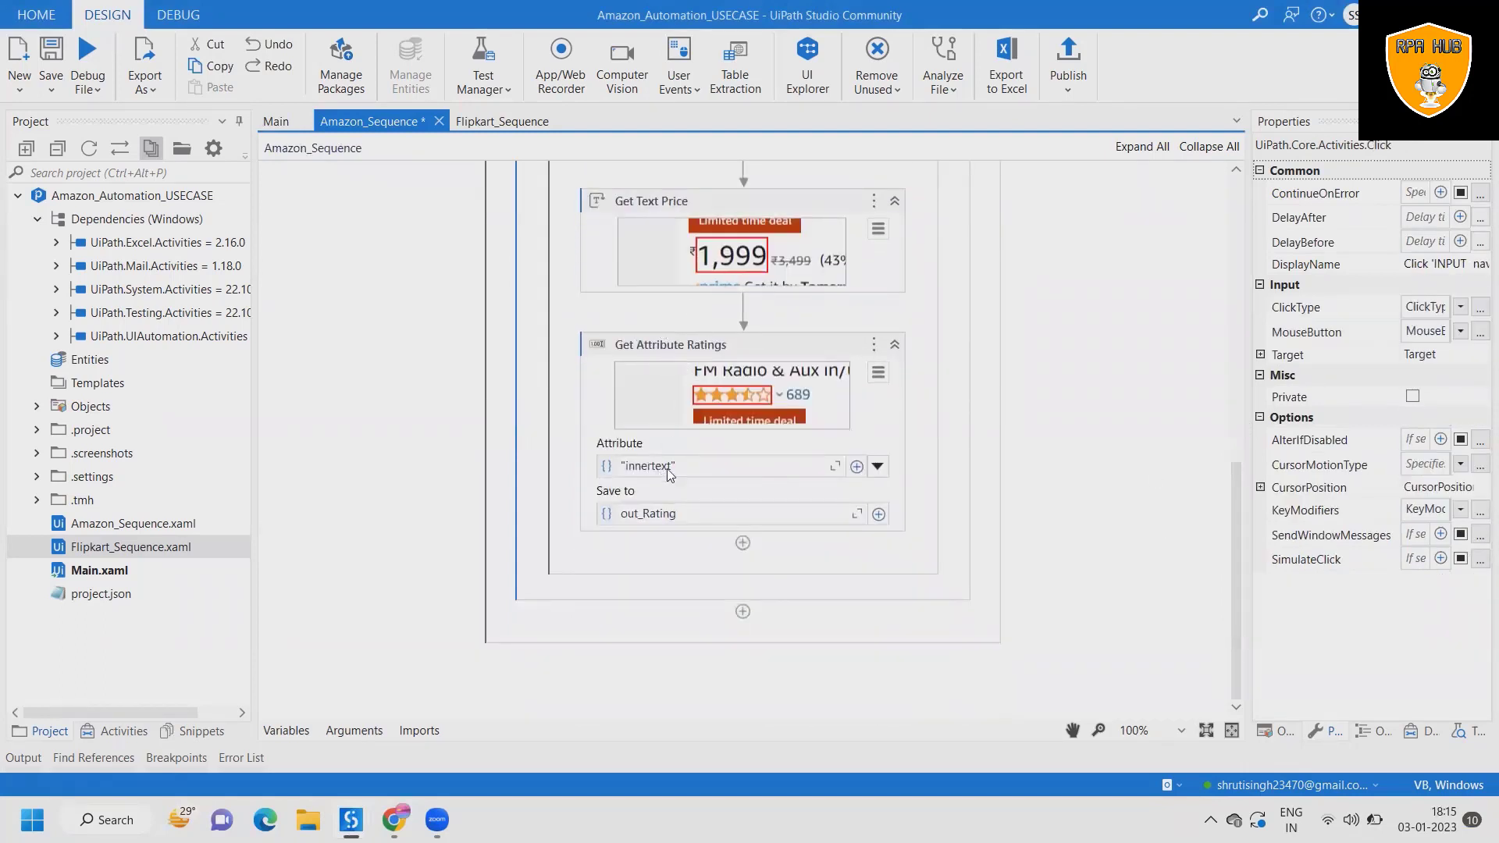
{"action": "left_click", "coordinate": [501, 122]}
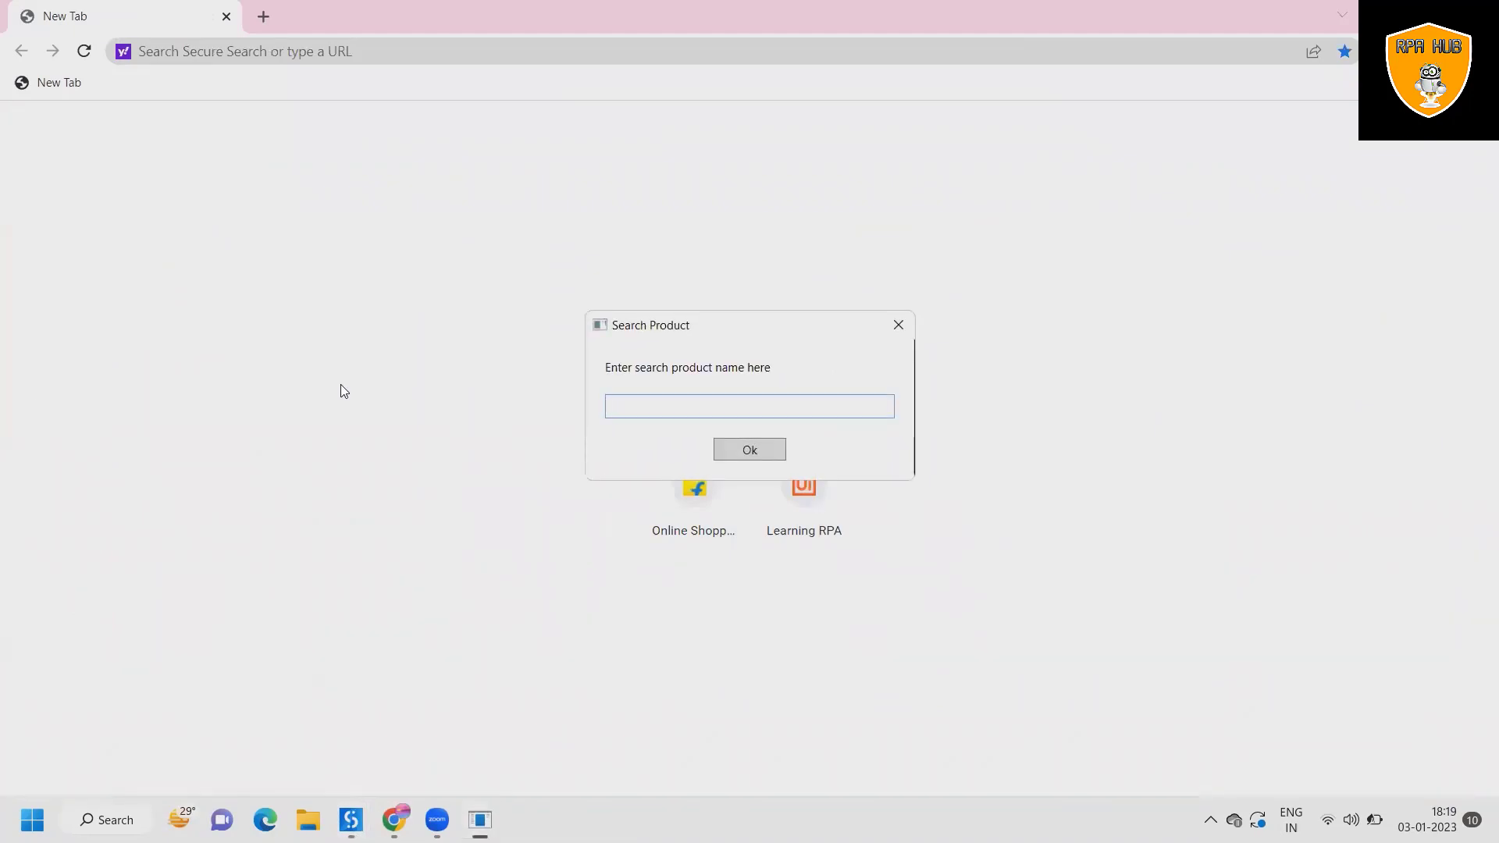
Step: Enter 'Speakers with mic' as the product and let the robot search amazon.in for it
{"action": "type", "text": "Spea"}
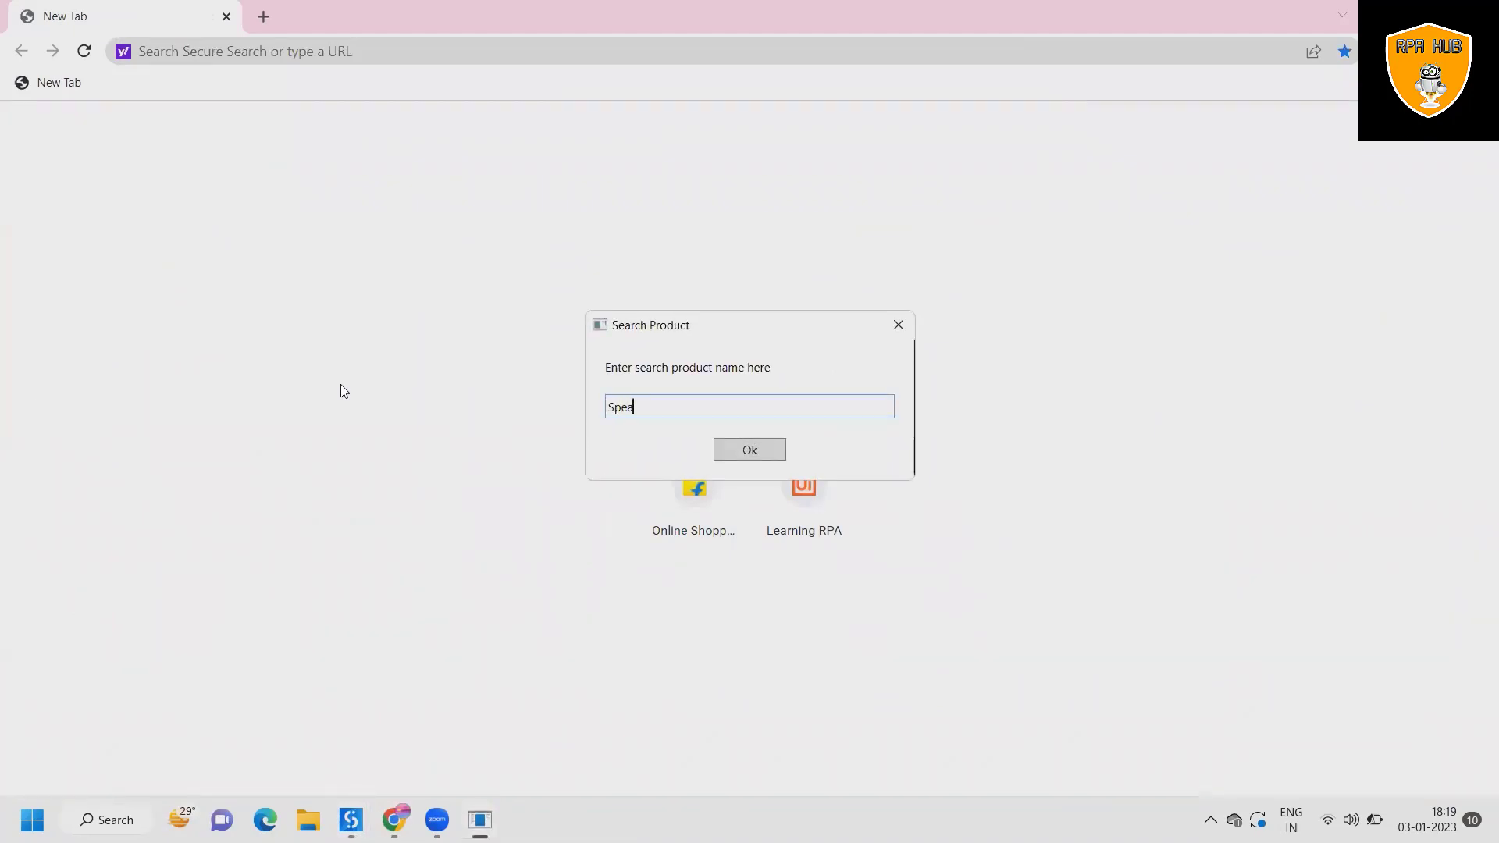
{"action": "type", "text": "kers"}
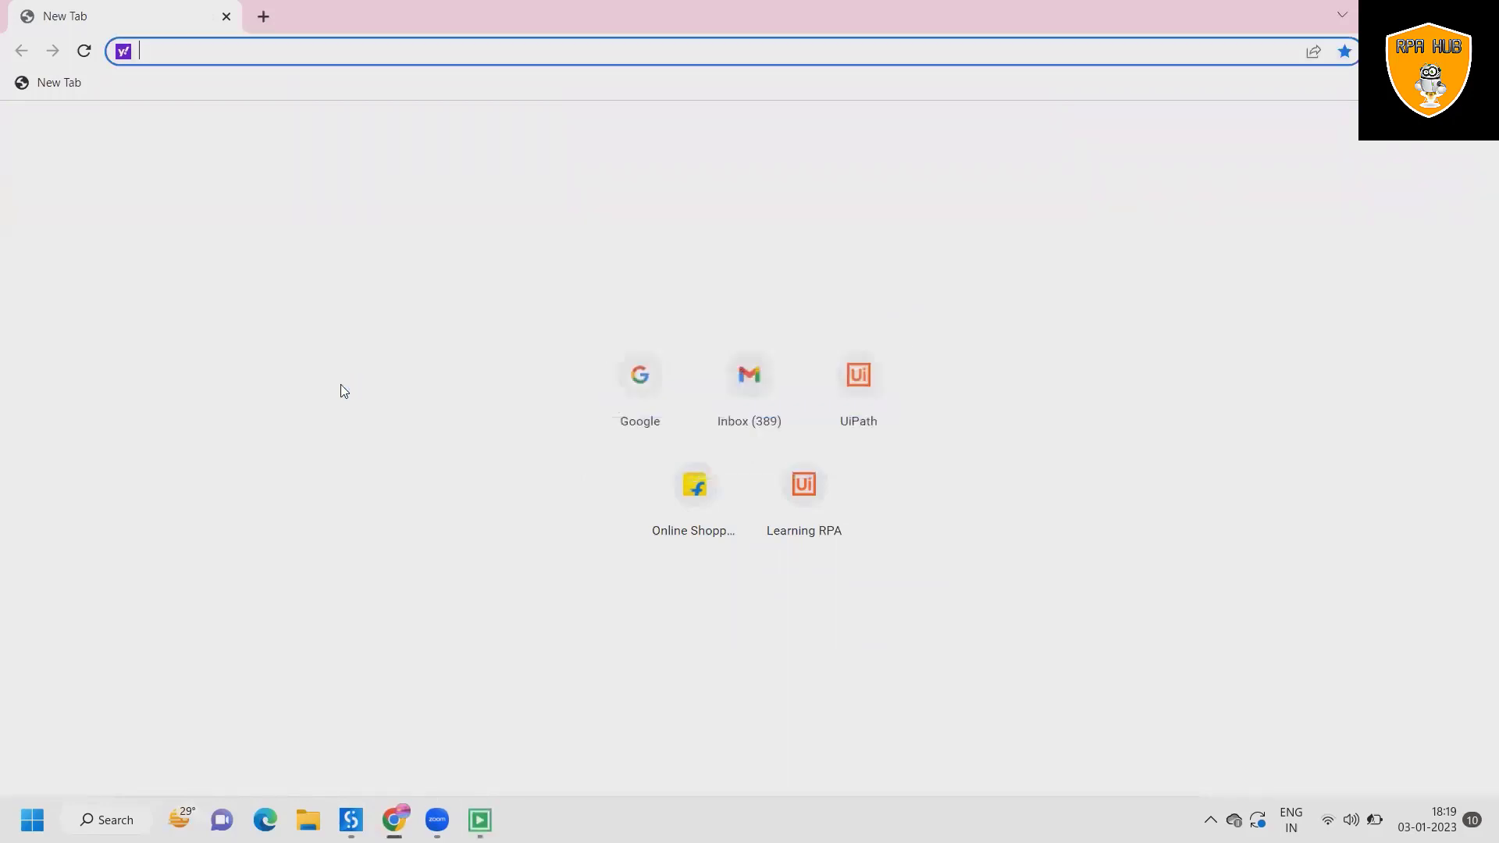
{"action": "type", "text": "amazon.in"}
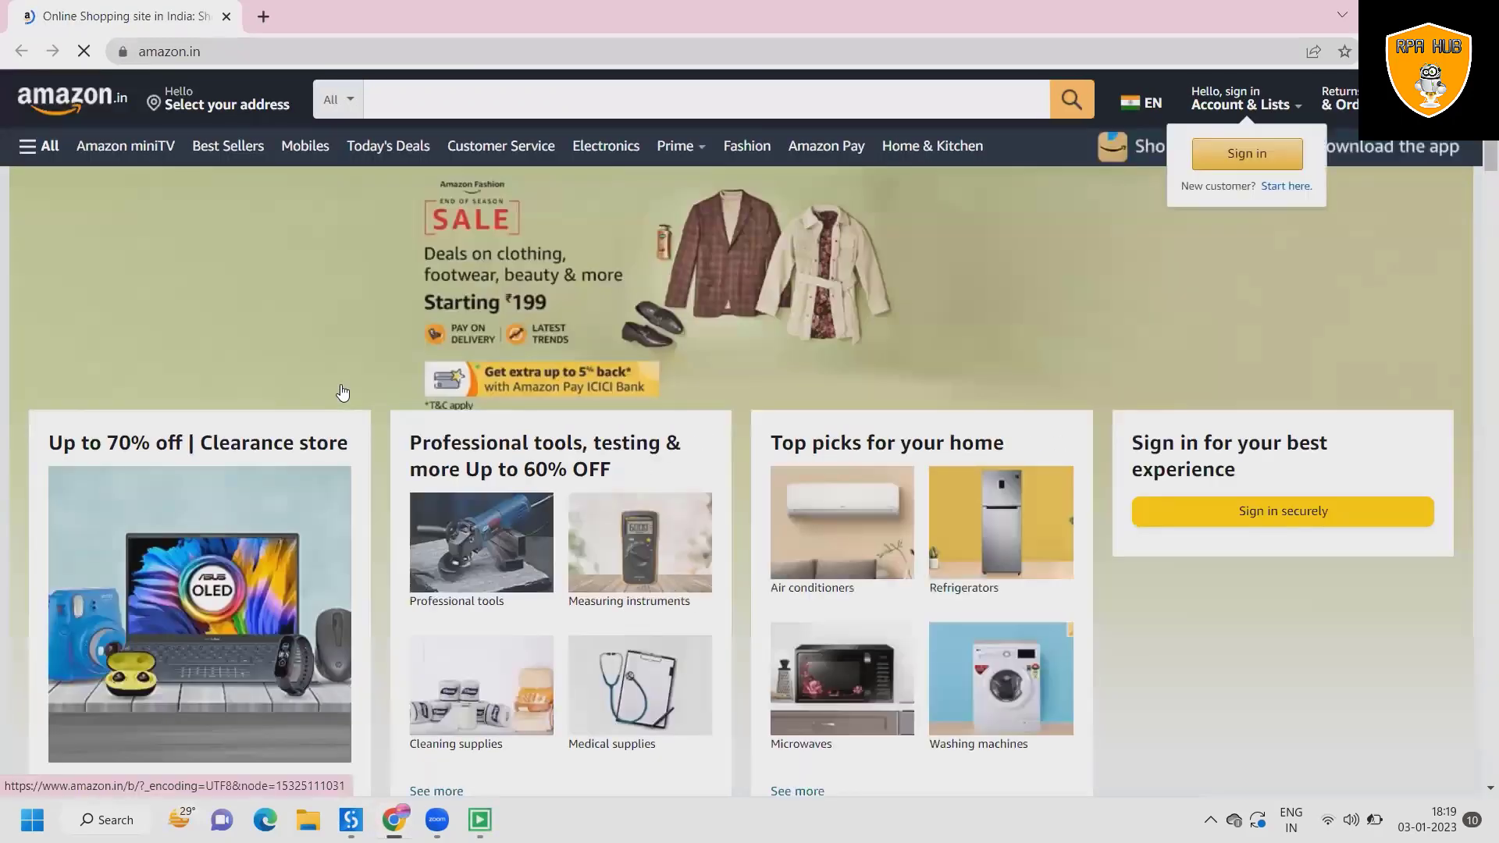
{"action": "type", "text": "Speakers with mic"}
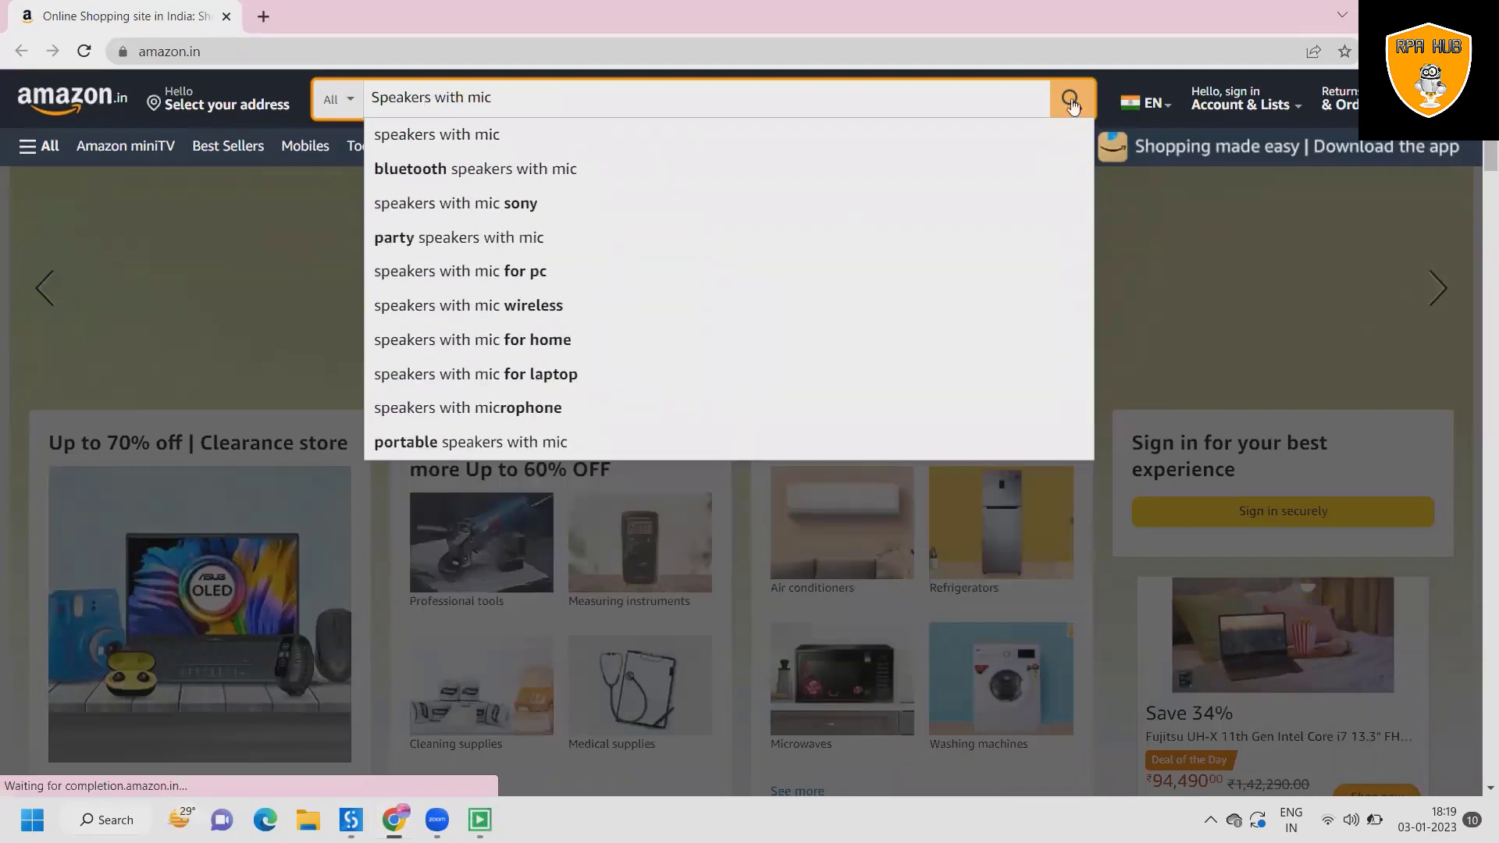
{"action": "left_click", "coordinate": [1072, 98]}
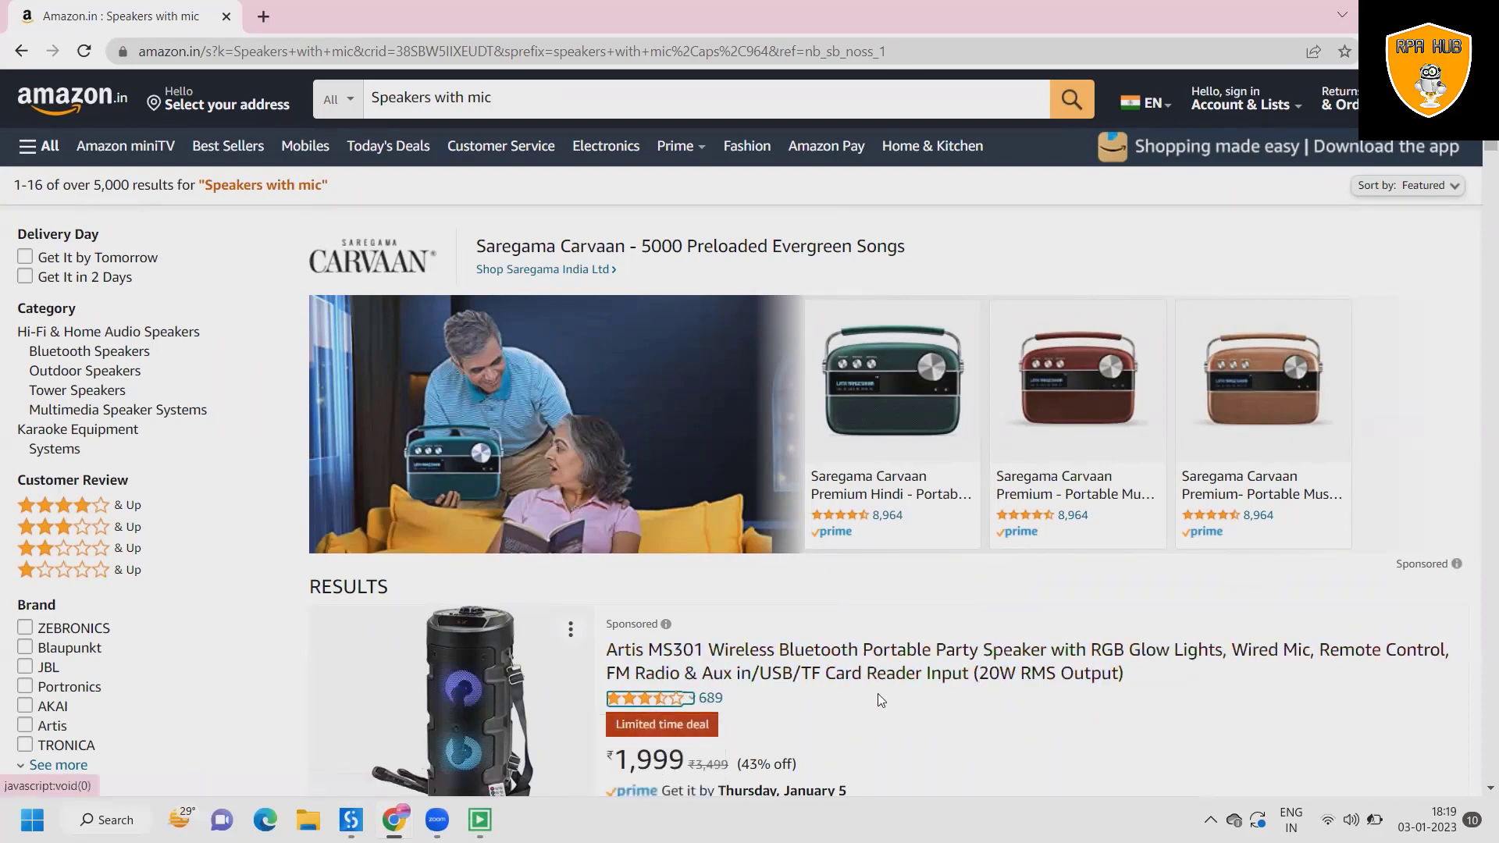
{"action": "mouse_move", "coordinate": [828, 194]}
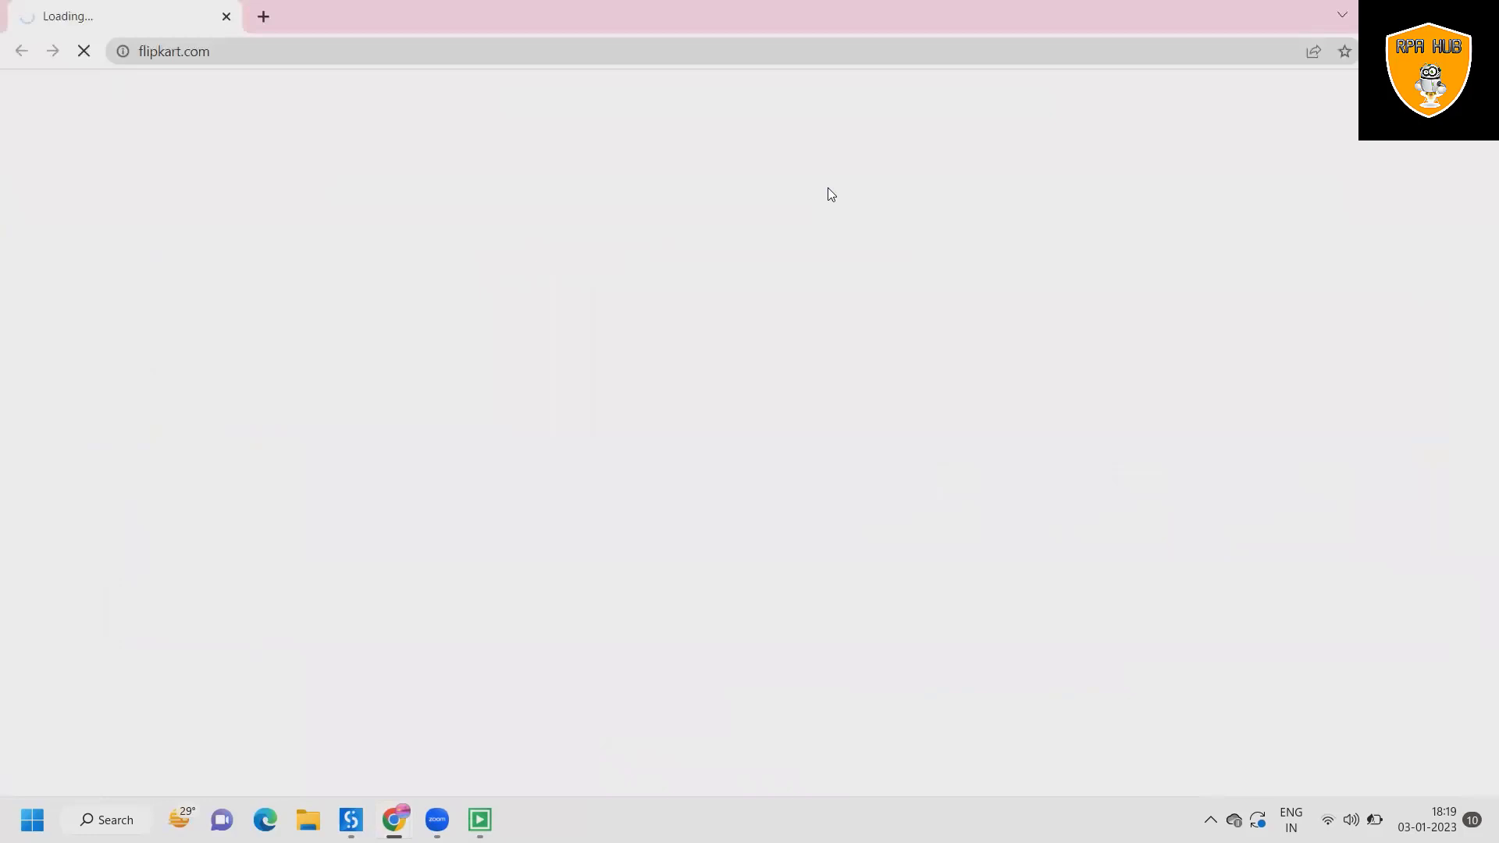
Step: Let the robot search Flipkart, then dismiss the Amazon product details message box
{"action": "left_click", "coordinate": [804, 97]}
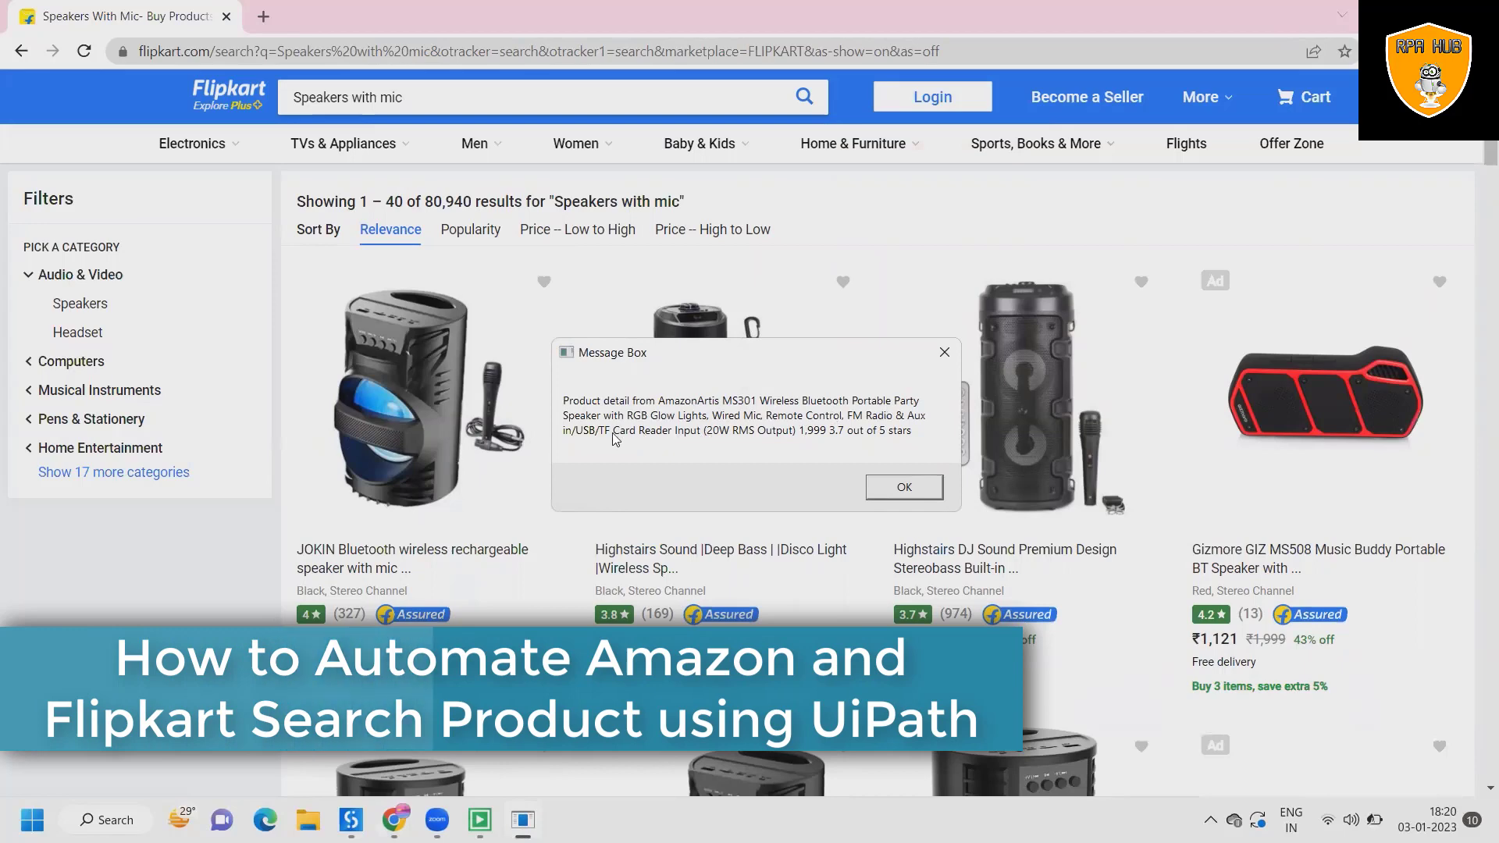
{"action": "mouse_move", "coordinate": [897, 459]}
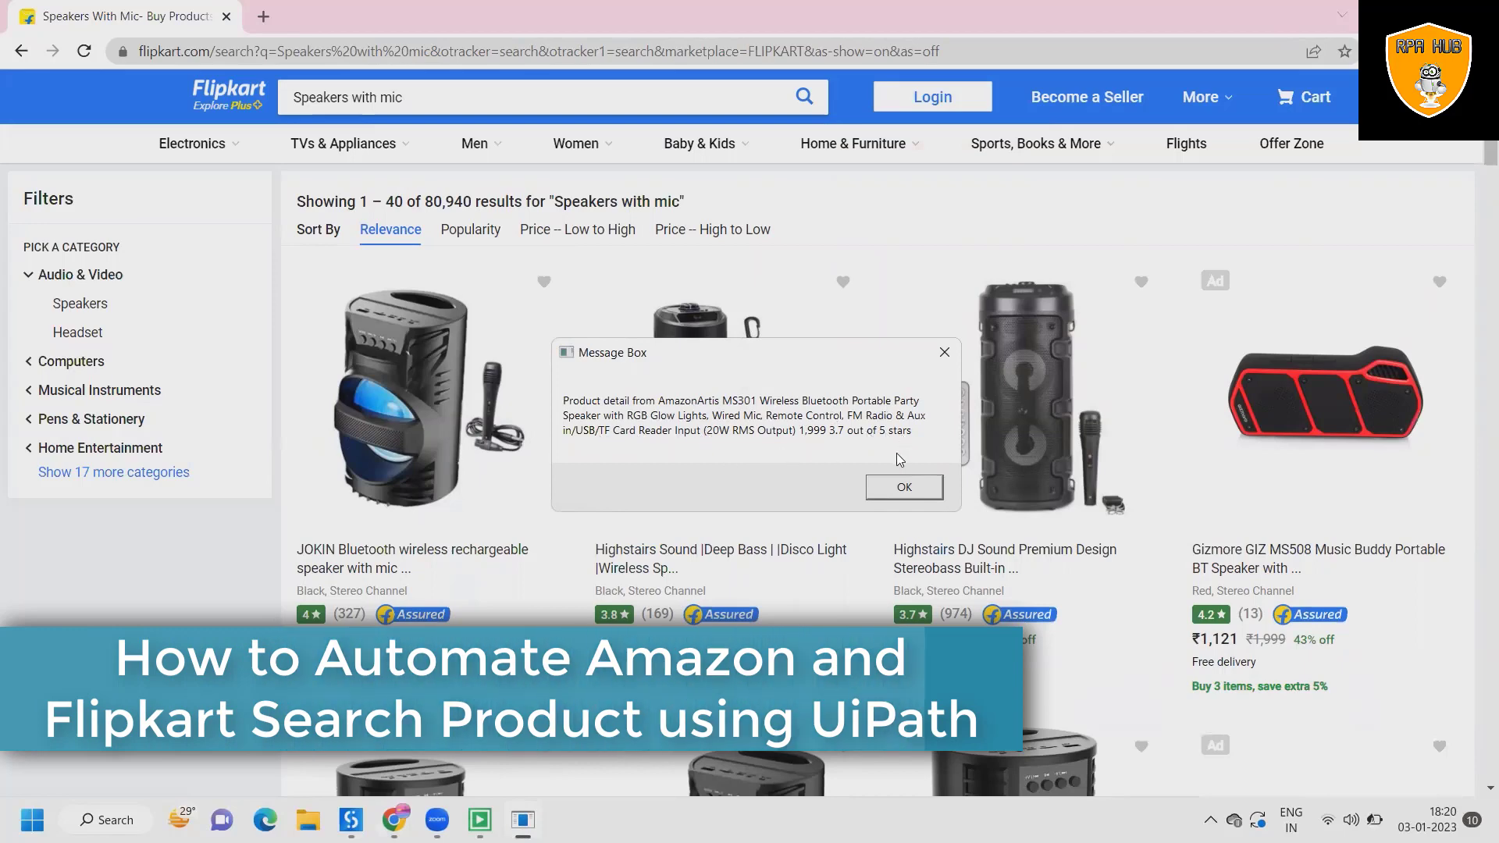
{"action": "left_click", "coordinate": [901, 487]}
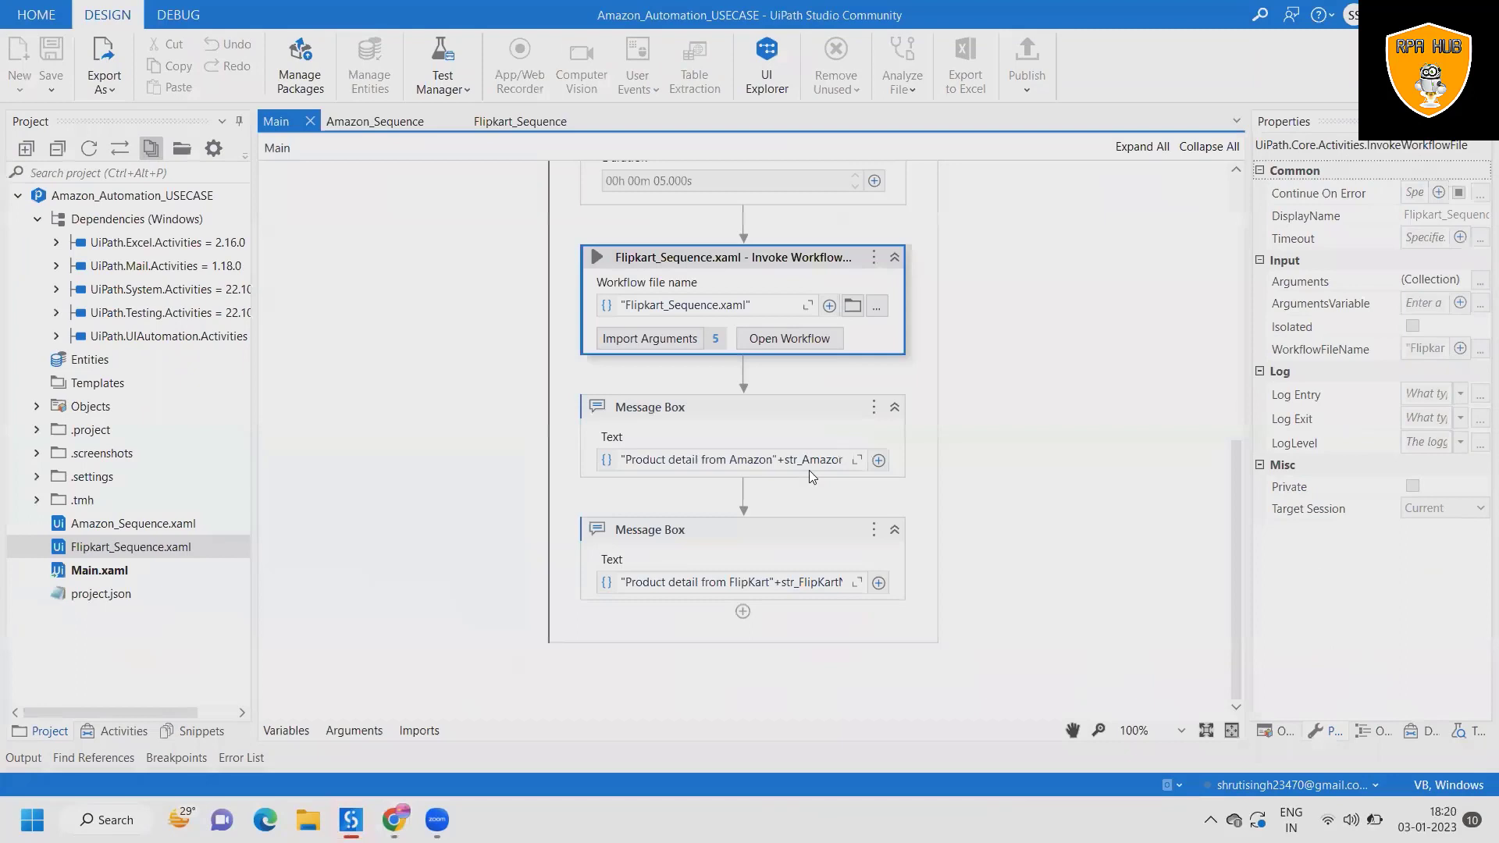
Step: Return to the Main workflow showing its two product-detail Message Box activities
{"action": "left_click", "coordinate": [369, 120]}
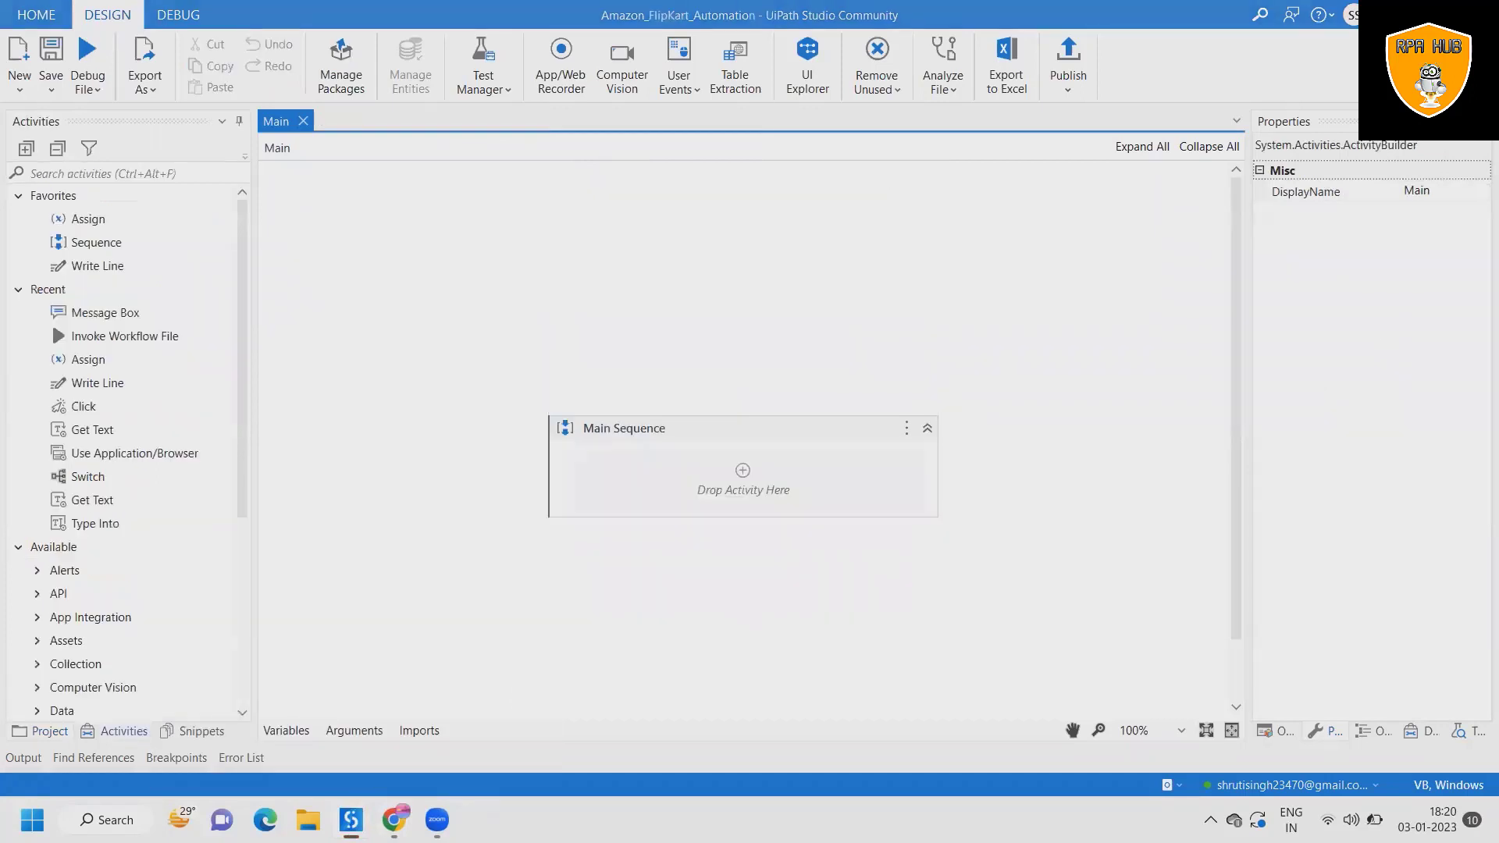
{"action": "mouse_move", "coordinate": [434, 372]}
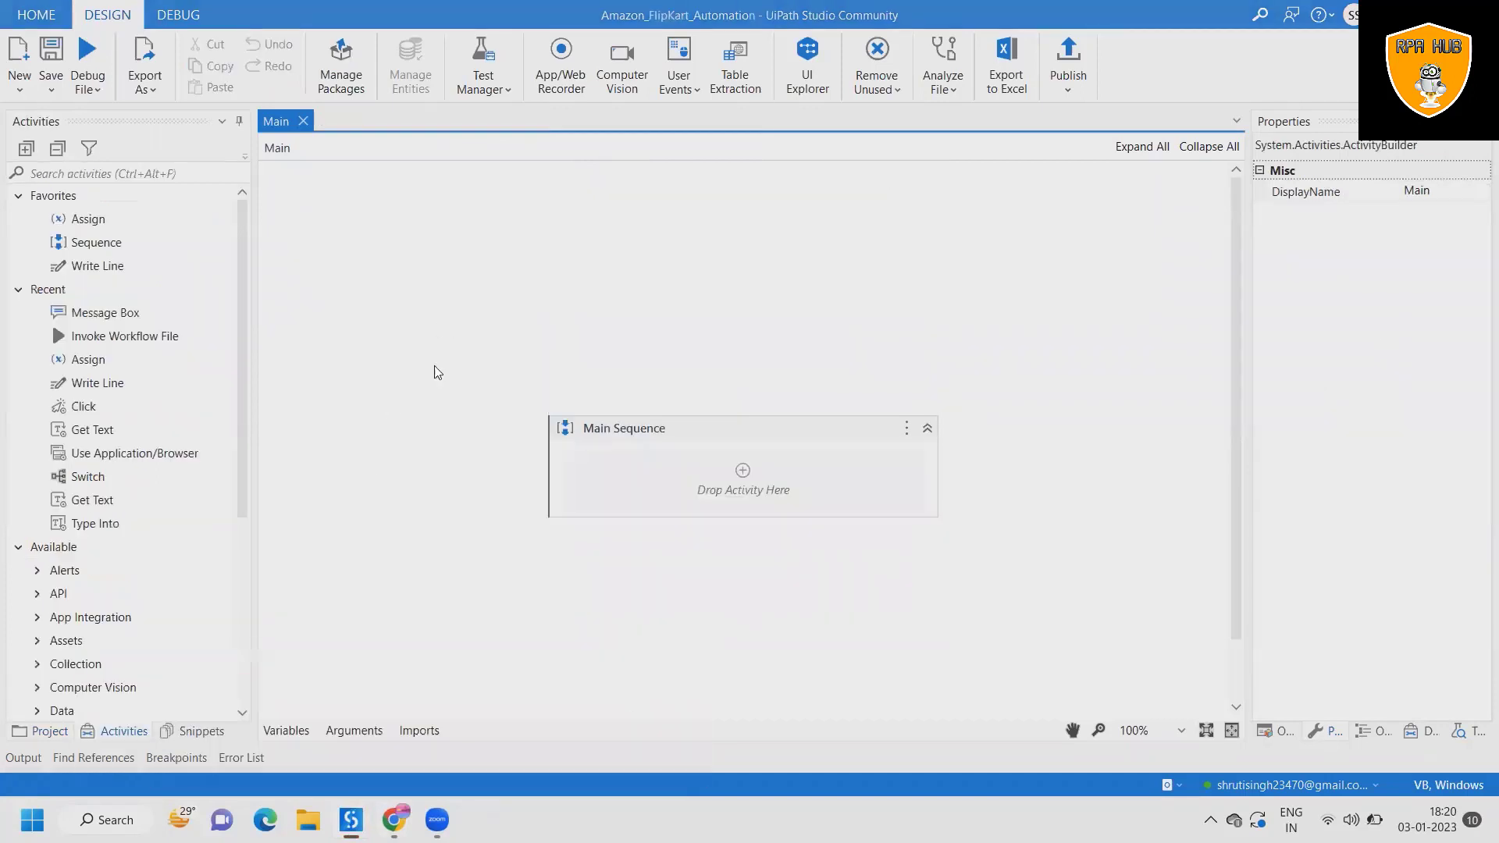
{"action": "mouse_move", "coordinate": [168, 706]}
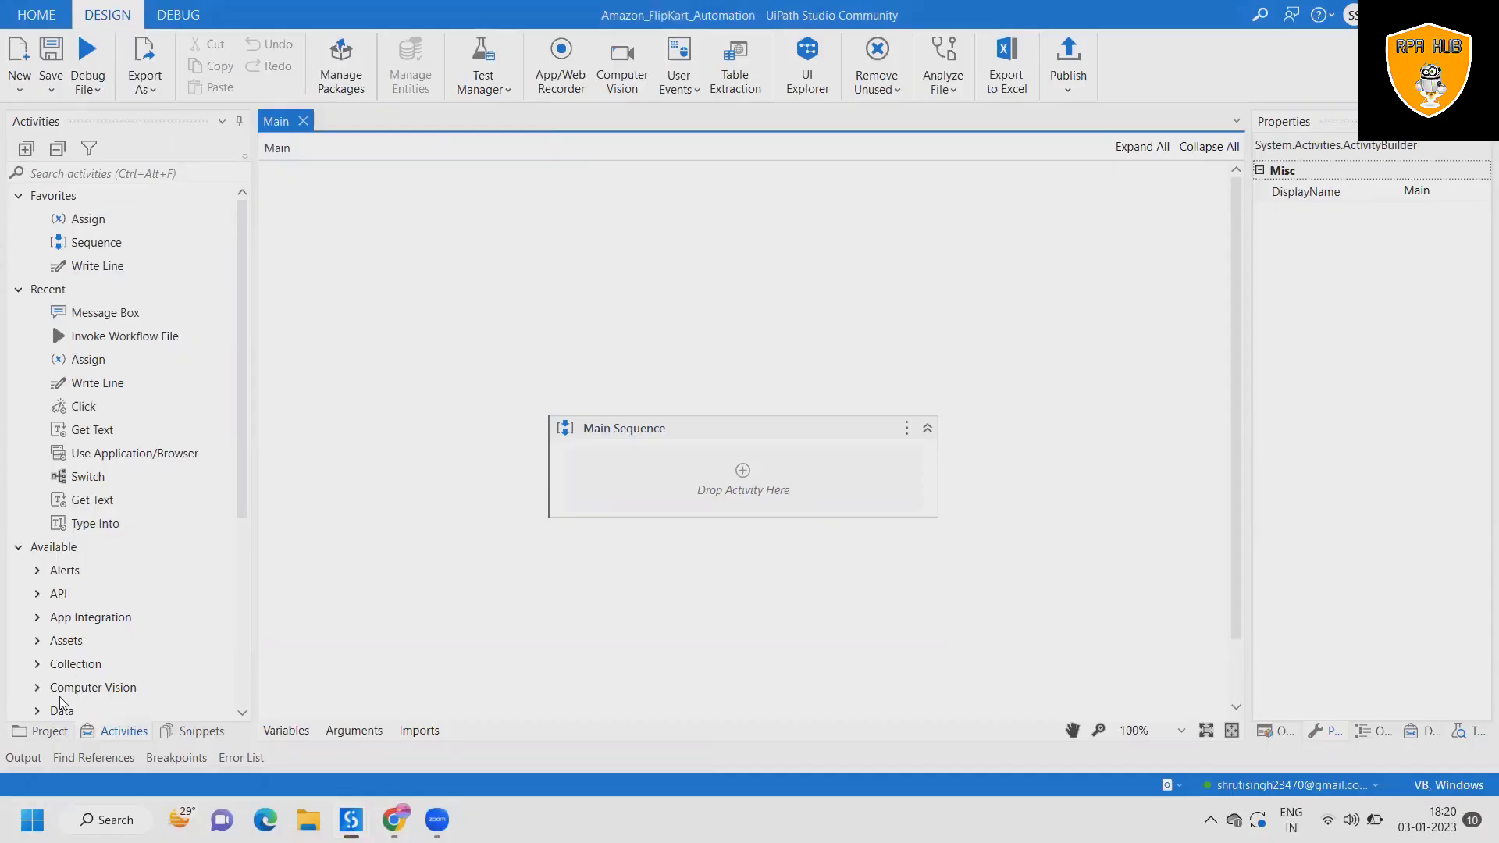
{"action": "mouse_move", "coordinate": [45, 731]}
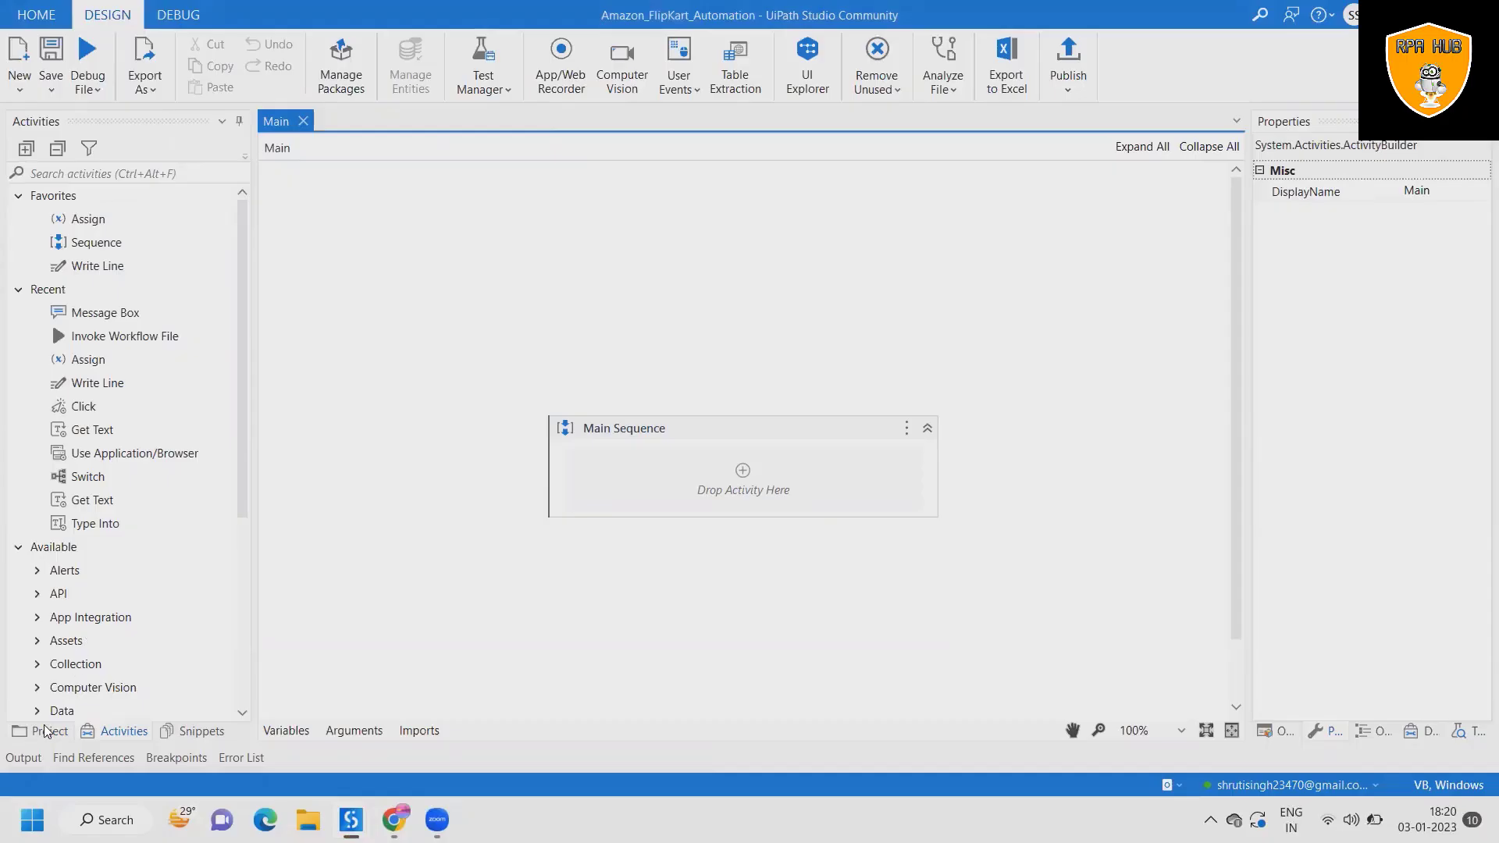
{"action": "mouse_move", "coordinate": [599, 271]}
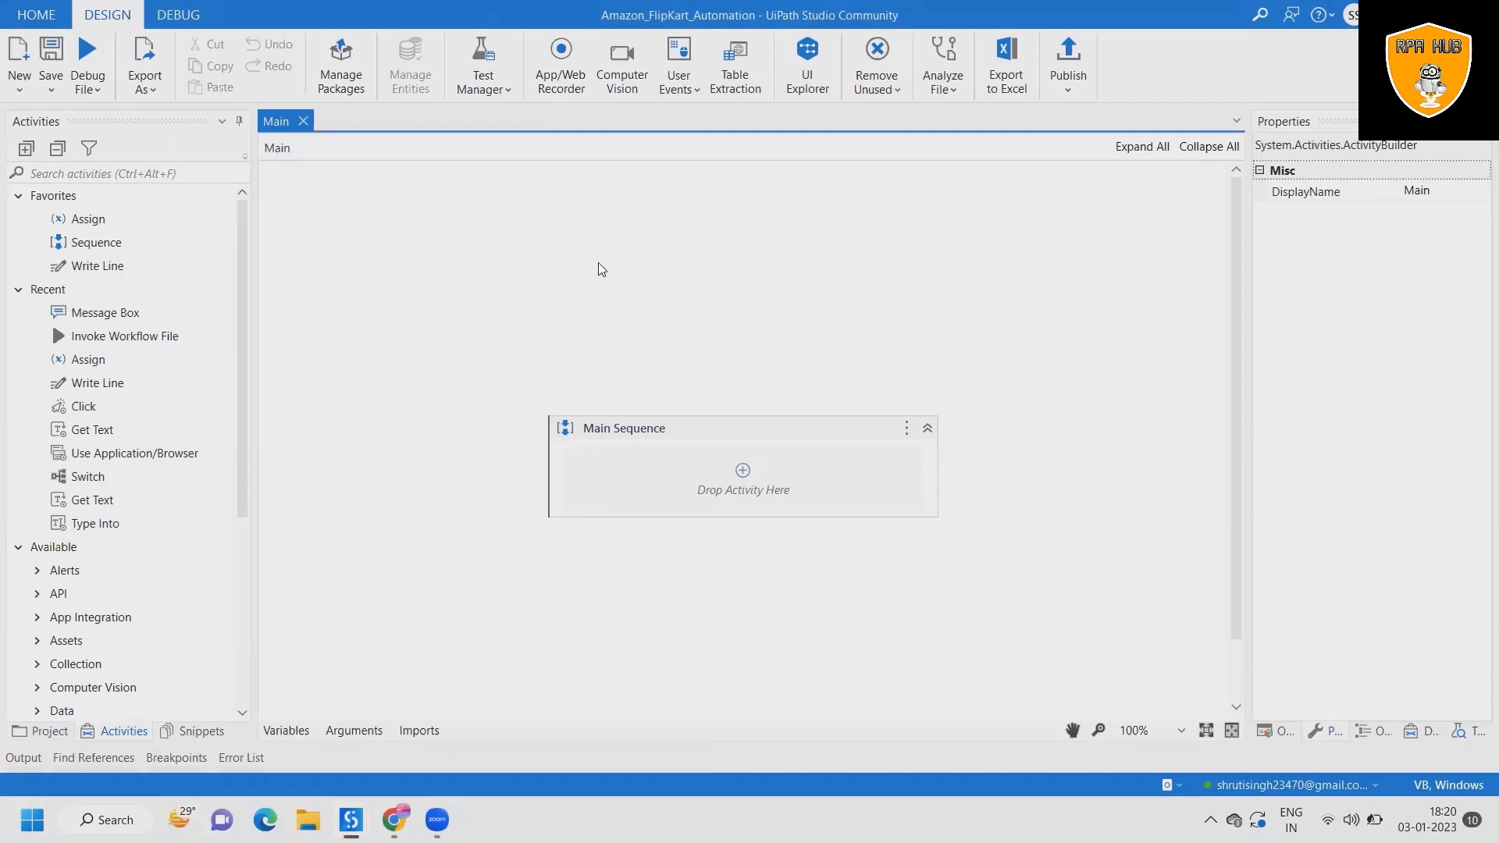
{"action": "mouse_move", "coordinate": [731, 479]}
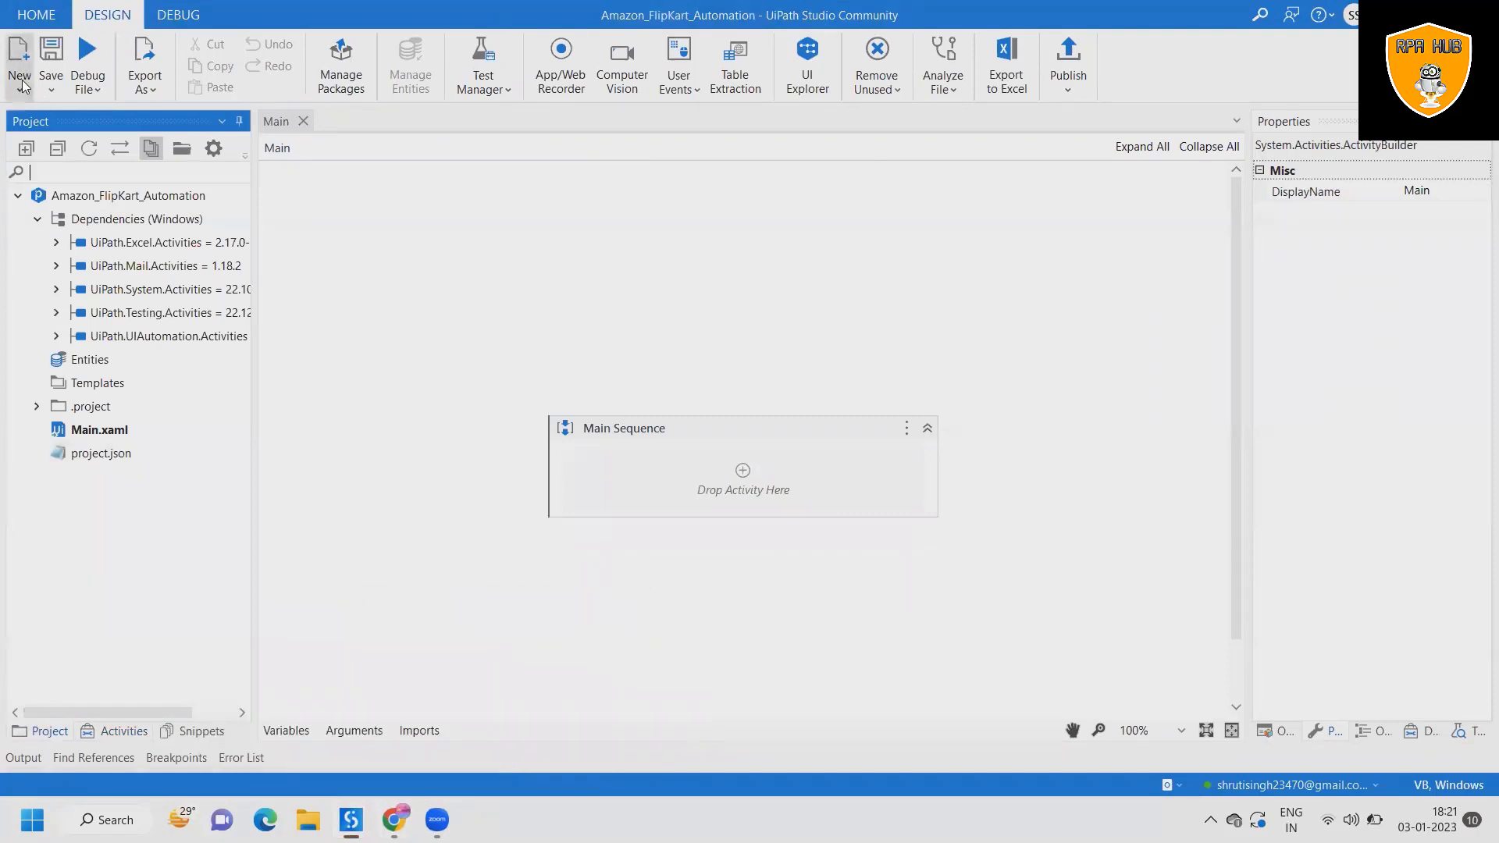
Step: Create a new sequence workflow named AmazonSequence beside Main
{"action": "left_click", "coordinate": [19, 58]}
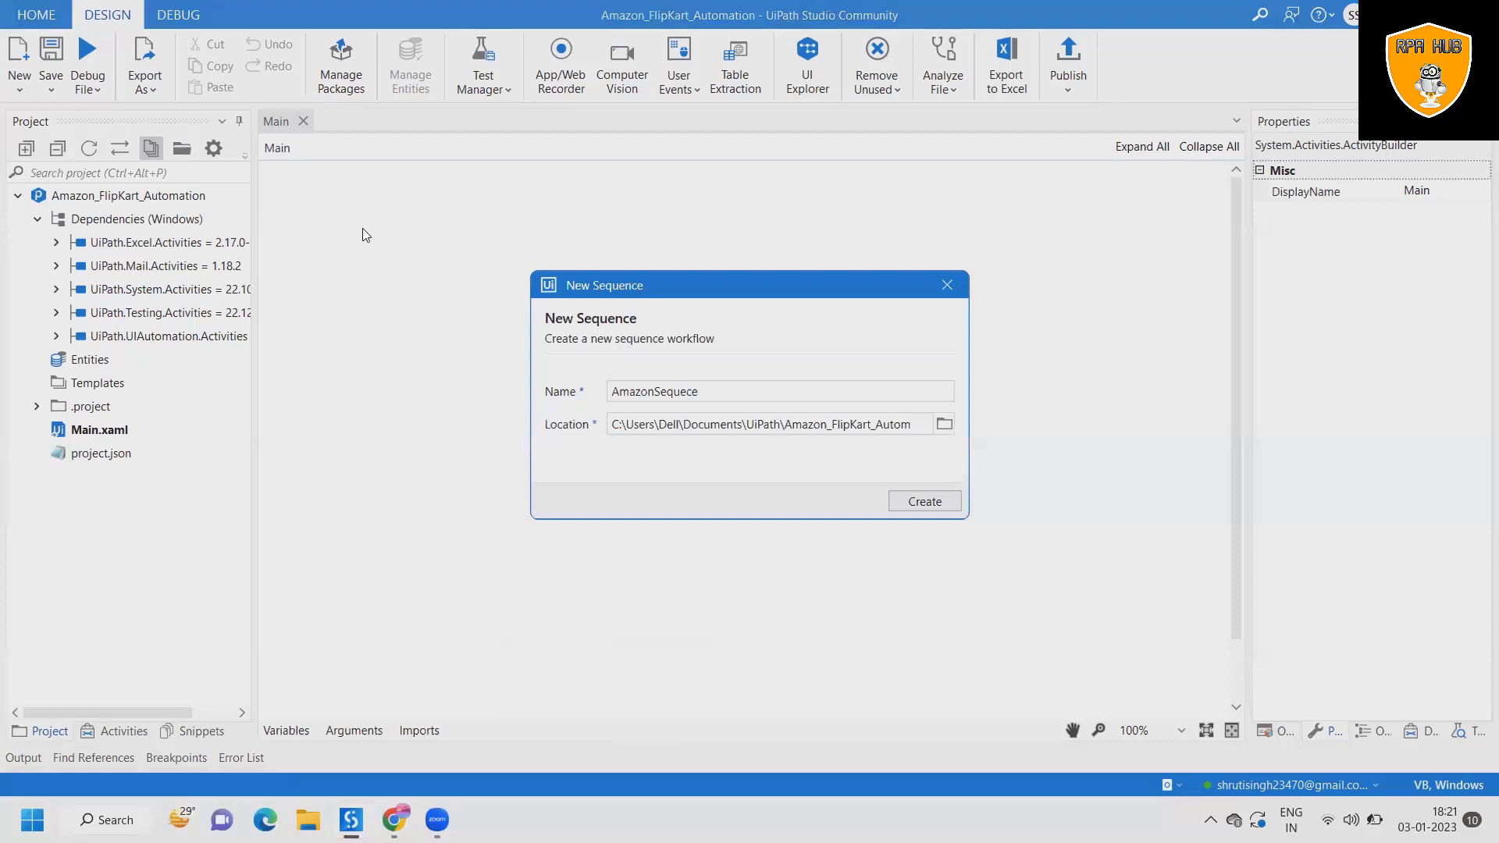
{"action": "mouse_move", "coordinate": [667, 408]}
{"action": "type", "text": "n"}
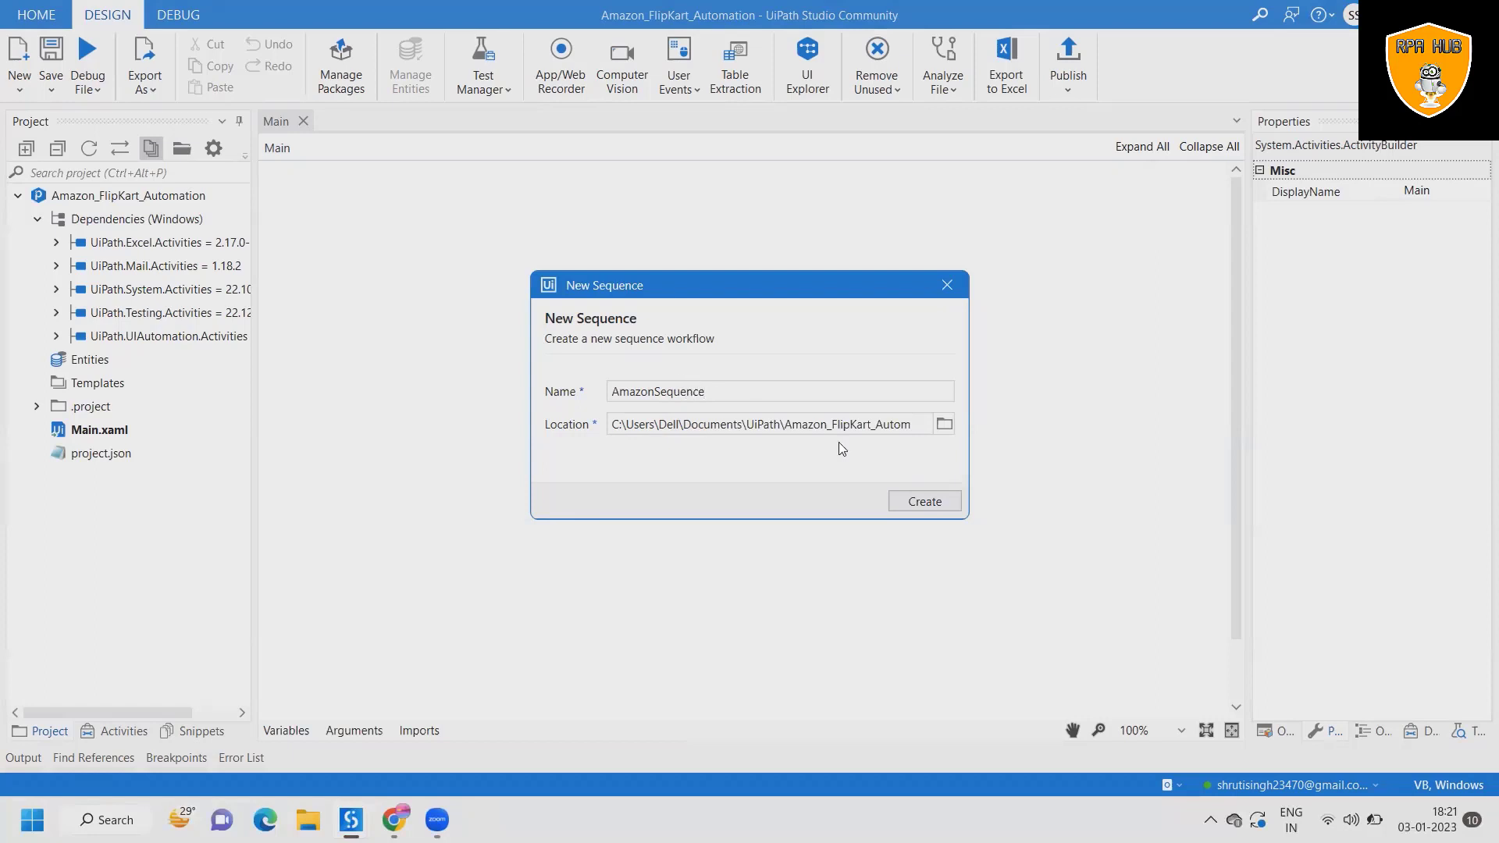
{"action": "left_click", "coordinate": [923, 499]}
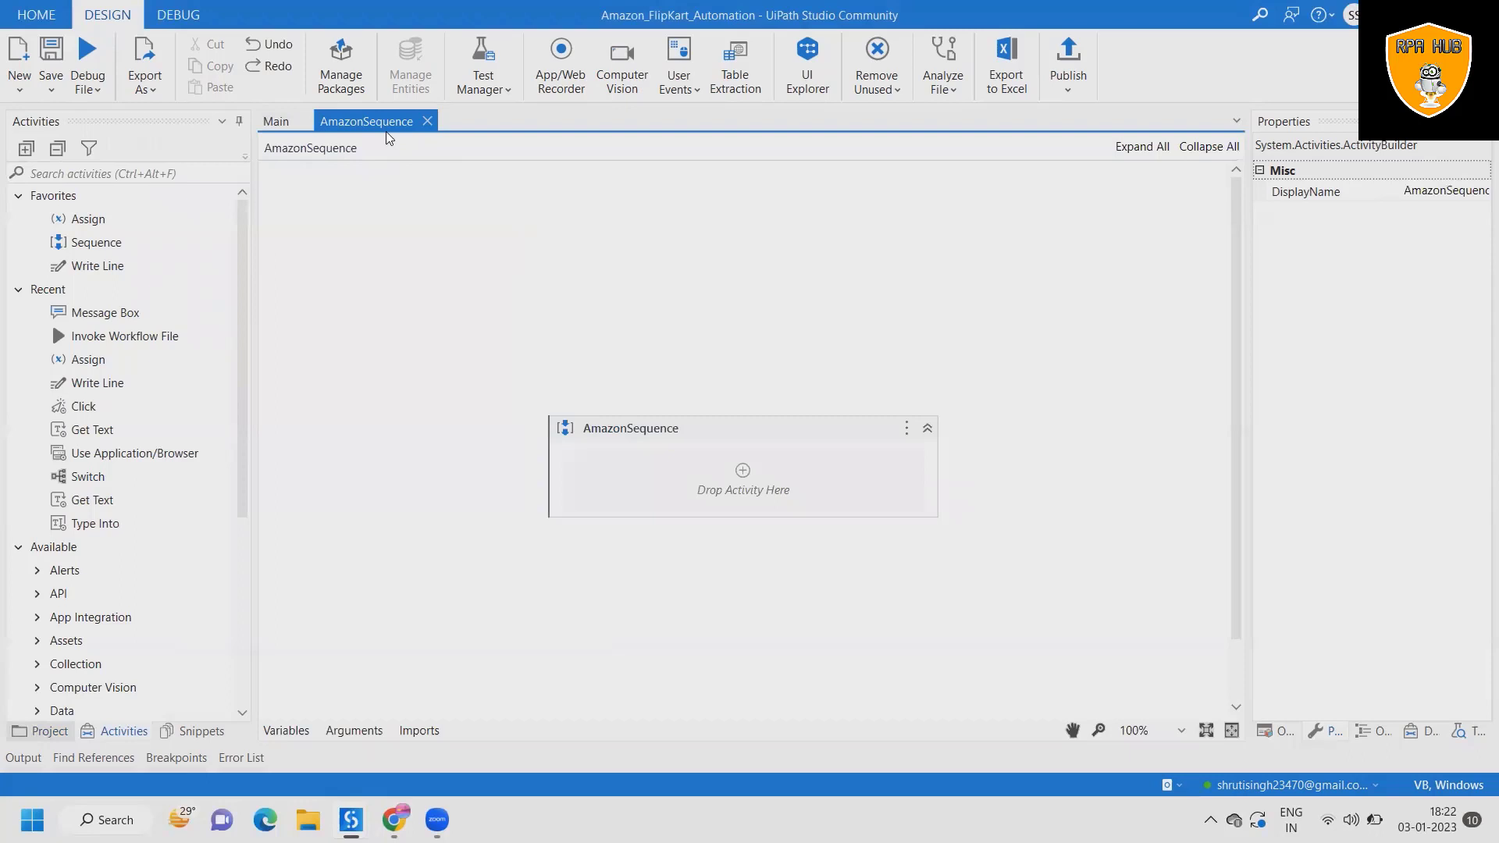
{"action": "left_click", "coordinate": [49, 731]}
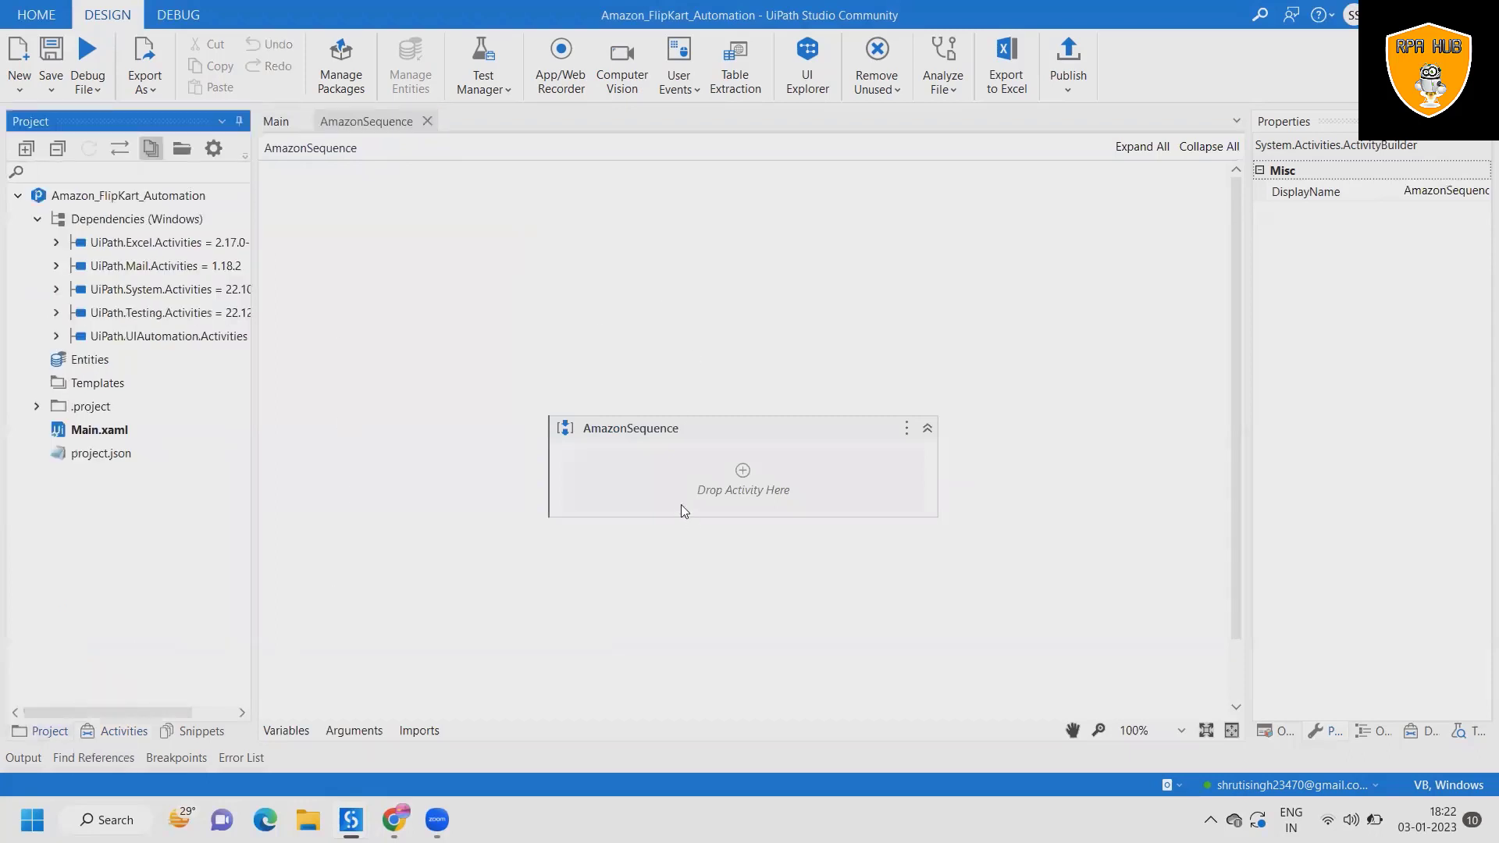
{"action": "left_click", "coordinate": [125, 731]}
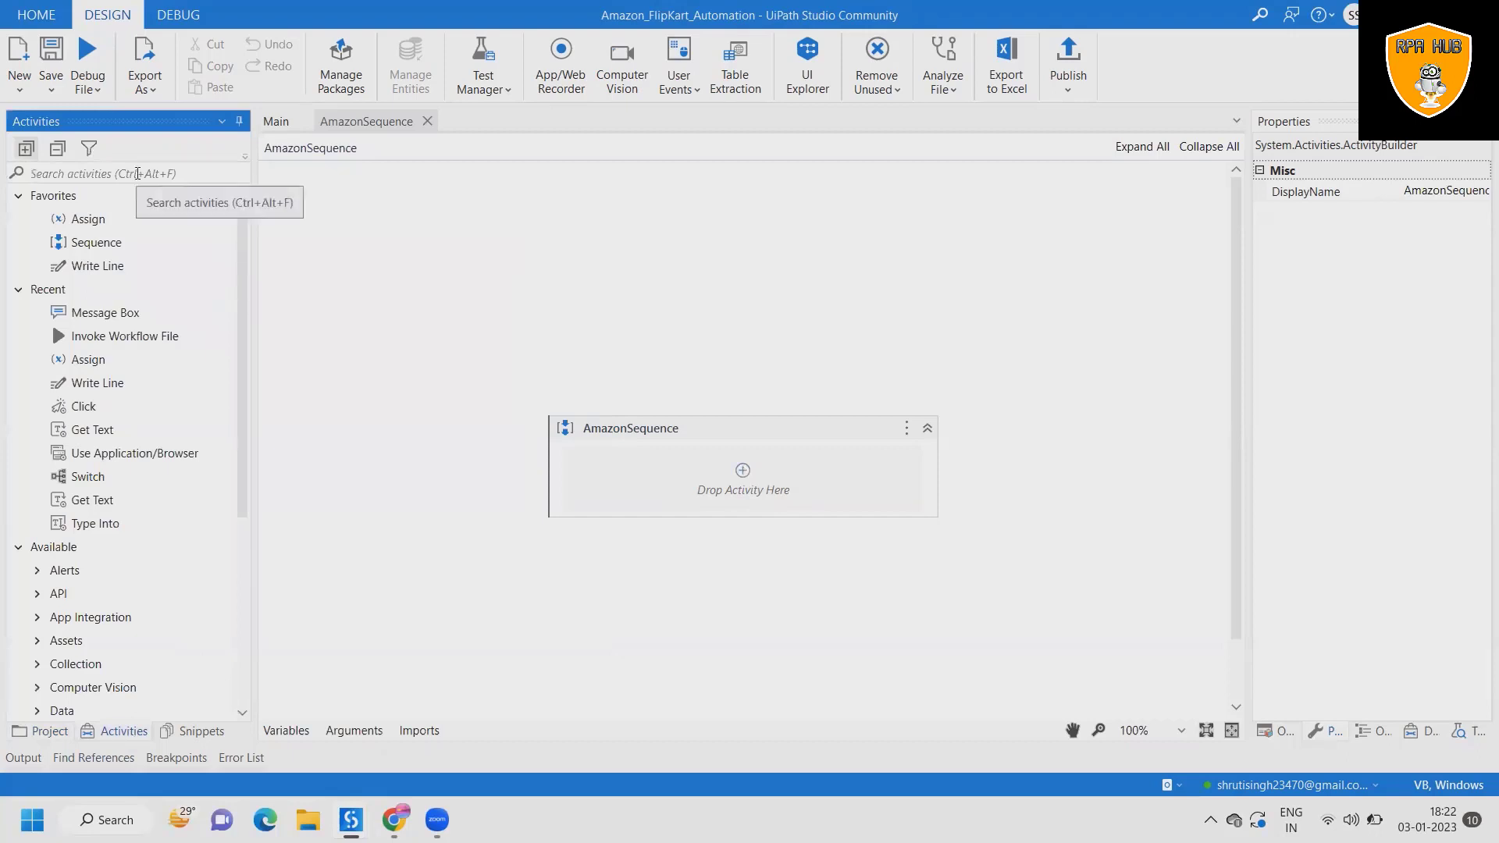
{"action": "type", "text": "Ope"}
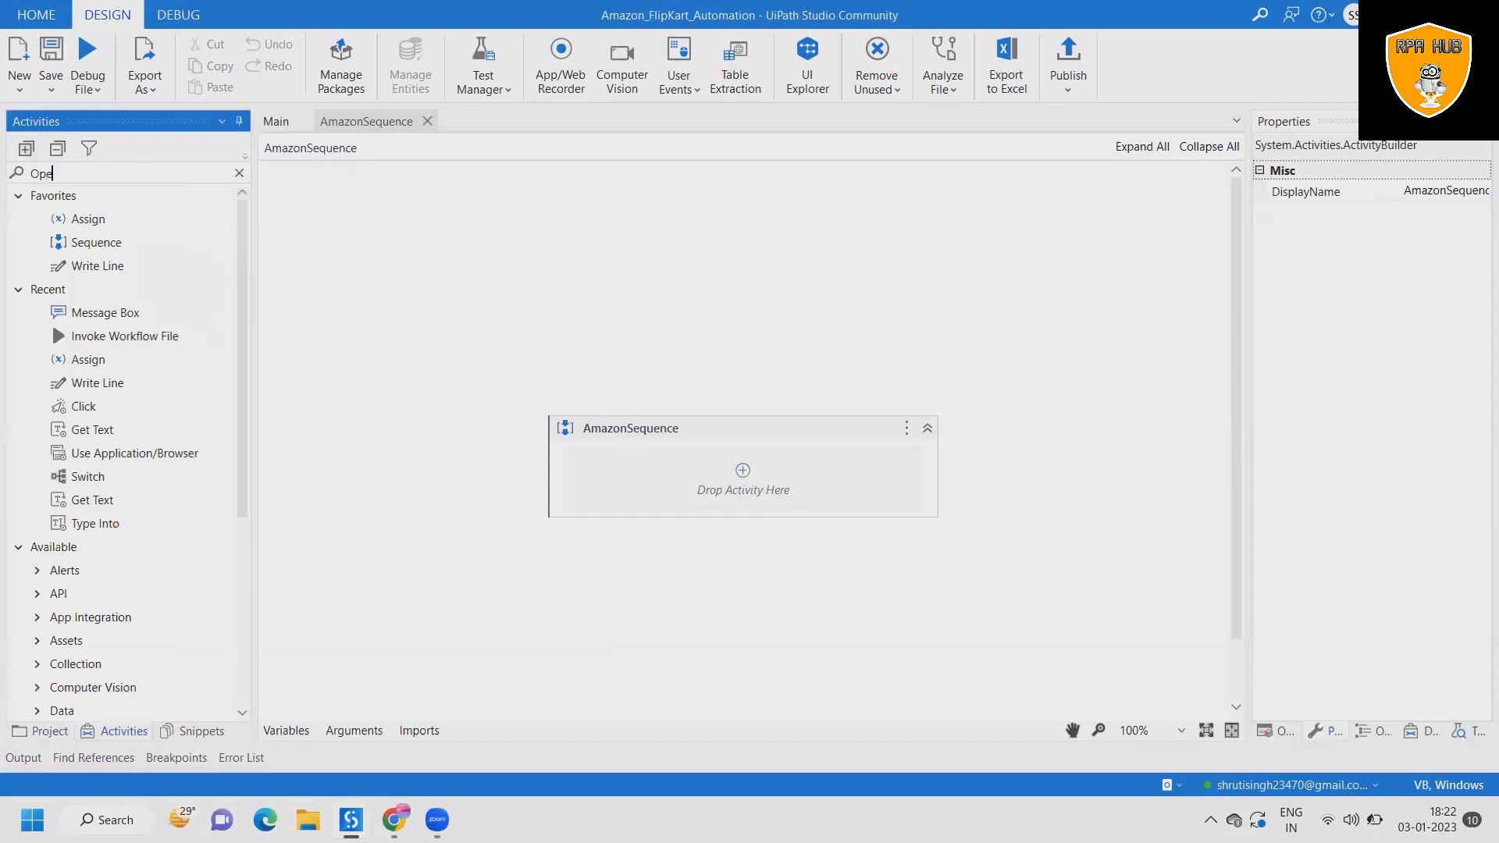
{"action": "type", "text": "n"}
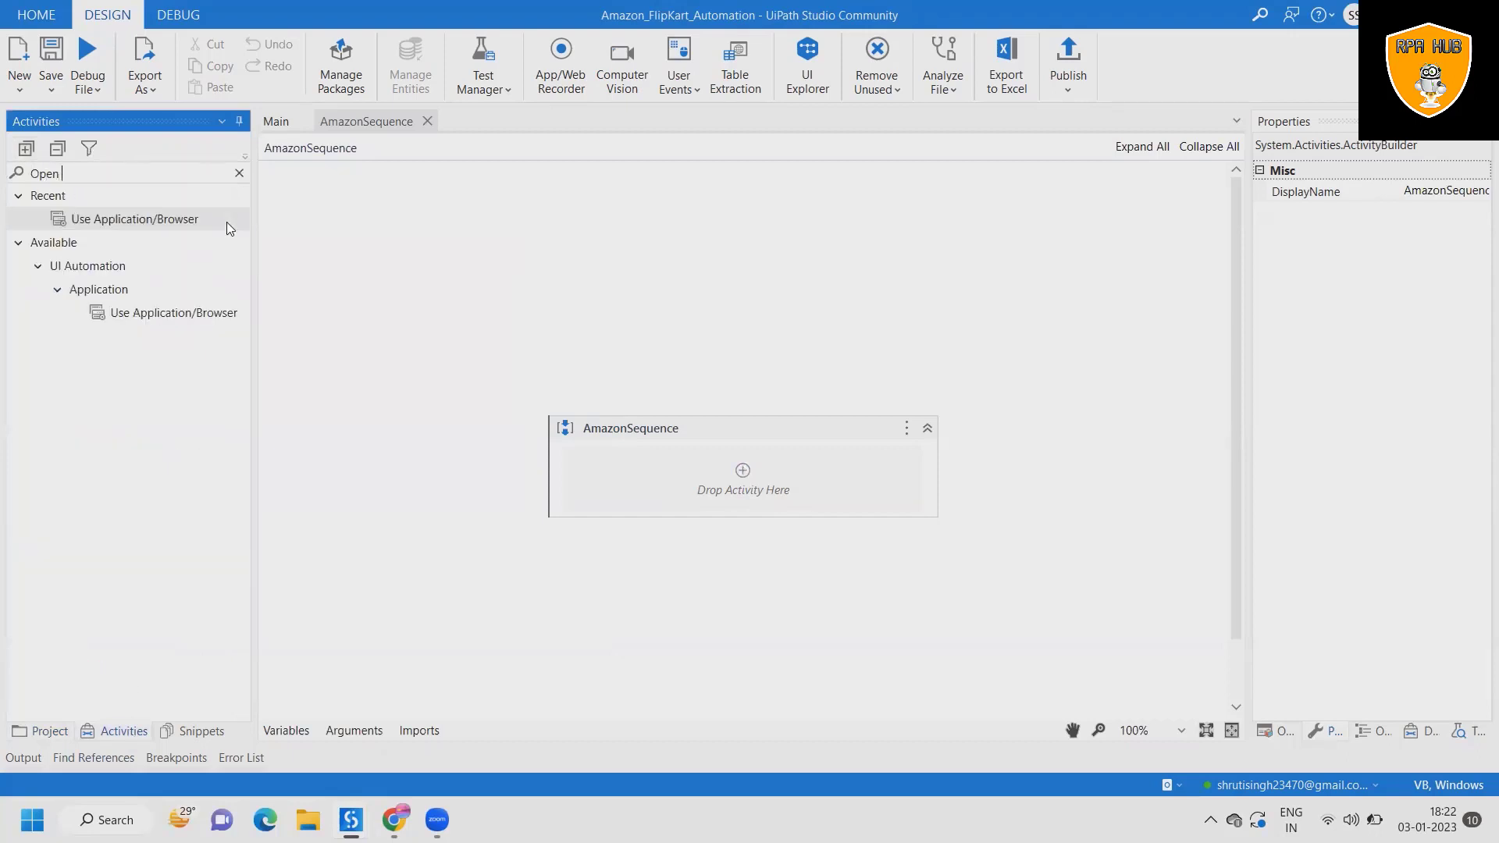
{"action": "left_click", "coordinate": [394, 826]}
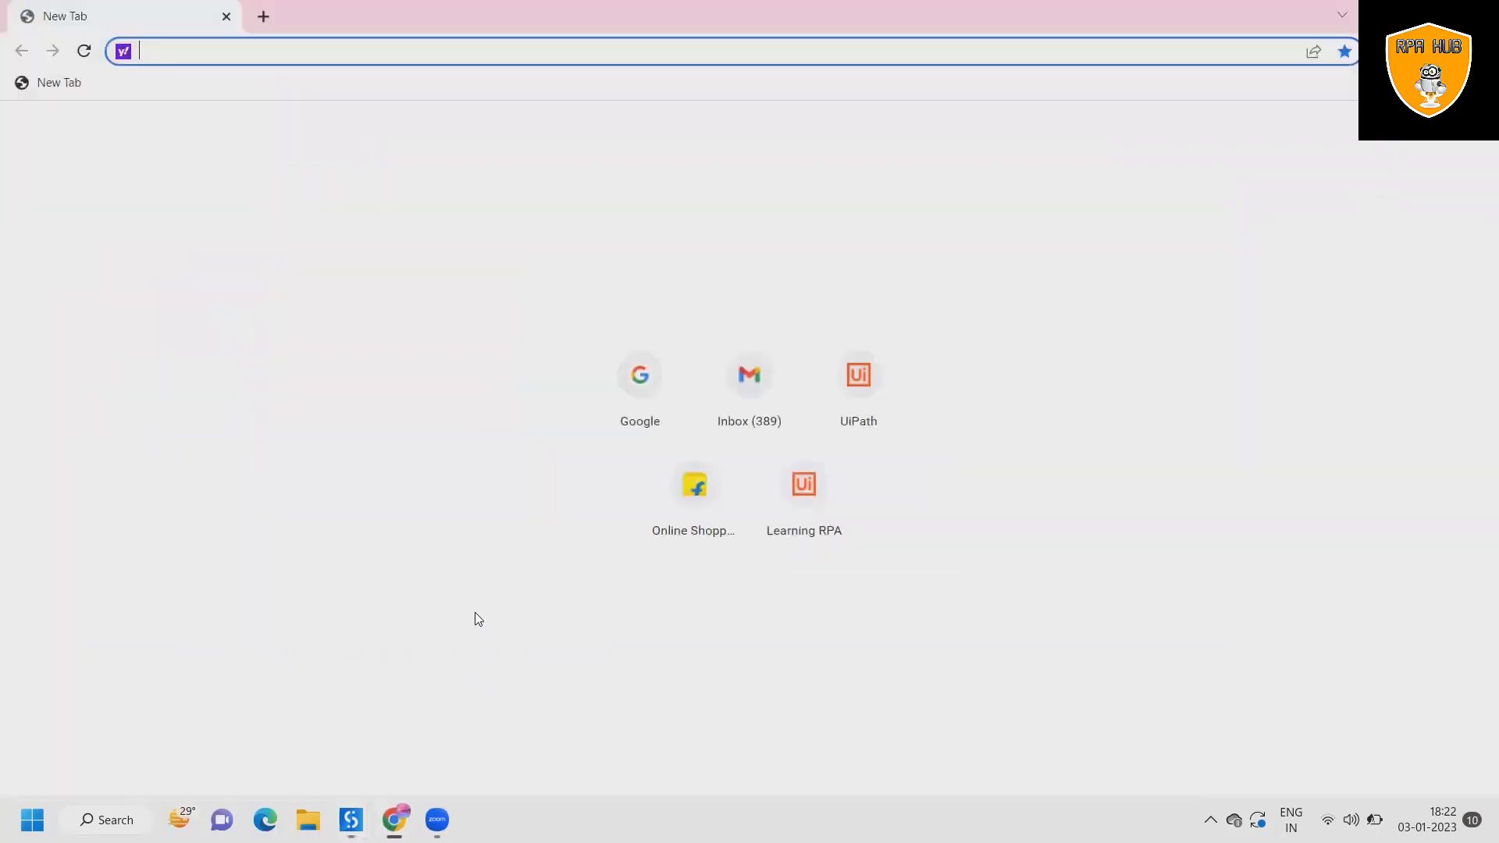
{"action": "mouse_move", "coordinate": [693, 484]}
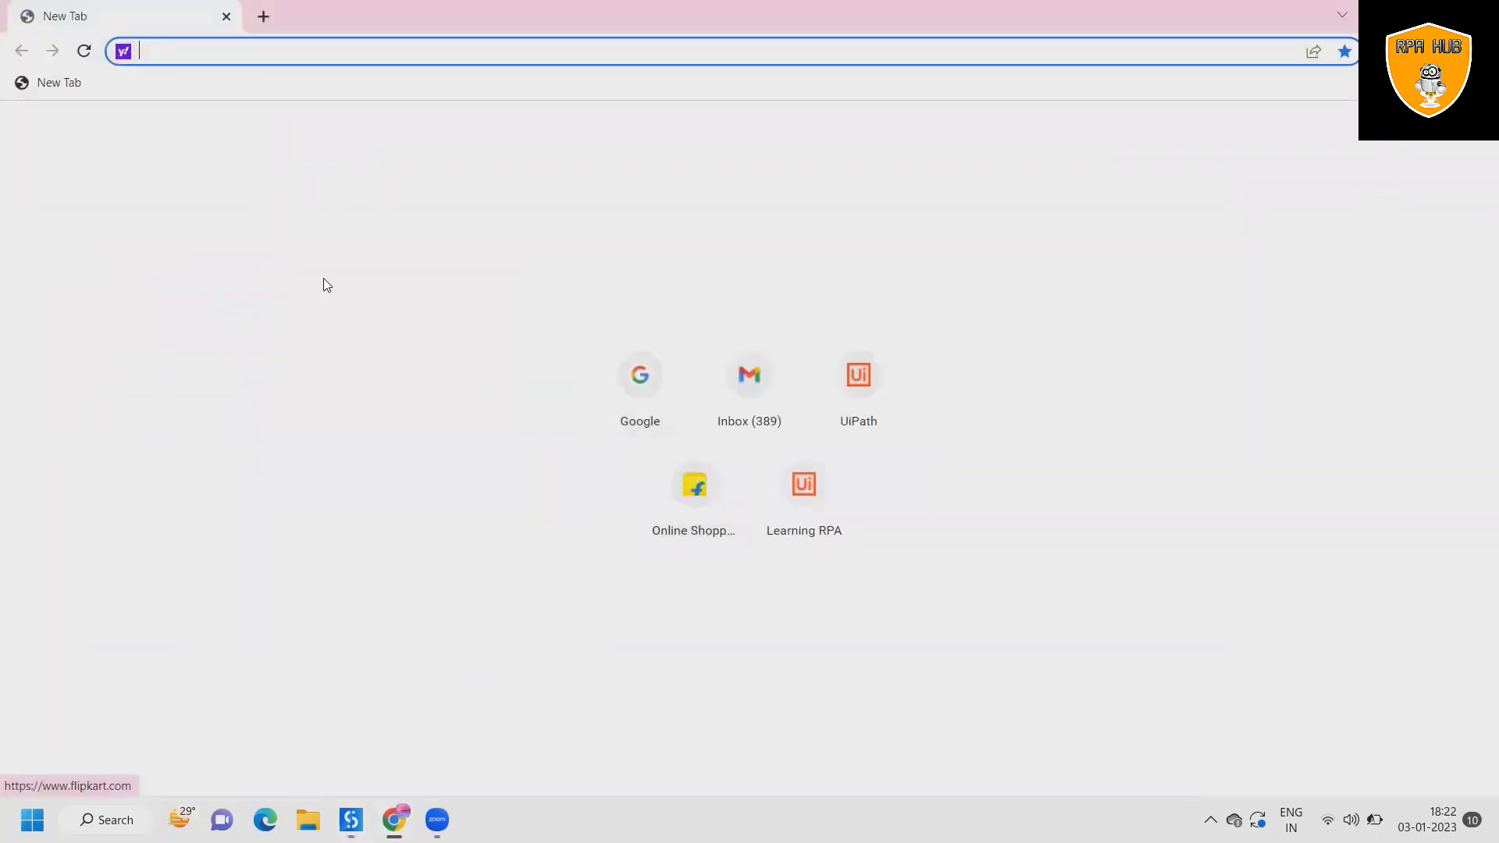
{"action": "mouse_move", "coordinate": [341, 522]}
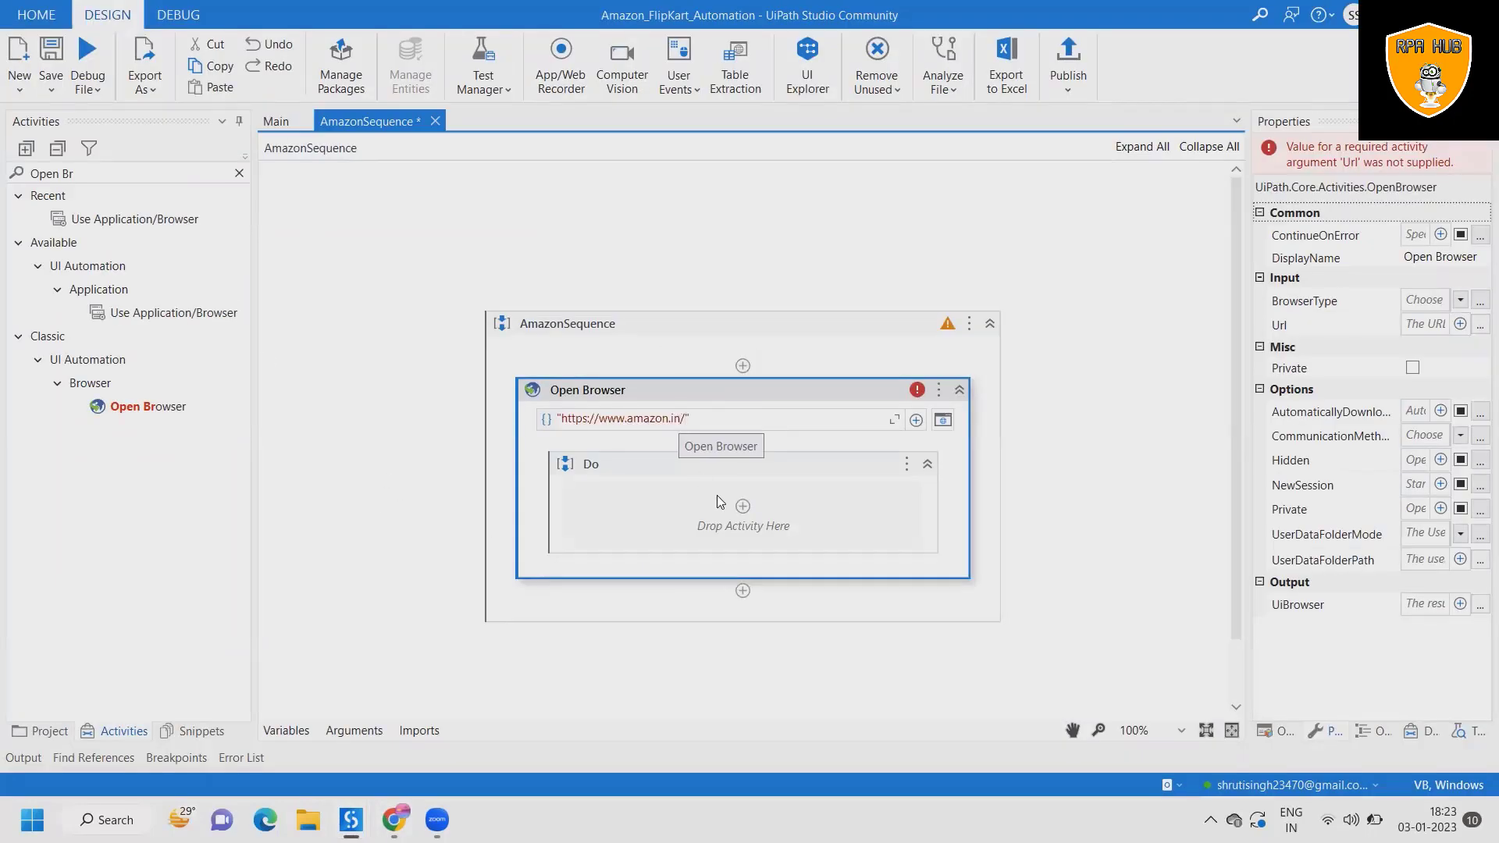
{"action": "mouse_move", "coordinate": [1054, 431]}
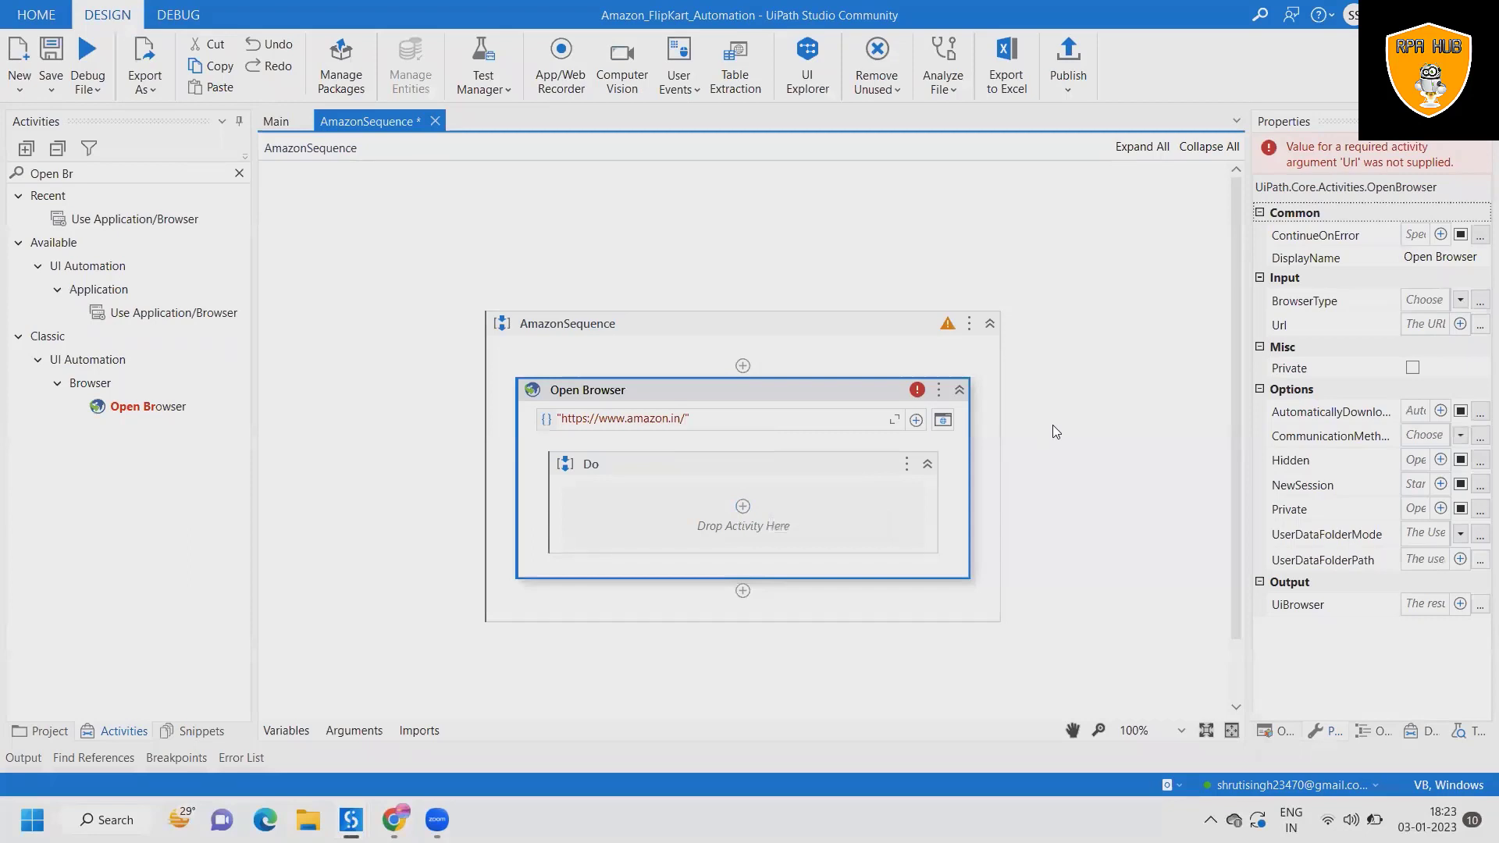
{"action": "mouse_move", "coordinate": [1084, 361]}
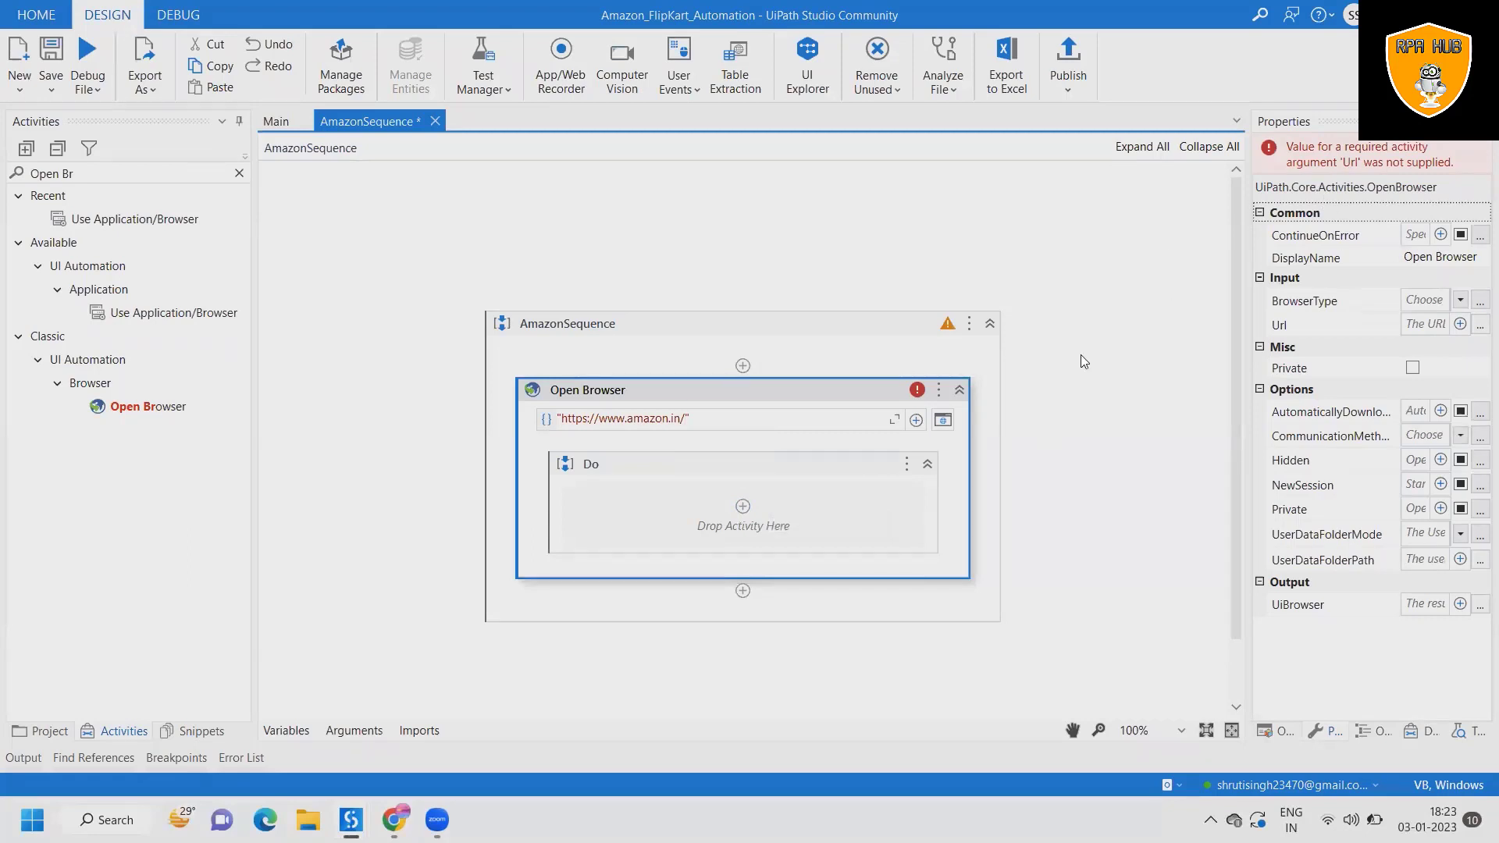
Step: Add a Type Into activity in the Do body targeting Amazon's search box
{"action": "left_click", "coordinate": [679, 418]}
{"action": "type", "text": "Type"}
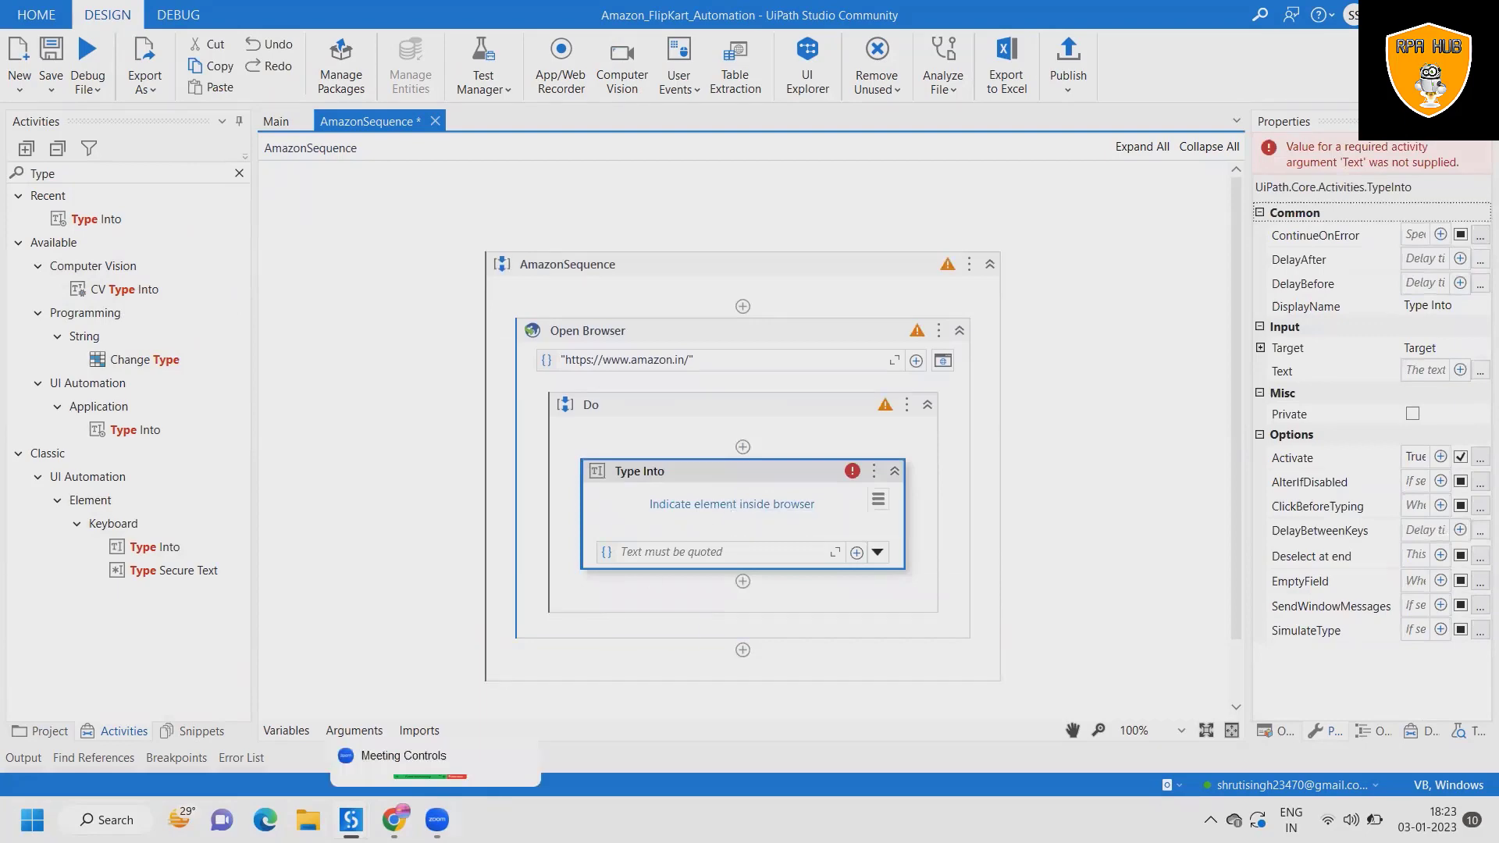
{"action": "left_click", "coordinate": [731, 505]}
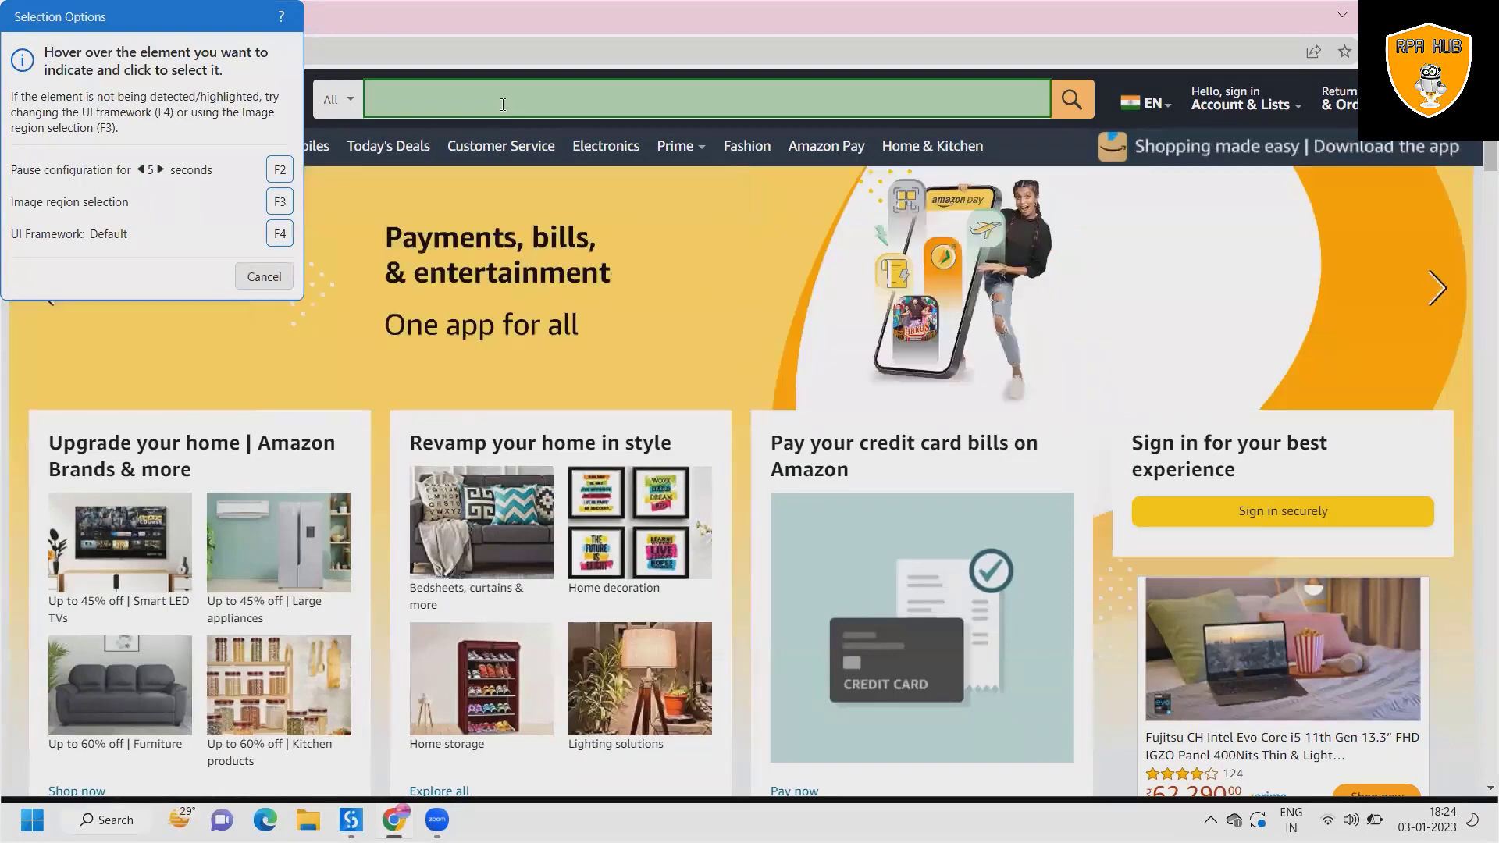
{"action": "left_click", "coordinate": [264, 276]}
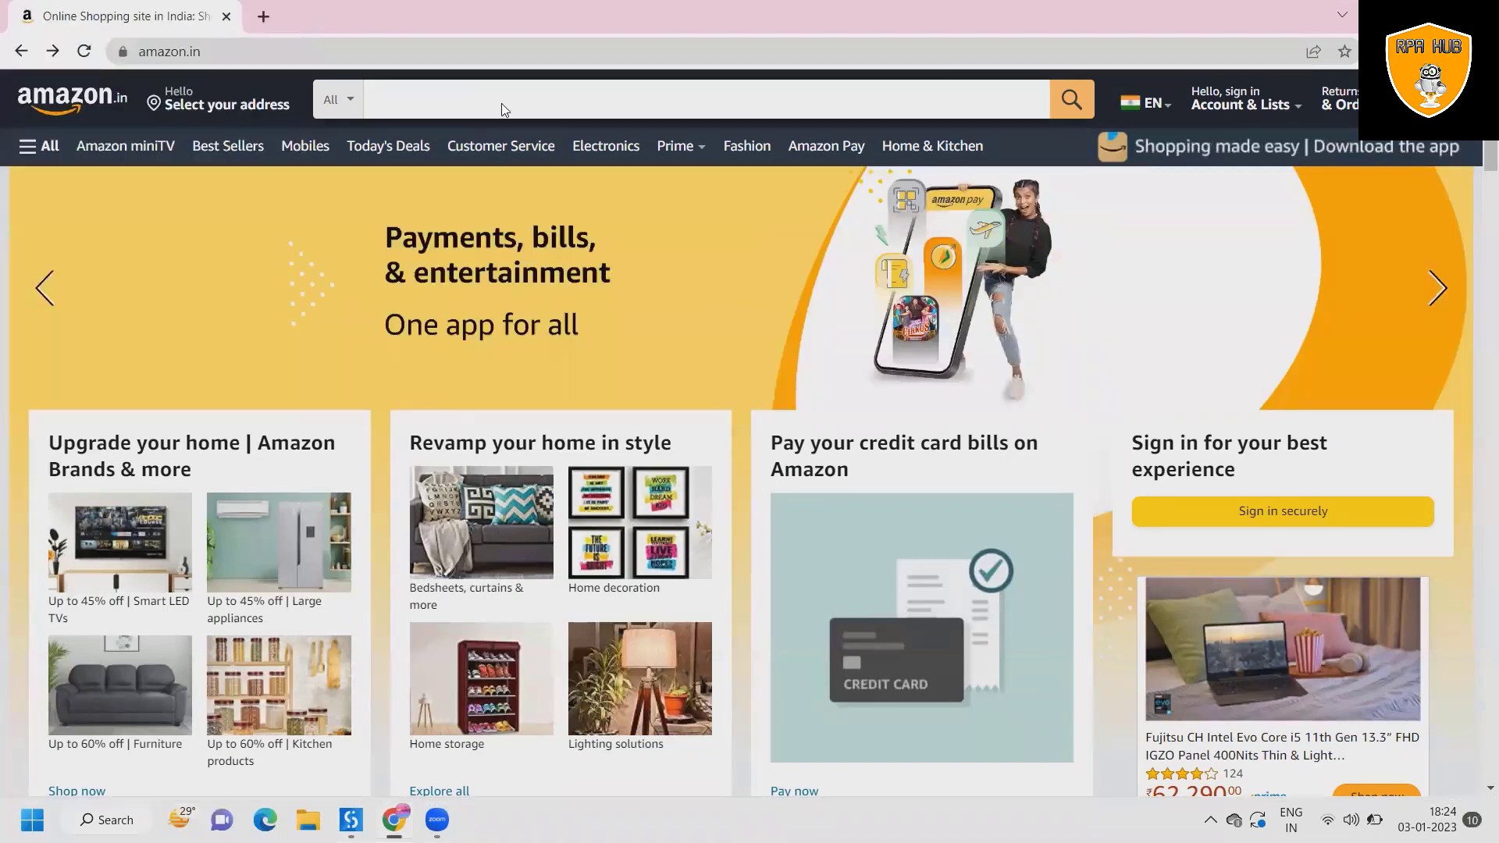
{"action": "left_click", "coordinate": [435, 819]}
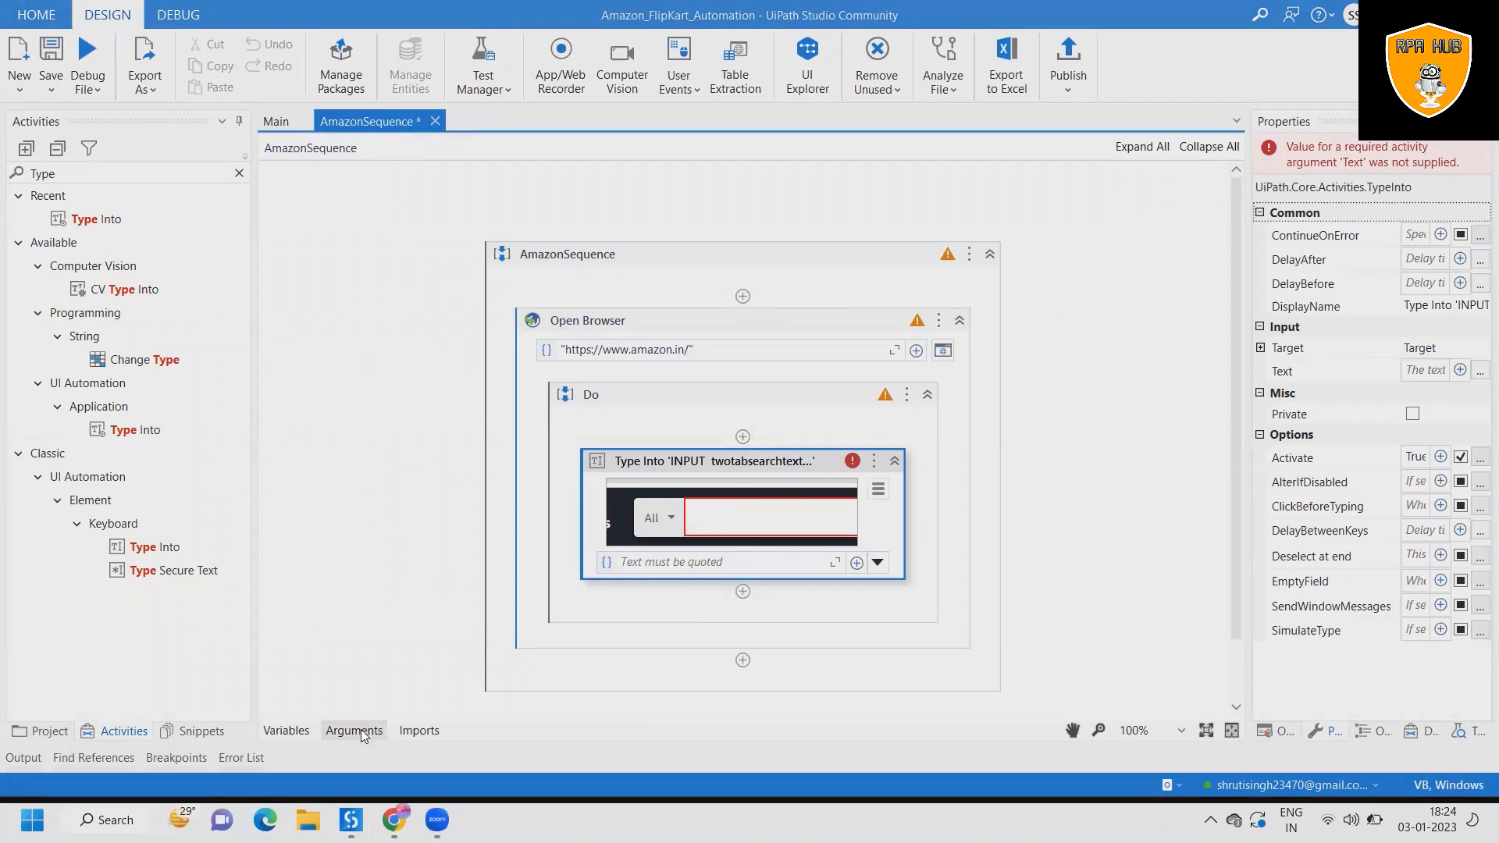
Step: Create the in_ProductName (In) and out_Name (Out) arguments for AmazonSequence
{"action": "left_click", "coordinate": [353, 730]}
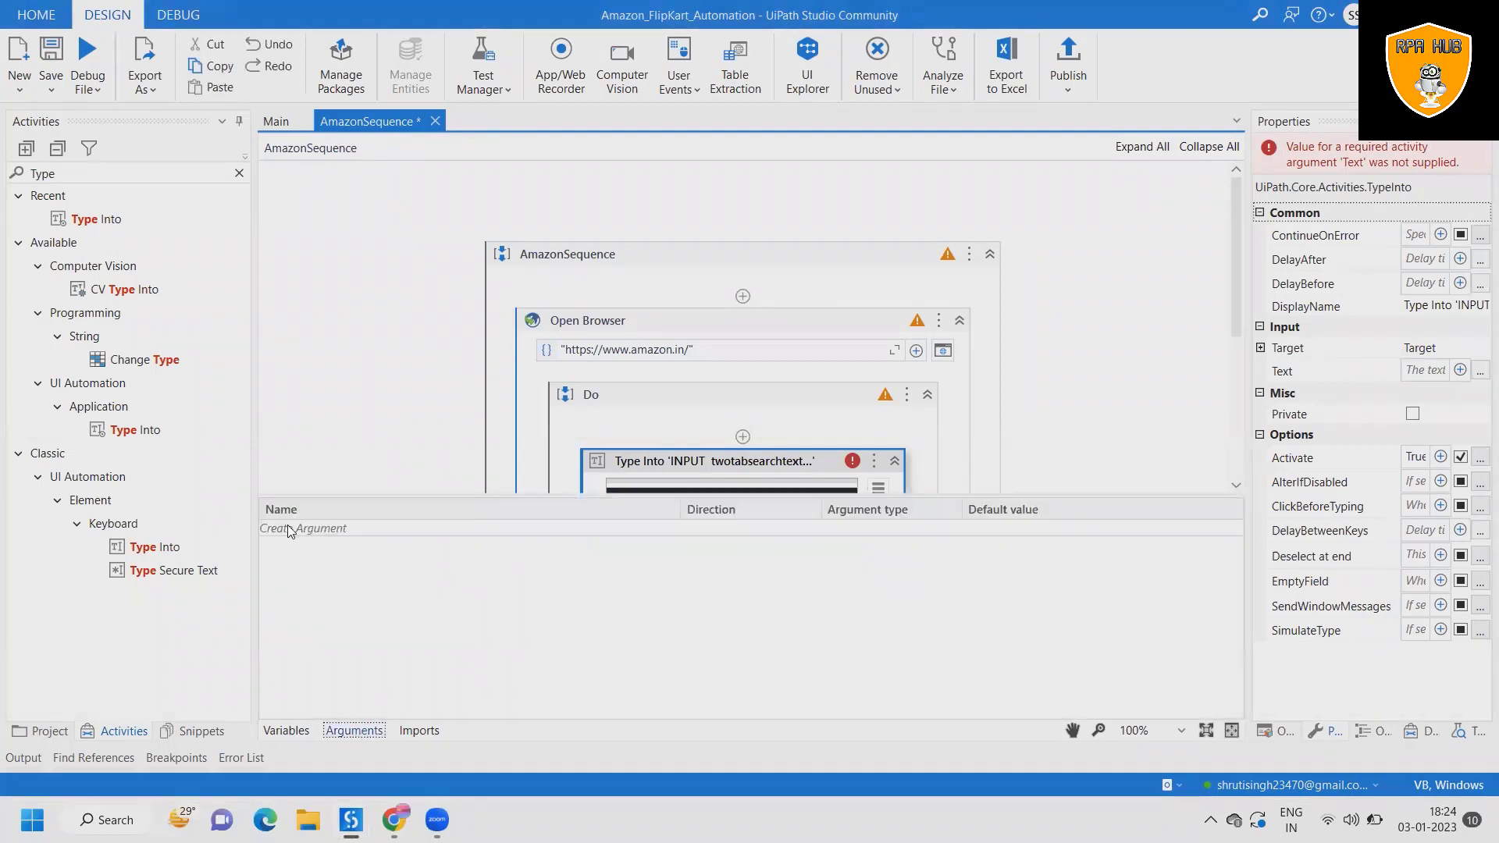
{"action": "left_click", "coordinate": [301, 528]}
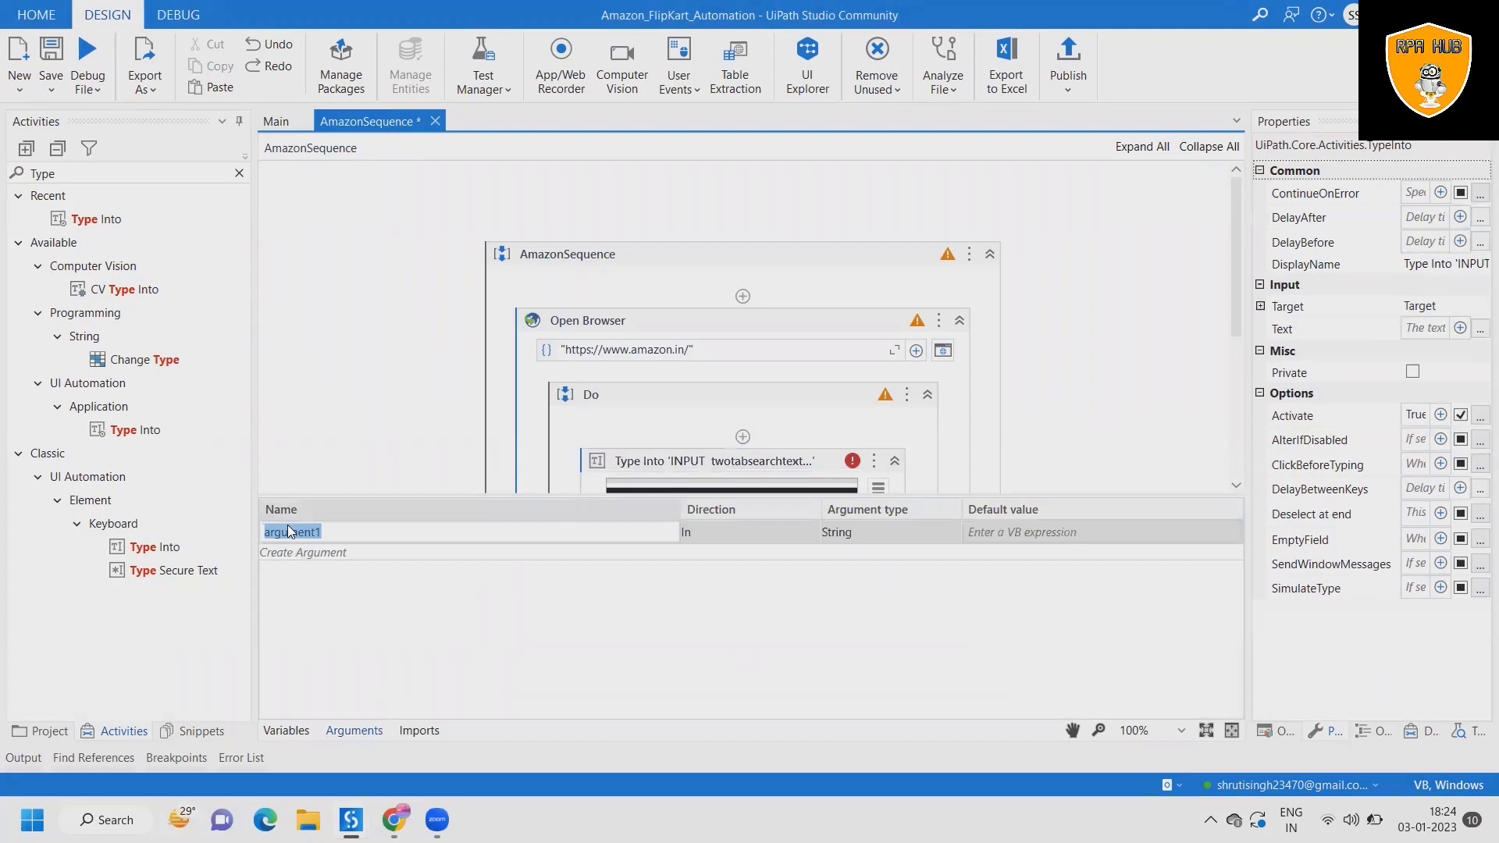
{"action": "type", "text": "in_ProductName"}
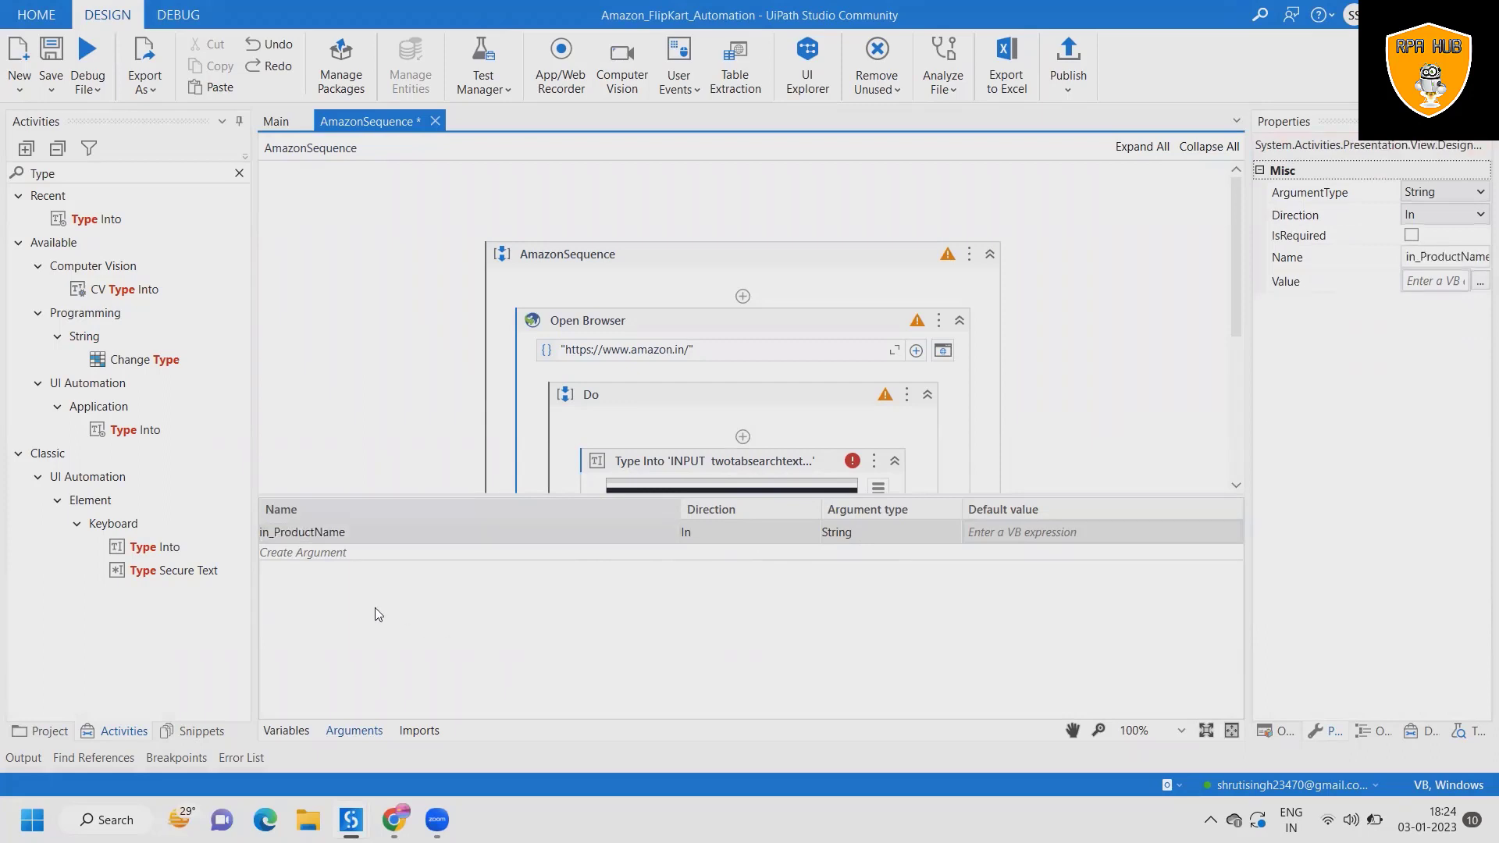
{"action": "mouse_move", "coordinate": [355, 707]}
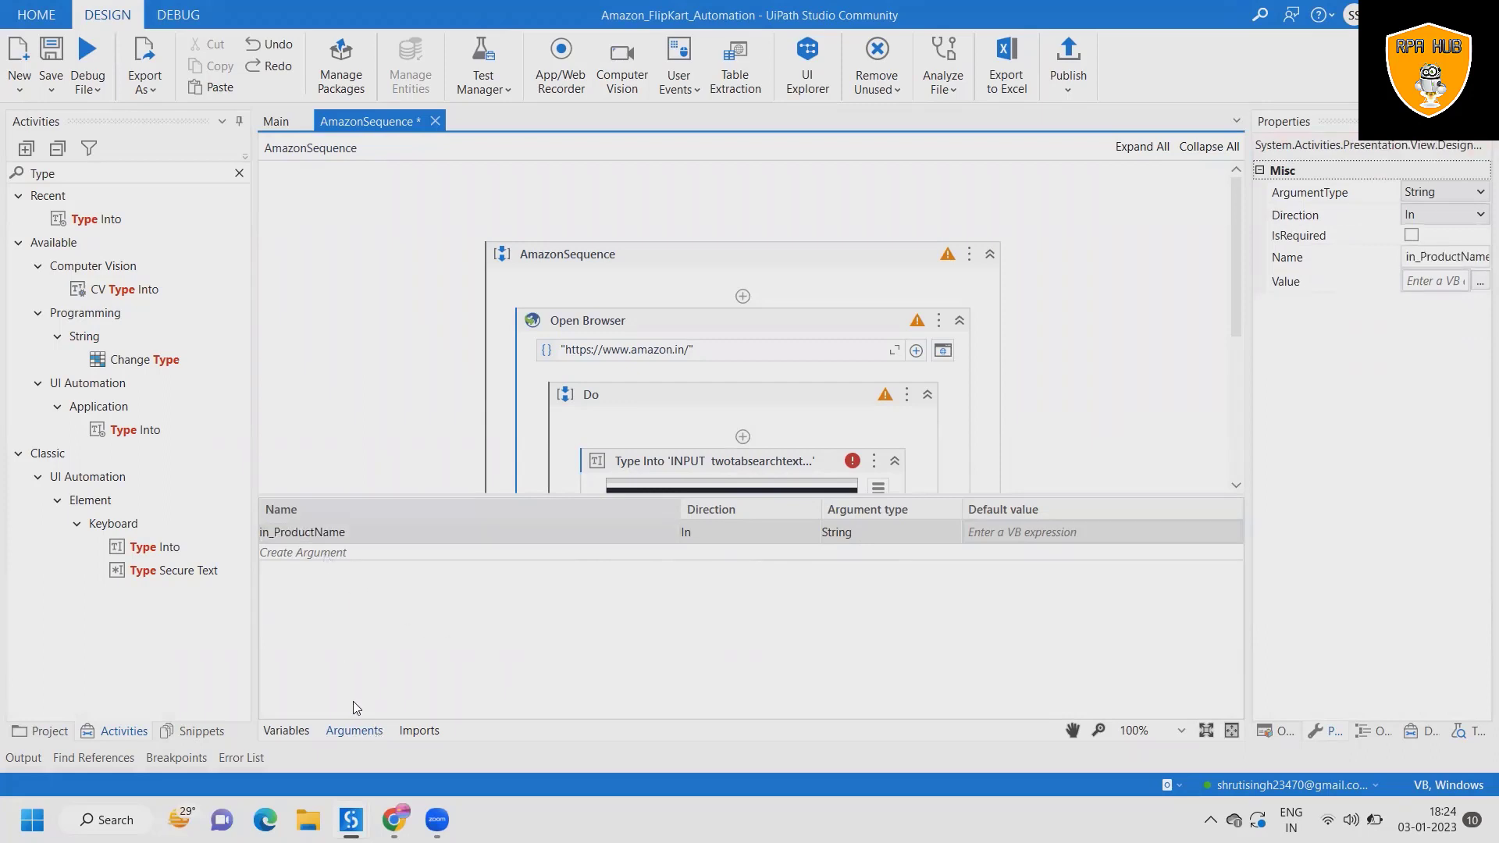
{"action": "left_click", "coordinate": [301, 552]}
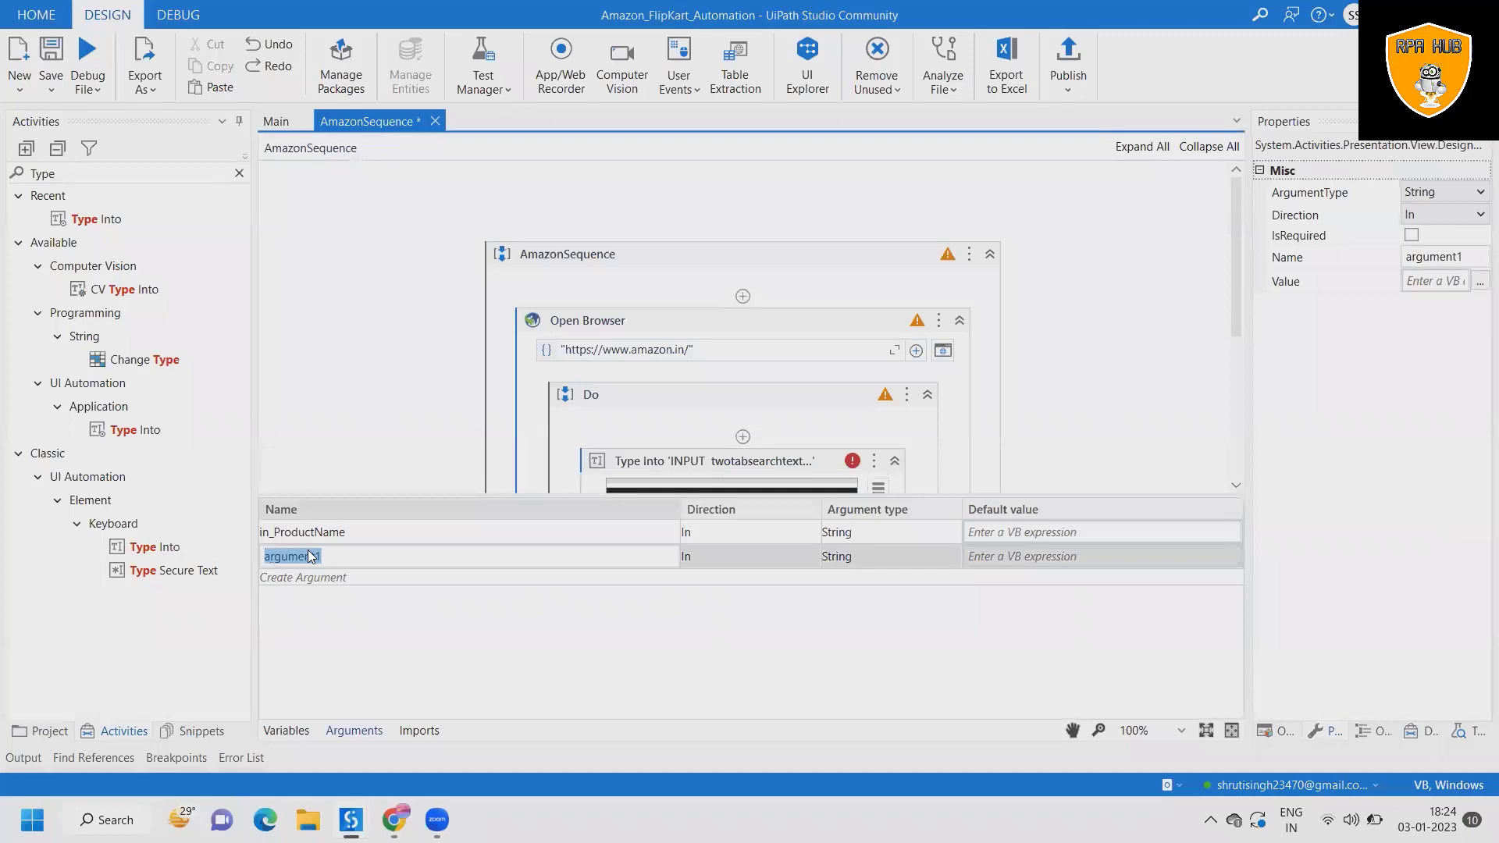
{"action": "type", "text": "out_Name"}
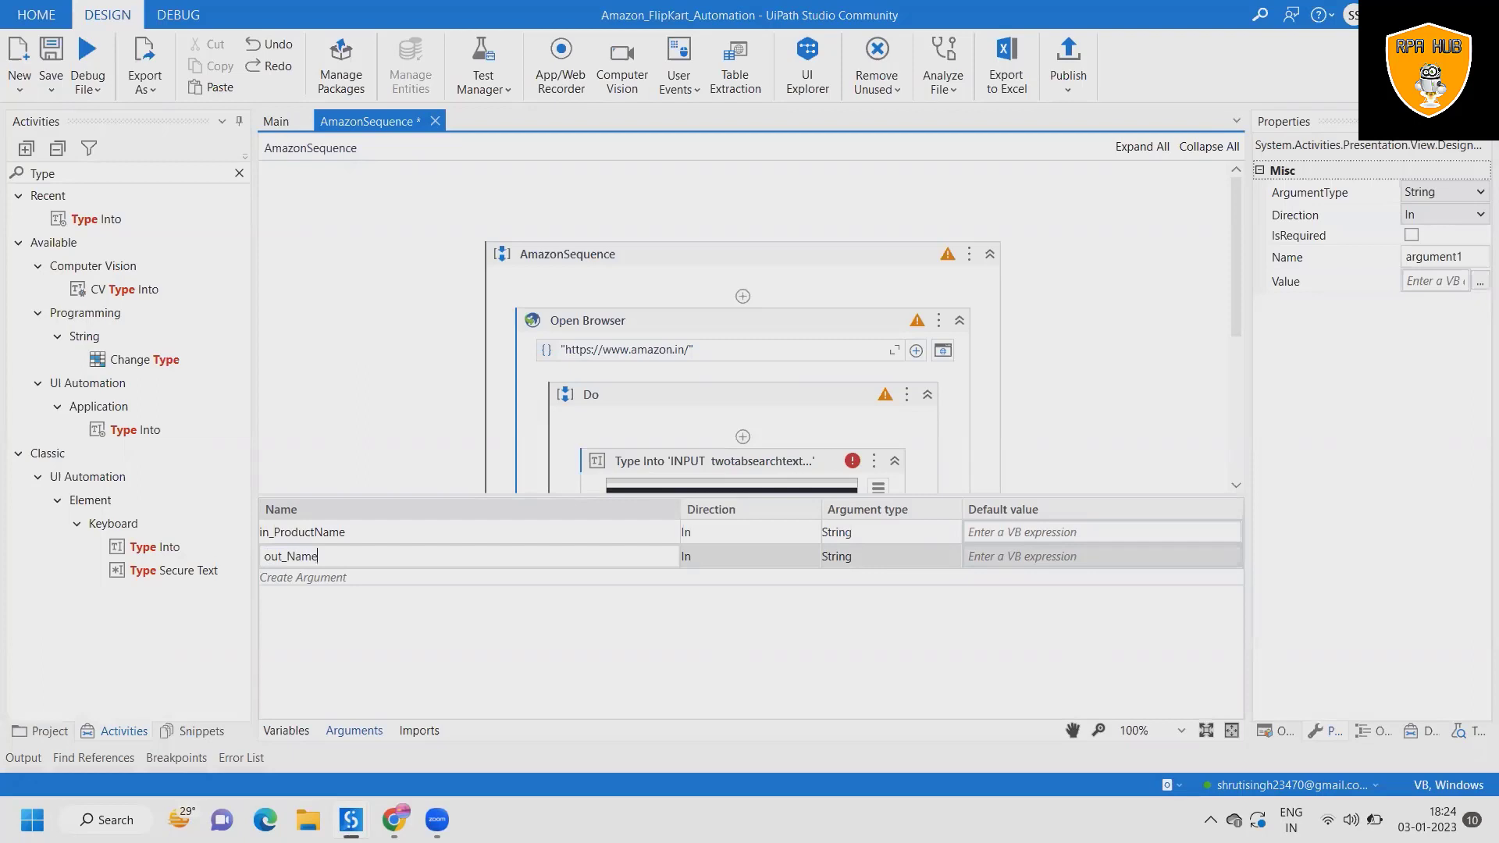
{"action": "mouse_move", "coordinate": [812, 559]}
{"action": "type", "text": "out_"}
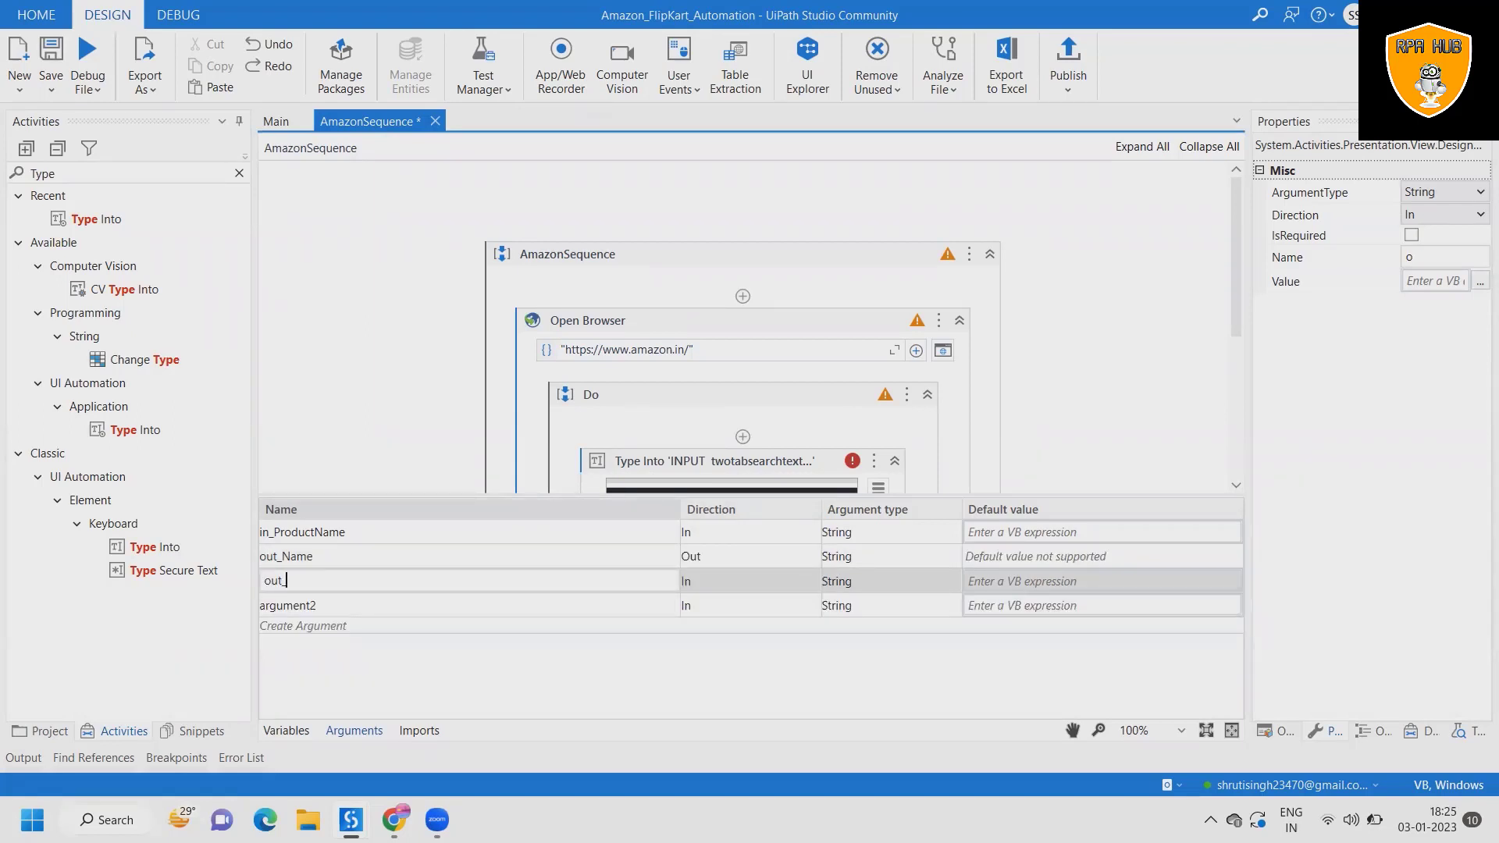
Step: Create the out_Price and out_Rating arguments with Out direction
{"action": "key", "text": "backspace"}
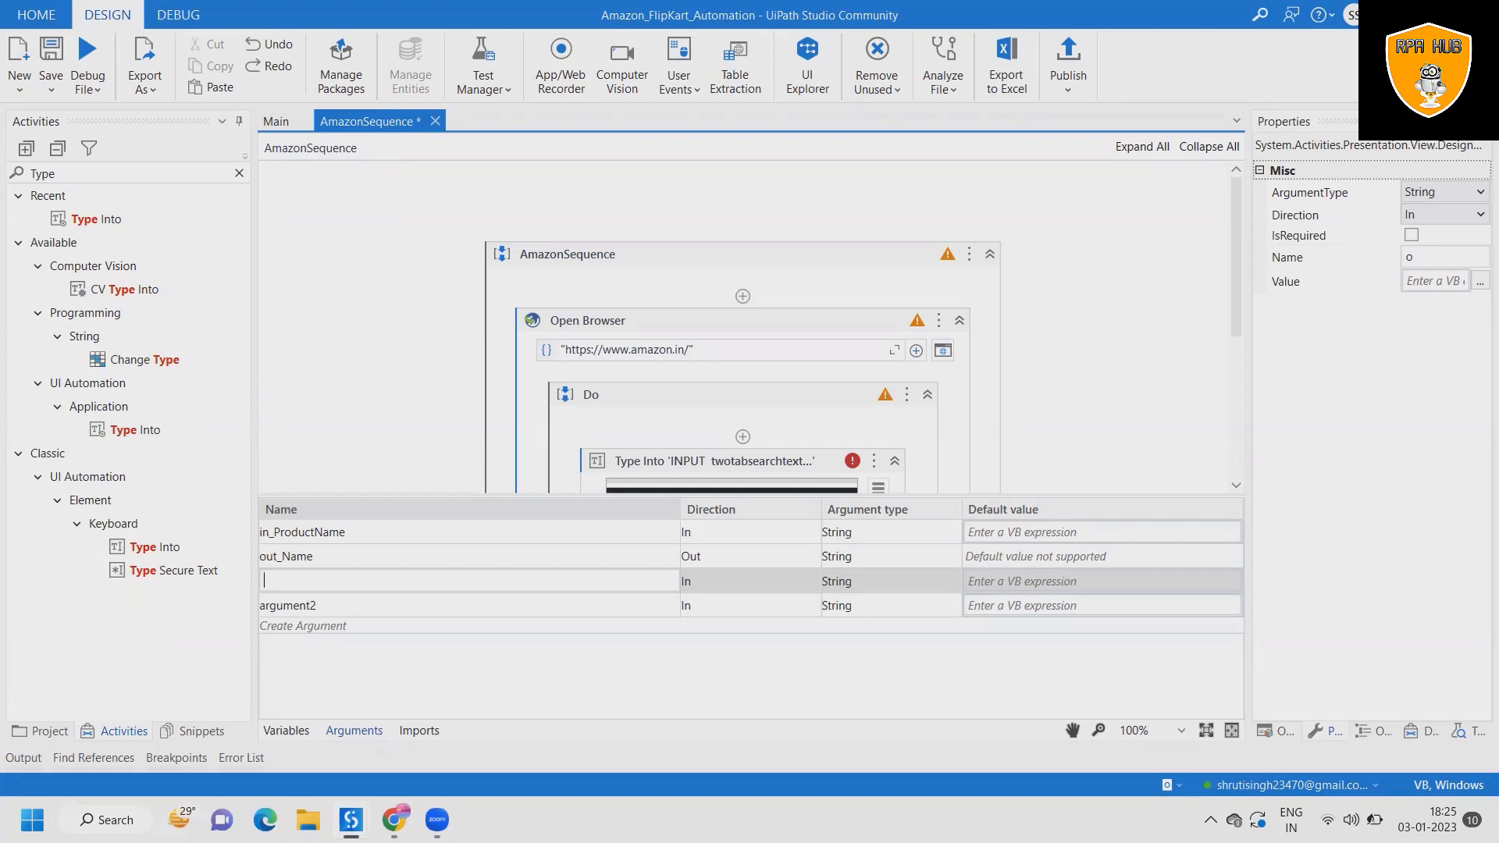
{"action": "type", "text": "out_Price"}
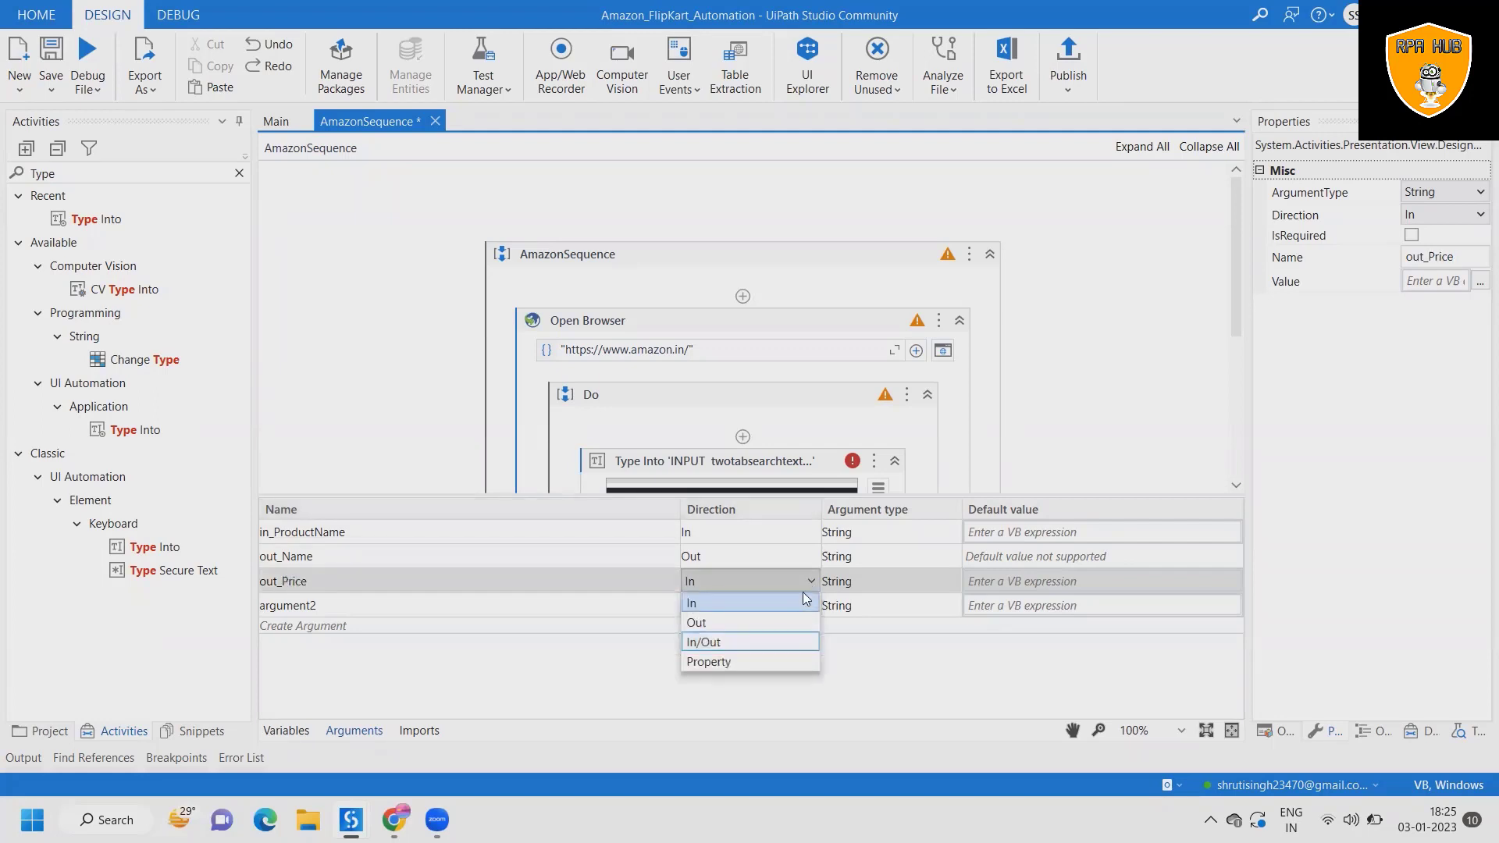
{"action": "left_click", "coordinate": [696, 623]}
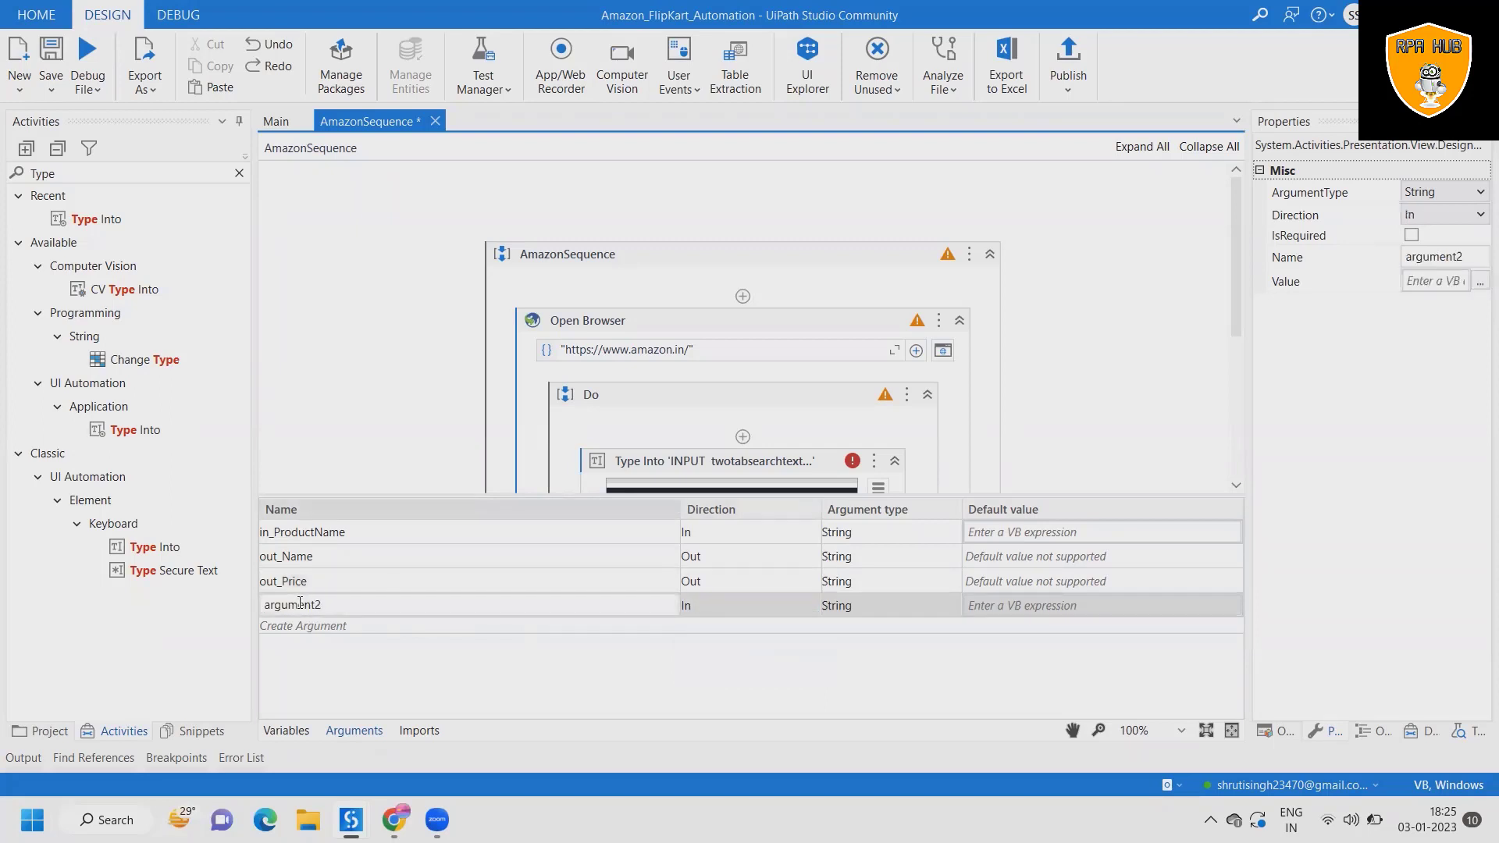
{"action": "type", "text": "out"}
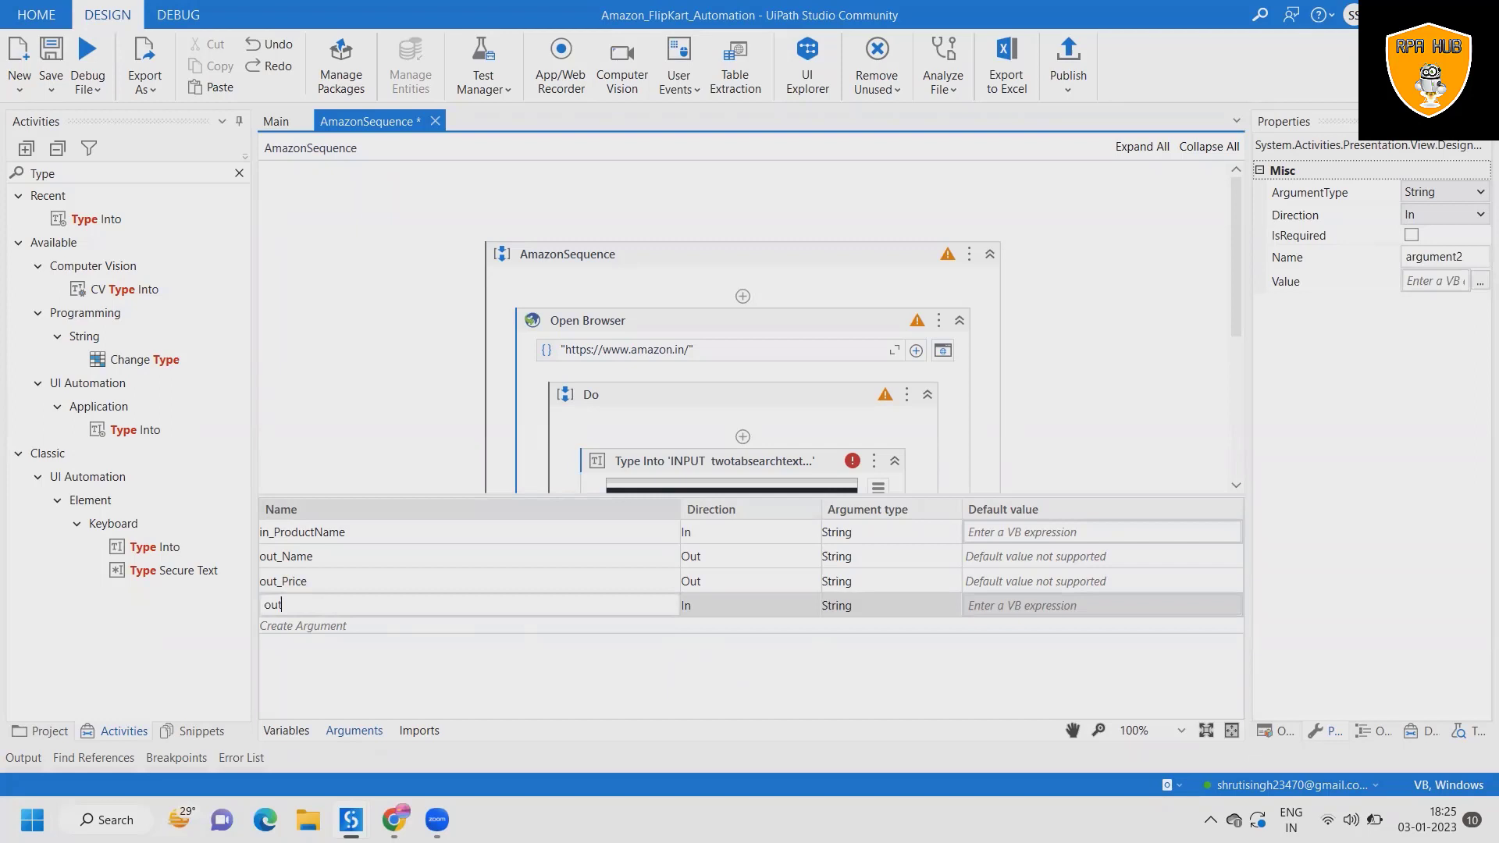
{"action": "type", "text": "_Rating"}
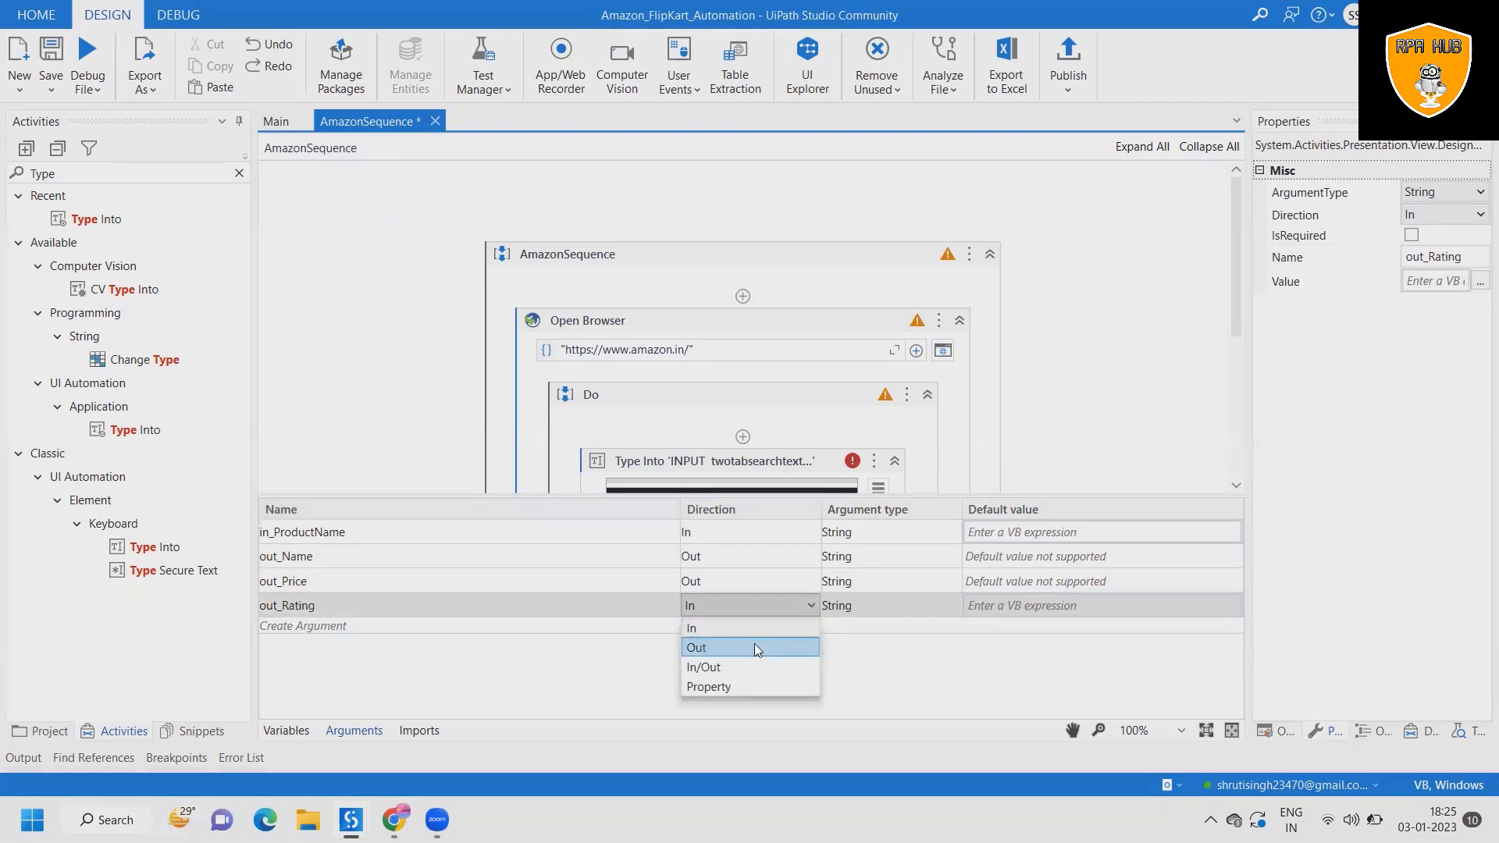
{"action": "left_click", "coordinate": [697, 646]}
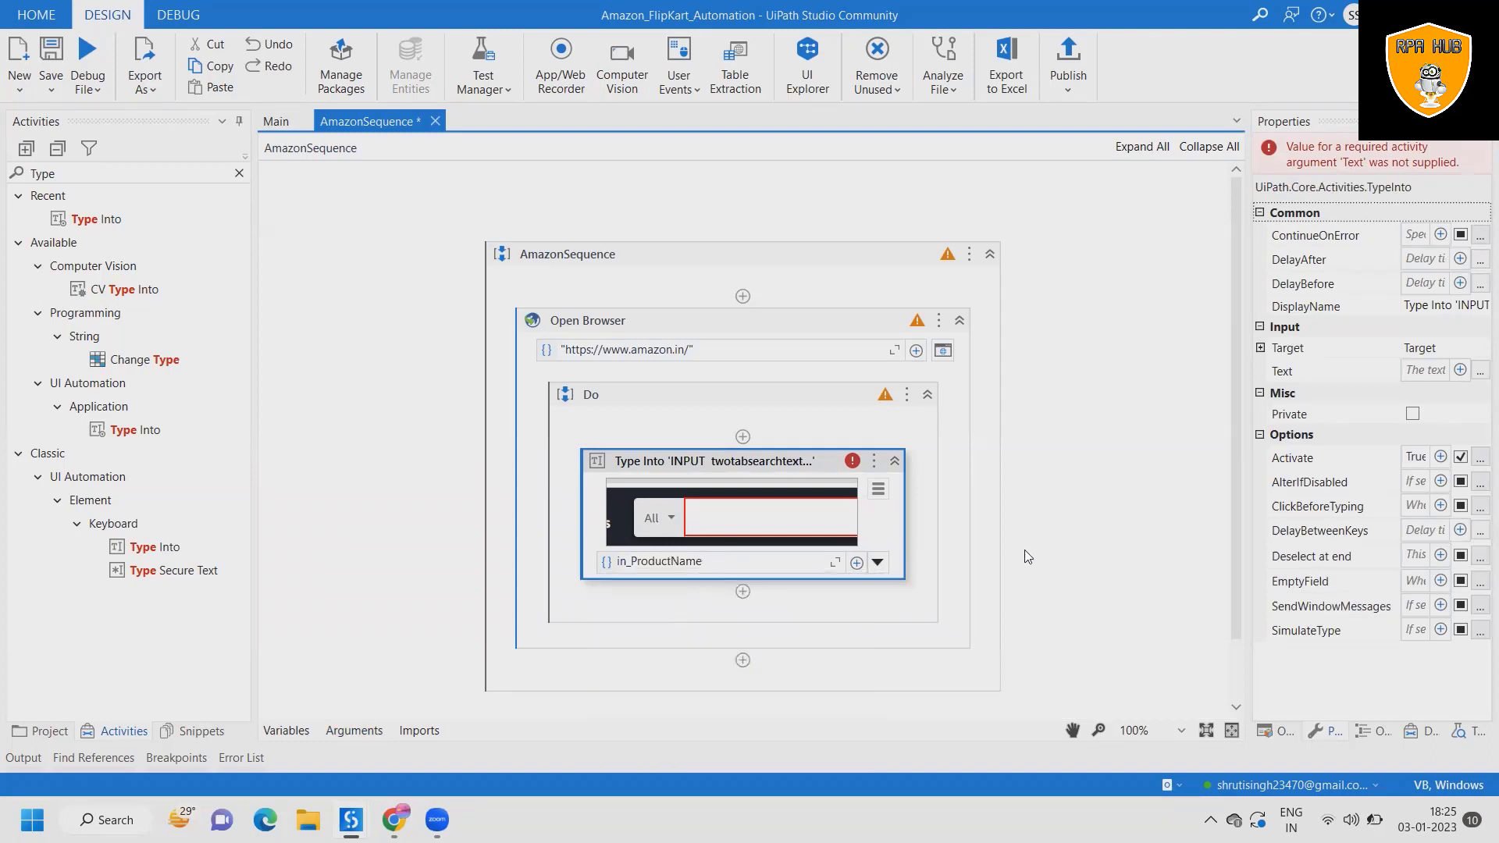
{"action": "mouse_move", "coordinate": [295, 418]}
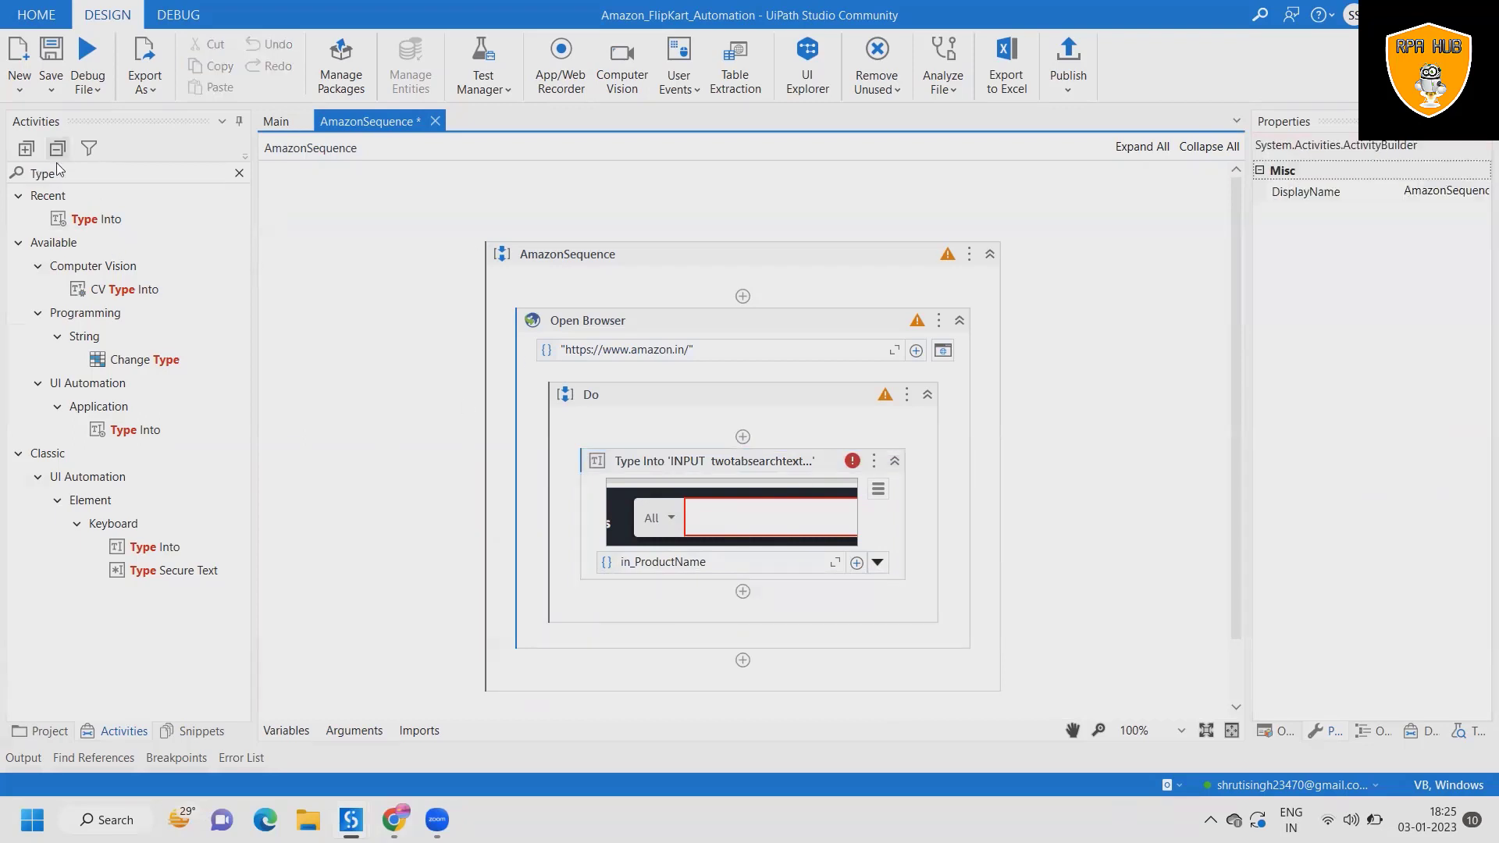
Step: Add a Click activity after Type Into targeting Amazon's search submit button
{"action": "type", "text": "C"}
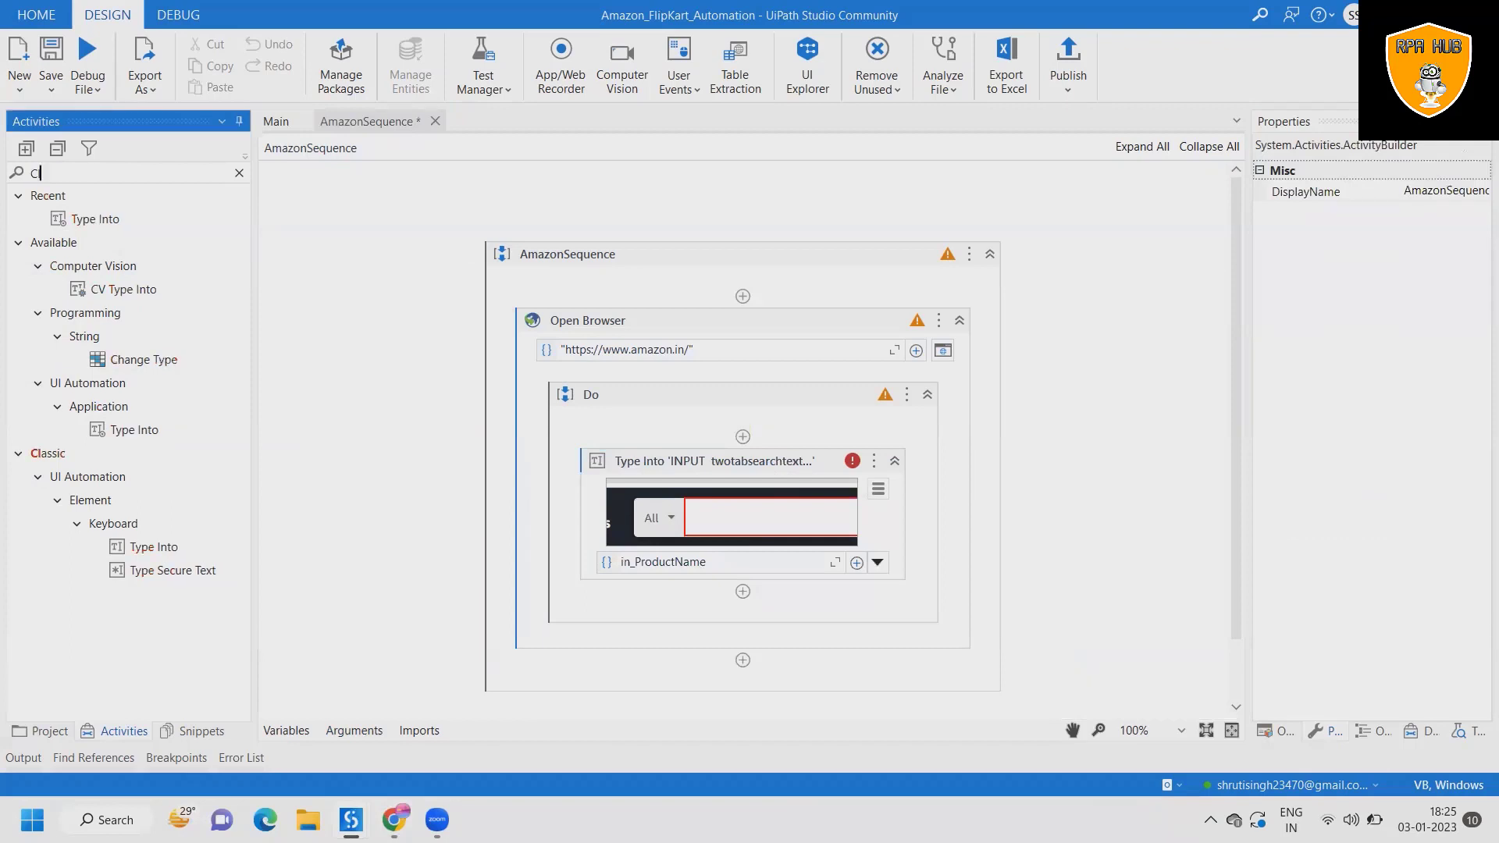
{"action": "type", "text": "Click"}
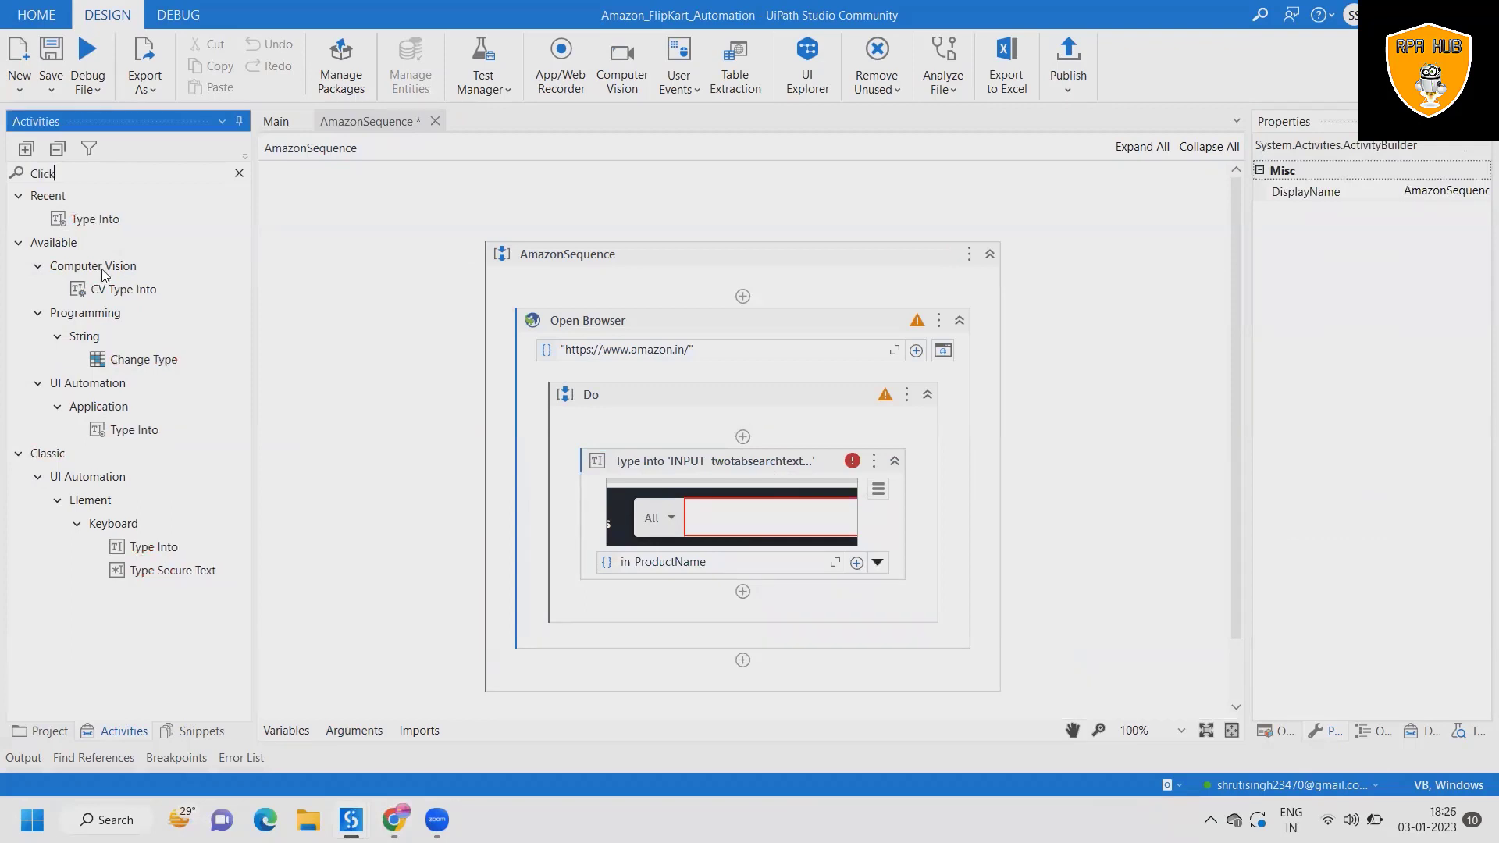
{"action": "type", "text": "Click"}
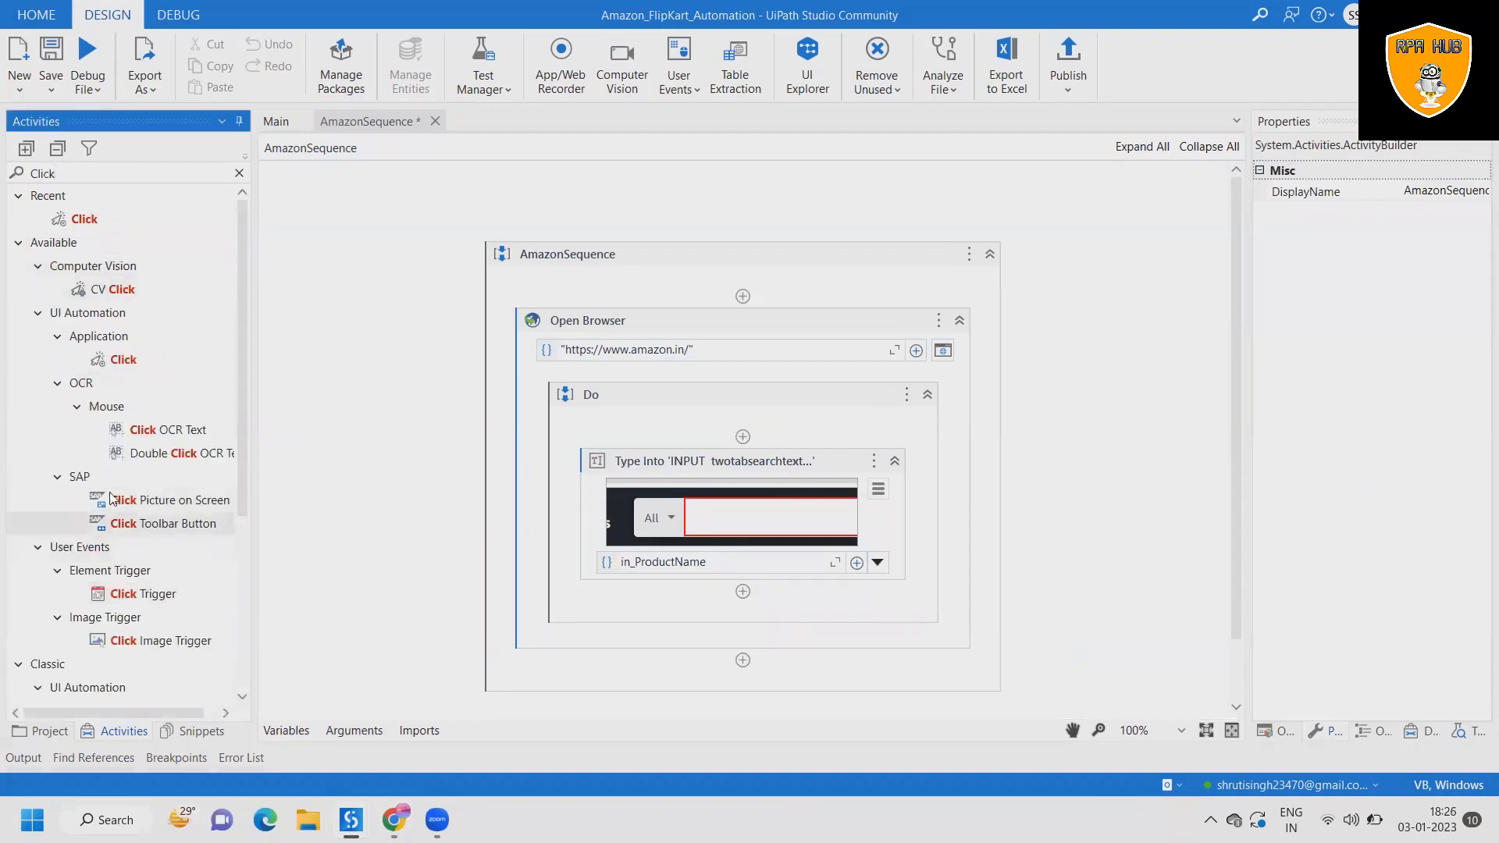
{"action": "scroll", "scroll_direction": "down", "scroll_amount": 3}
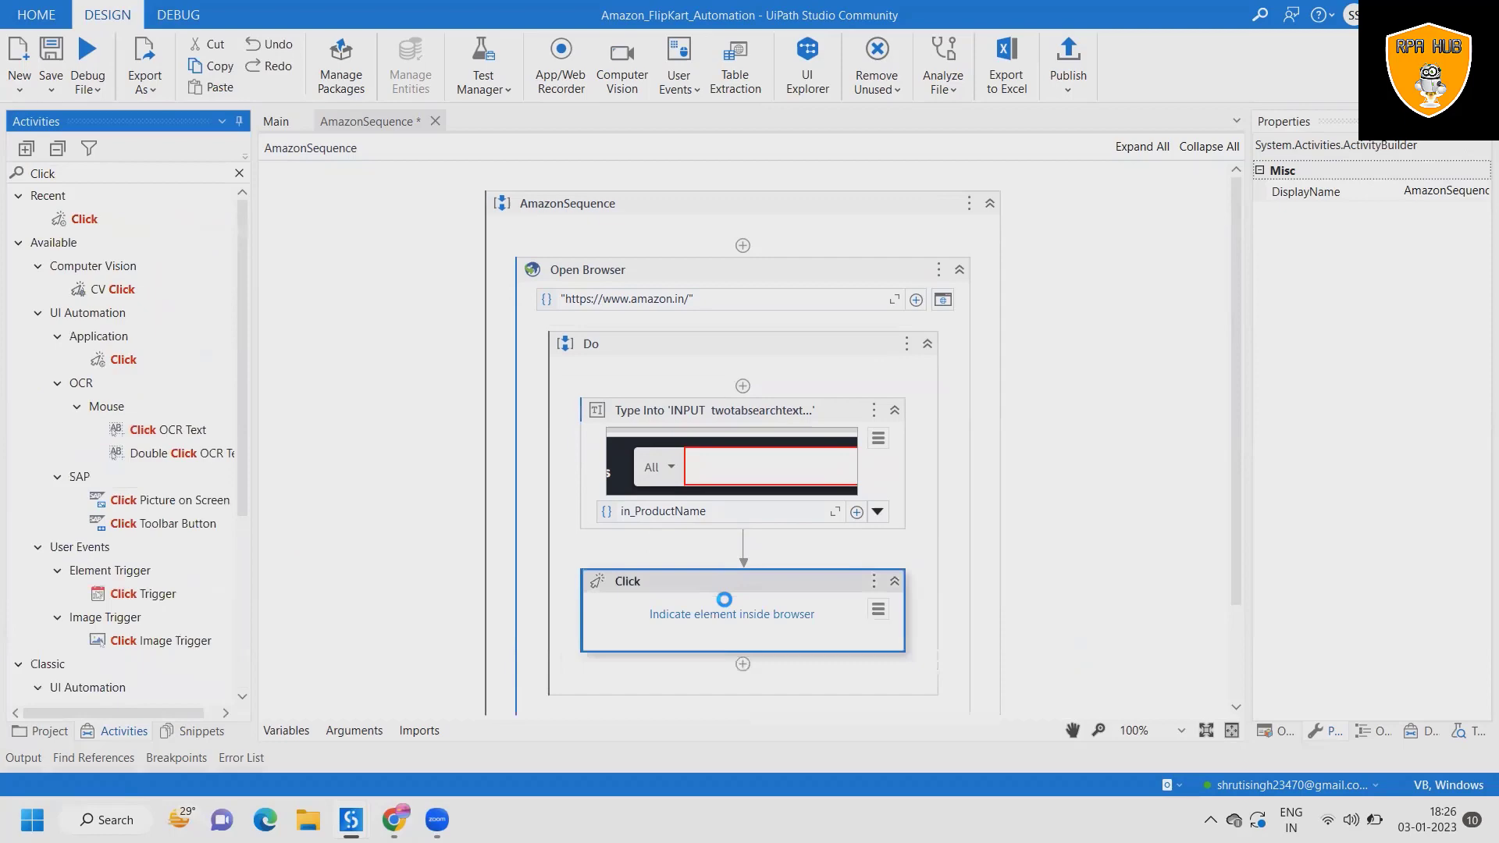
{"action": "left_click", "coordinate": [731, 583]}
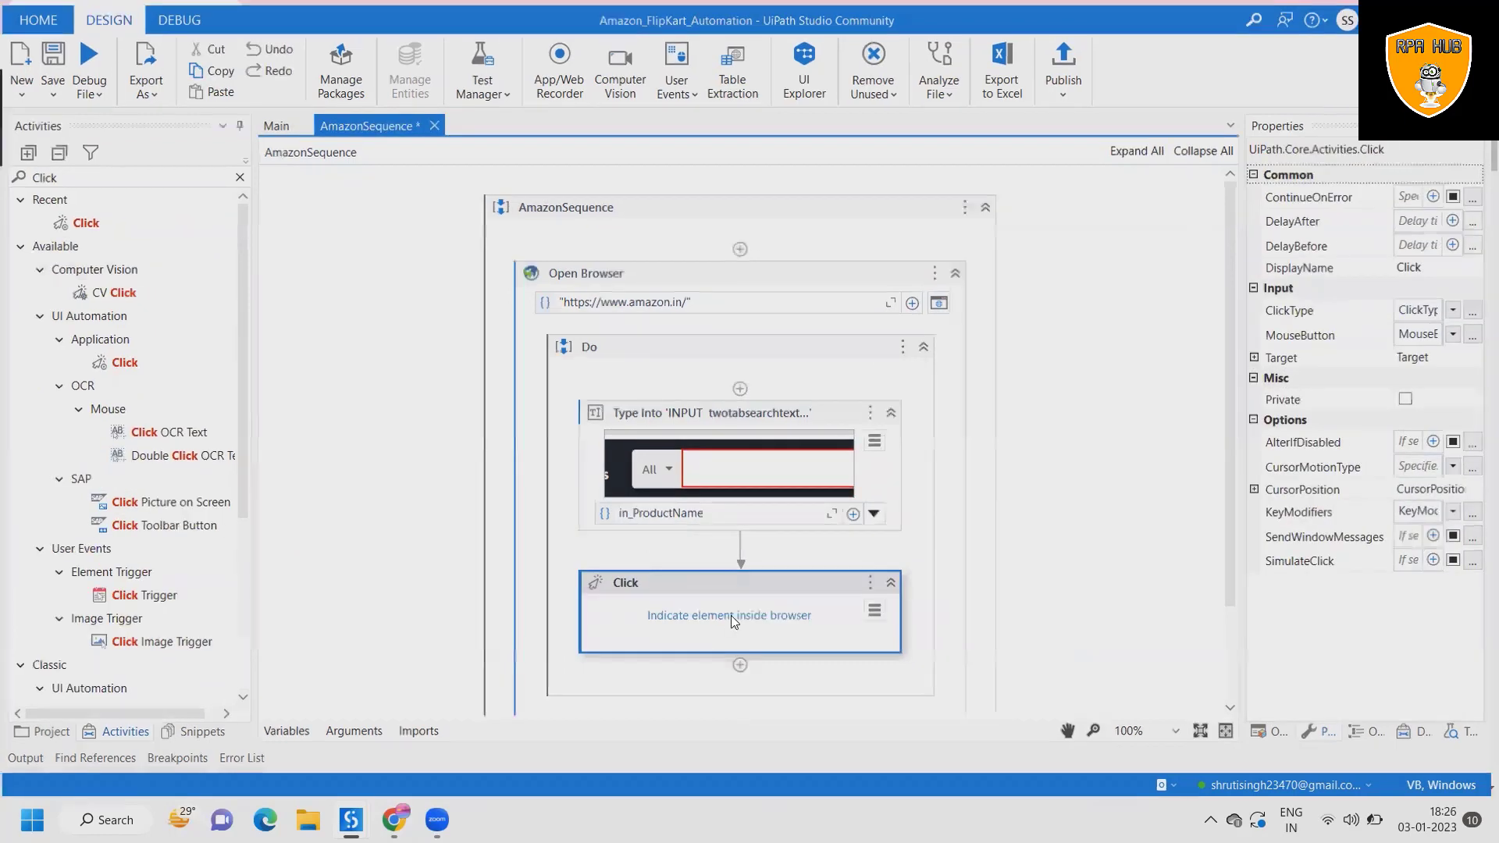
{"action": "left_click", "coordinate": [729, 616]}
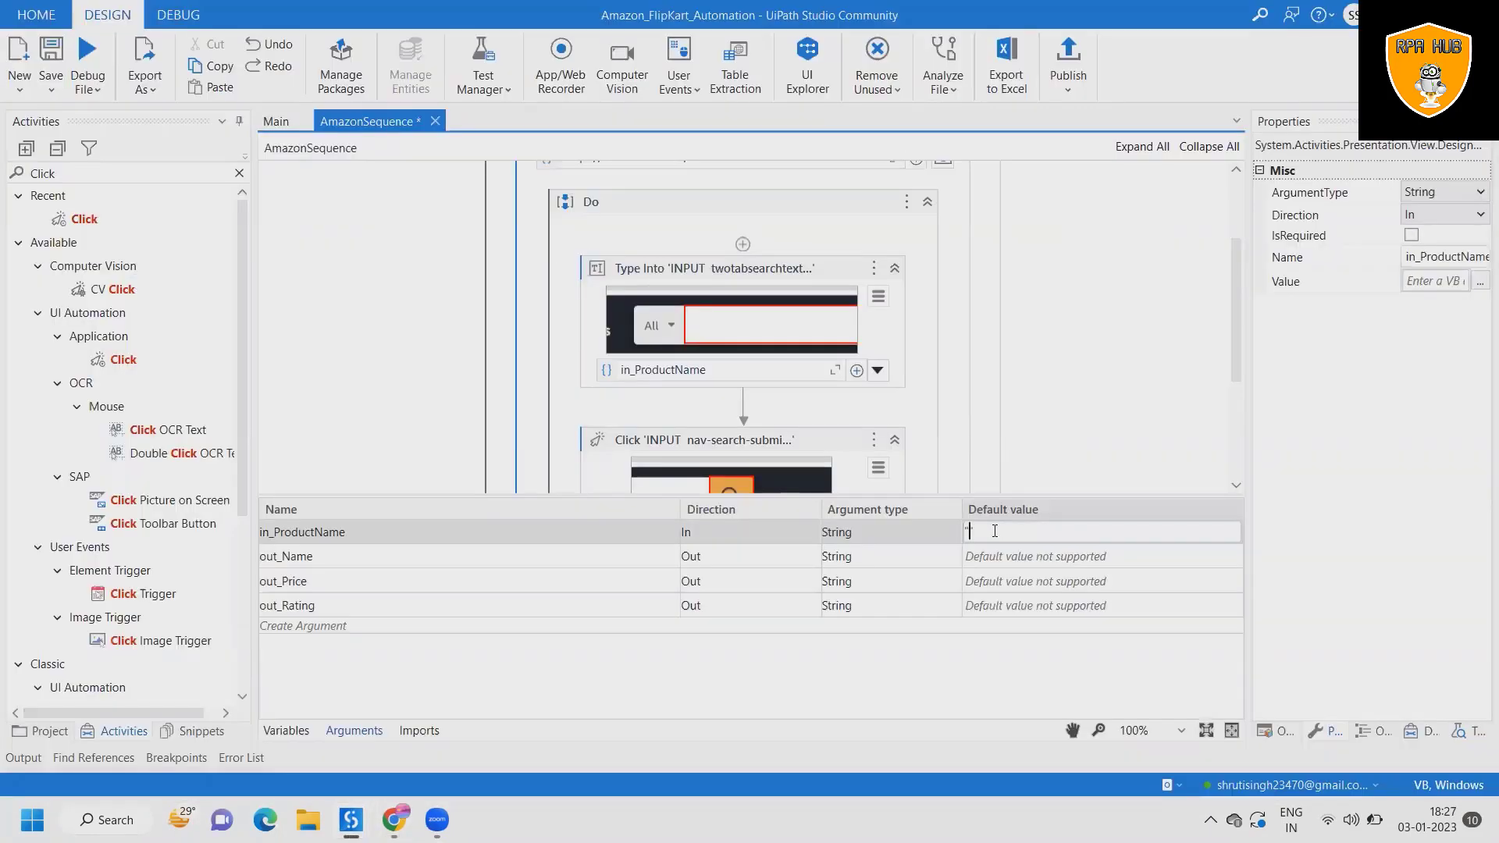
Step: Give in_ProductName the default value "Bluetooth speaker with mic" and hide the Arguments panel
{"action": "type", "text": "\"Bluetooth speaker with mic\""}
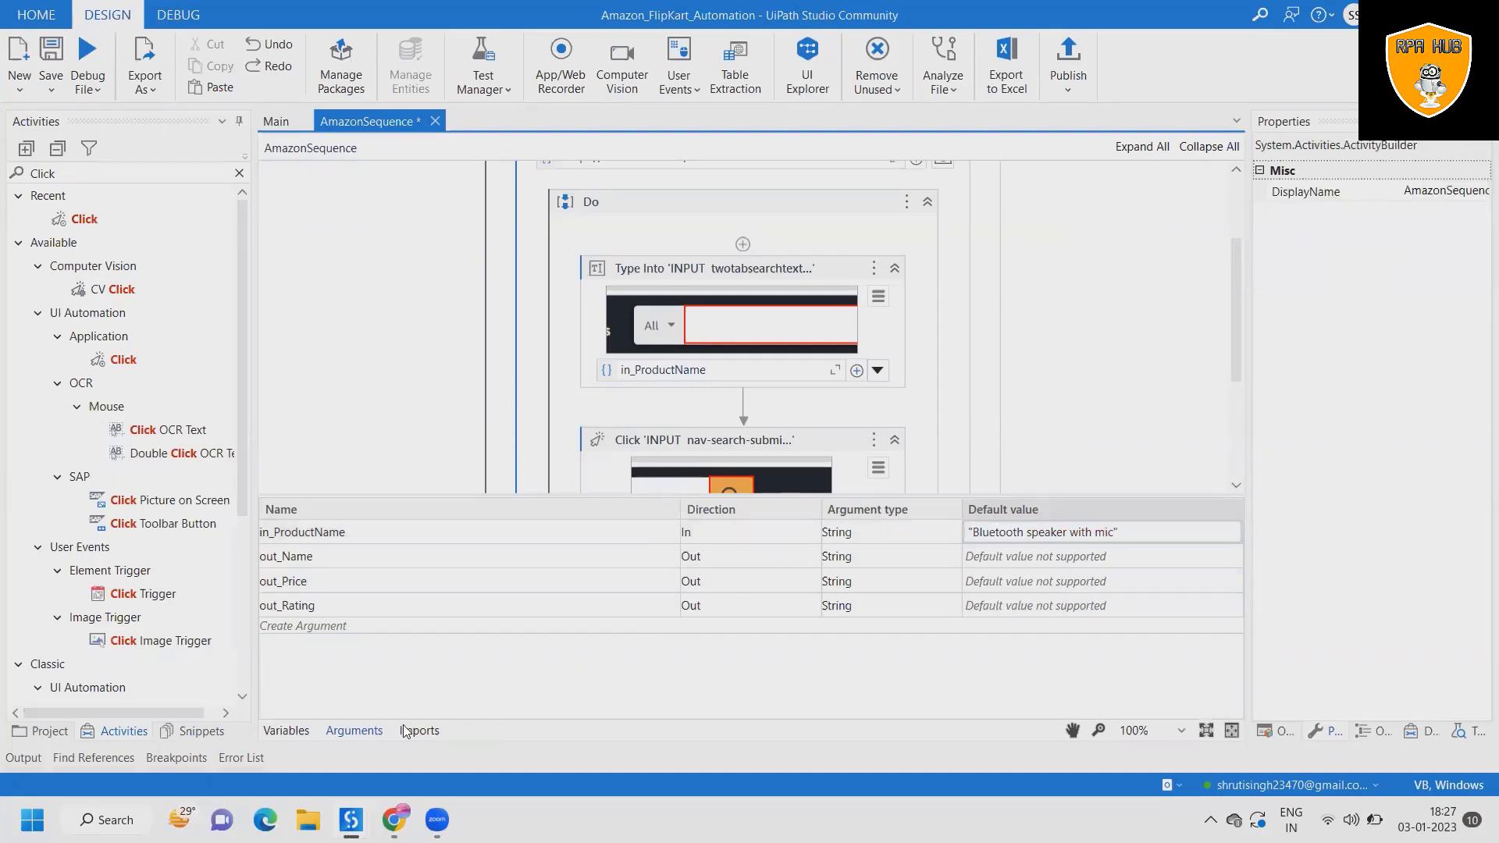
{"action": "left_click", "coordinate": [354, 731]}
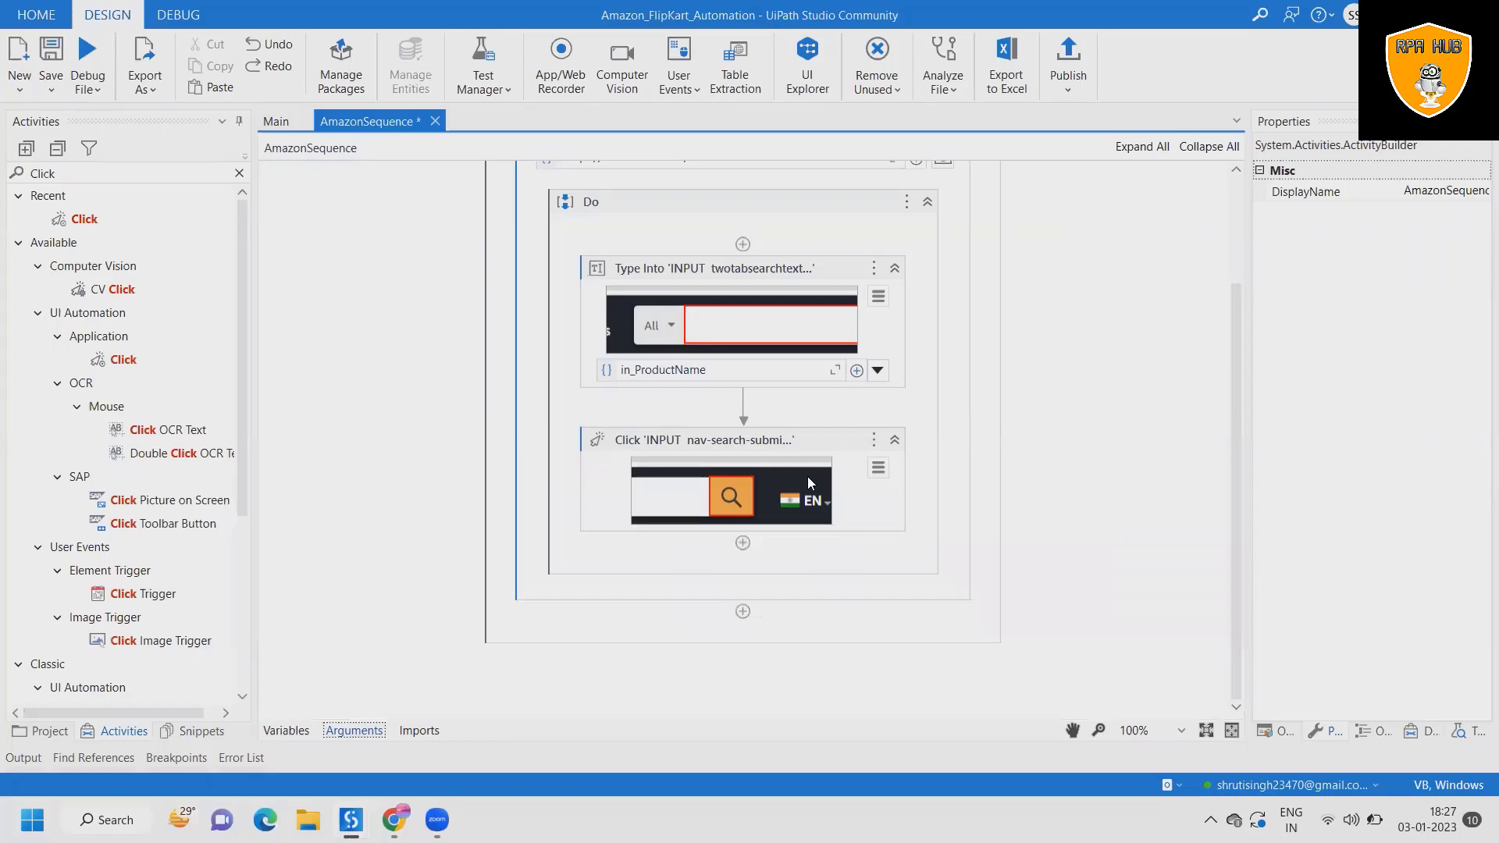
{"action": "mouse_move", "coordinate": [734, 333]}
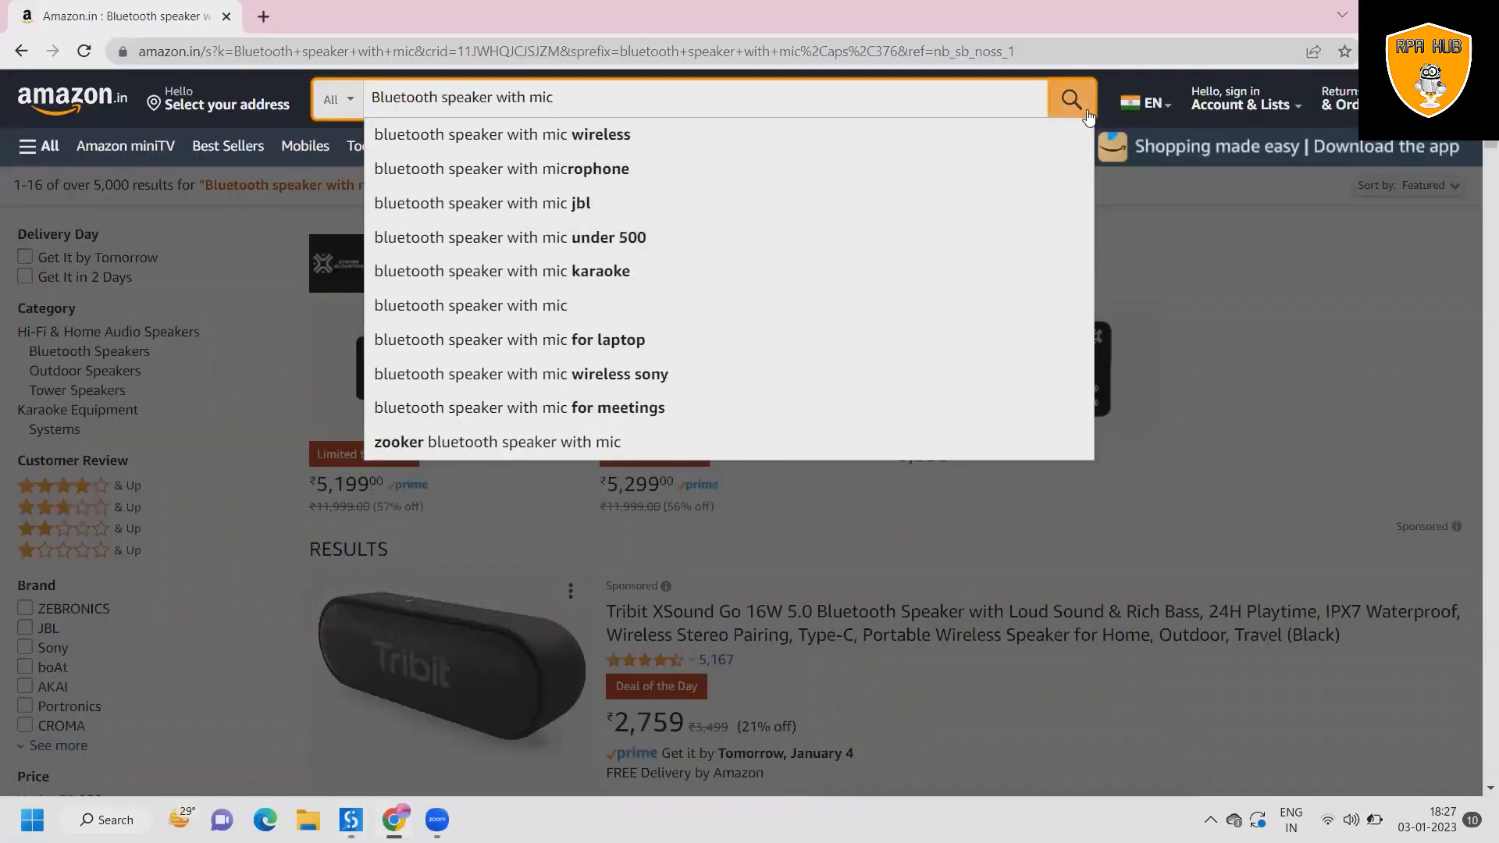
Step: Add a Get Text step reading the first Amazon result's product title into out_Name
{"action": "left_click", "coordinate": [1072, 97]}
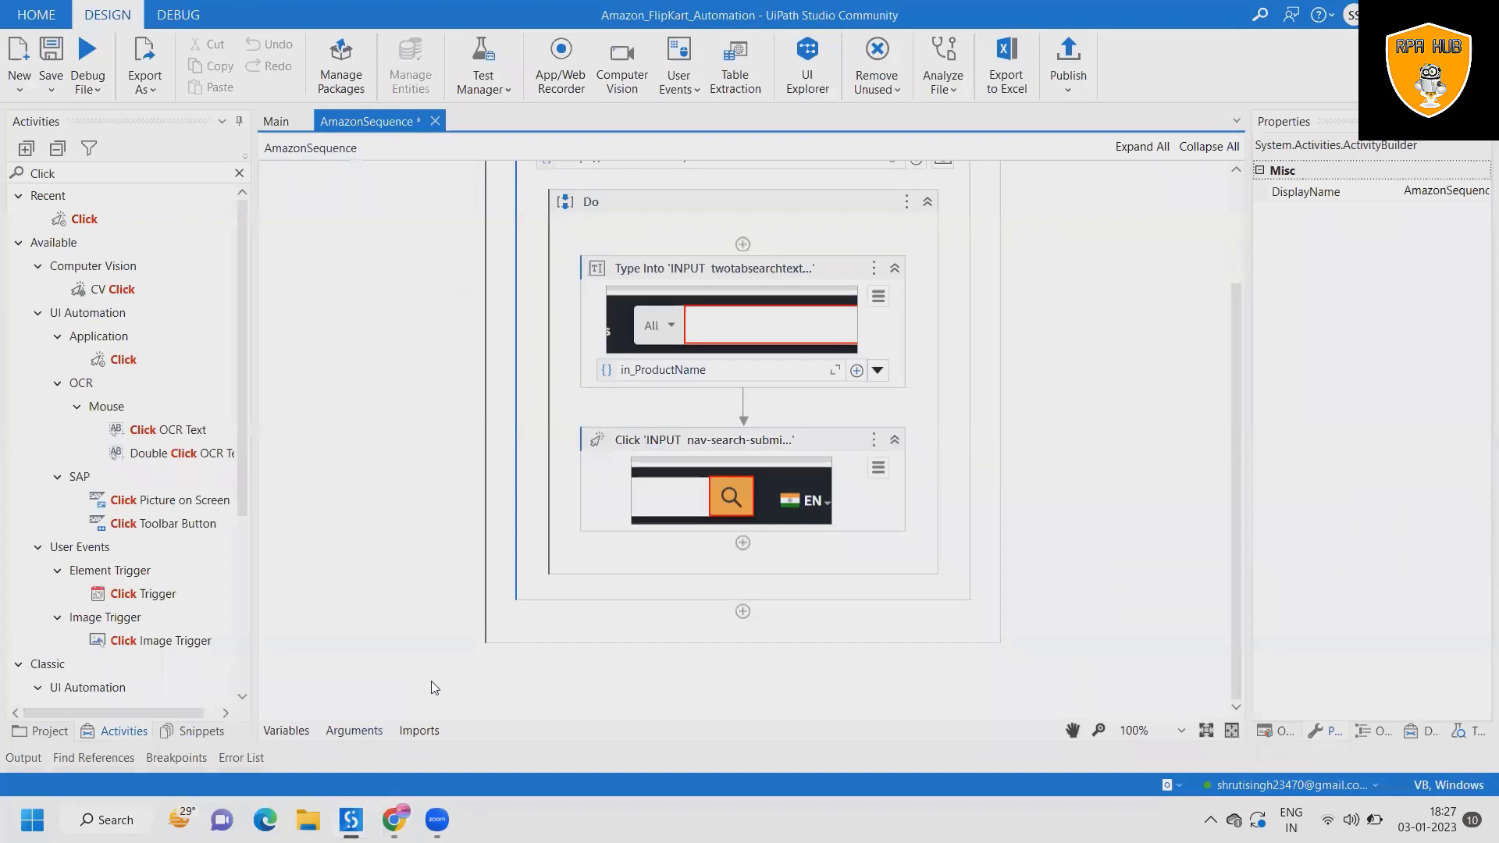
{"action": "left_click", "coordinate": [125, 173]}
{"action": "type", "text": "Get text"}
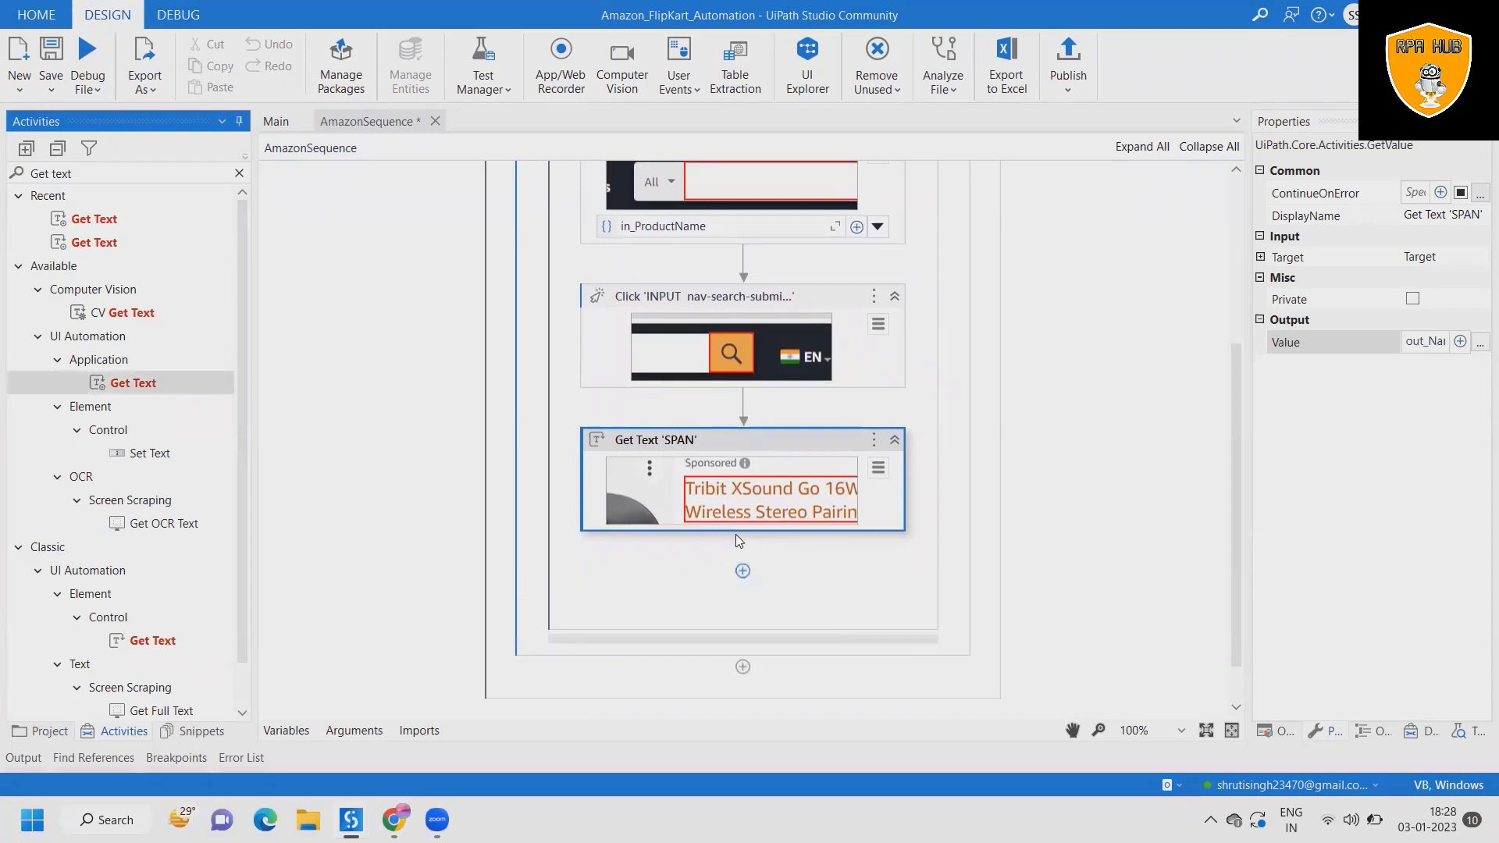
Step: Add a Get Text on the first result's price 2,759 and store its value in an out argument
{"action": "left_click", "coordinate": [741, 571]}
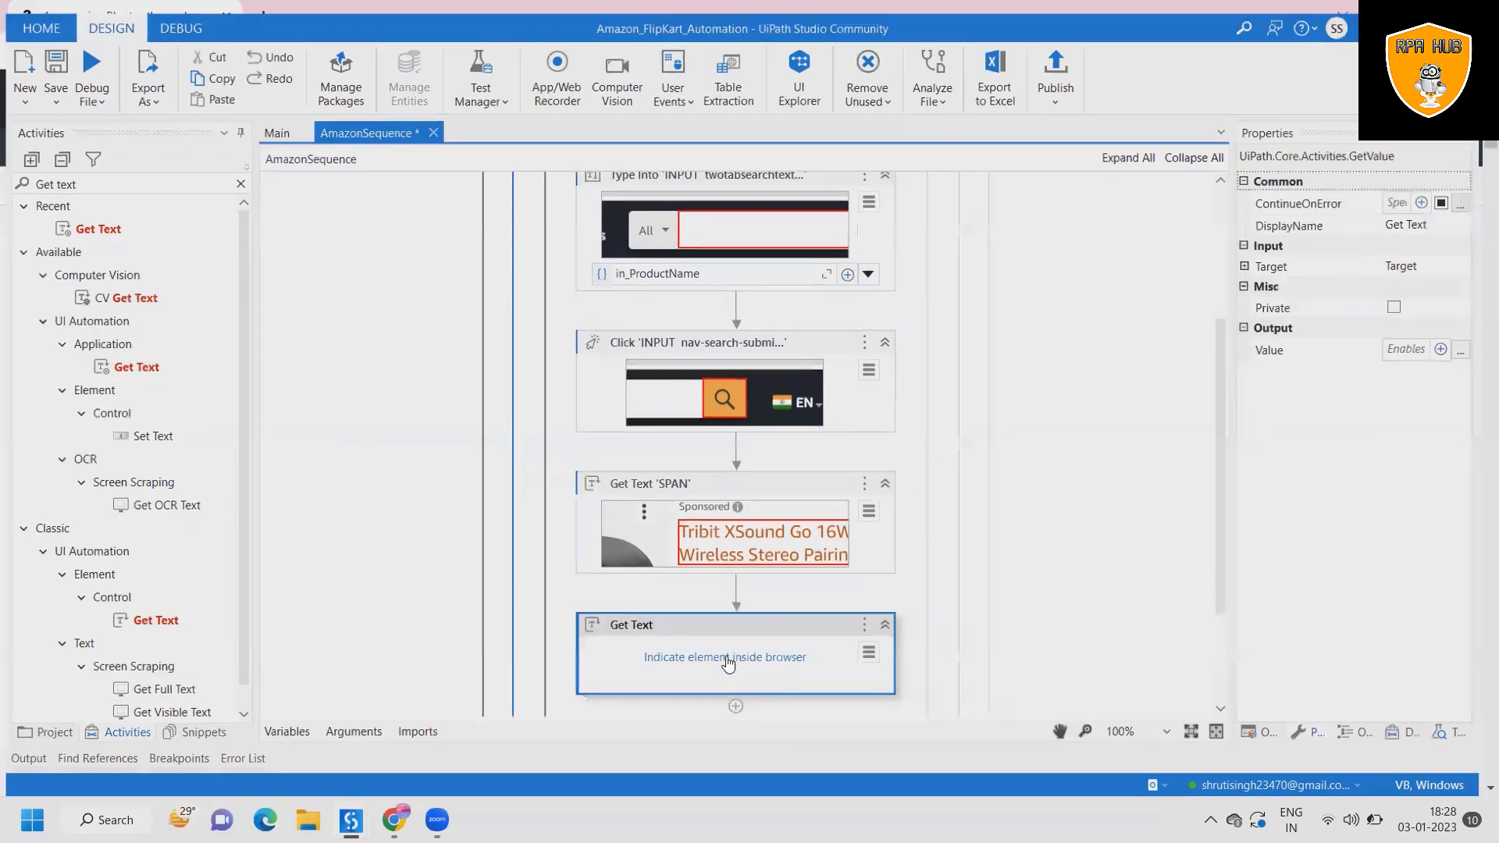
{"action": "left_click", "coordinate": [723, 657]}
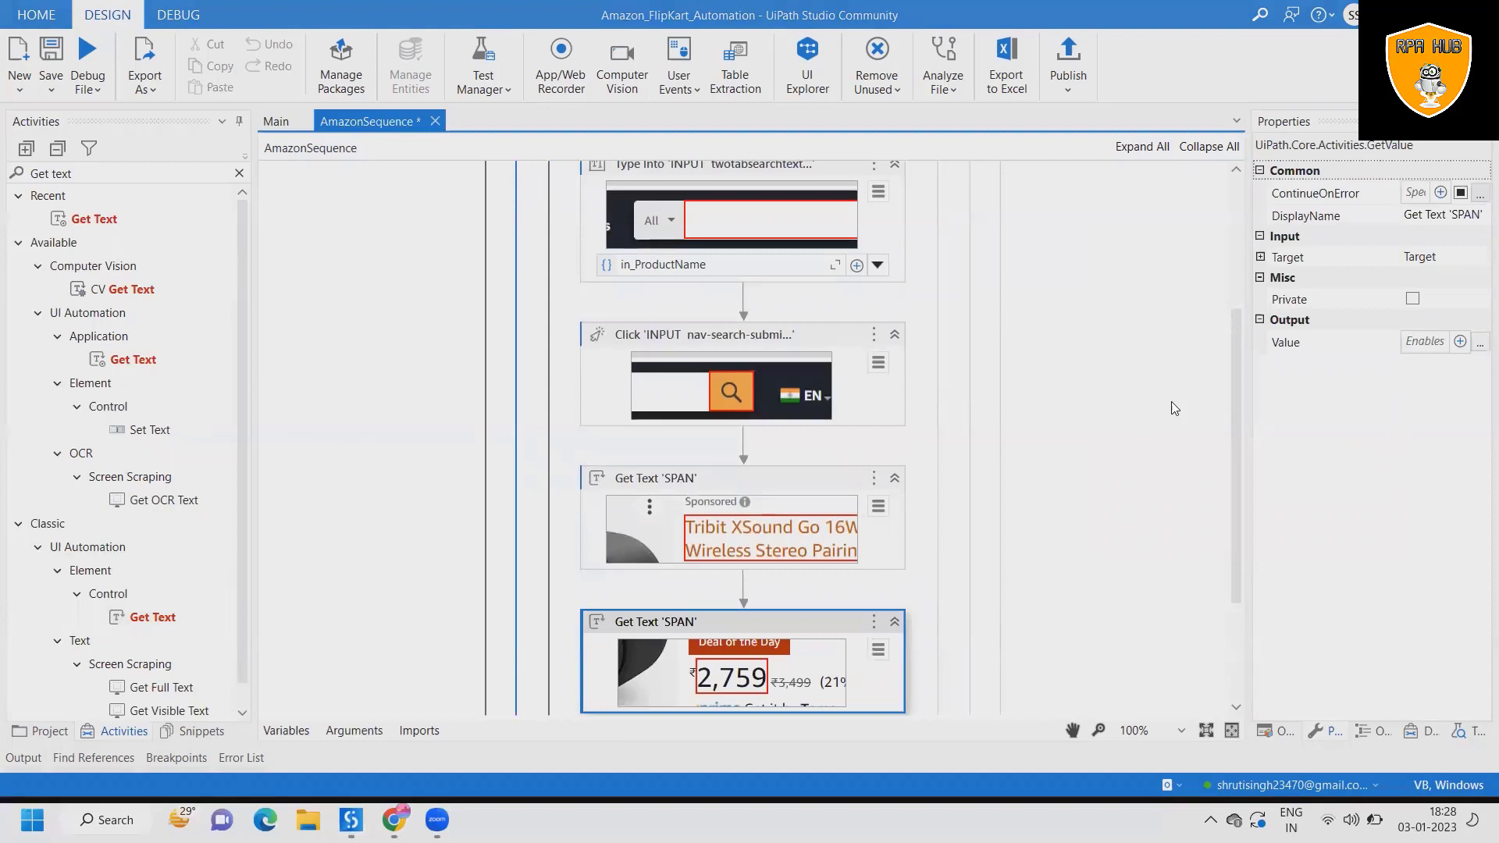
{"action": "left_click", "coordinate": [1332, 342]}
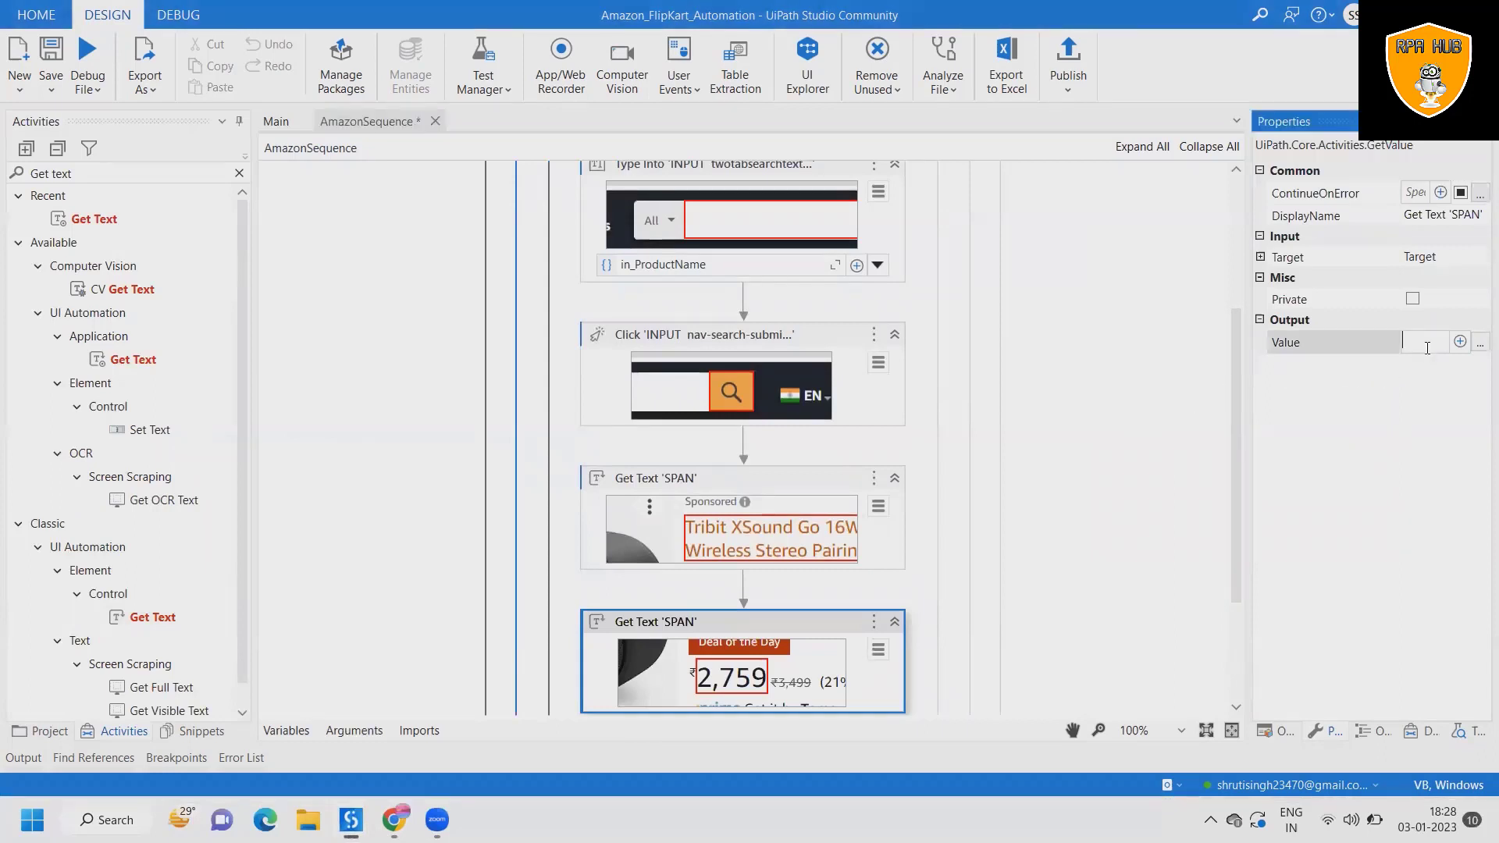
{"action": "type", "text": "out"}
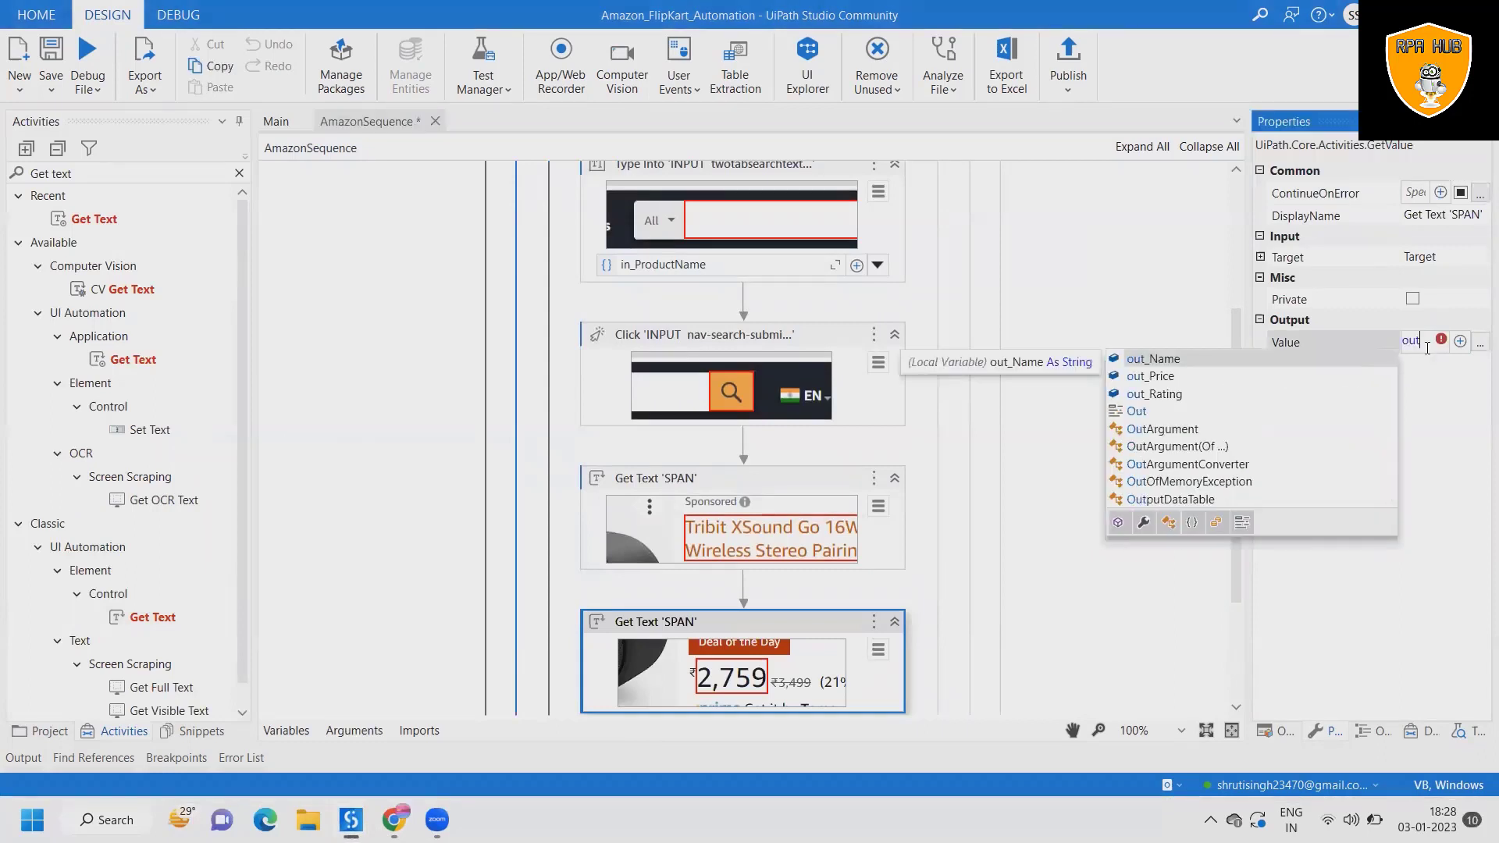
{"action": "left_click", "coordinate": [1150, 377]}
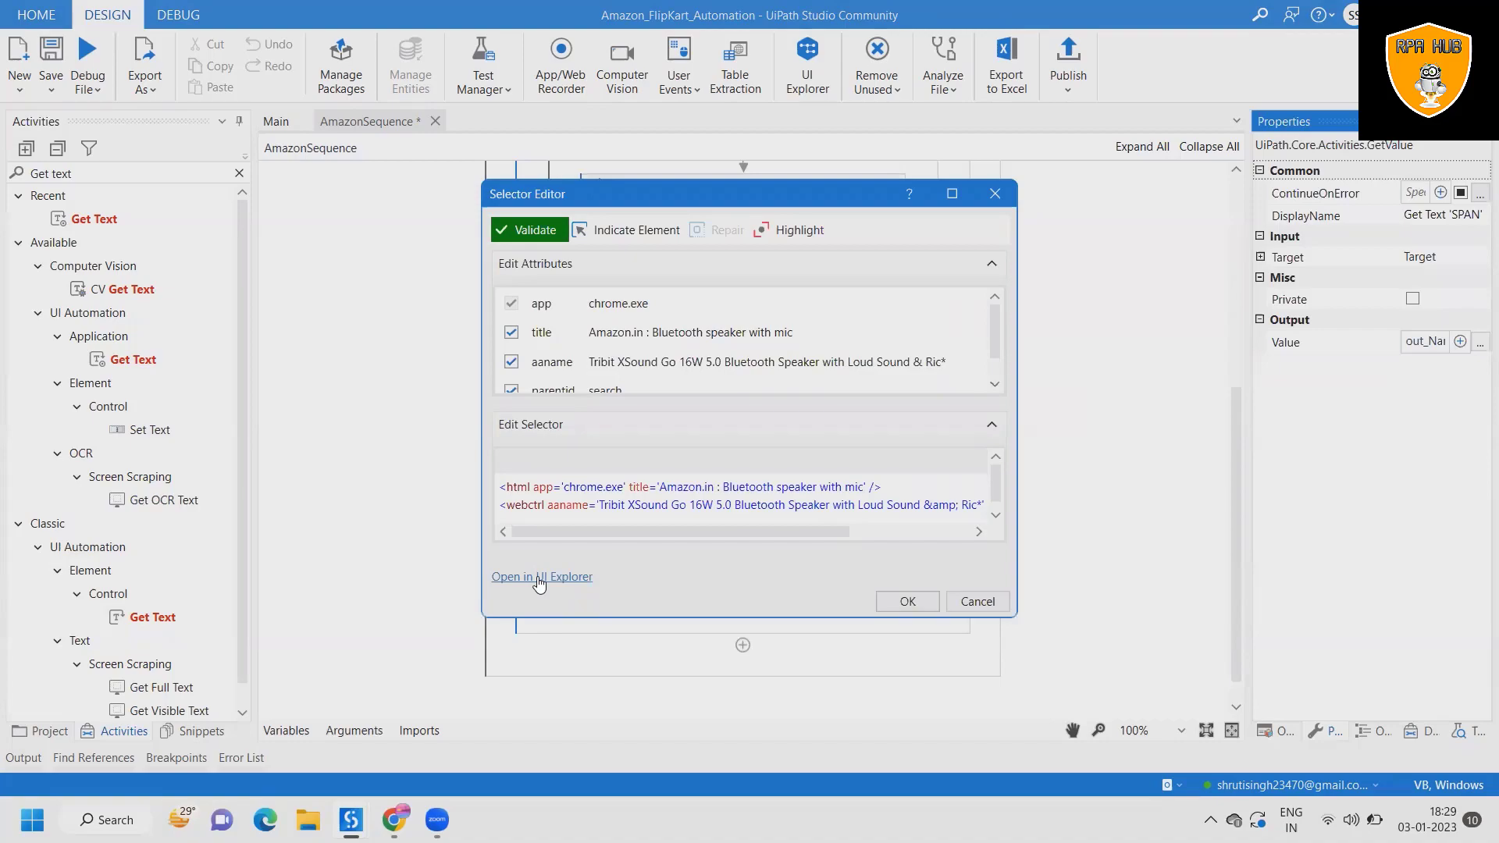
Step: Refine the title selector to match on parentclass, then add a Get Text on the rating stars
{"action": "left_click", "coordinate": [542, 576]}
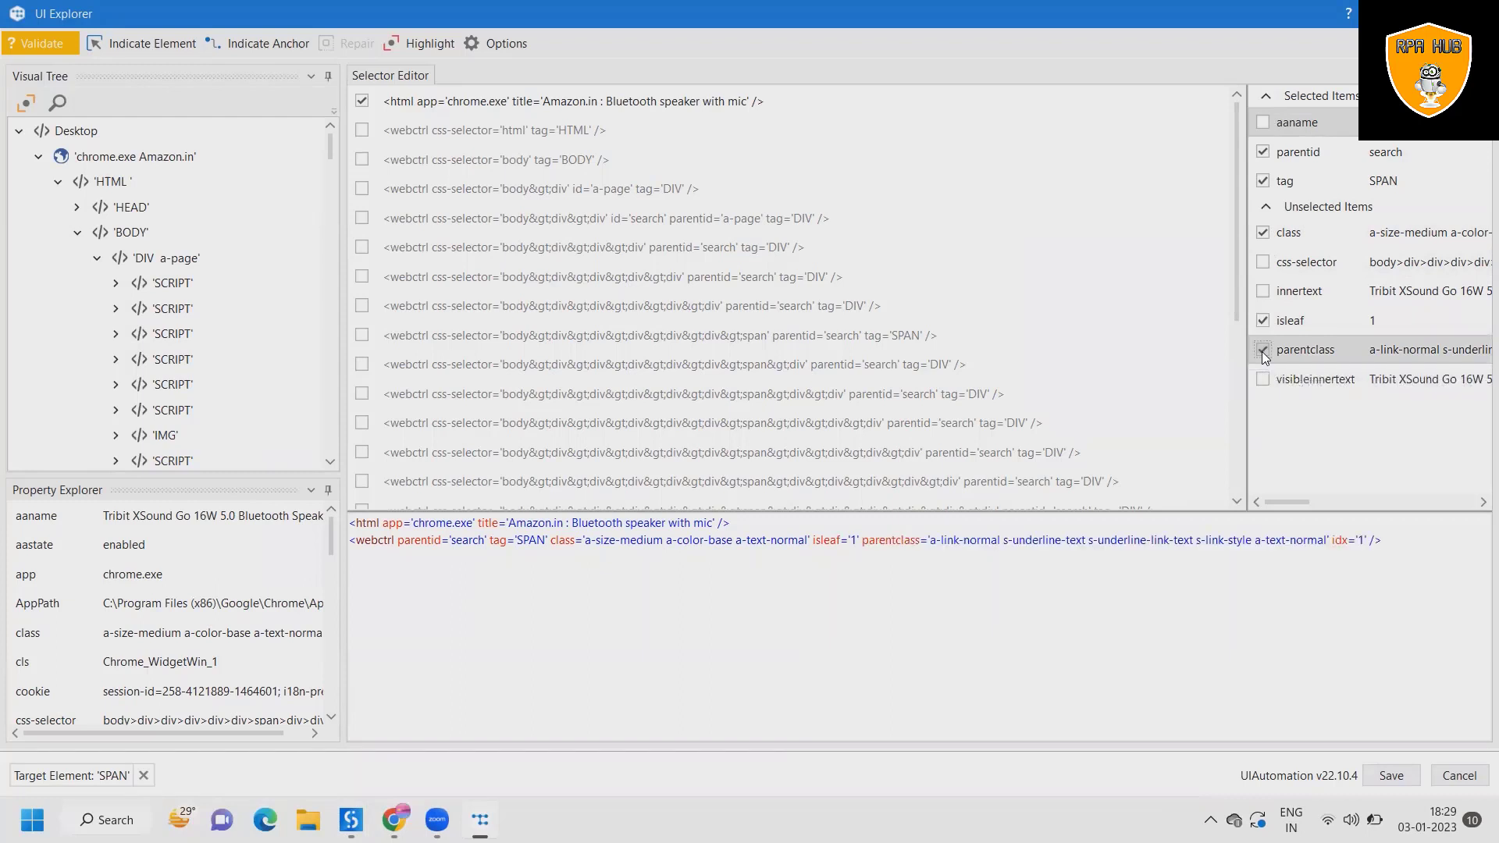
{"action": "left_click", "coordinate": [1263, 348]}
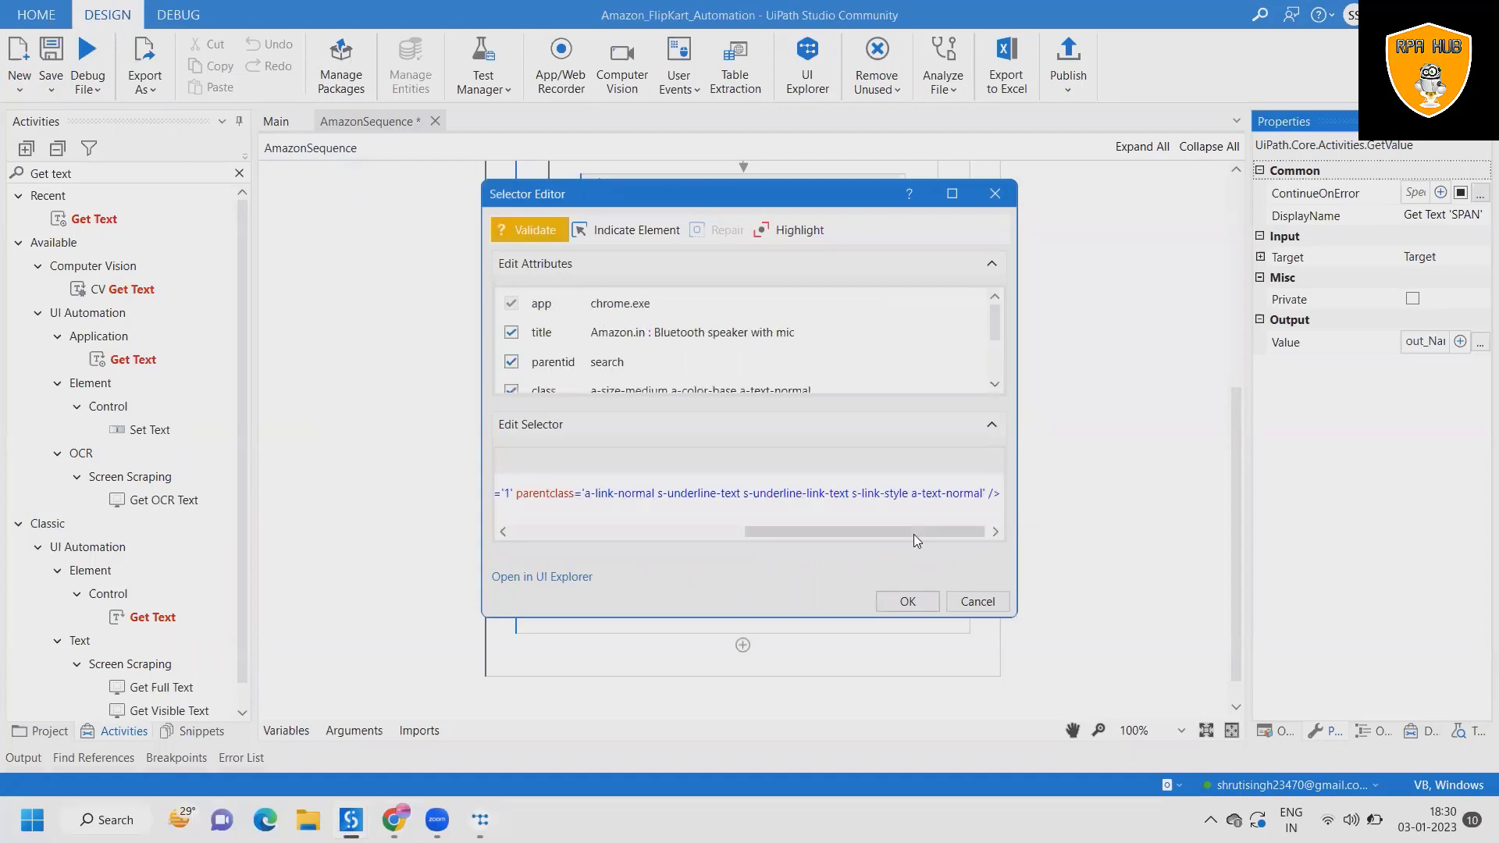
{"action": "left_click", "coordinate": [528, 230]}
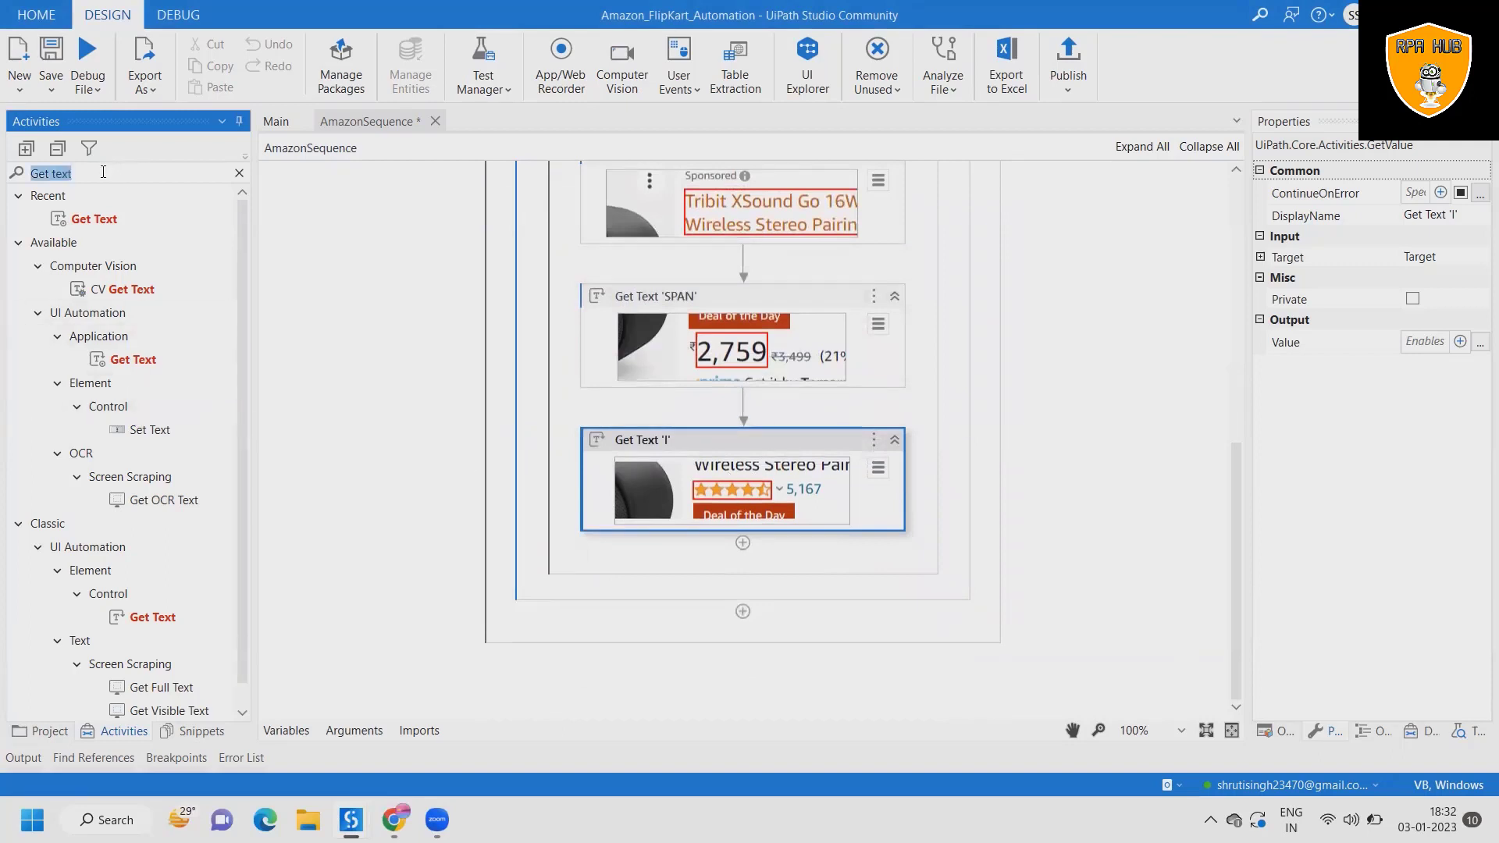
Step: Add a Get Attribute after the rating capture and paste the rating selector as its target
{"action": "type", "text": "Get"}
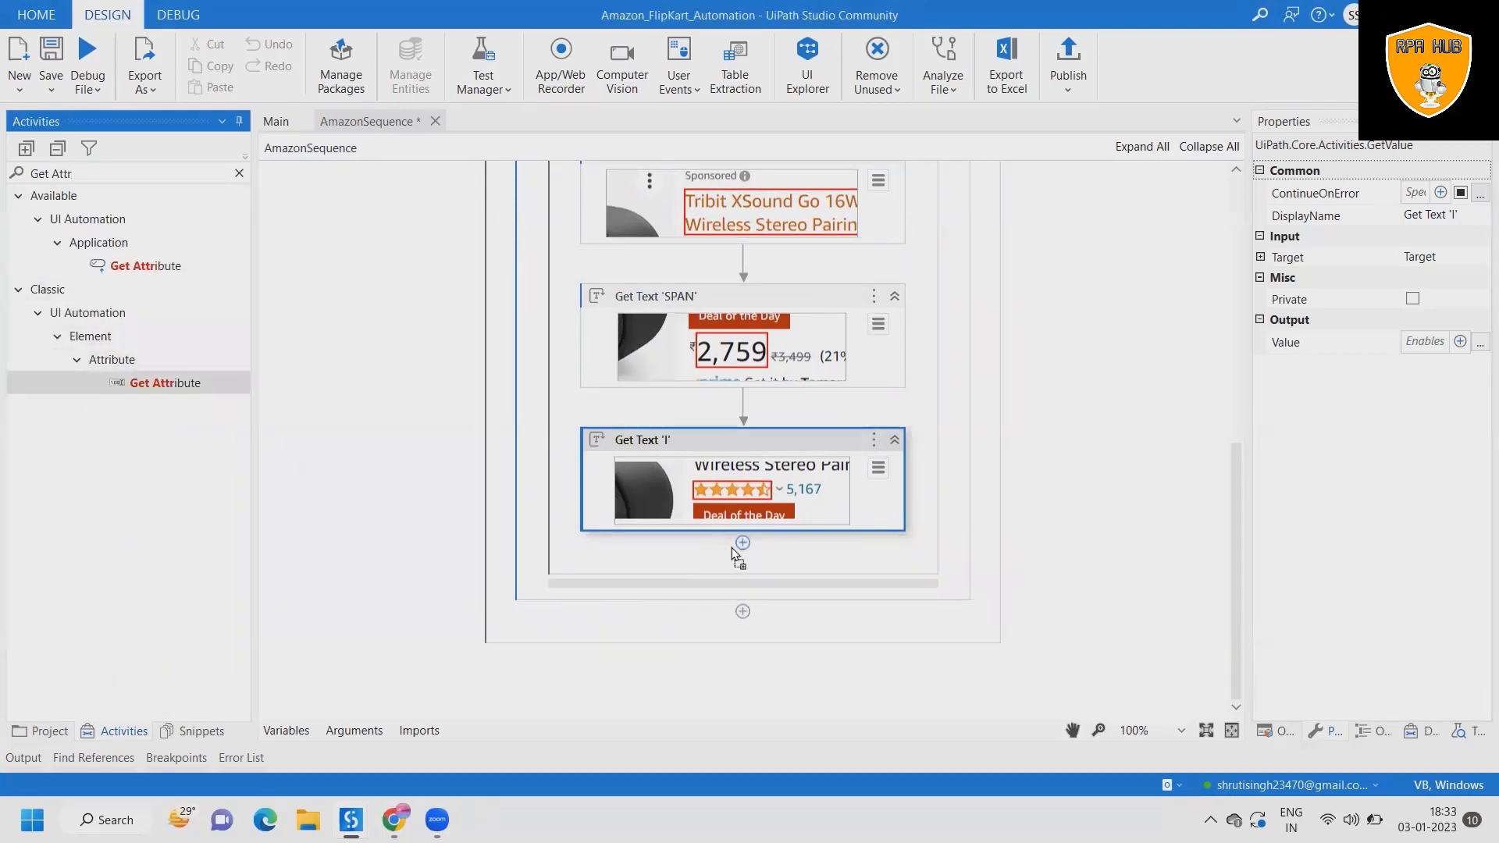
{"action": "left_click", "coordinate": [742, 544]}
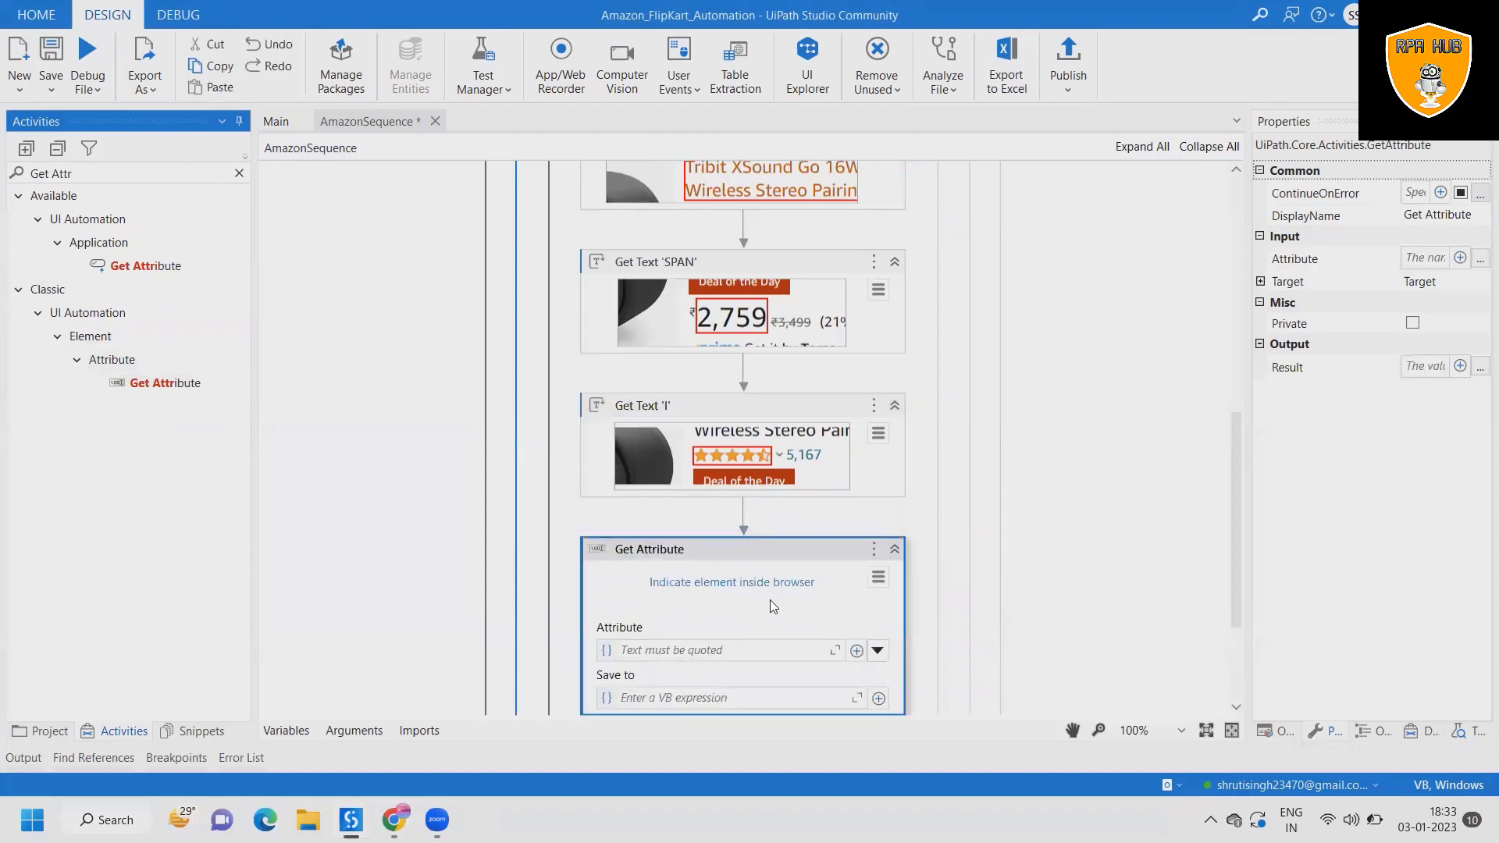
{"action": "left_click", "coordinate": [876, 578]}
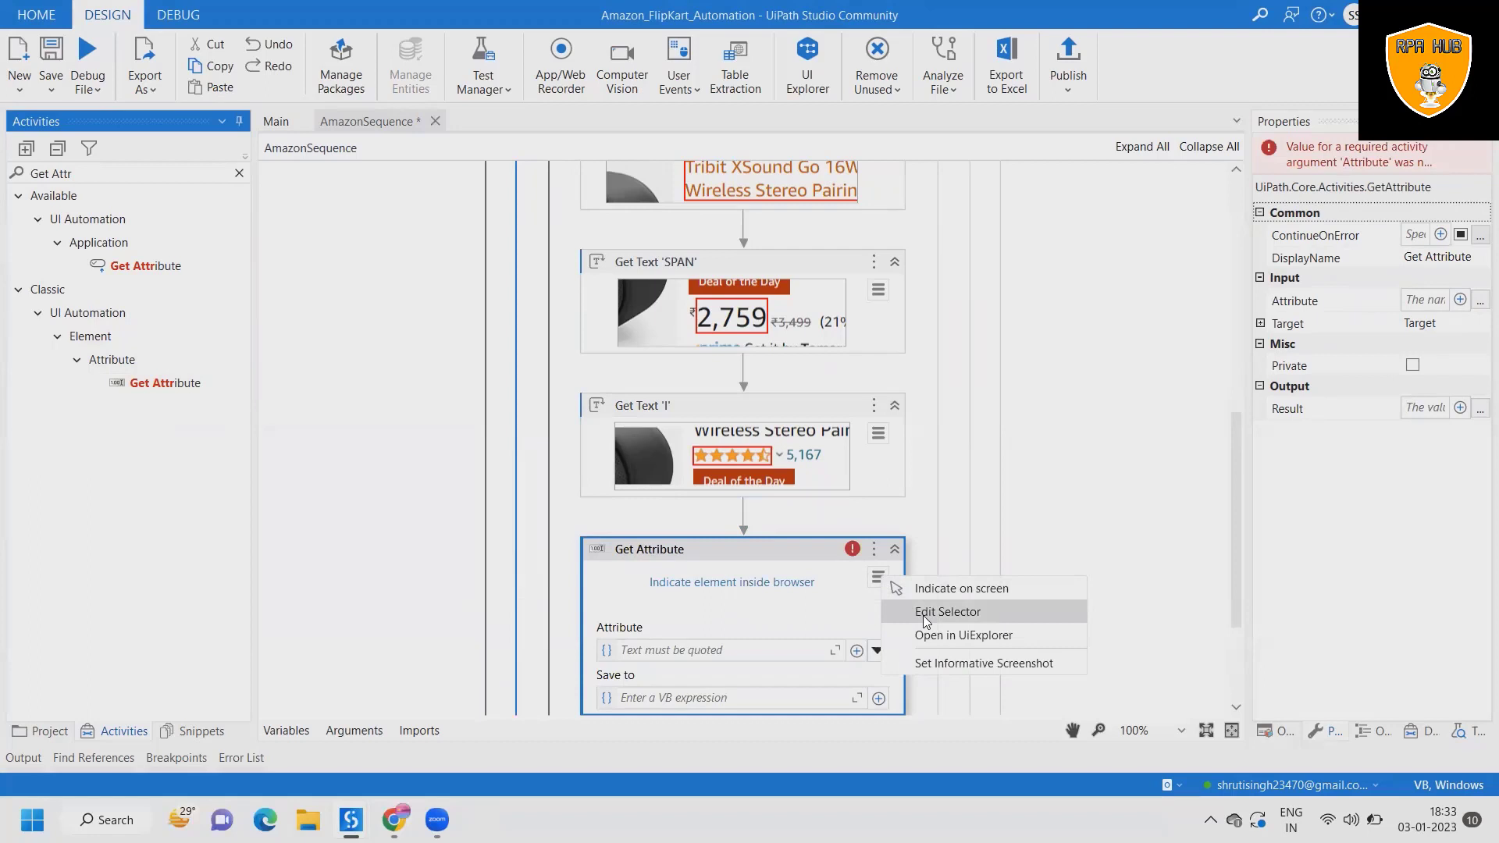
{"action": "left_click", "coordinate": [947, 610]}
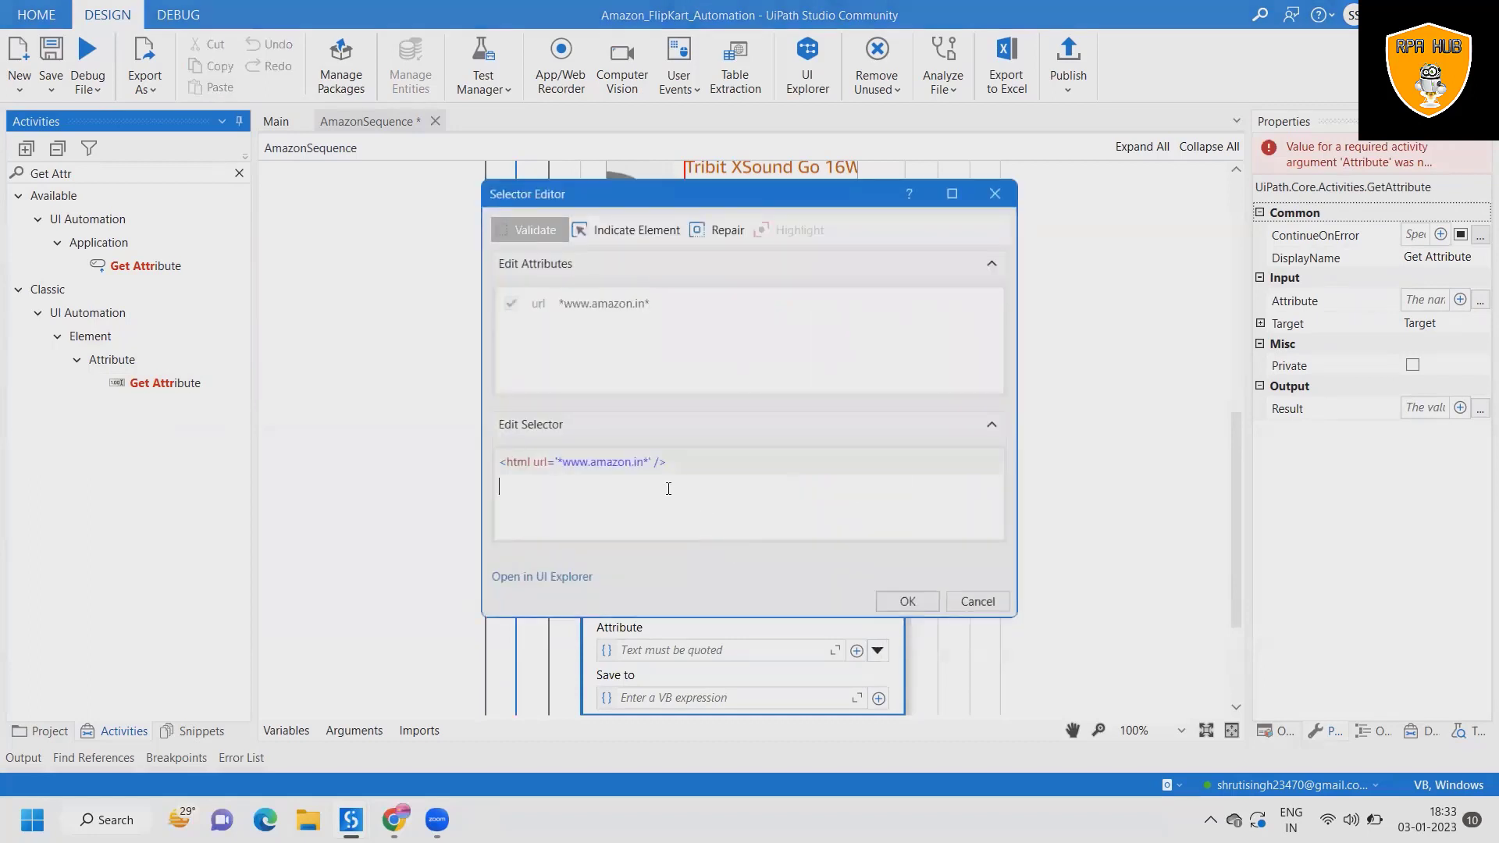
{"action": "left_click", "coordinate": [534, 230]}
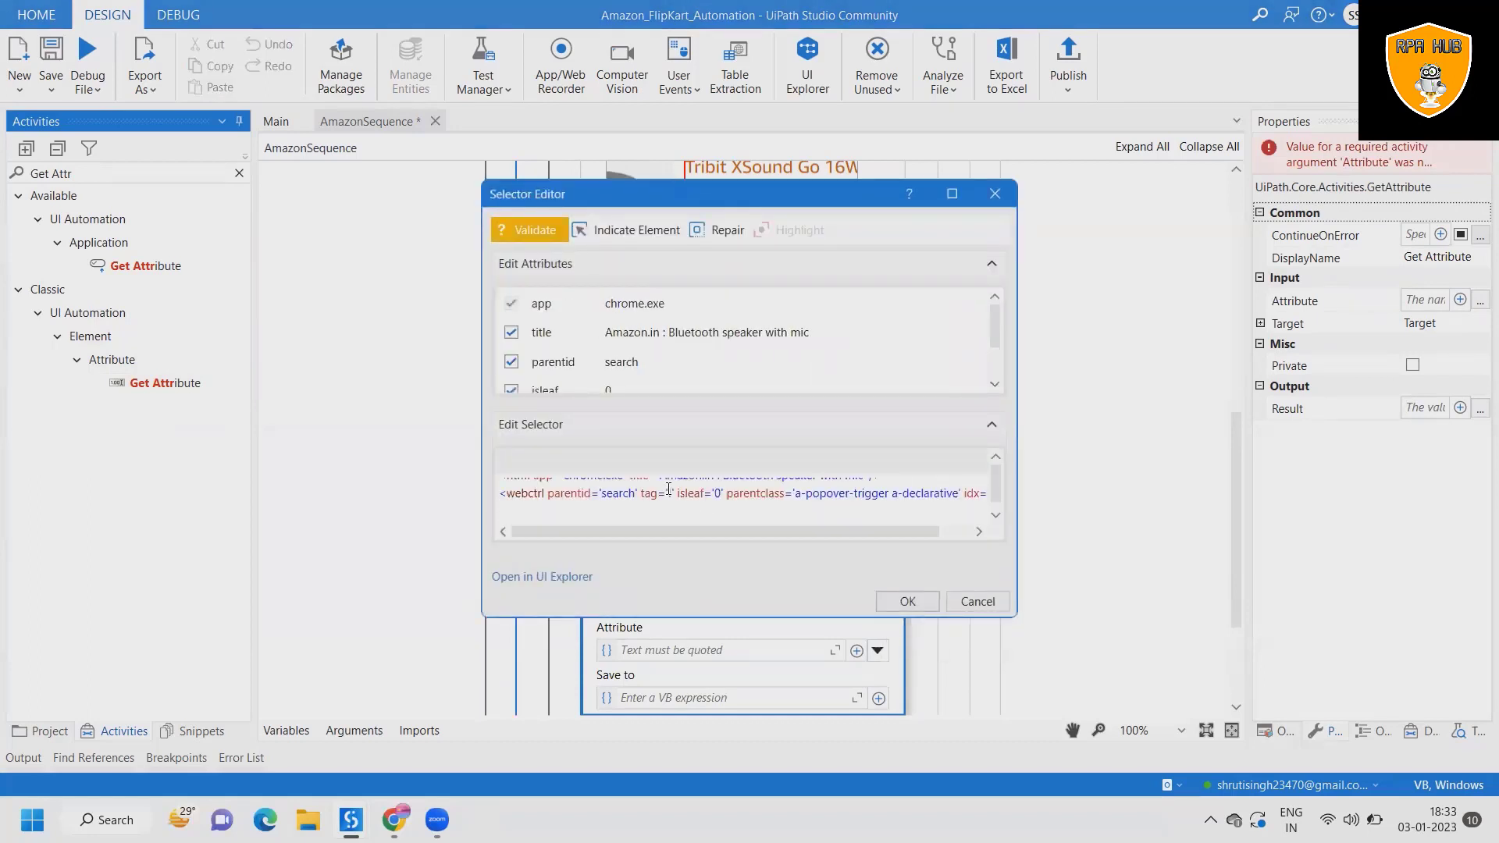
{"action": "left_click", "coordinate": [529, 230]}
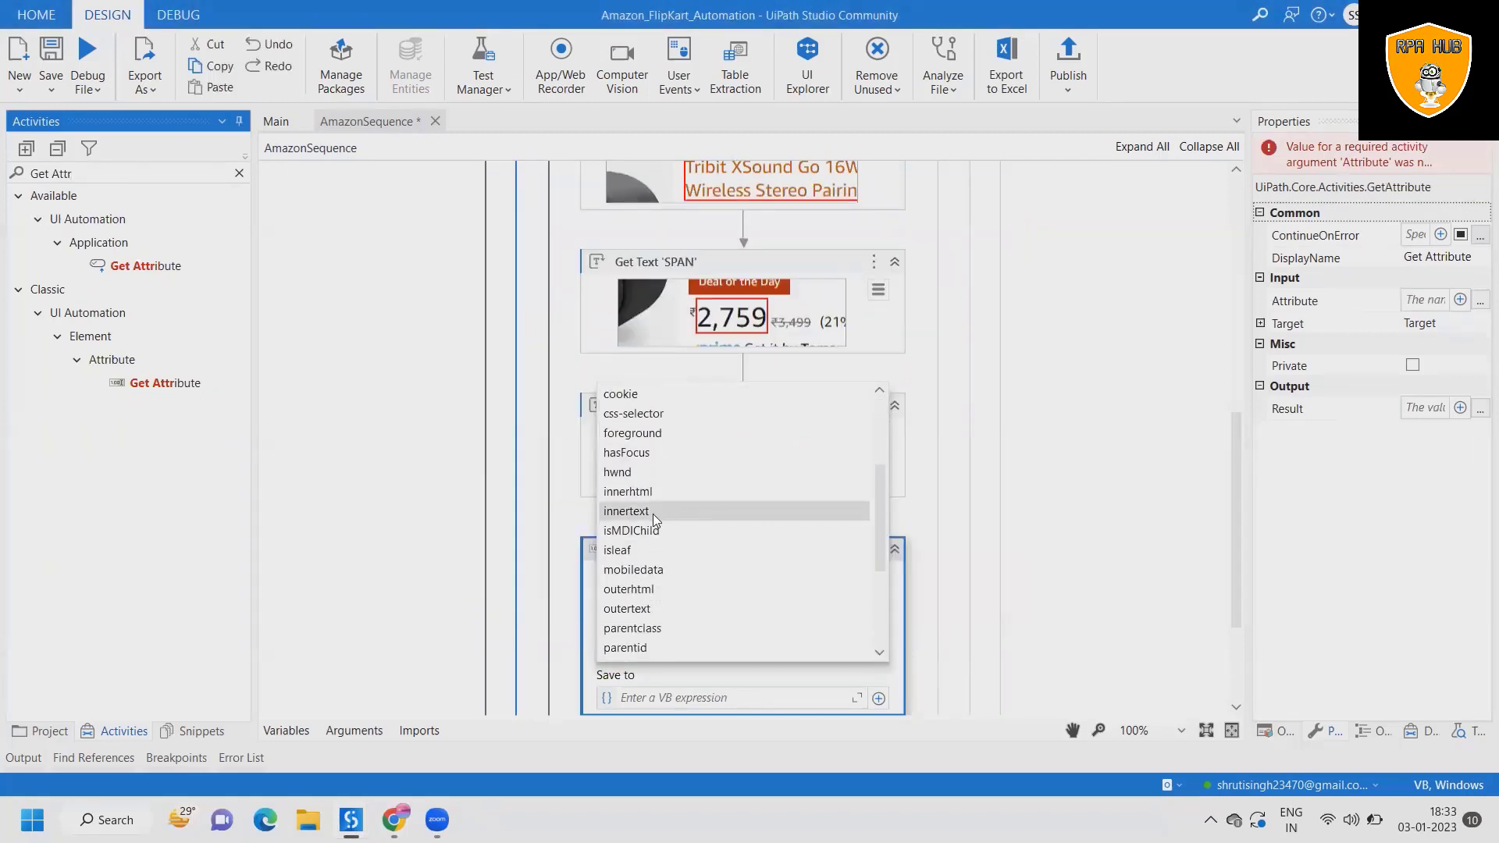
Step: Read the innertext attribute and save it into out_Rating
{"action": "left_click", "coordinate": [626, 511]}
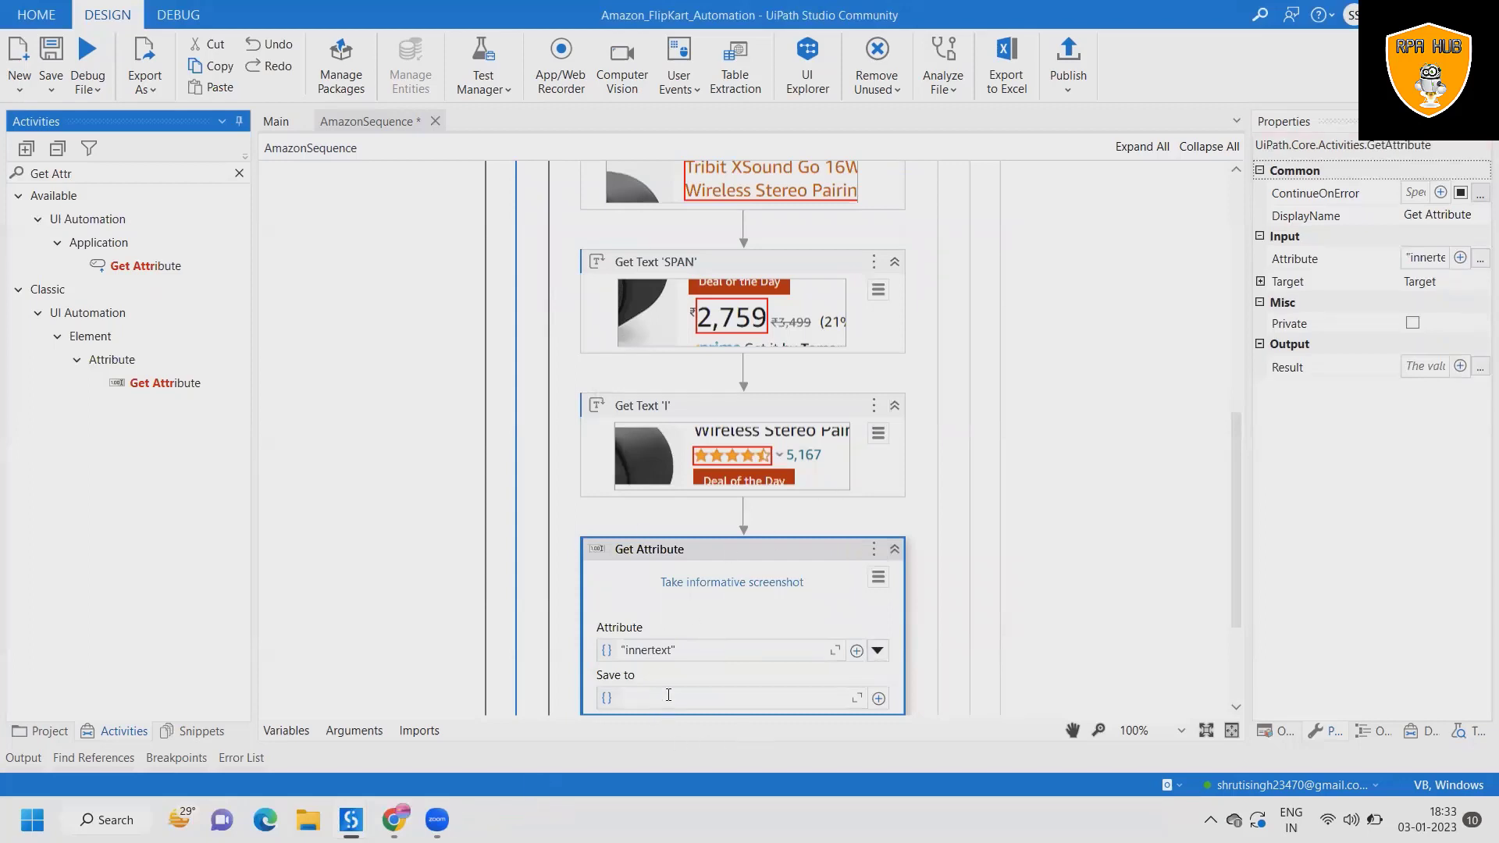
{"action": "type", "text": "ou"}
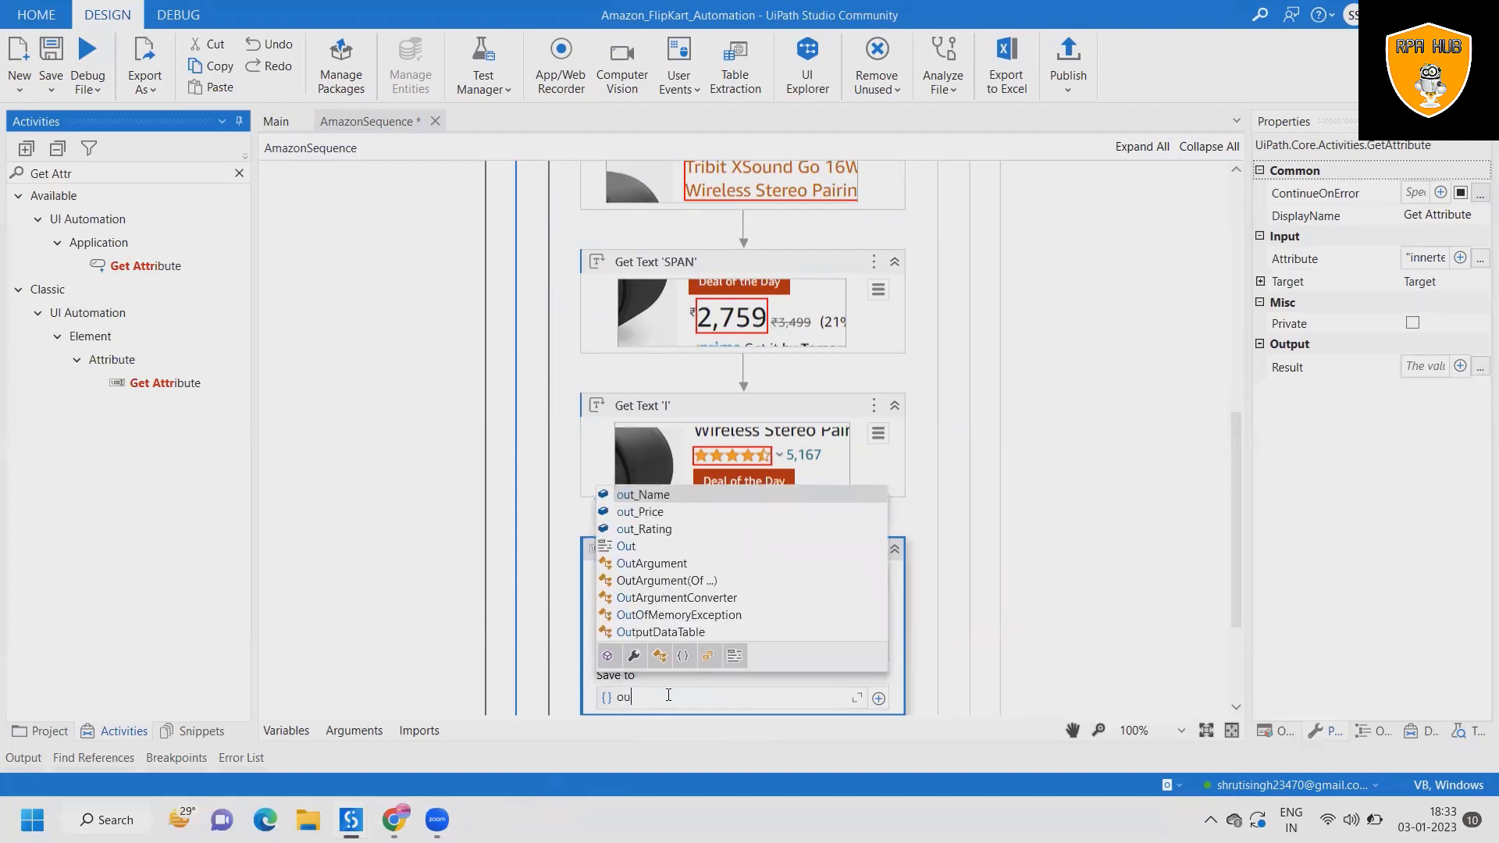
{"action": "left_click", "coordinate": [645, 530]}
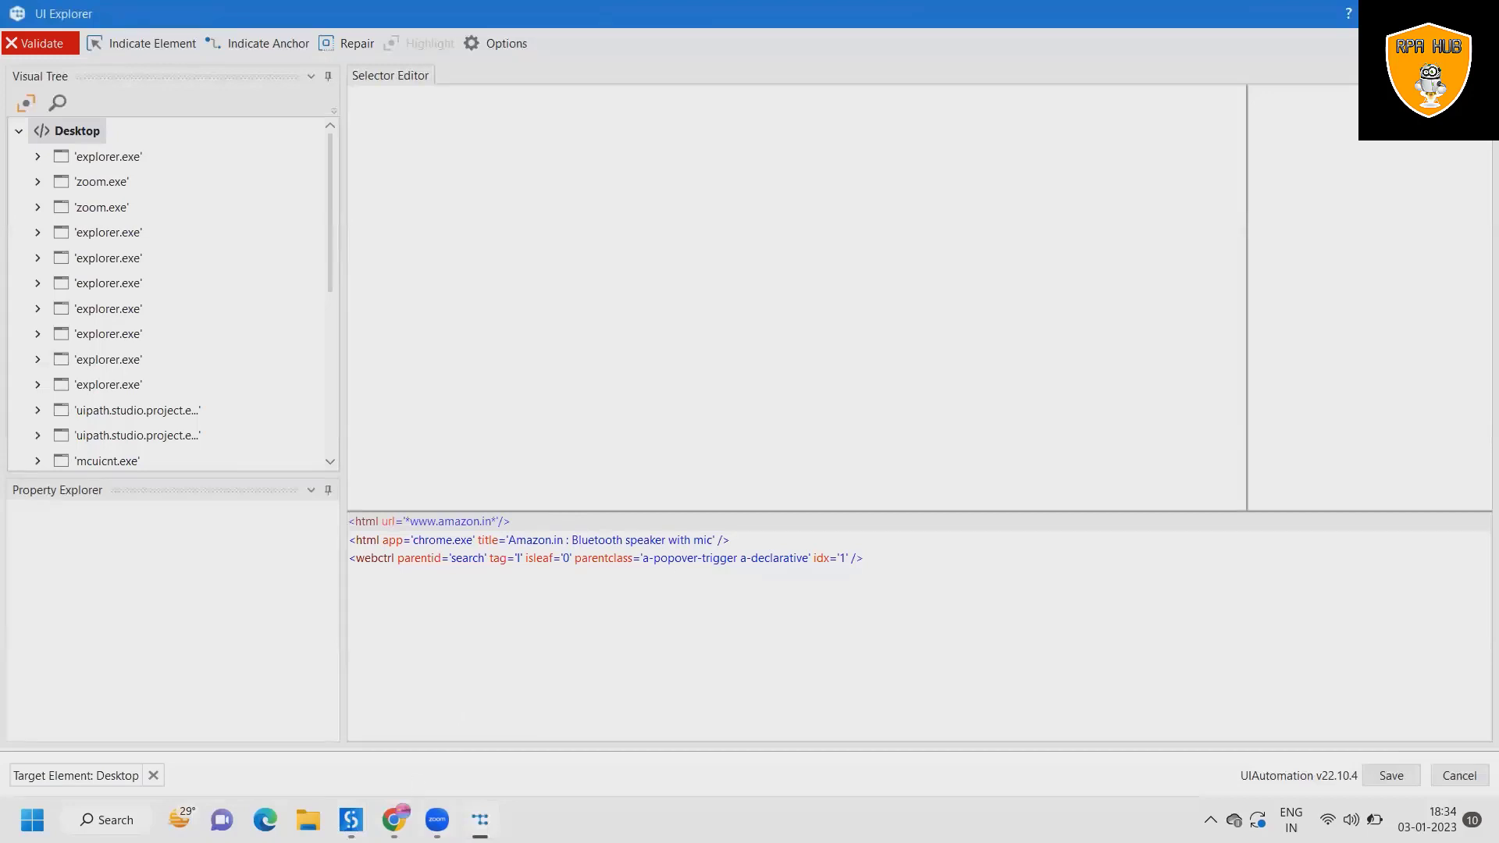
{"action": "mouse_move", "coordinate": [350, 820]}
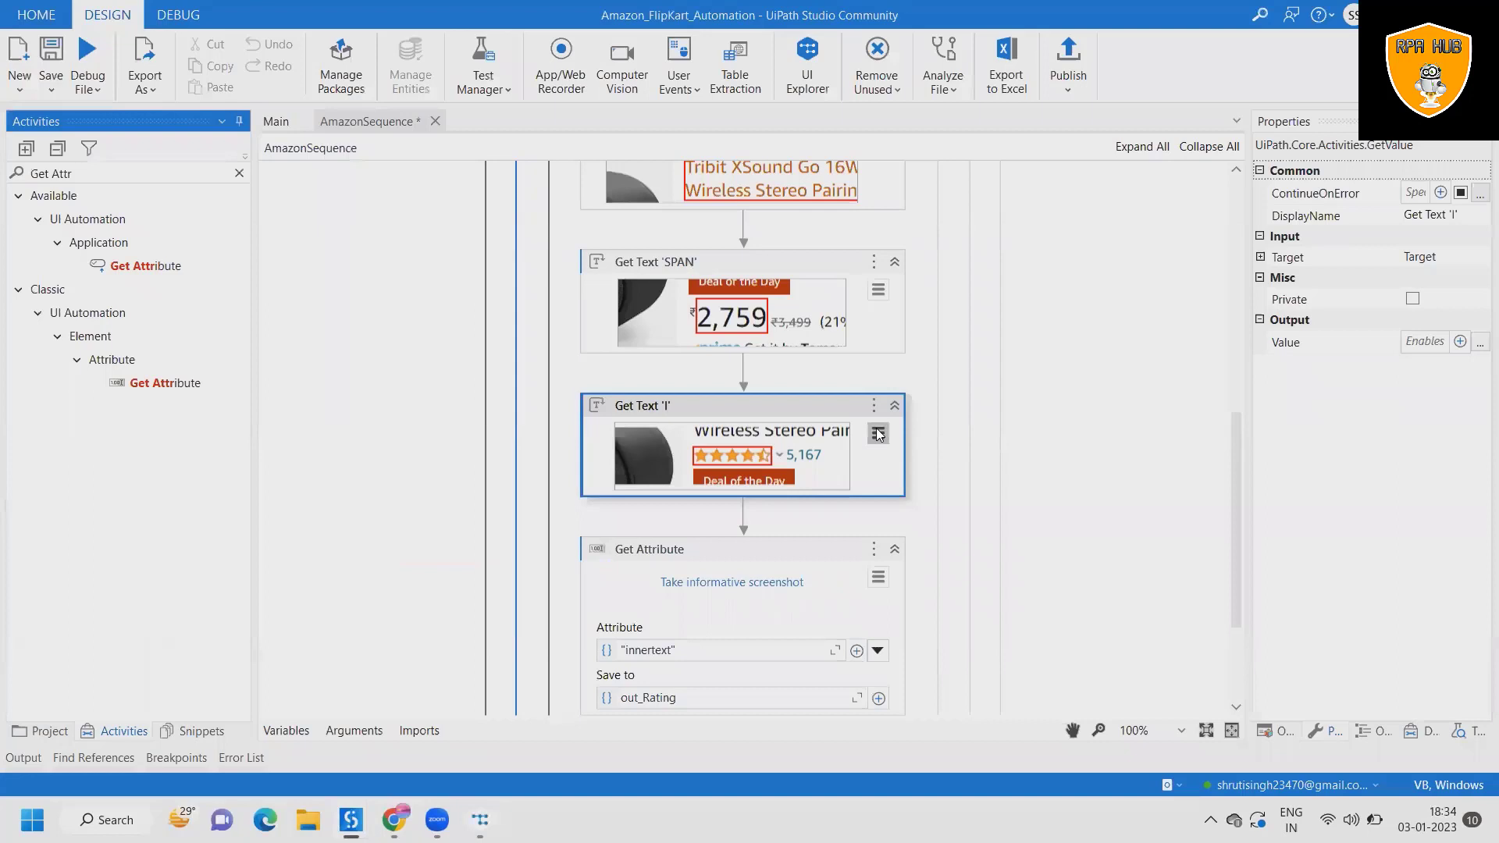
{"action": "left_click", "coordinate": [277, 122]}
{"action": "type", "text": "Input daoi"}
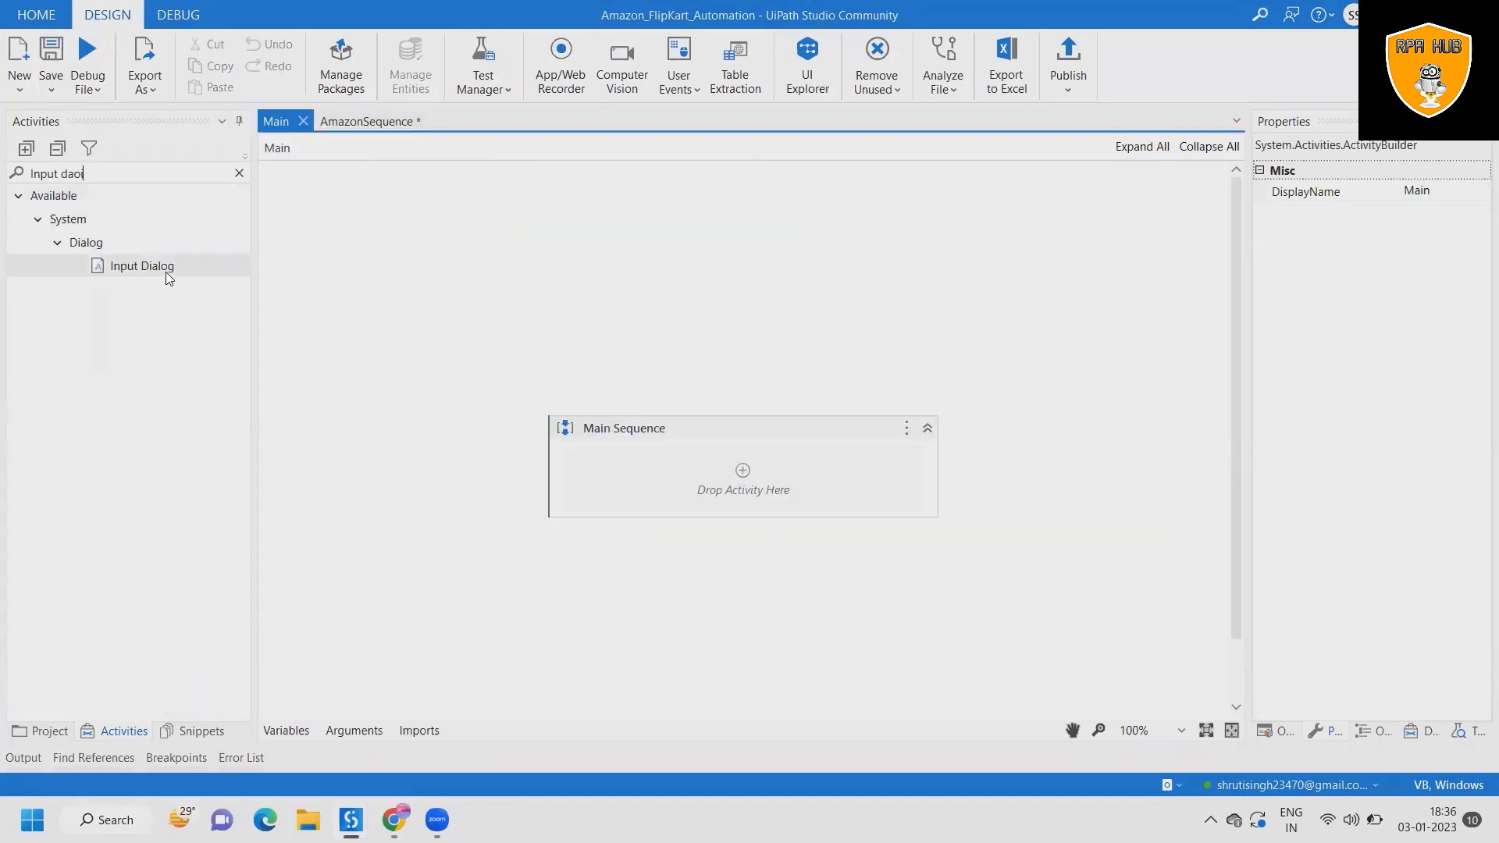
Step: Add an Input Dialog titled 'Search the products' with label 'Enter the product want to search'
{"action": "left_click_drag", "start_coordinate": [143, 266], "coordinate": [744, 470]}
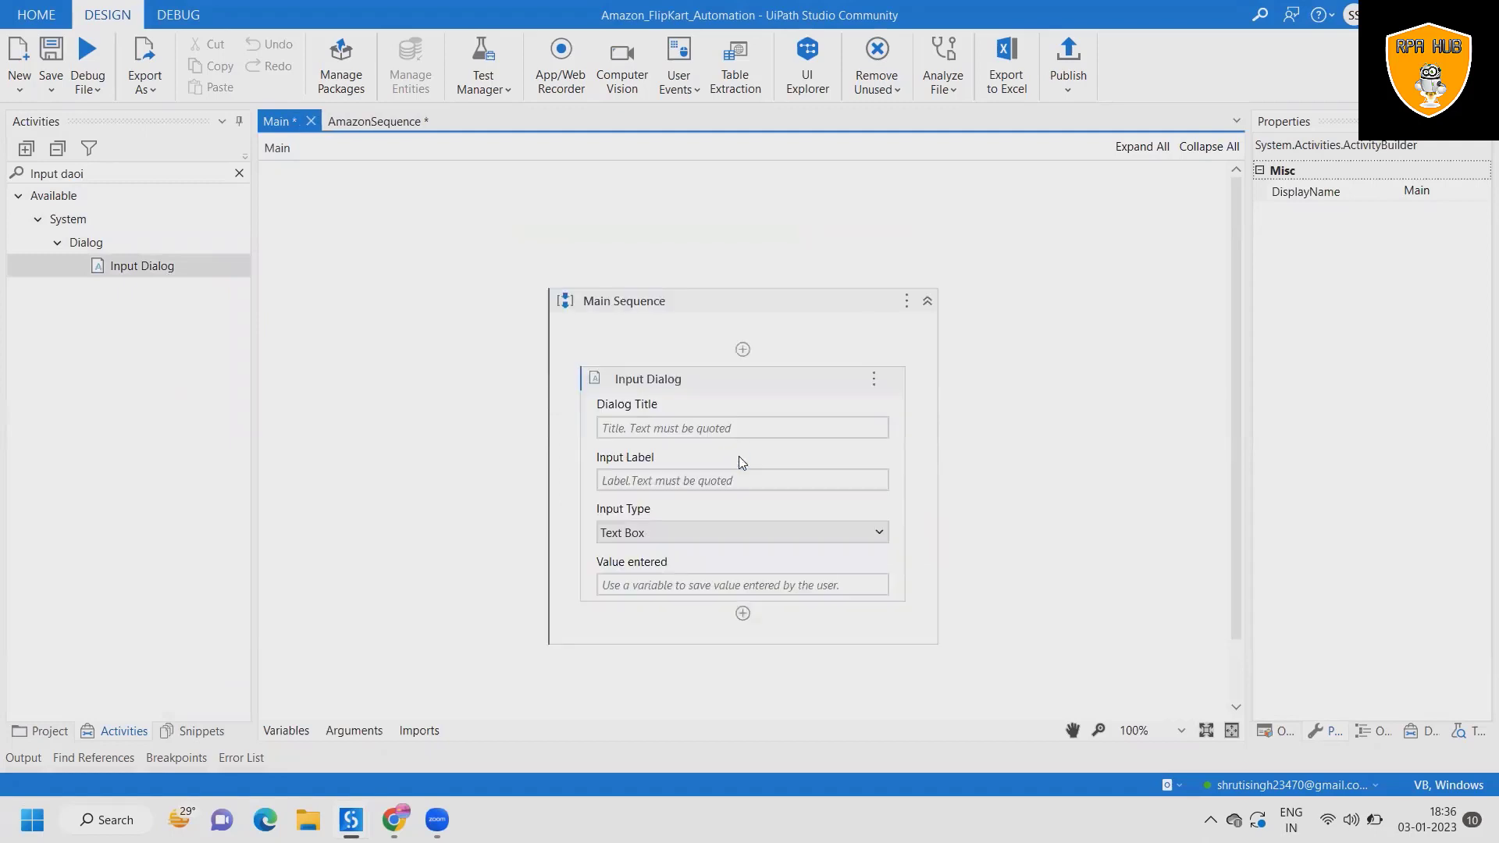
{"action": "left_click", "coordinate": [735, 428]}
{"action": "type", "text": "\"Search"}
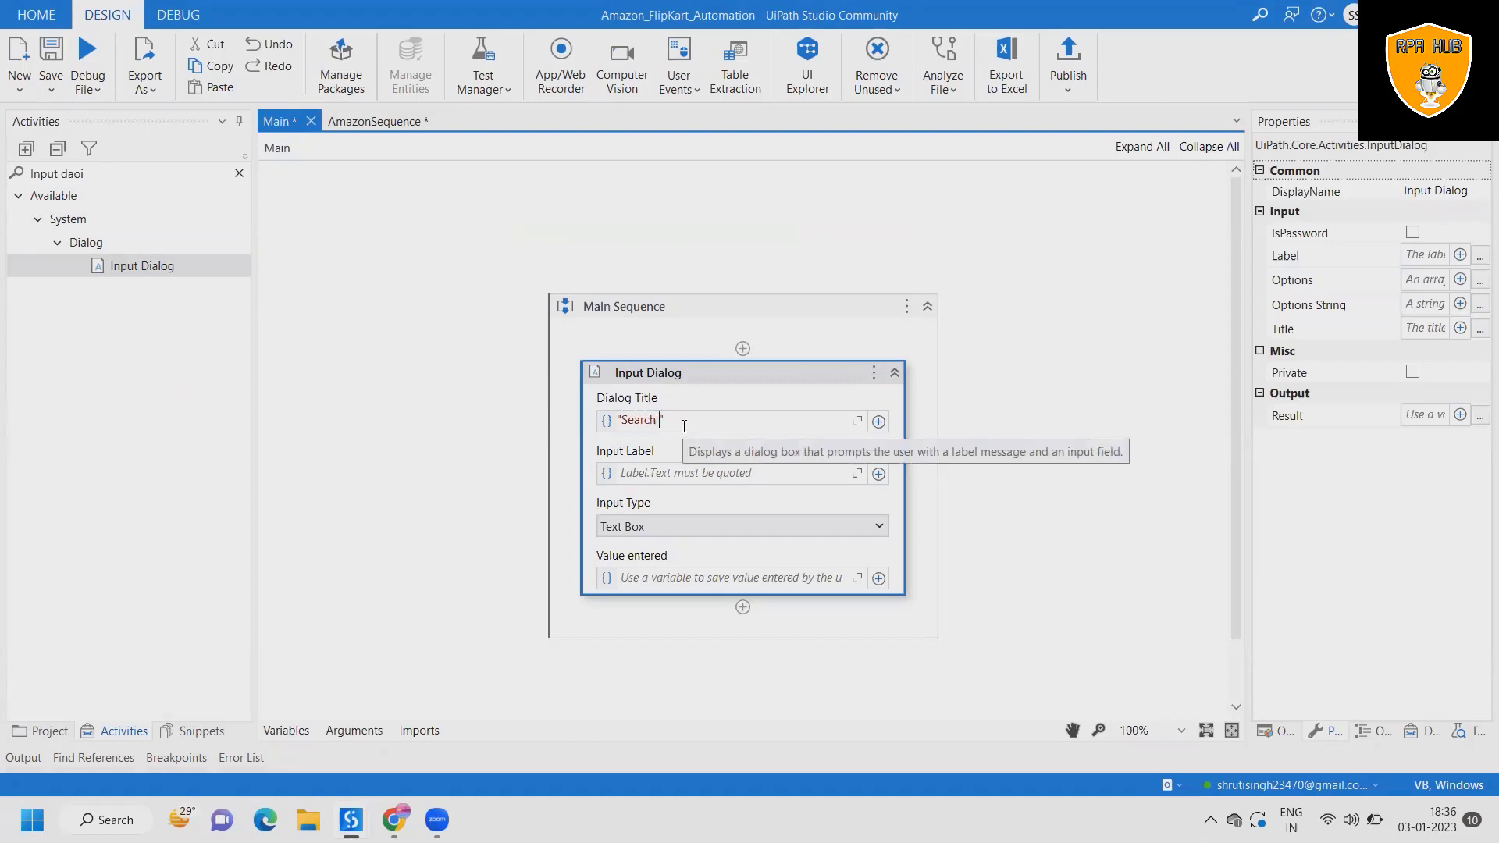
{"action": "type", "text": "the P"}
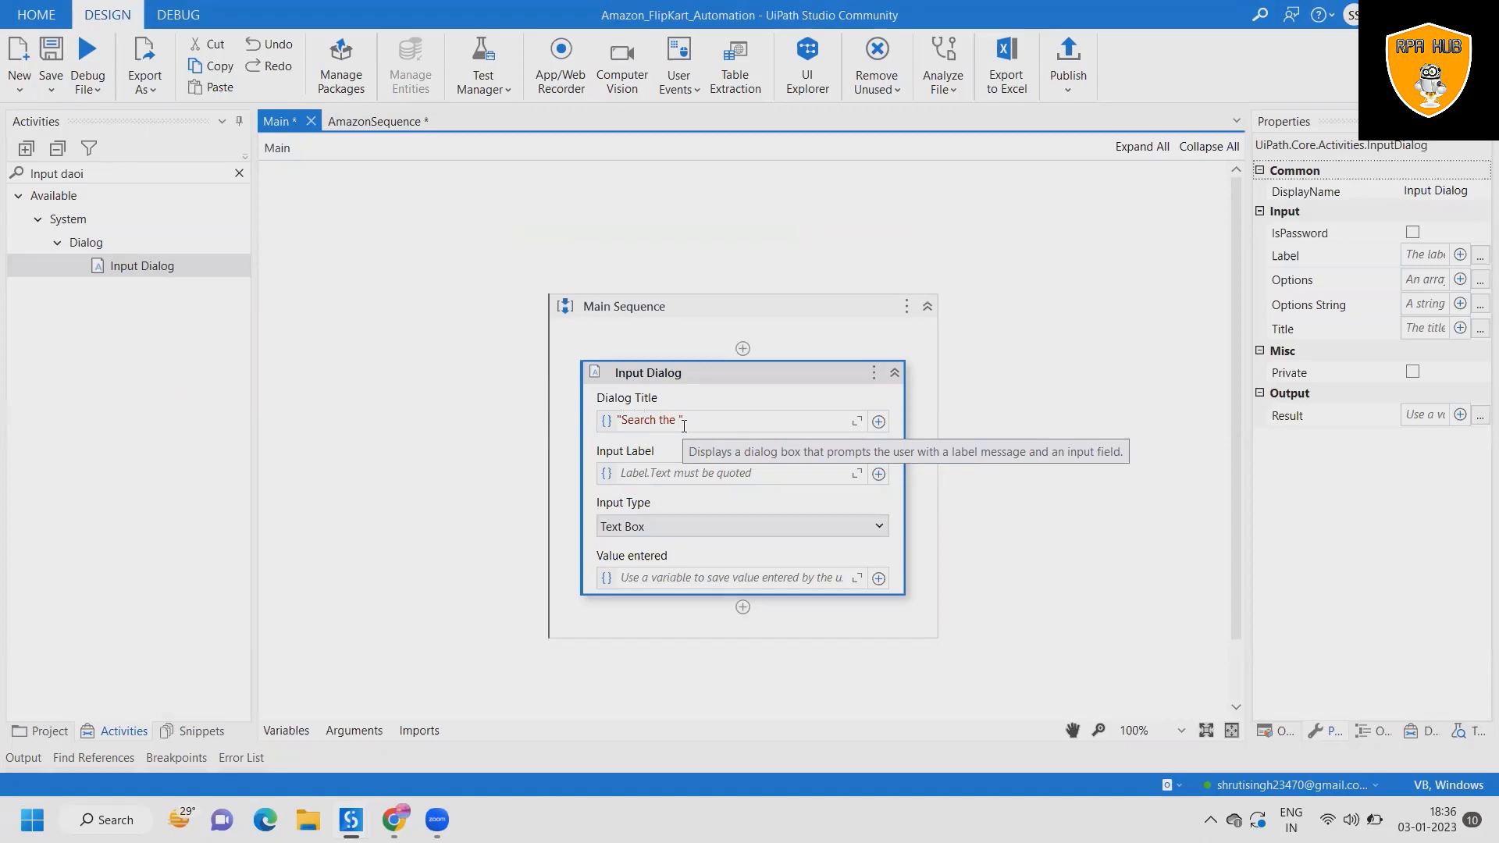
{"action": "type", "text": "product"}
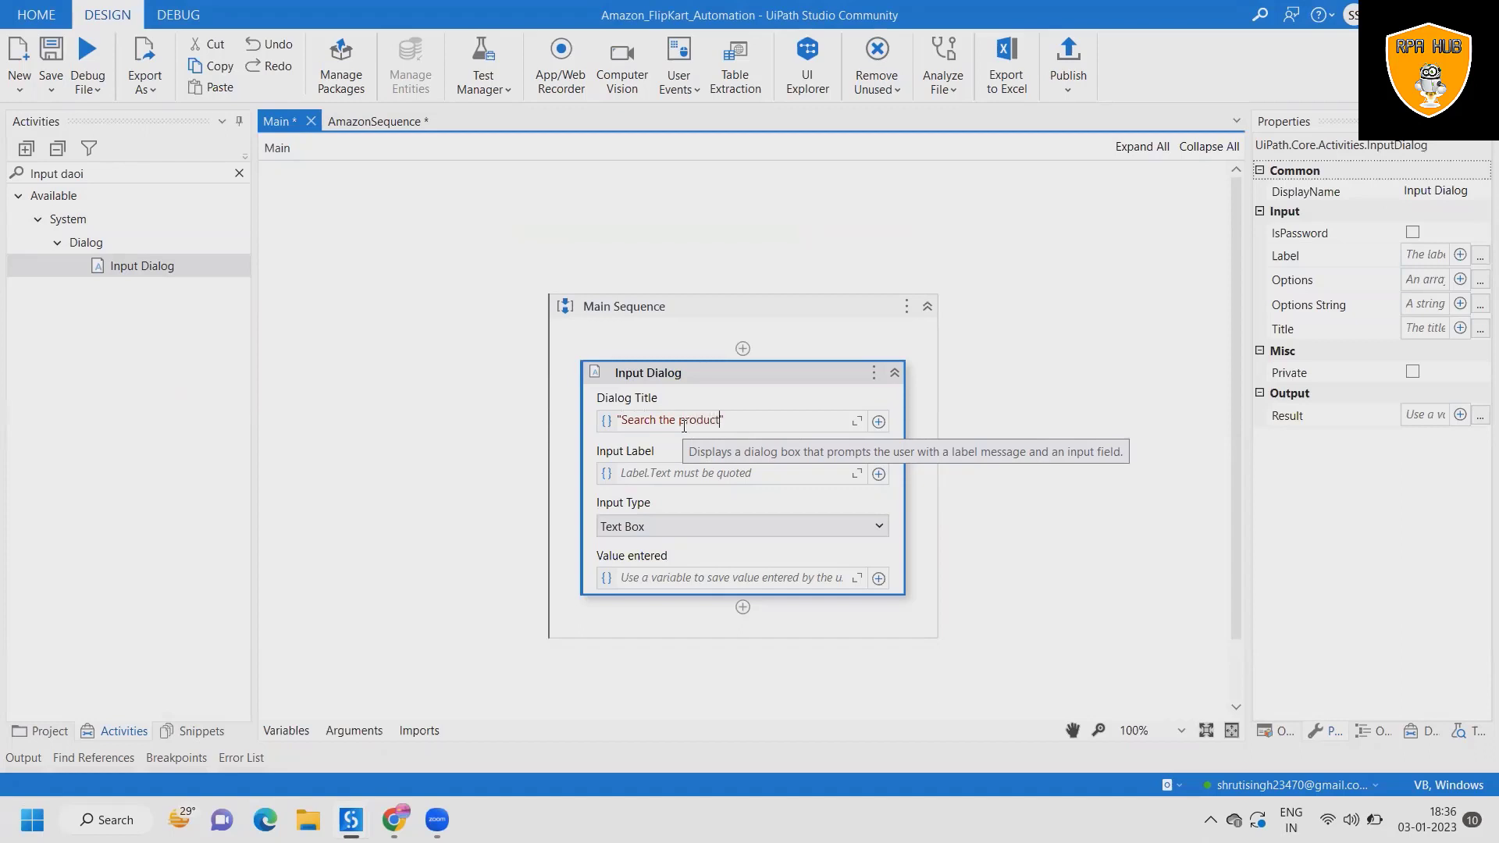
{"action": "left_click", "coordinate": [726, 472]}
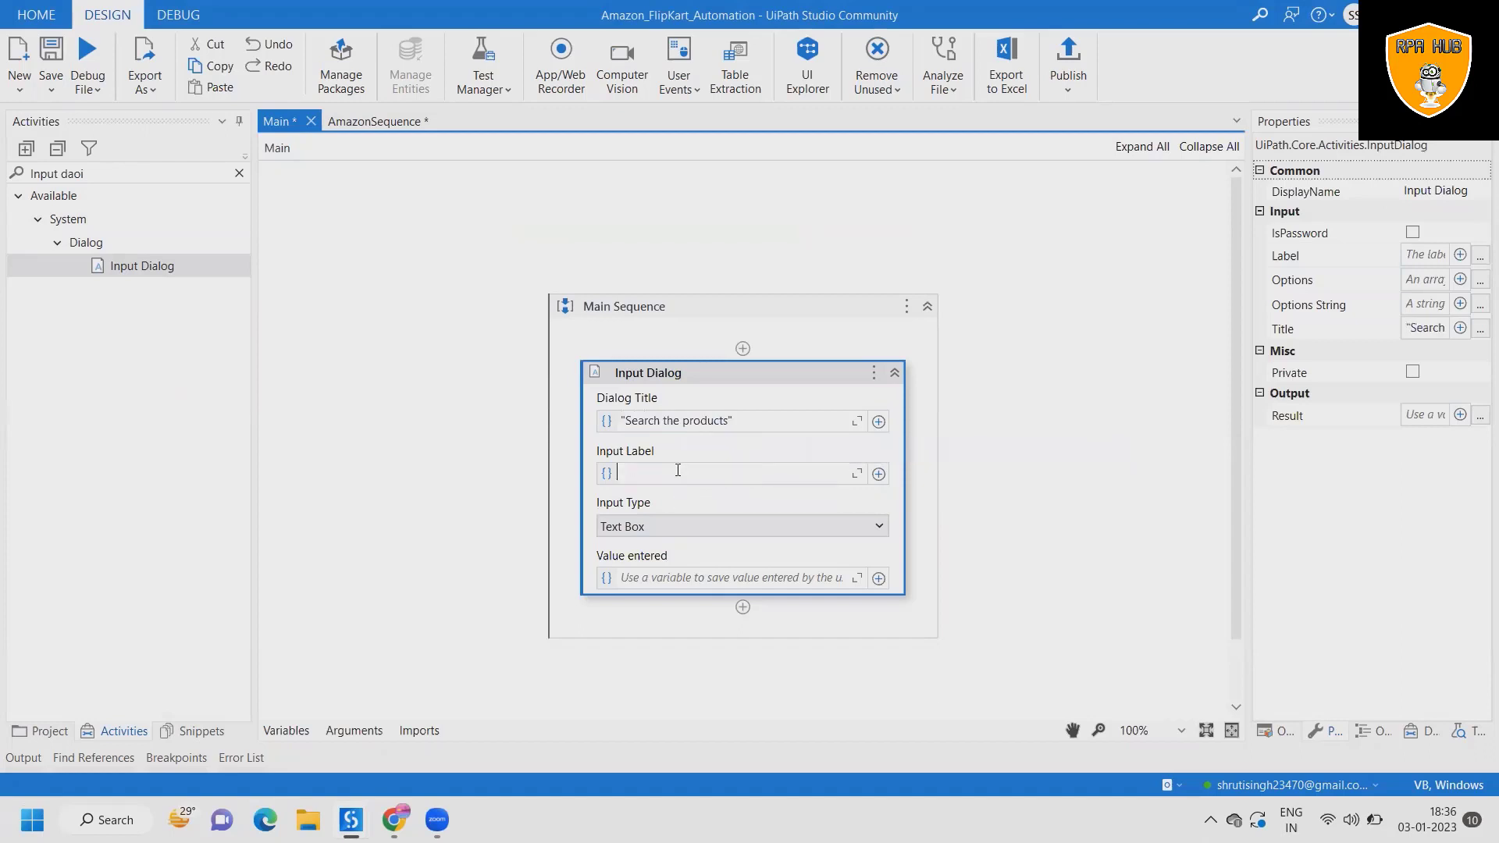
{"action": "type", "text": "\"E"}
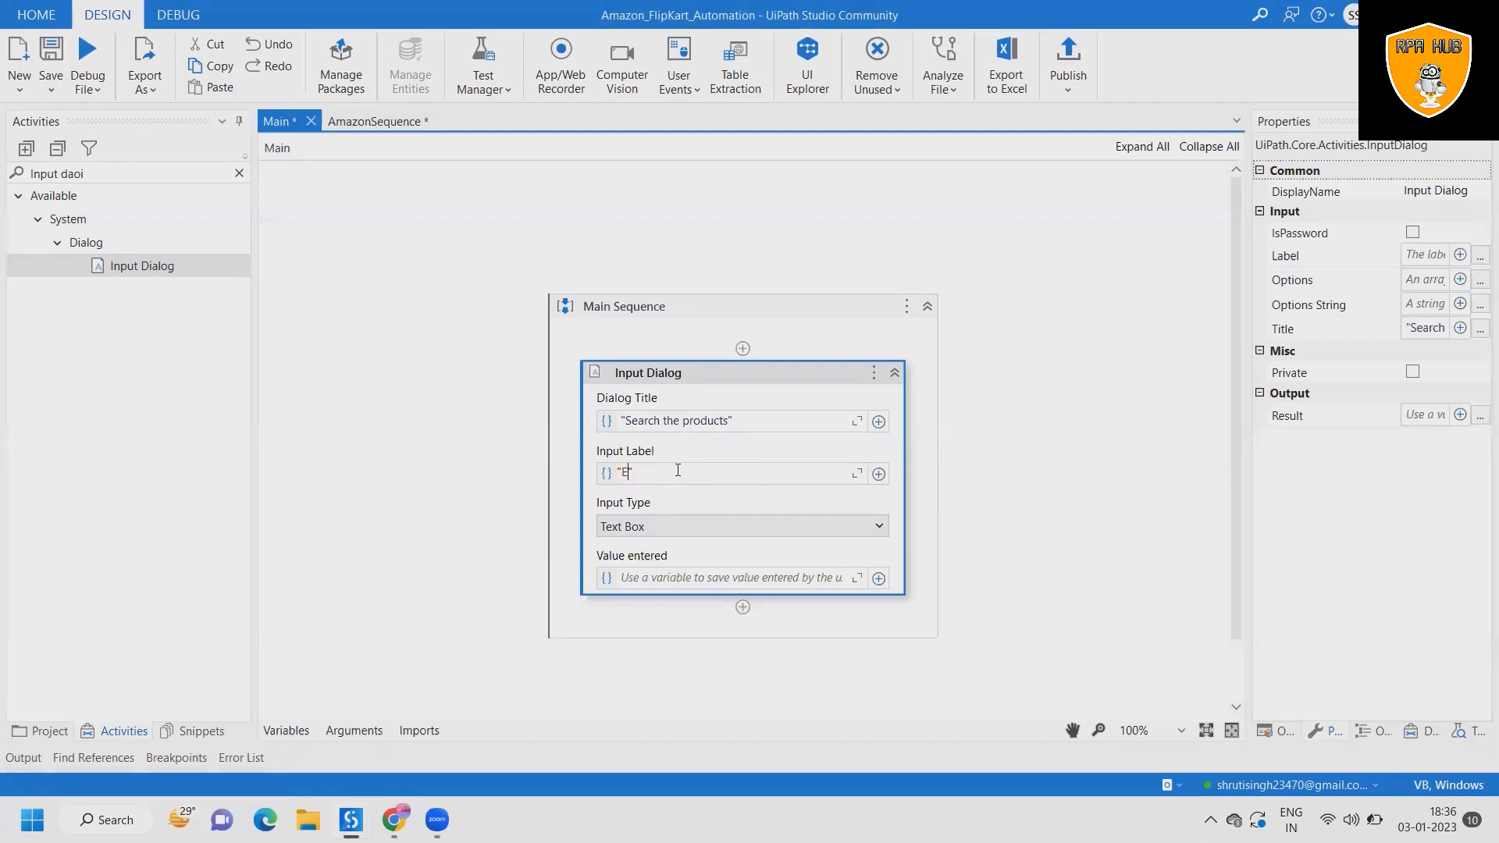
{"action": "type", "text": "nter the"}
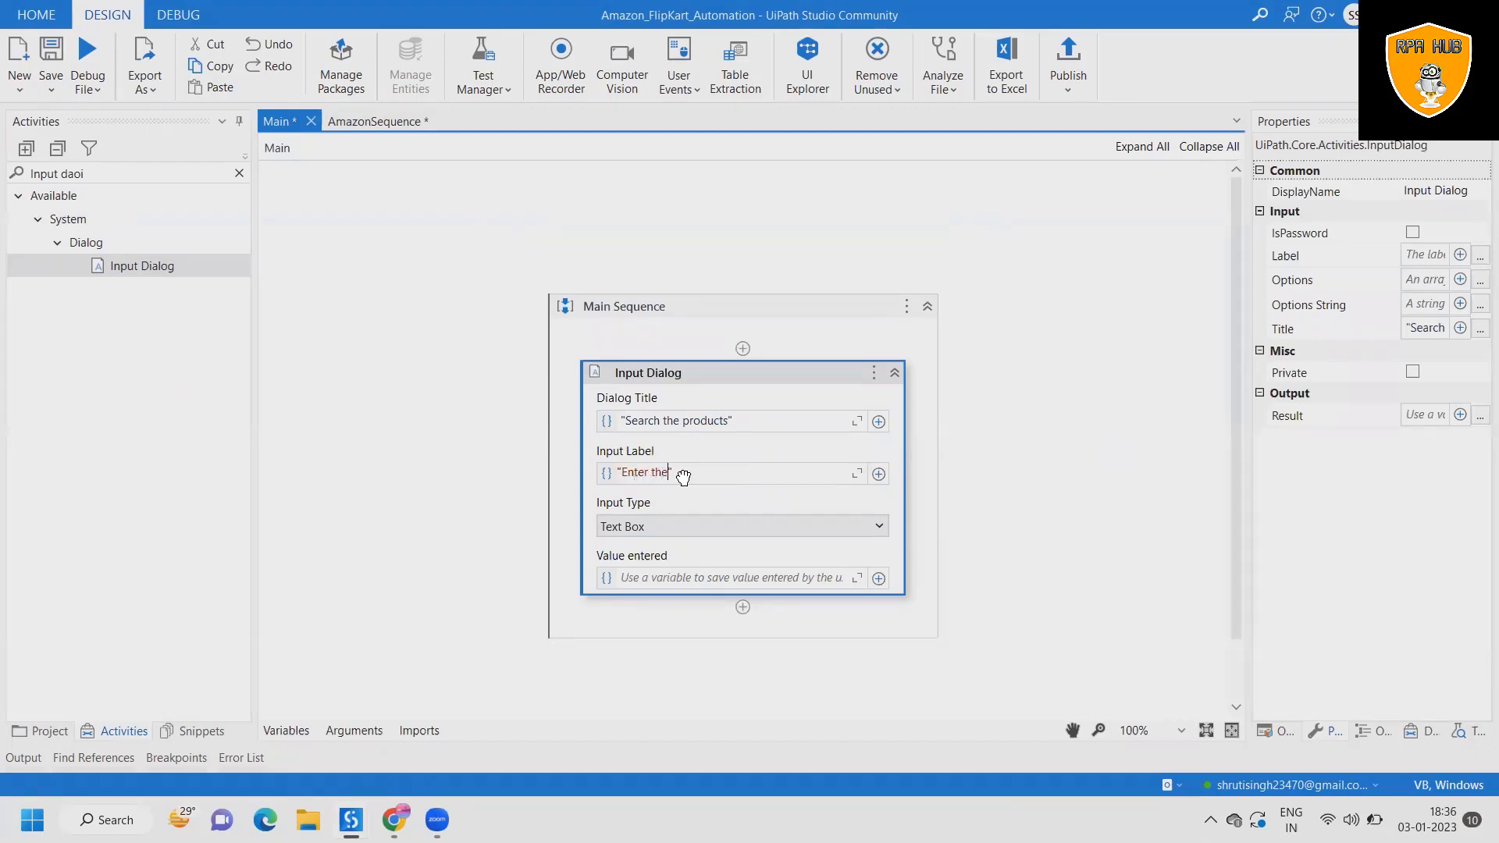
{"action": "type", "text": "product"}
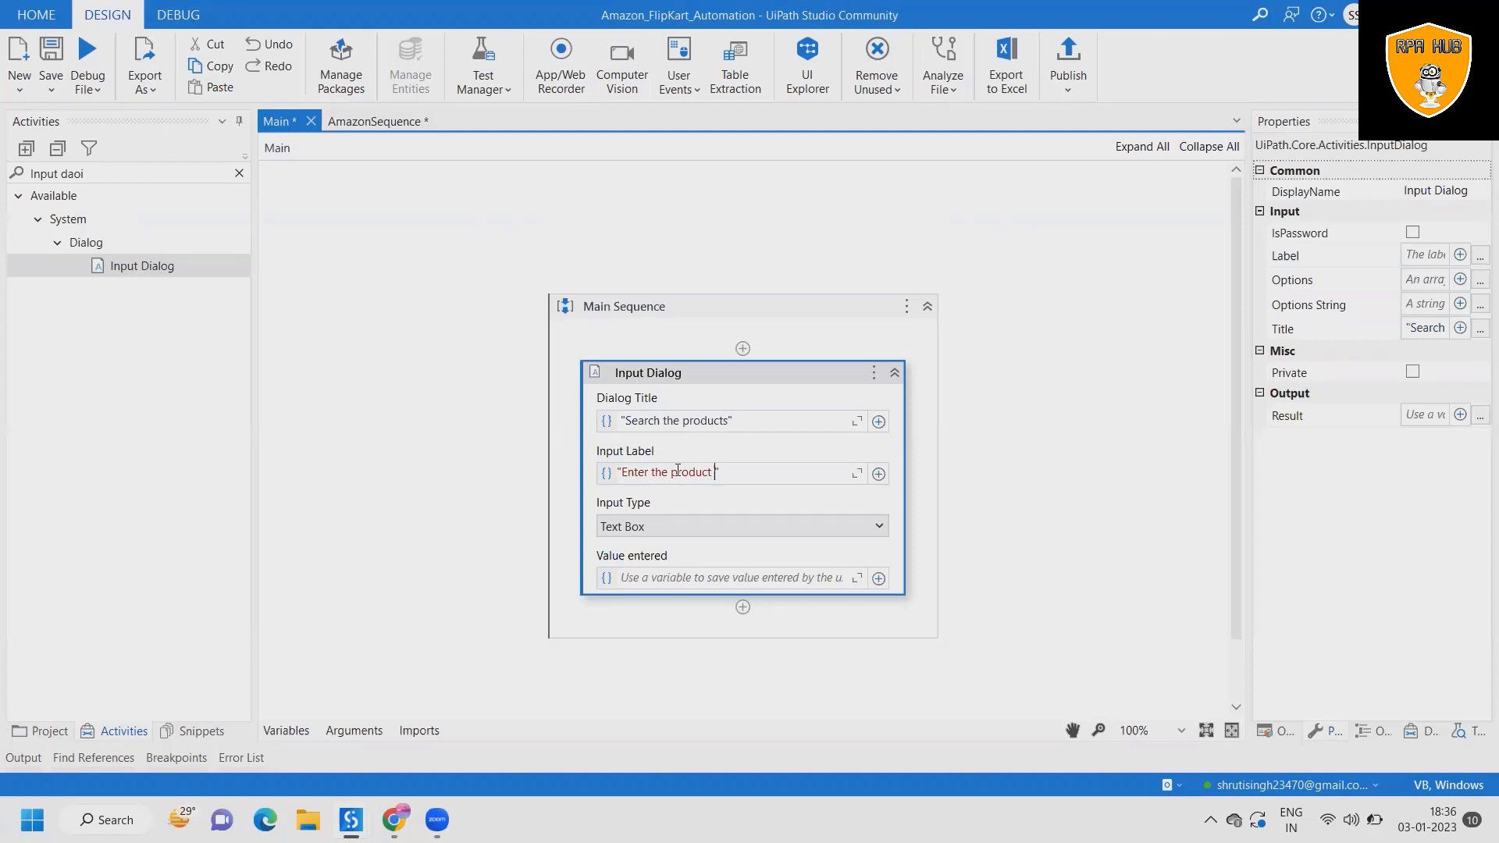
Step: Invoke AmazonSequence.xaml from Main and import its arguments
{"action": "left_click", "coordinate": [650, 653]}
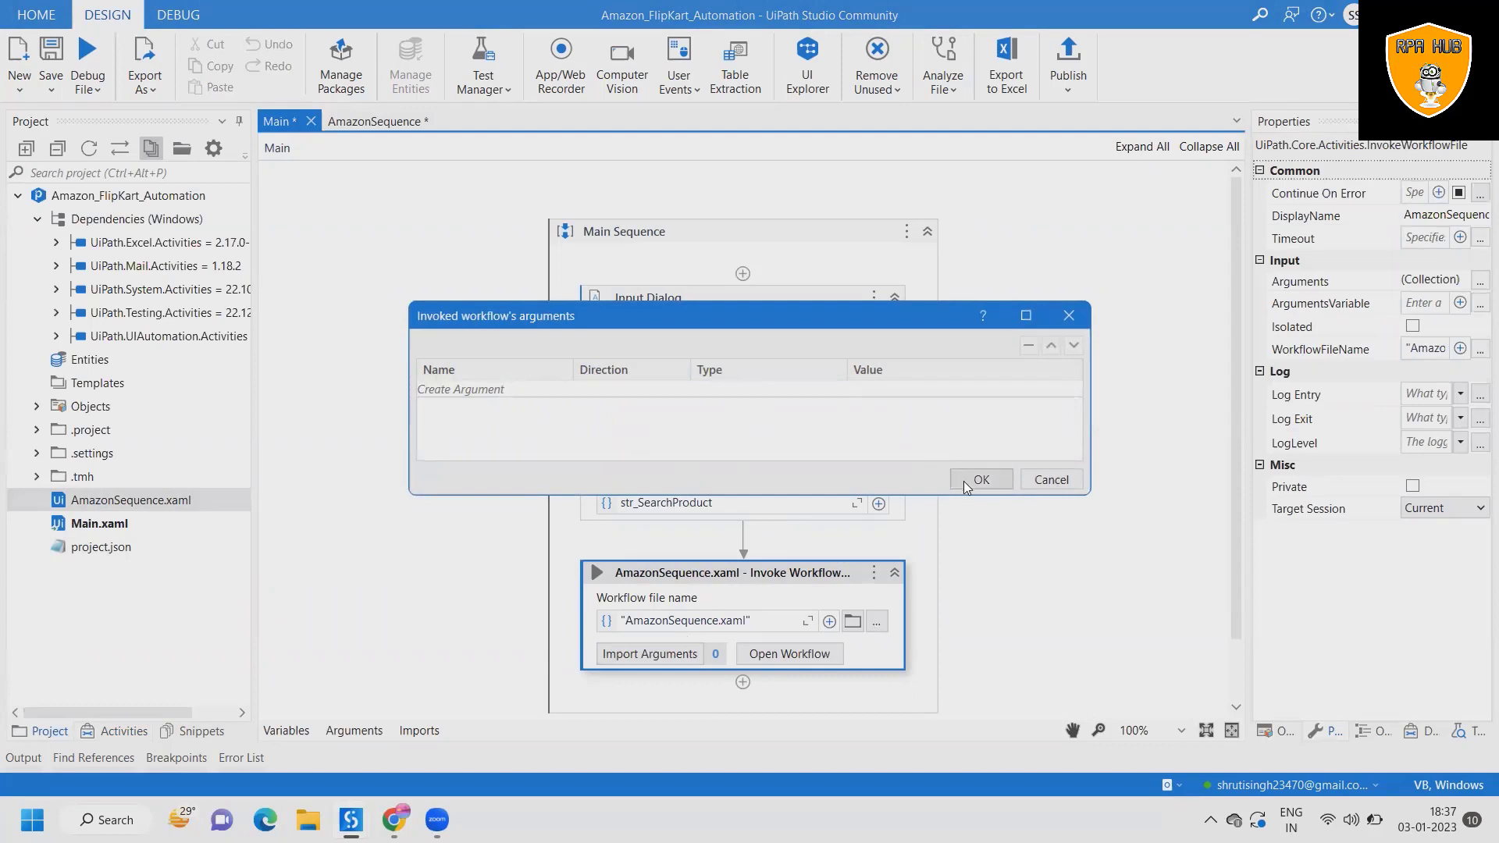
{"action": "left_click", "coordinate": [979, 479]}
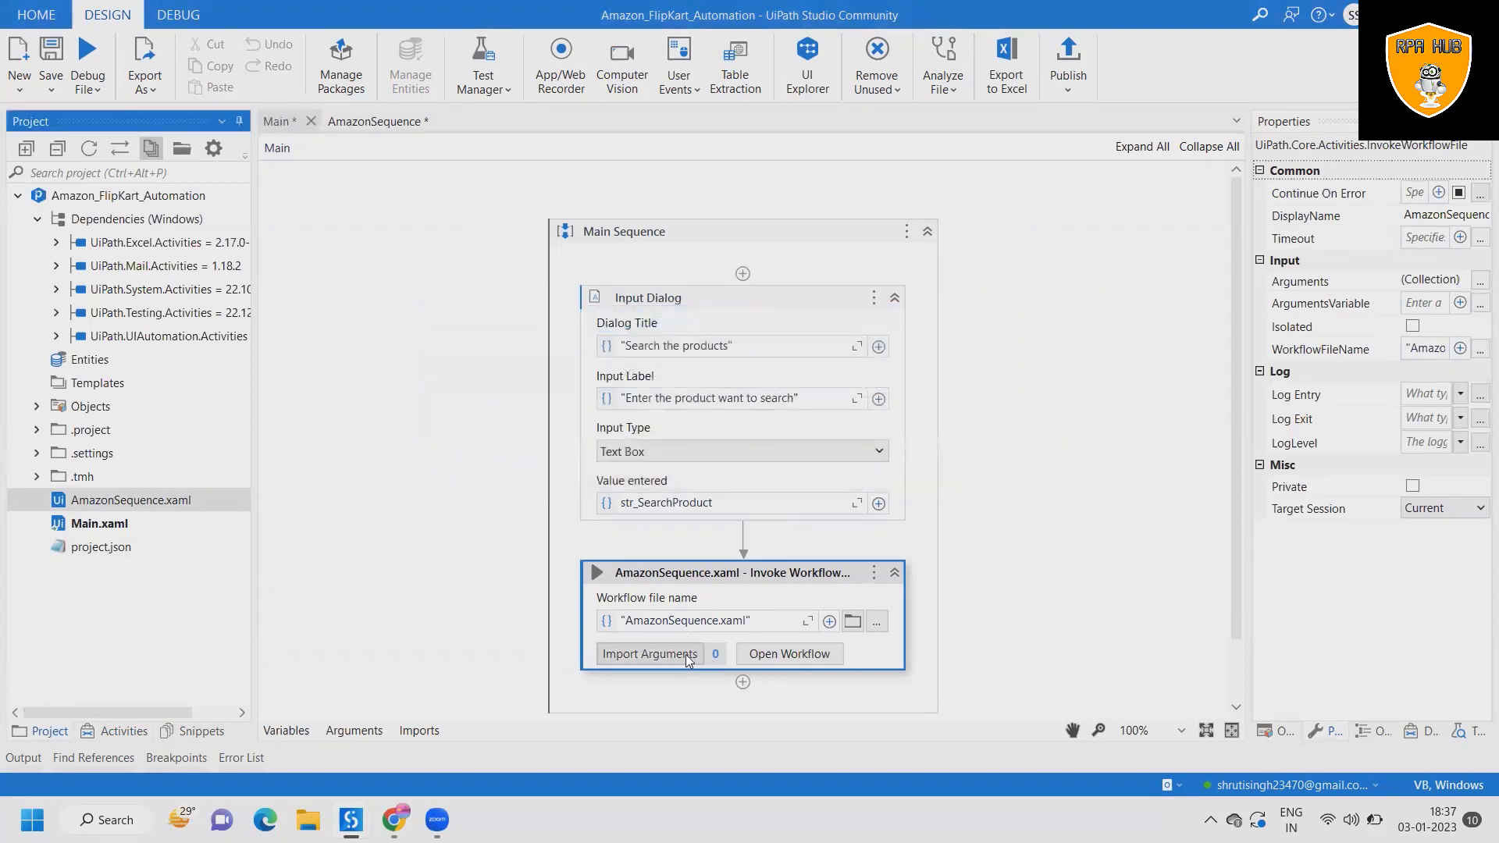
{"action": "left_click", "coordinate": [657, 654]}
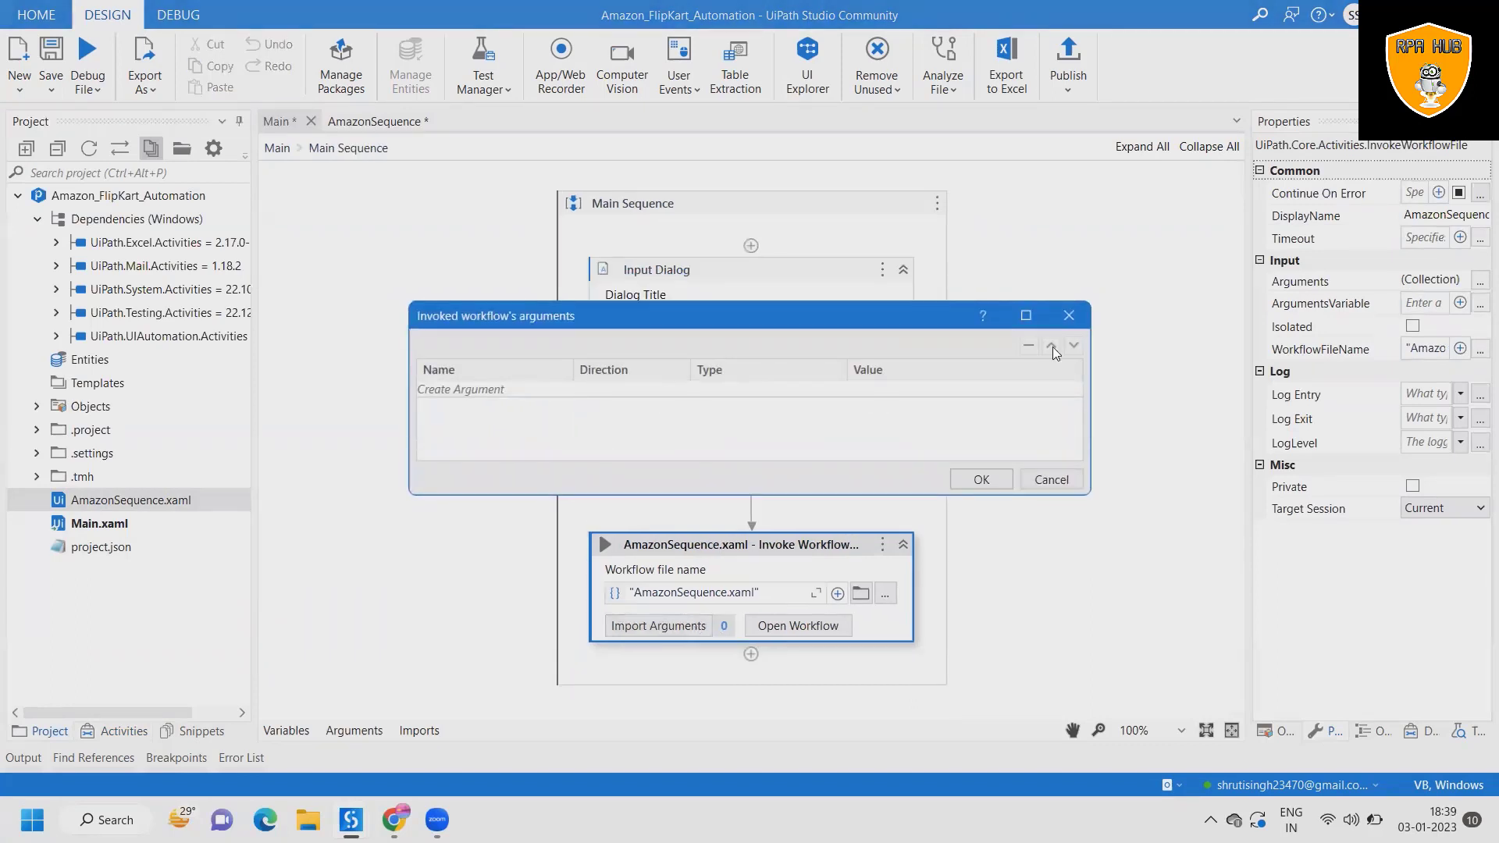
{"action": "left_click", "coordinate": [1049, 480]}
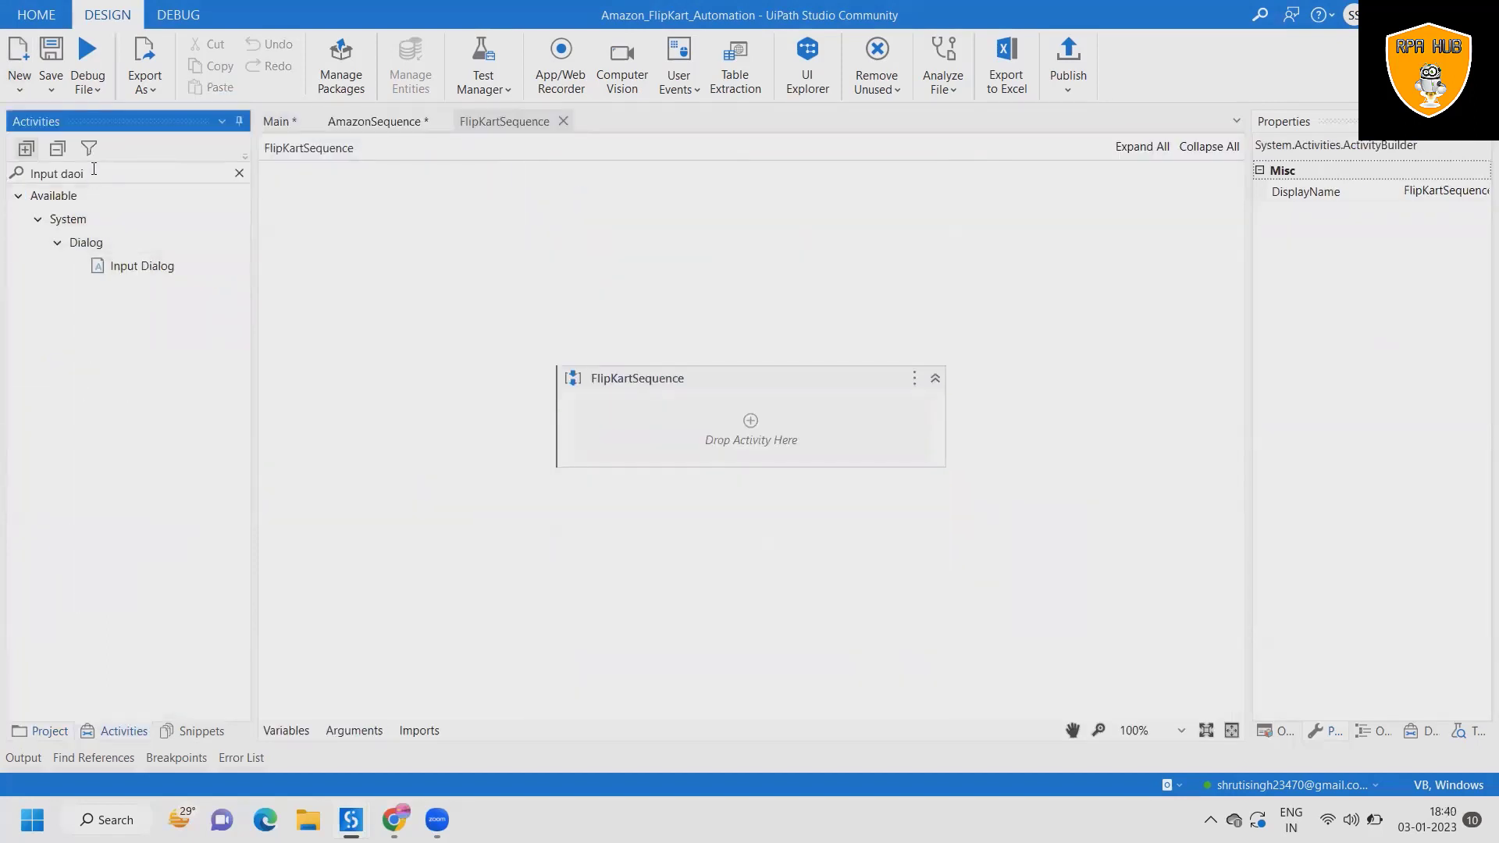
{"action": "type", "text": "o"}
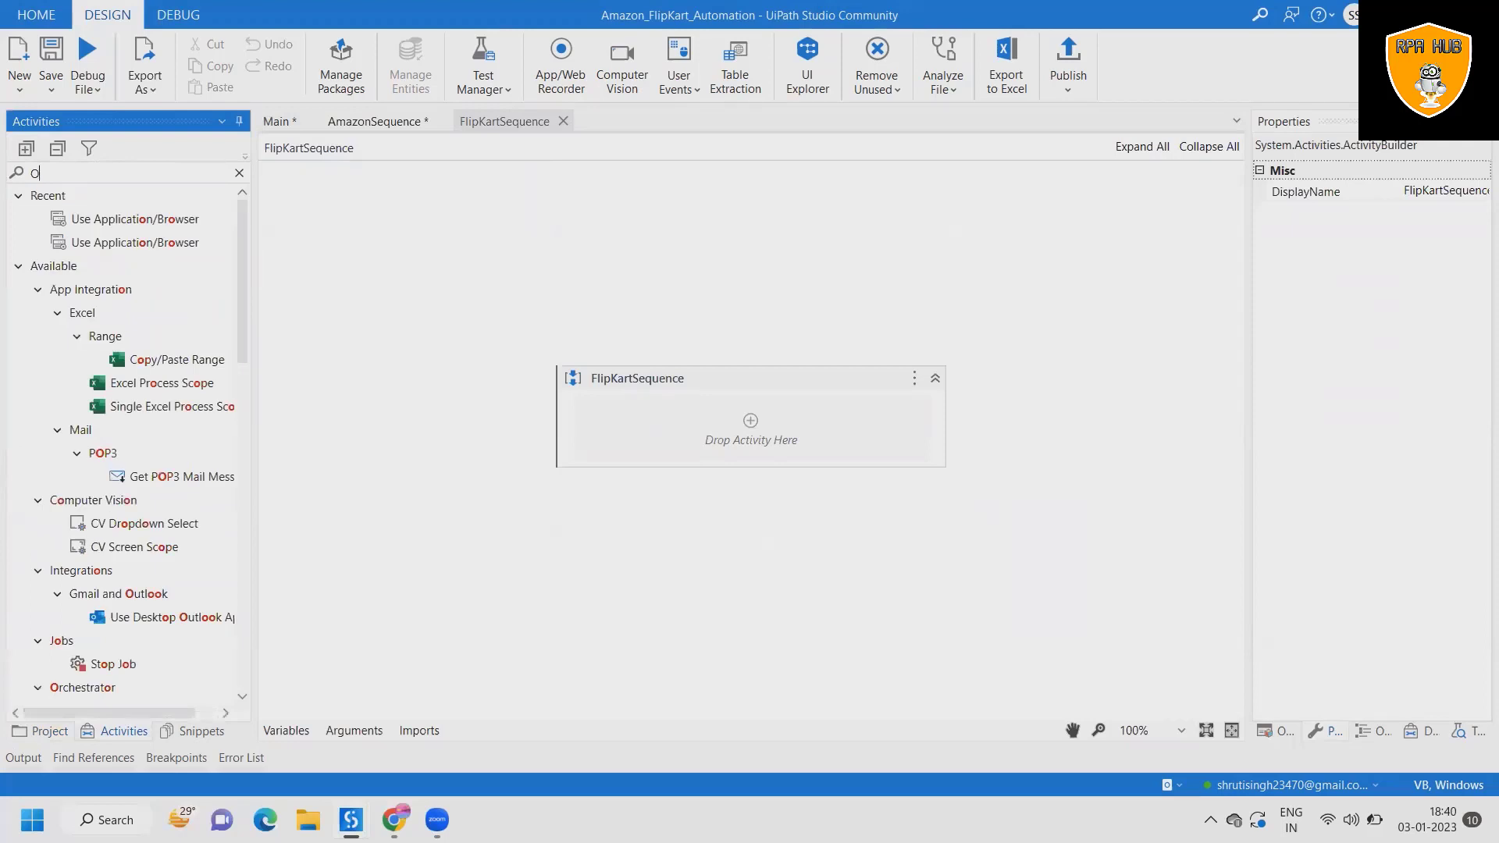
{"action": "type", "text": "Open Br"}
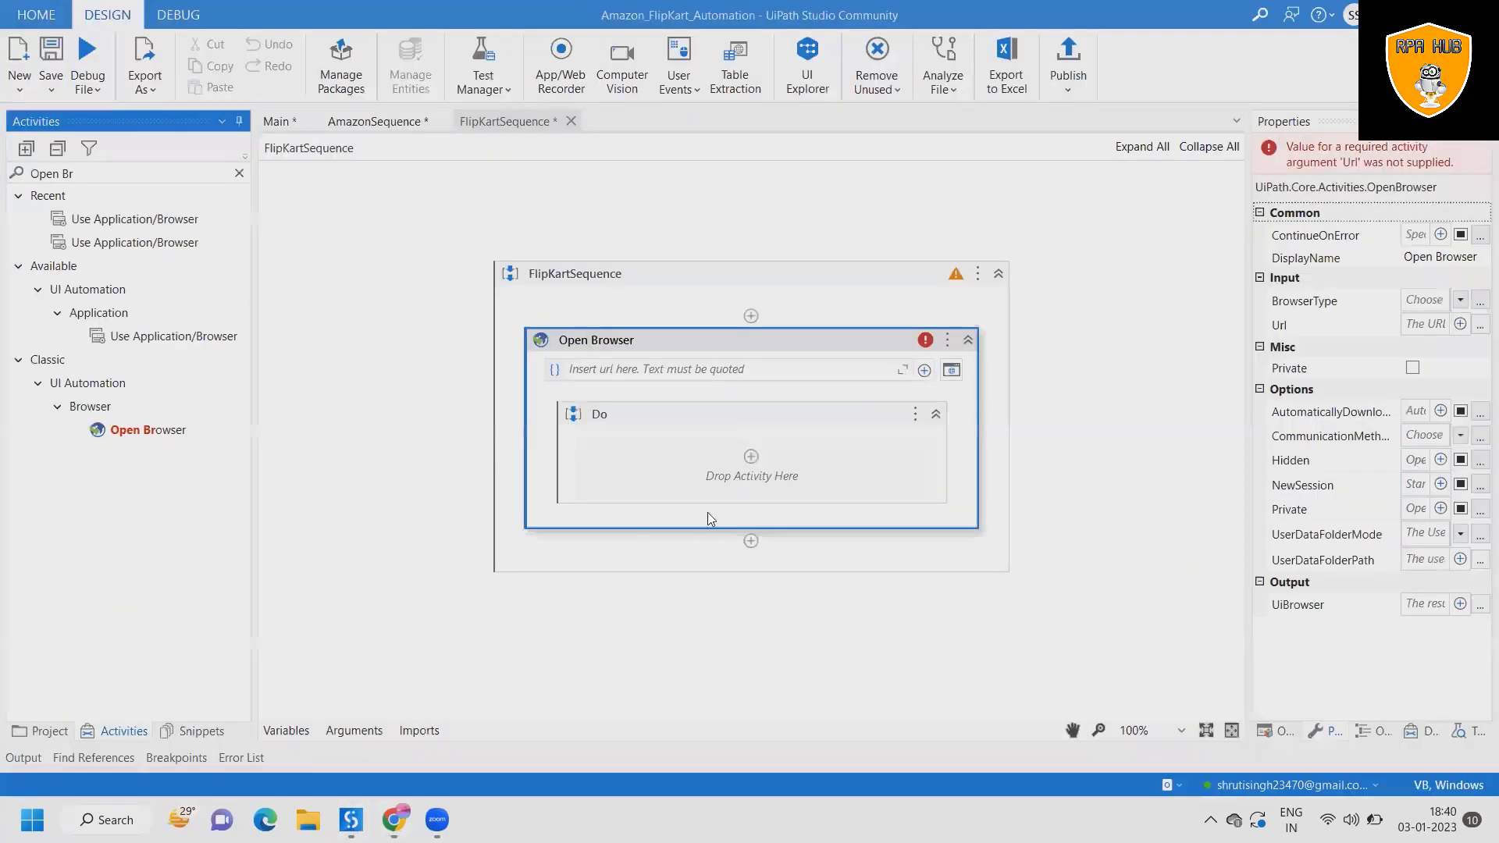
{"action": "left_click", "coordinate": [712, 370]}
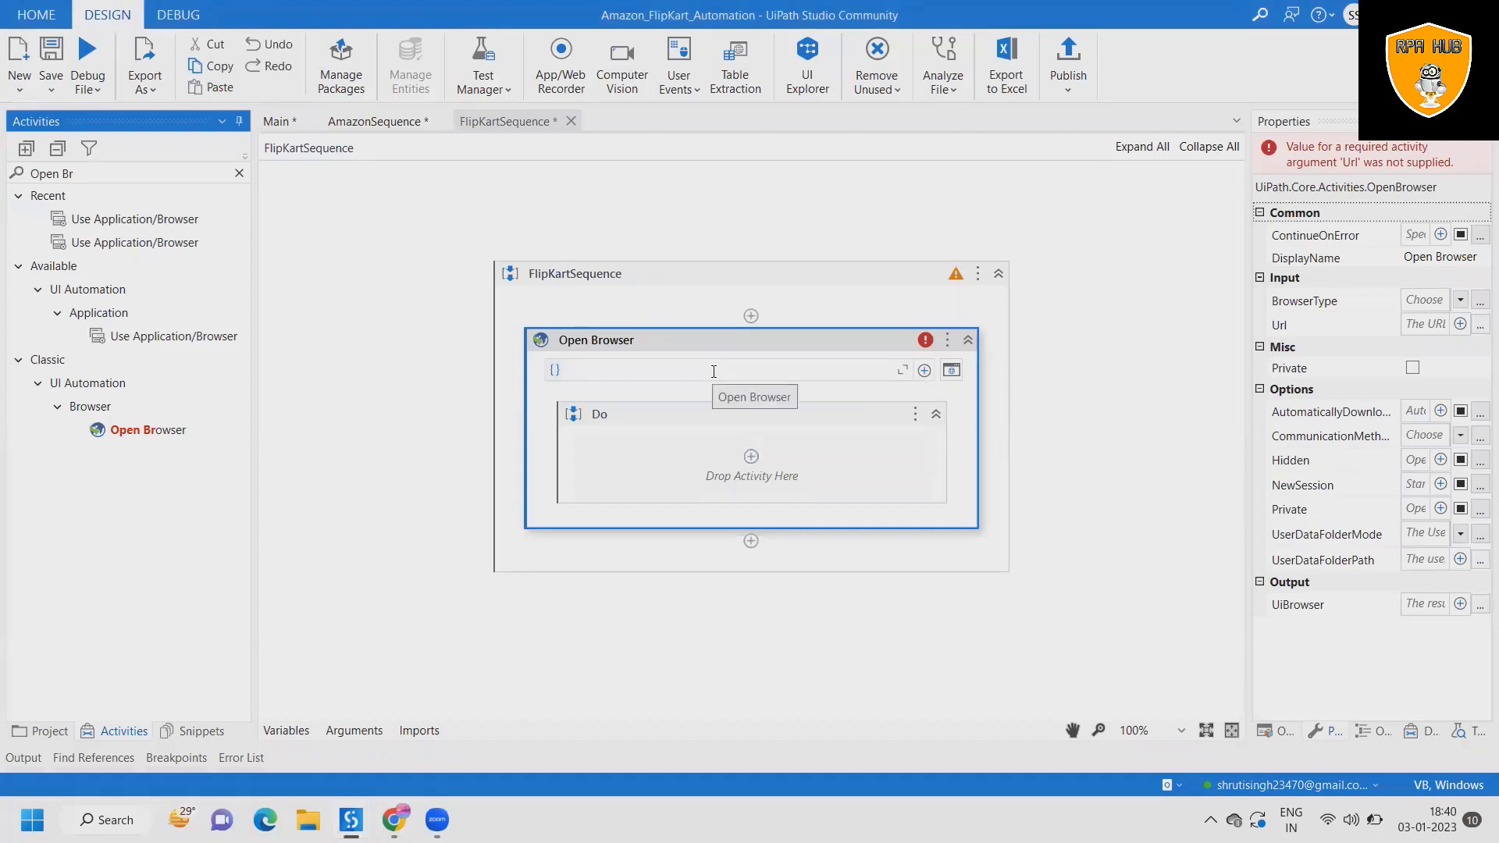
{"action": "type", "text": "\"\""}
{"action": "left_click", "coordinate": [128, 174]}
{"action": "type", "text": "Type Into"}
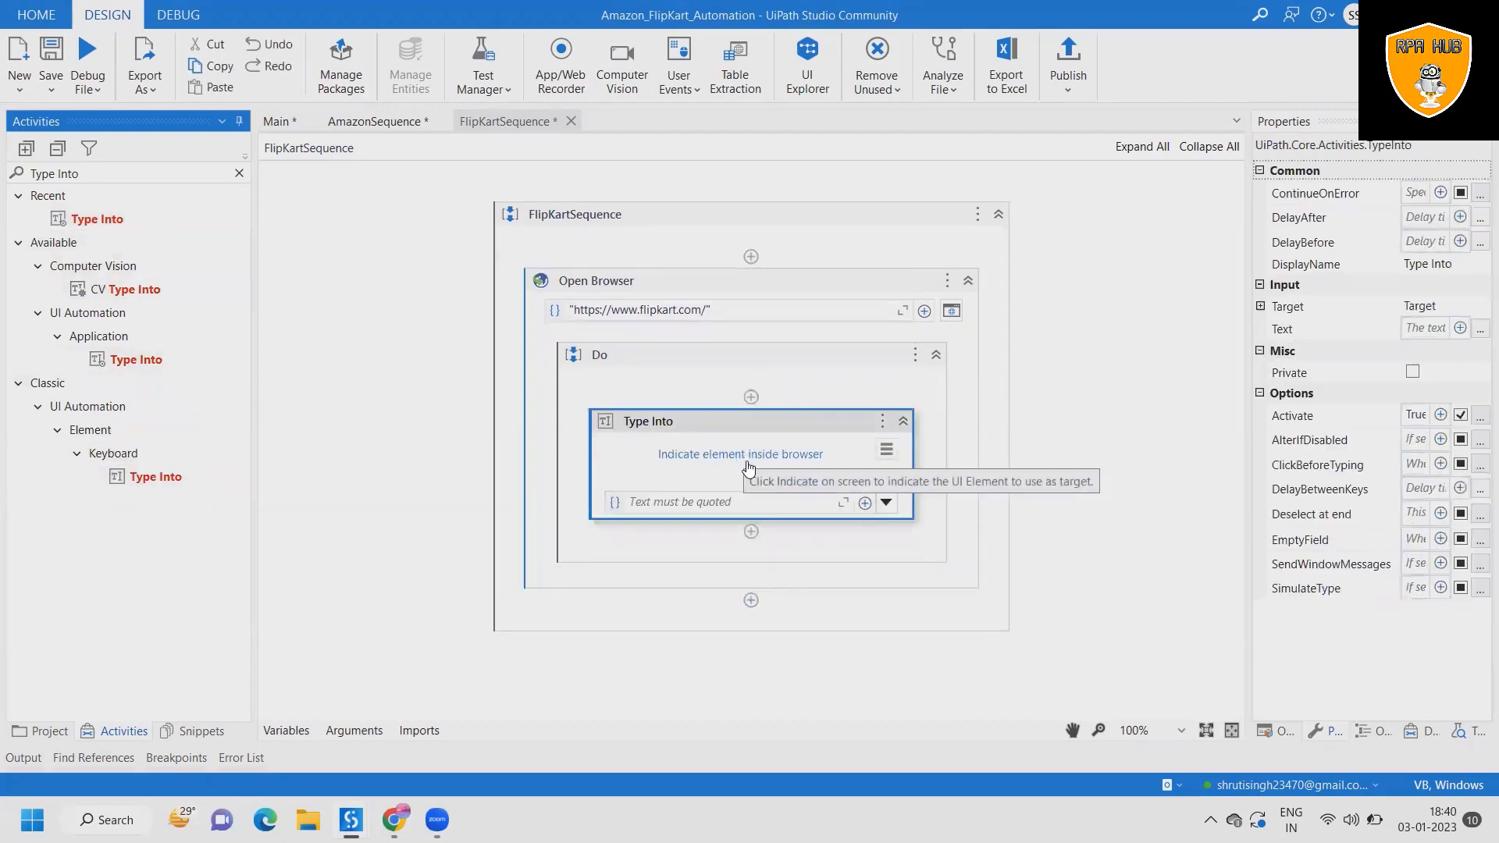
{"action": "left_click", "coordinate": [741, 453]}
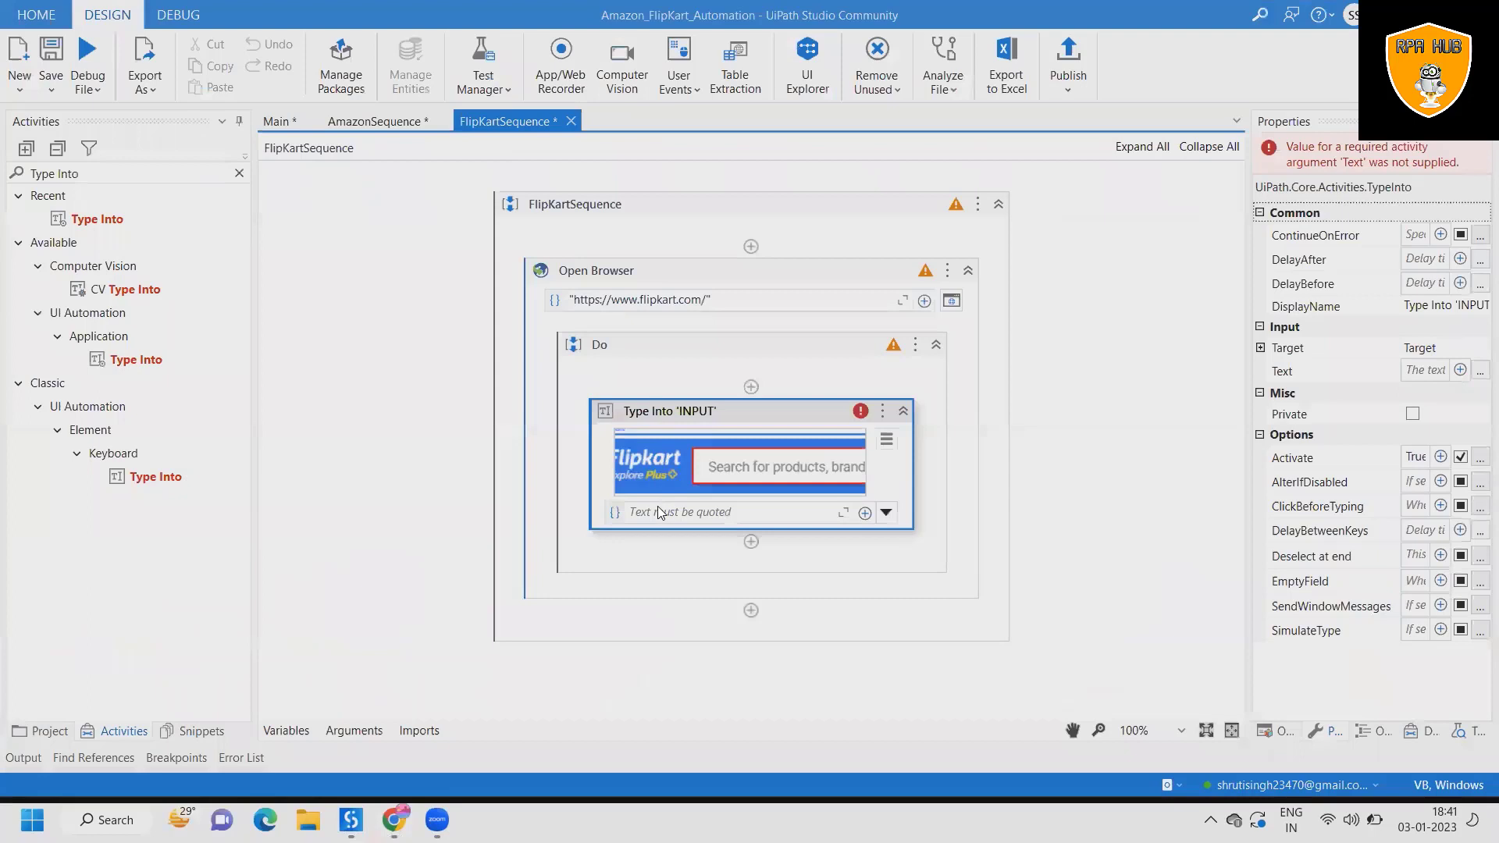
{"action": "left_click", "coordinate": [378, 121]}
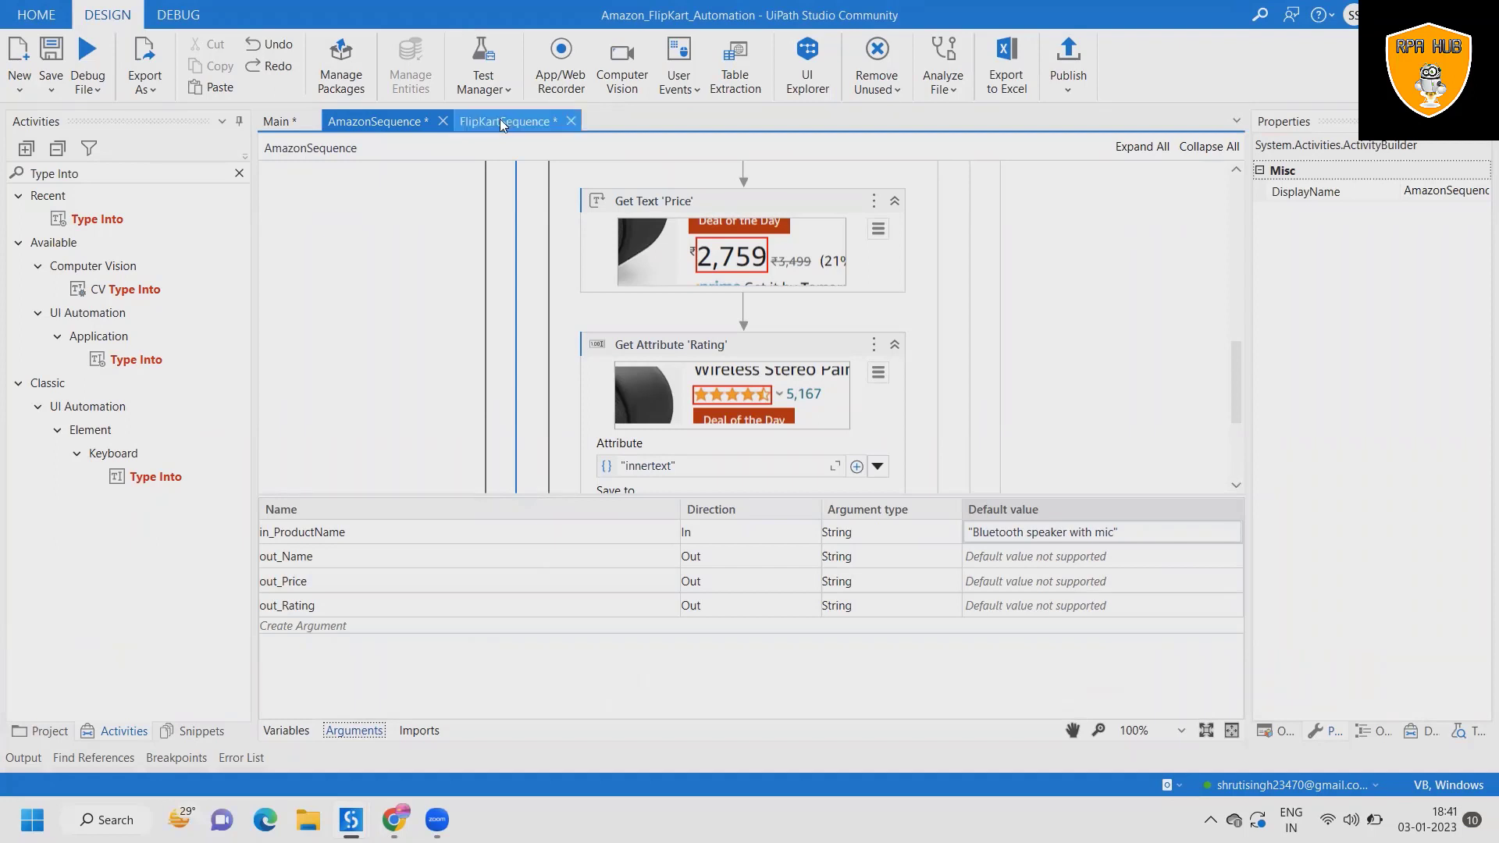
Step: Create In String argument in_ProductName and use it as the Type Into text
{"action": "left_click", "coordinate": [507, 121]}
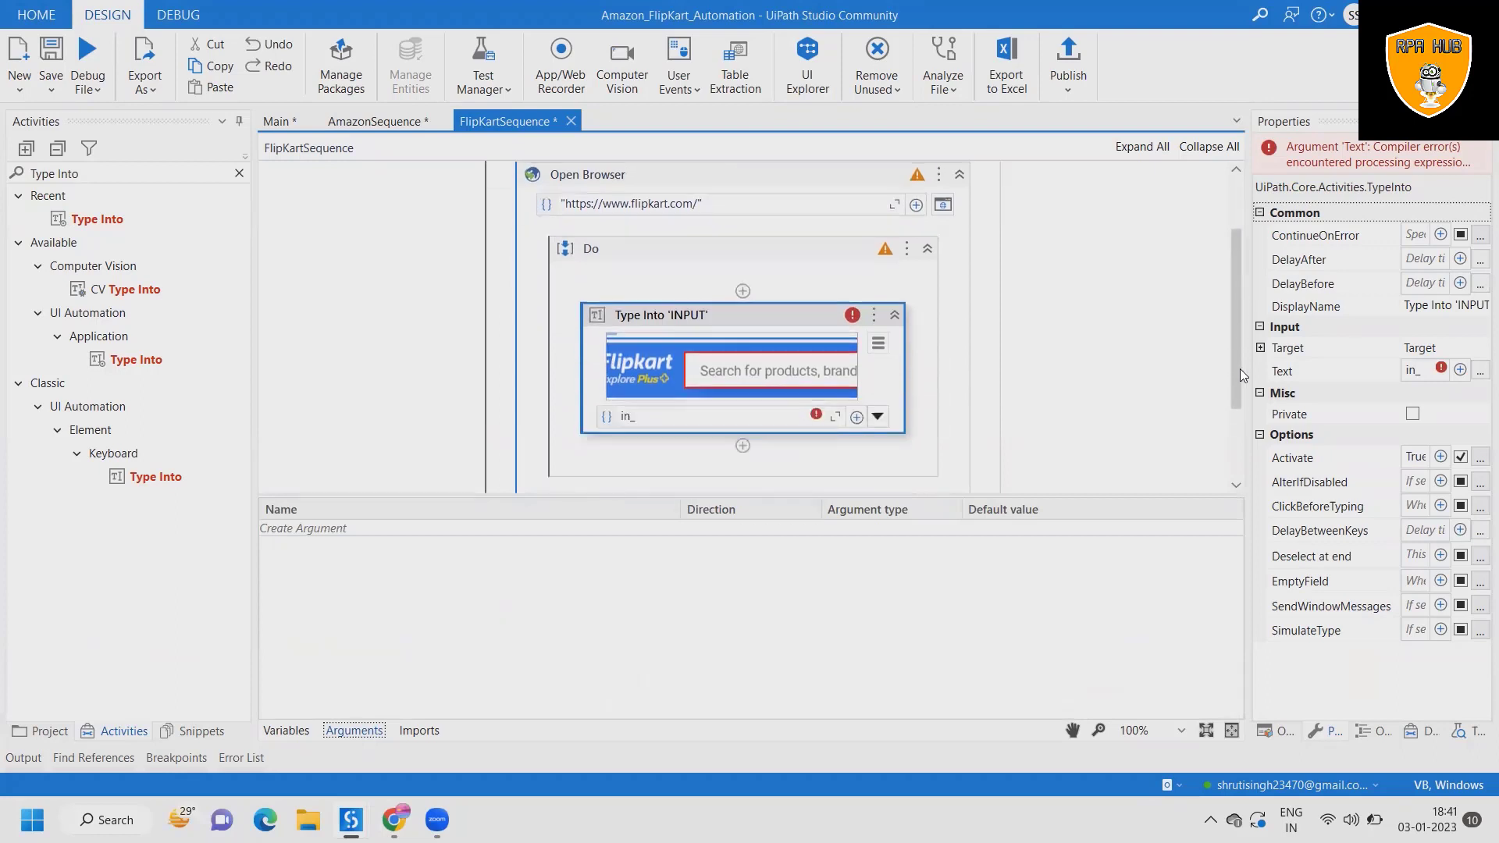
{"action": "scroll", "scroll_direction": "down", "scroll_amount": 3}
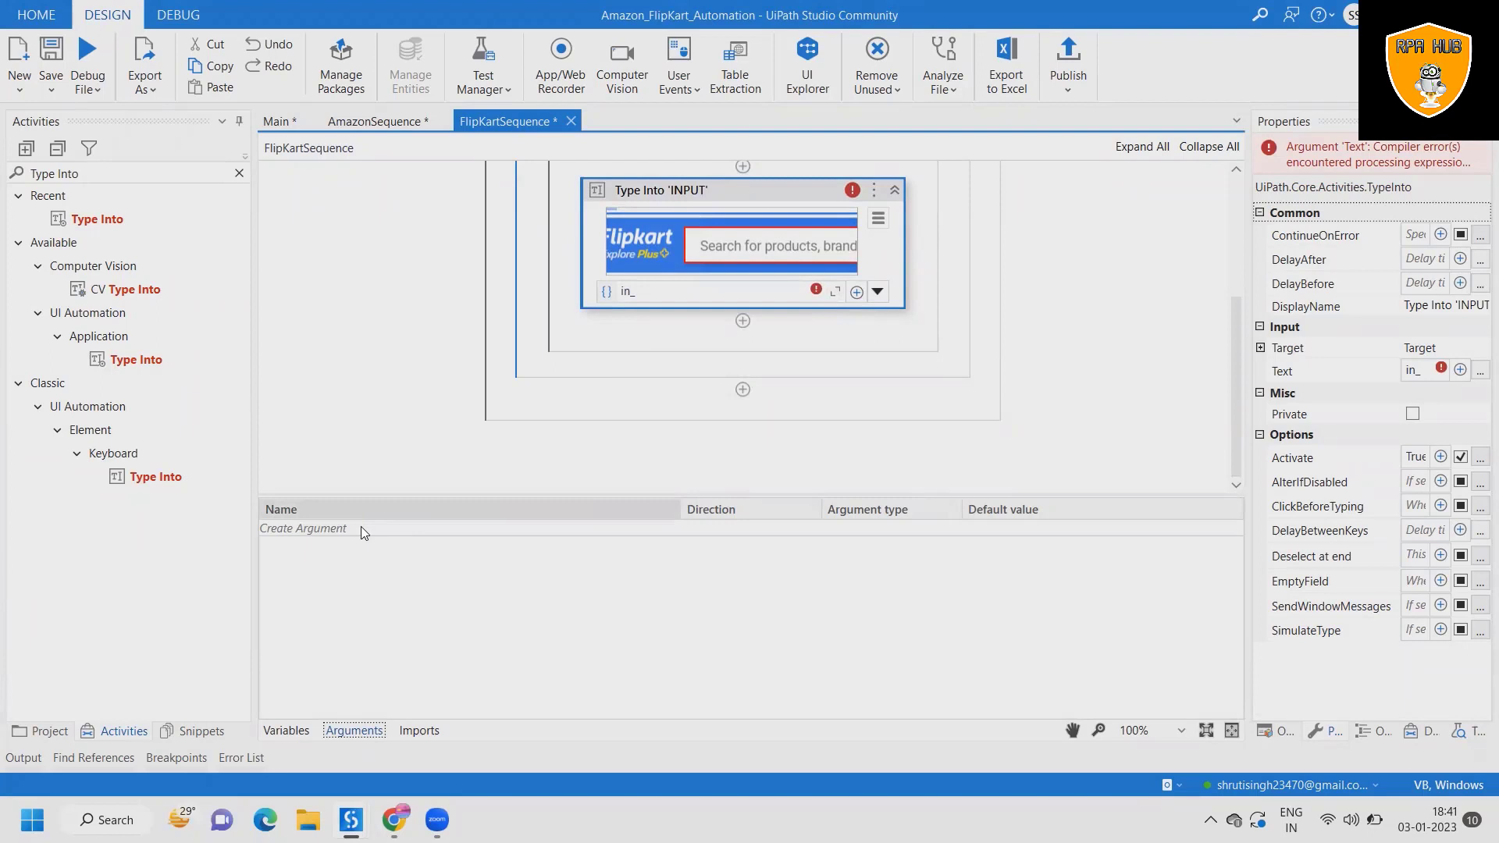
{"action": "left_click", "coordinate": [302, 528]}
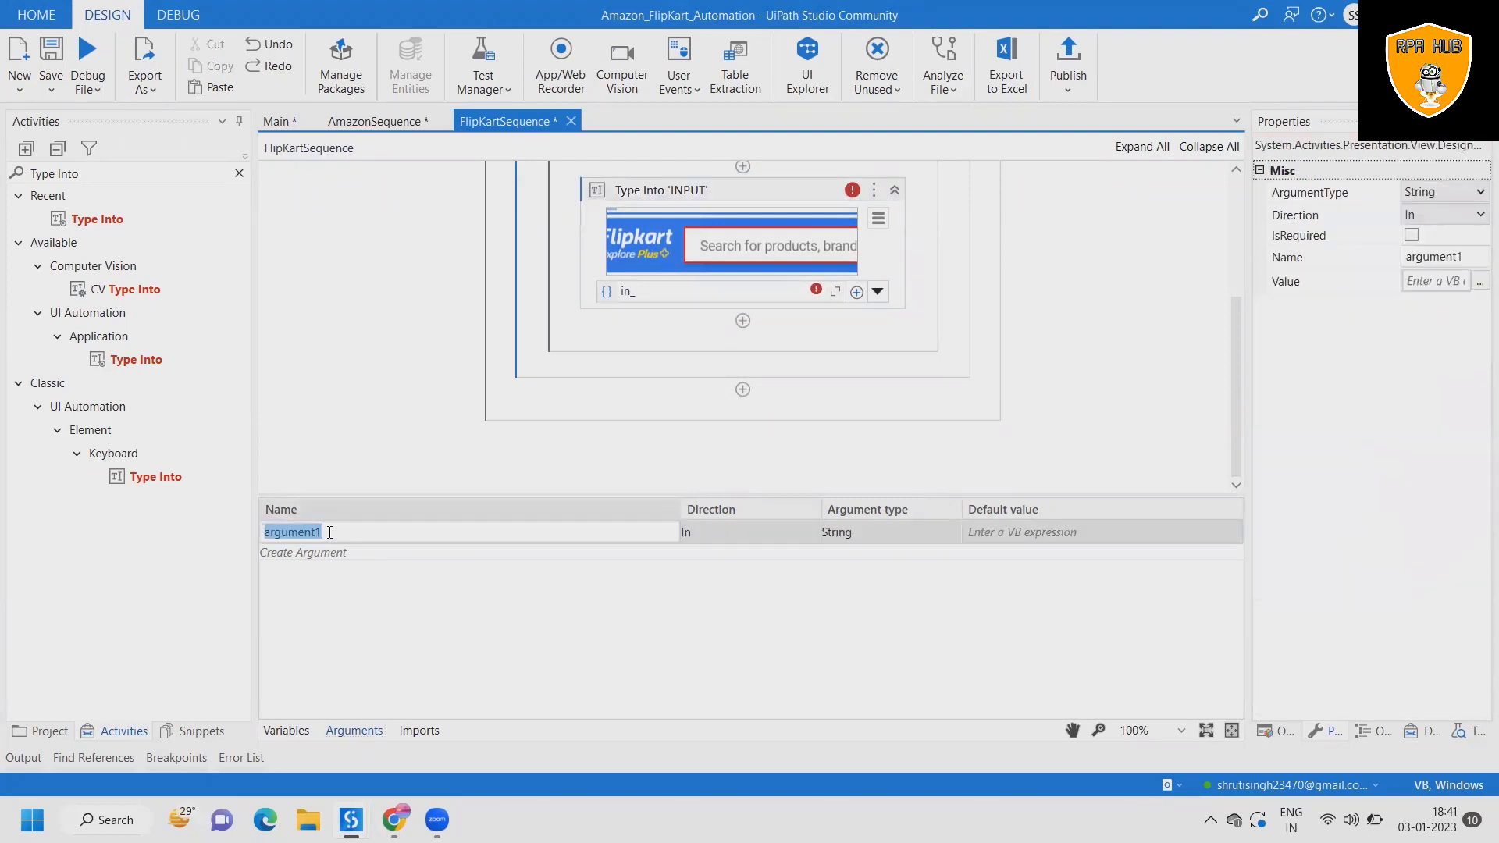
{"action": "type", "text": "in_Produ"}
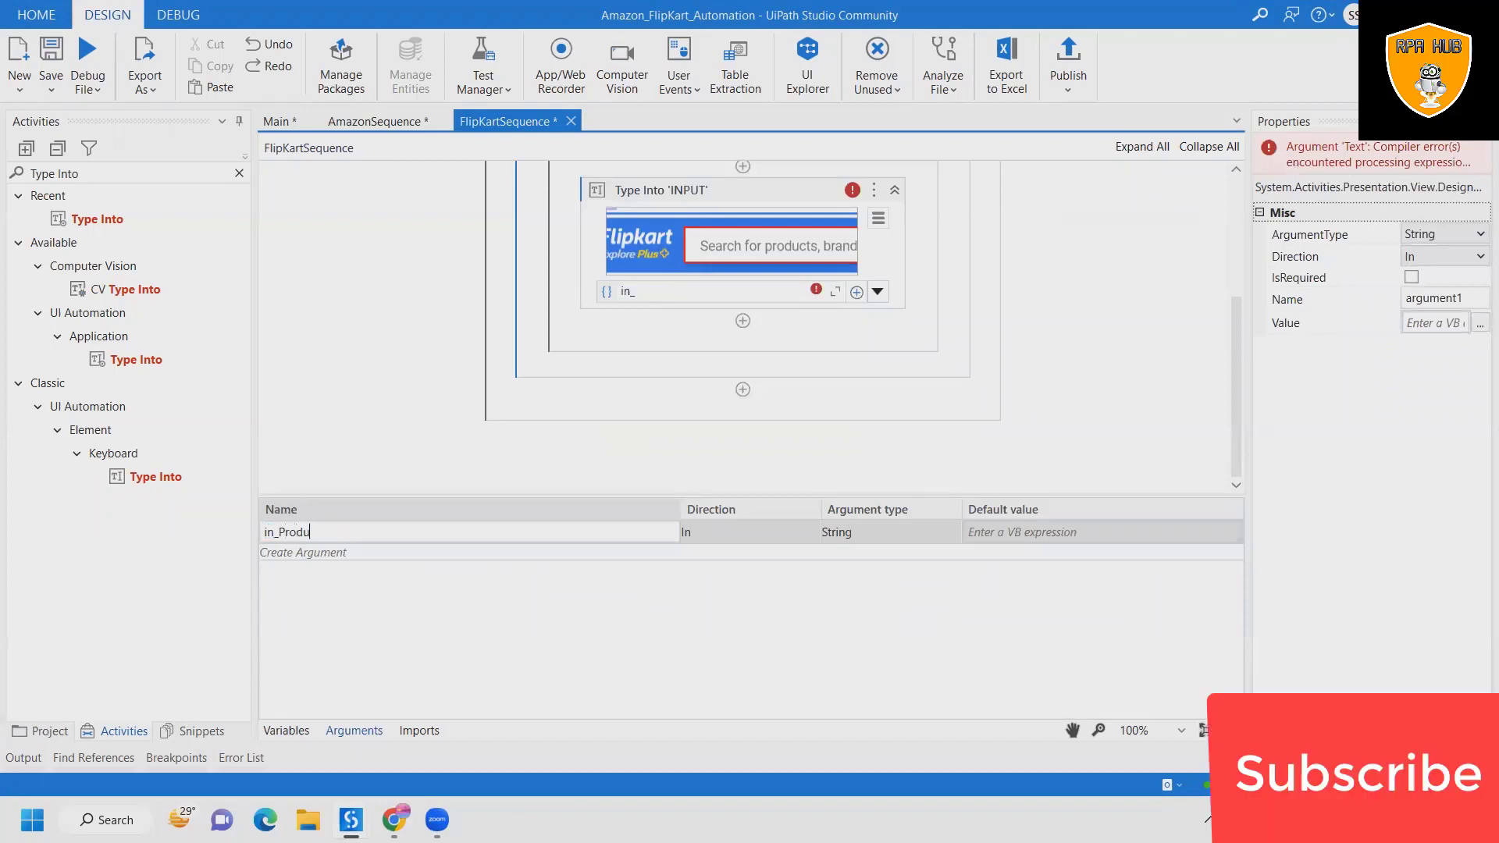
{"action": "type", "text": "ct"}
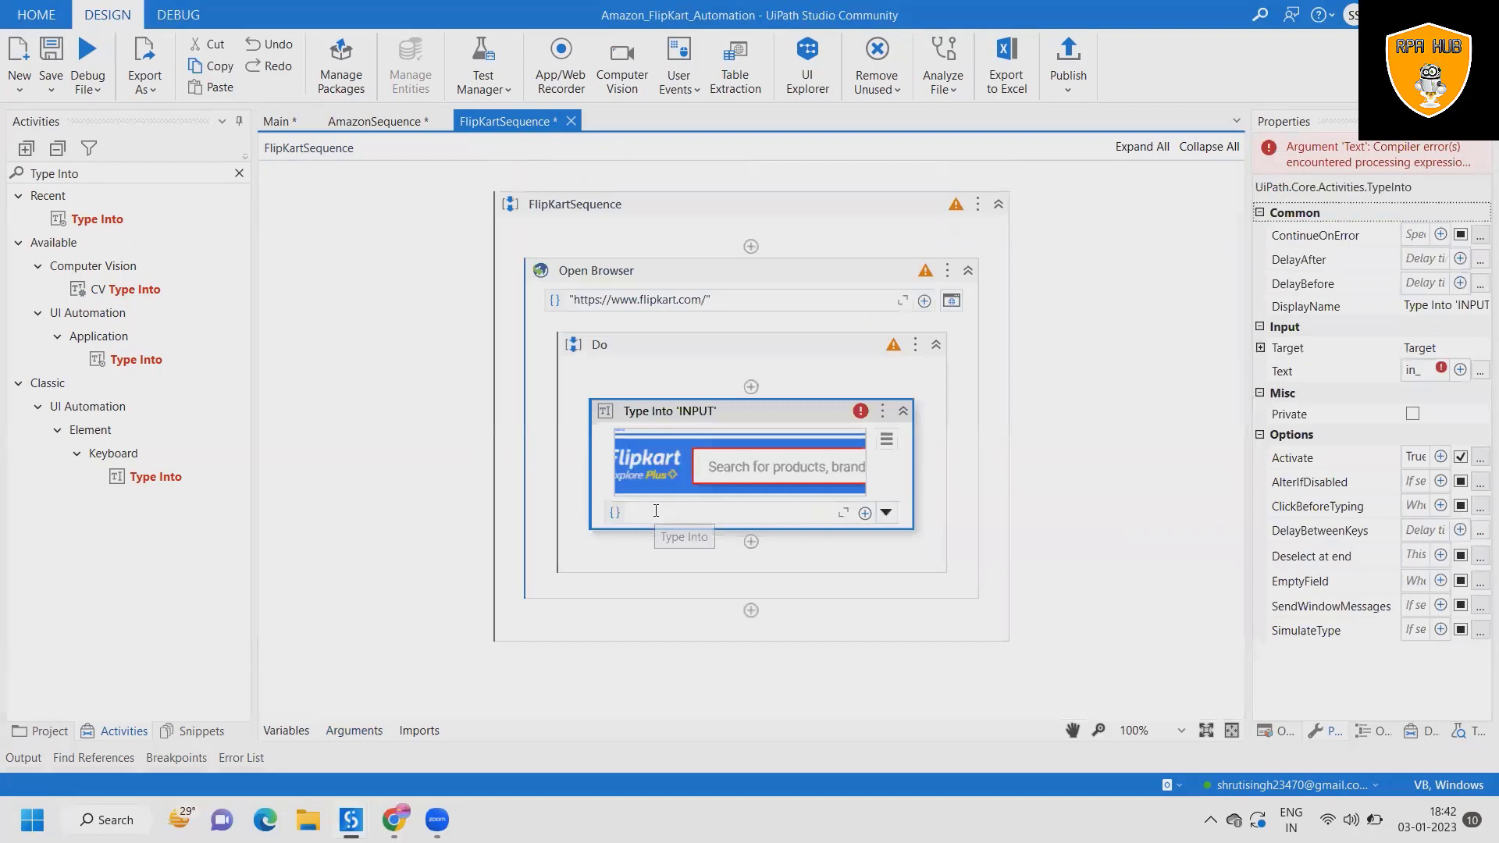
{"action": "type", "text": "in"}
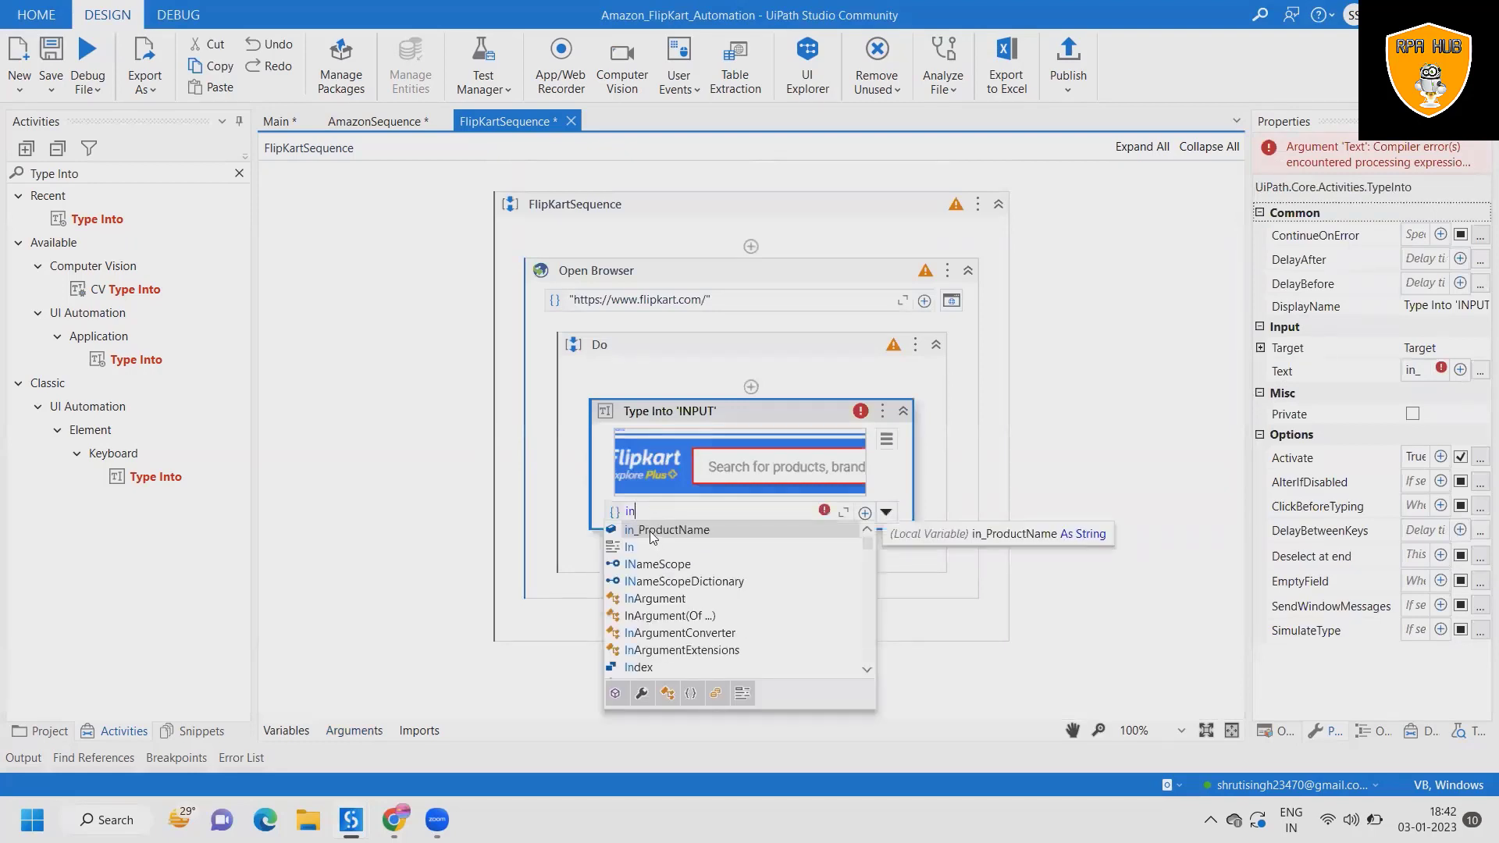
{"action": "left_click", "coordinate": [667, 529]}
{"action": "type", "text": "Click"}
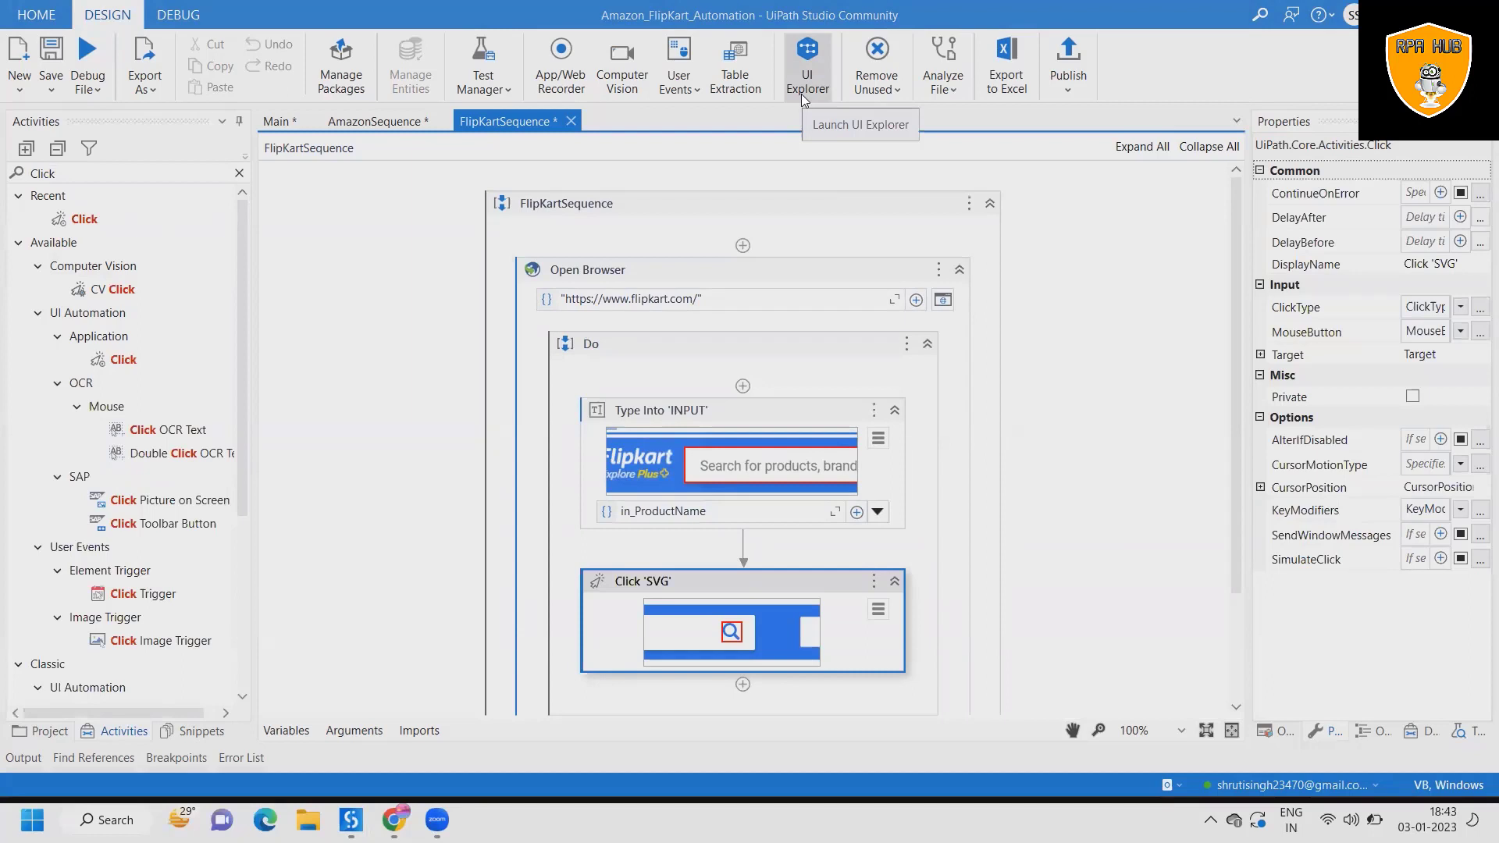
{"action": "mouse_move", "coordinate": [1241, 298]}
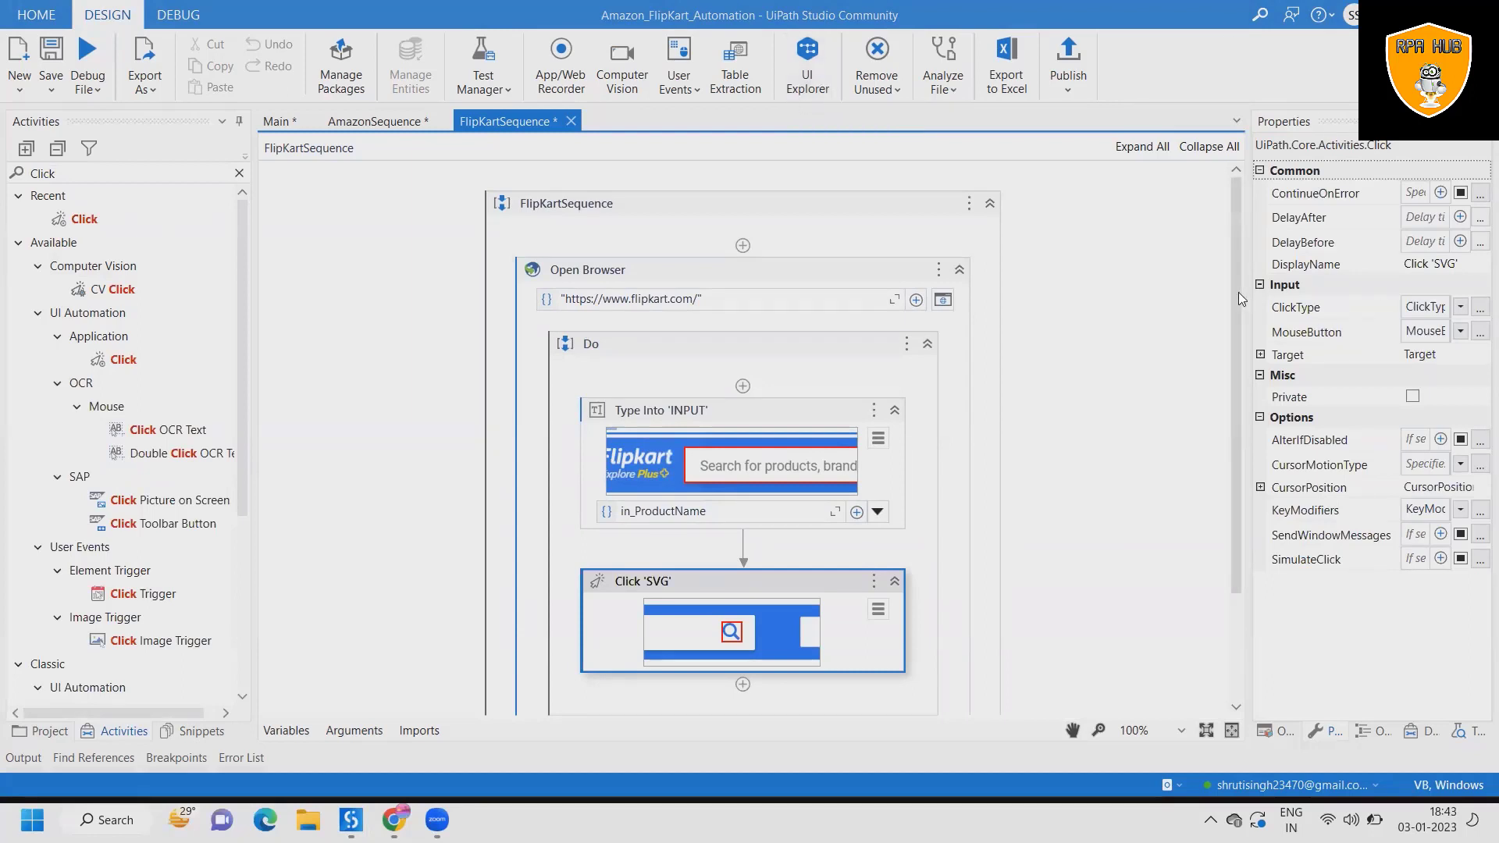
Step: Add a Click step on the Flipkart search magnifier icon after the Type Into
{"action": "scroll", "scroll_direction": "down", "scroll_amount": 3}
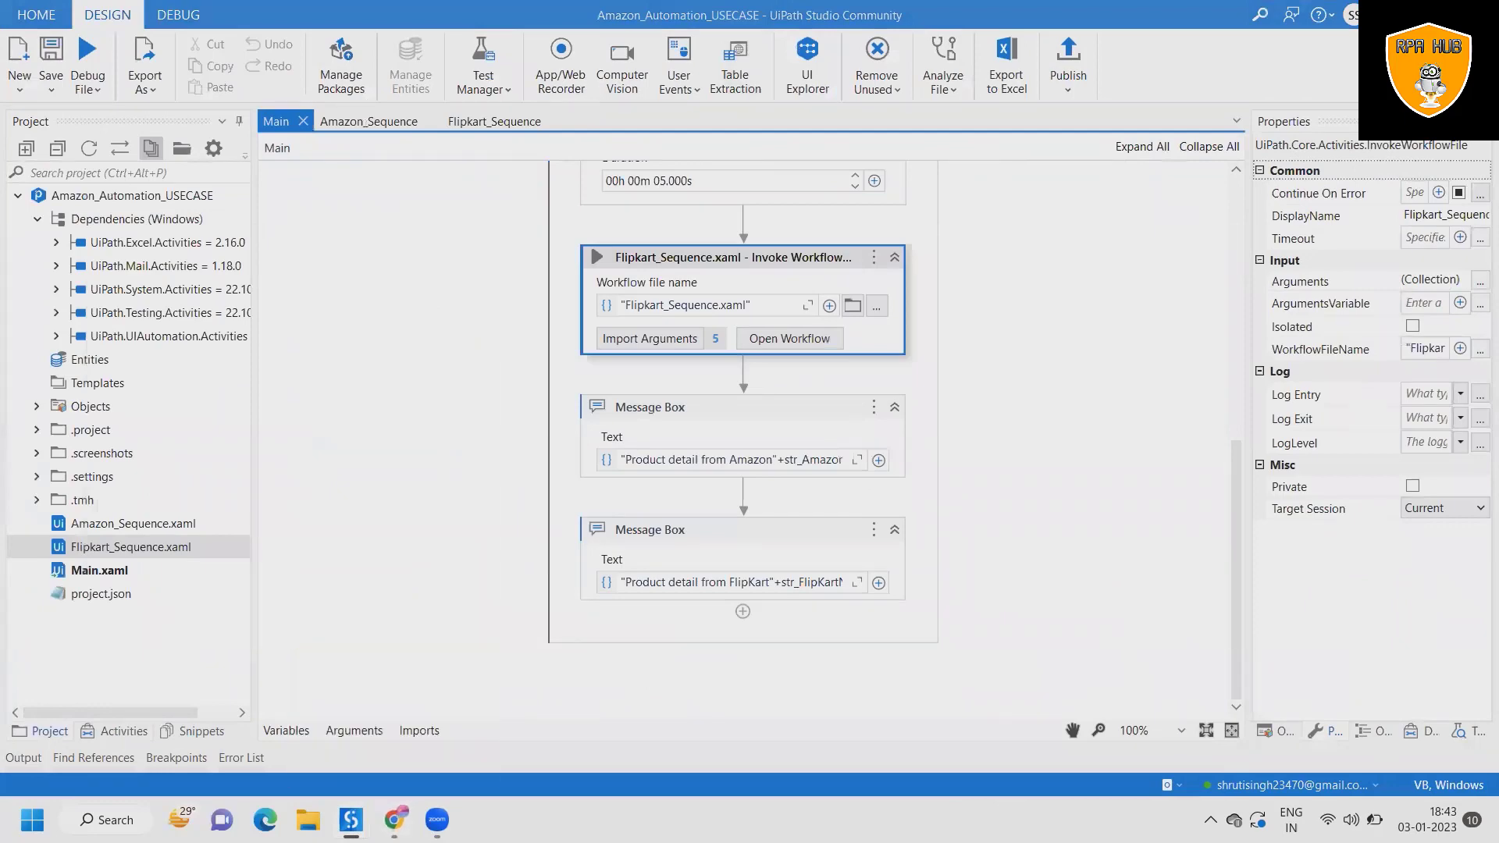
Step: Extract the first product's title text as a column named Name and confirm it
{"action": "left_click", "coordinate": [734, 66]}
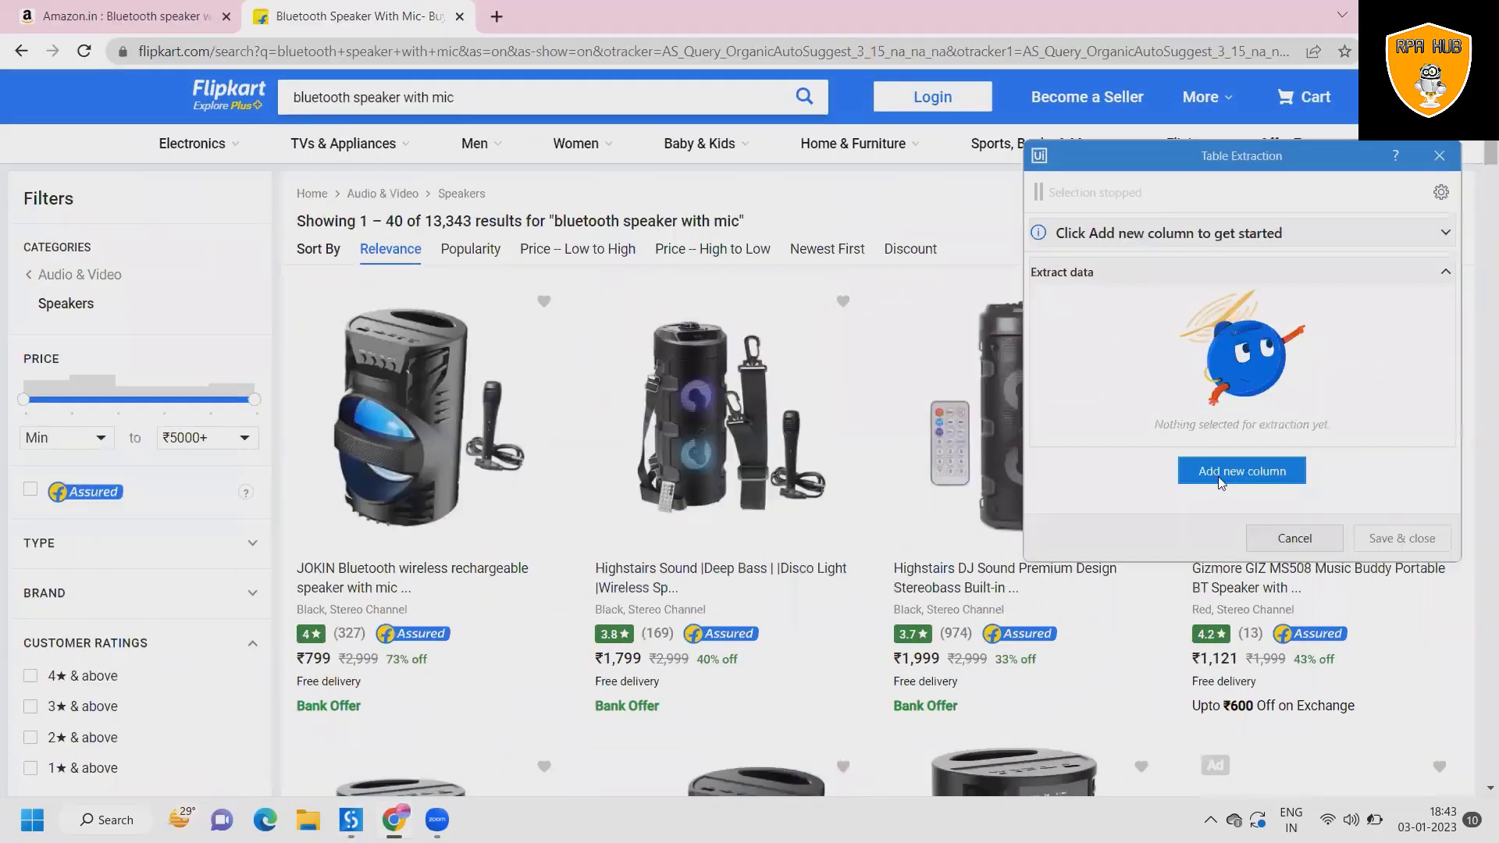
{"action": "left_click", "coordinate": [1241, 470]}
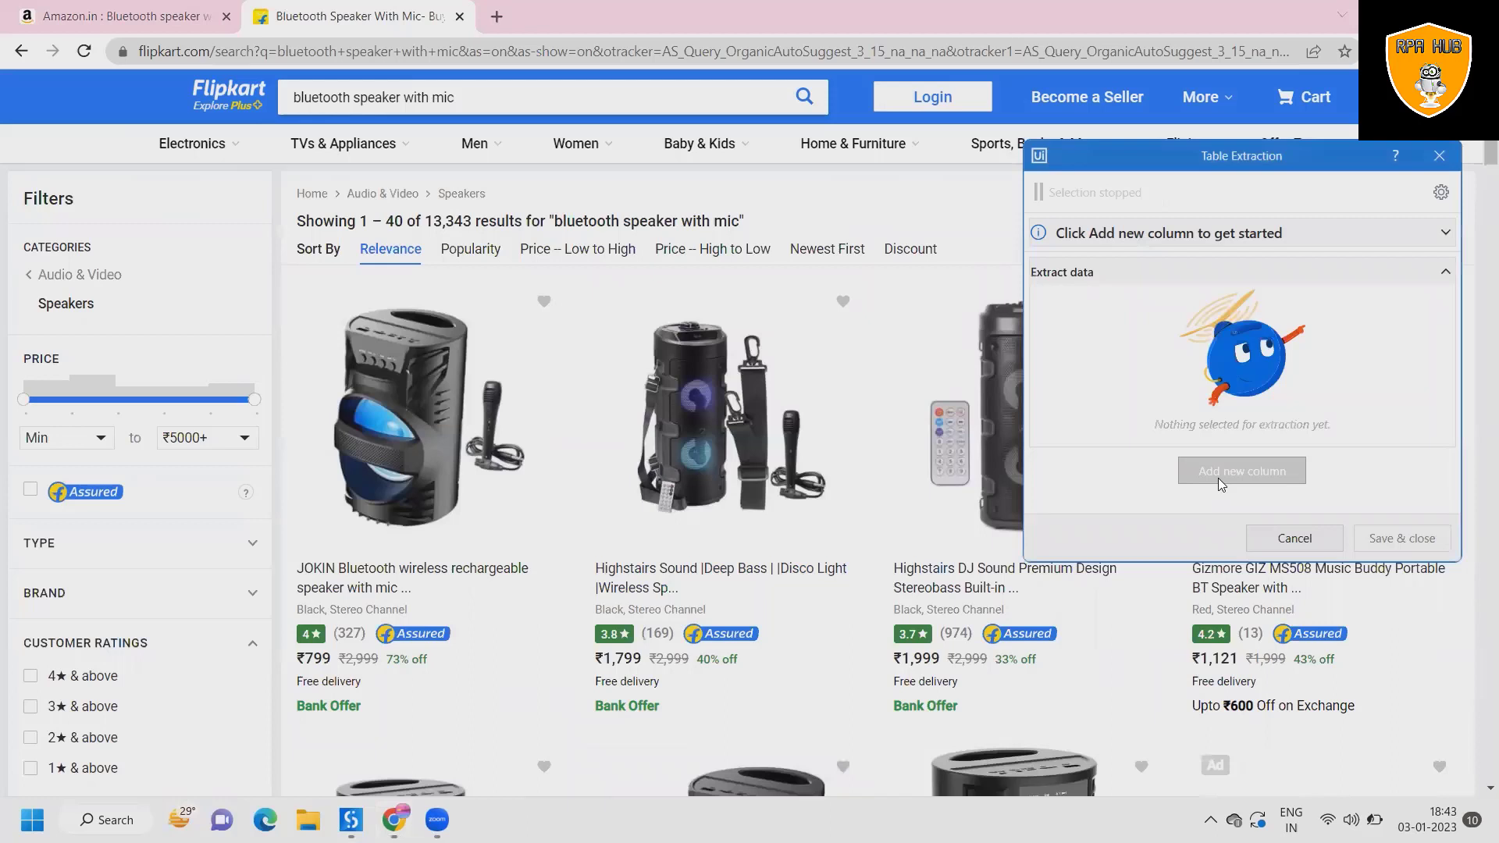
{"action": "left_click", "coordinate": [1241, 470]}
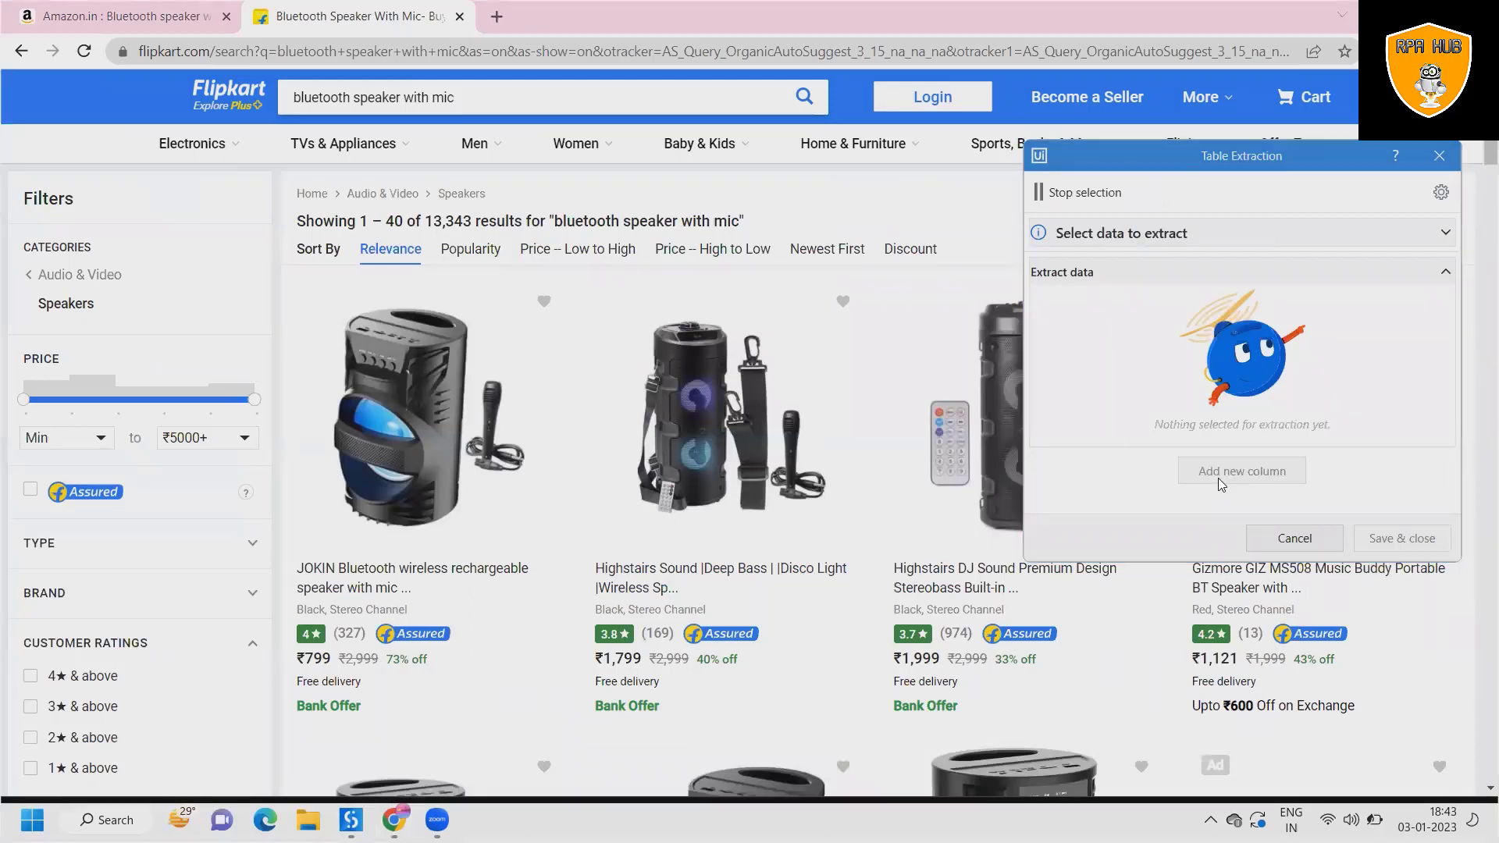
{"action": "mouse_move", "coordinate": [364, 598]}
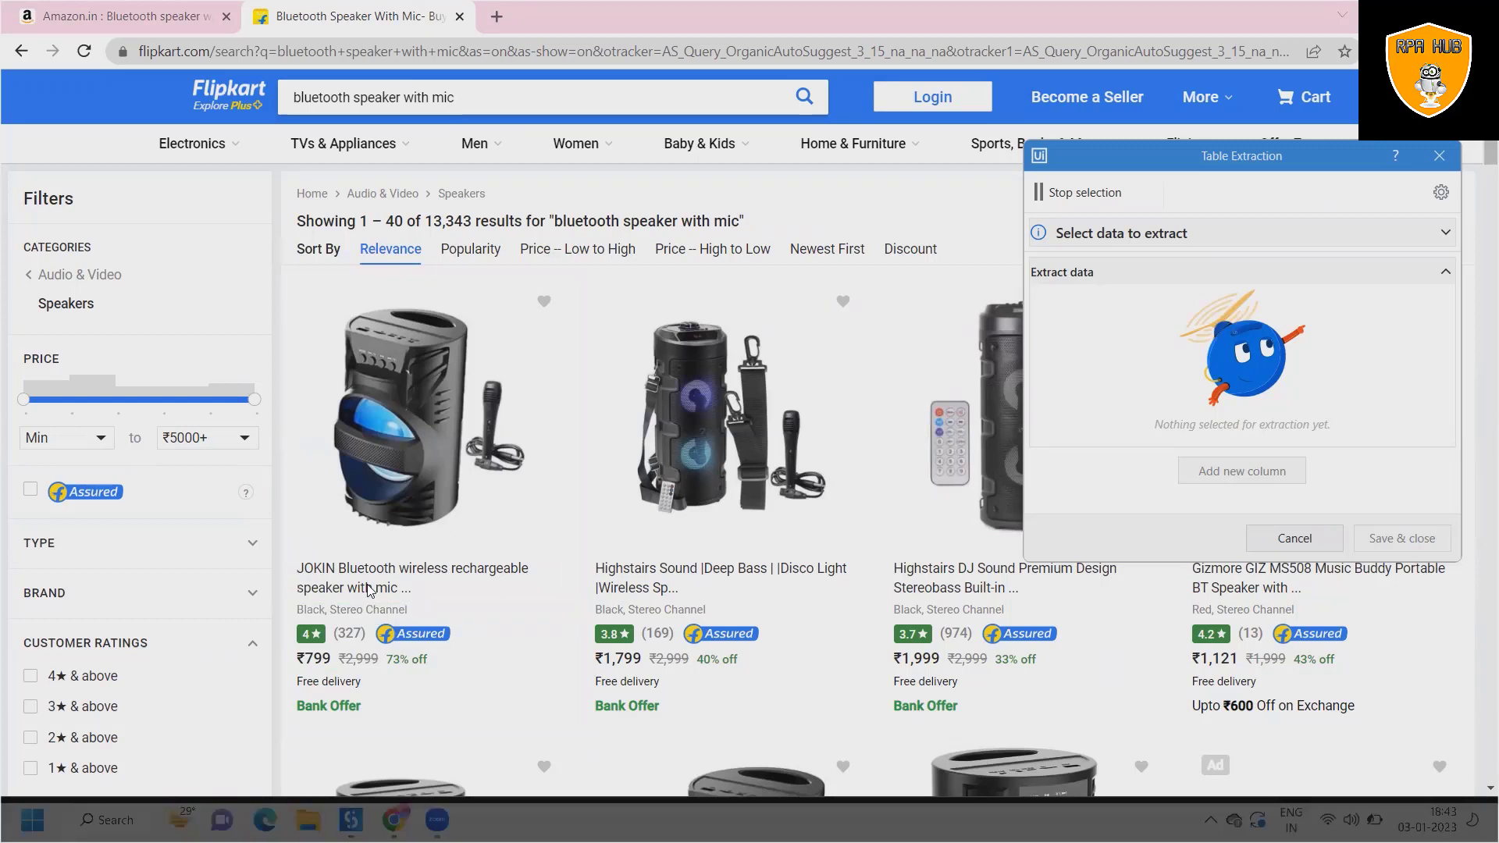
{"action": "left_click", "coordinate": [411, 578]}
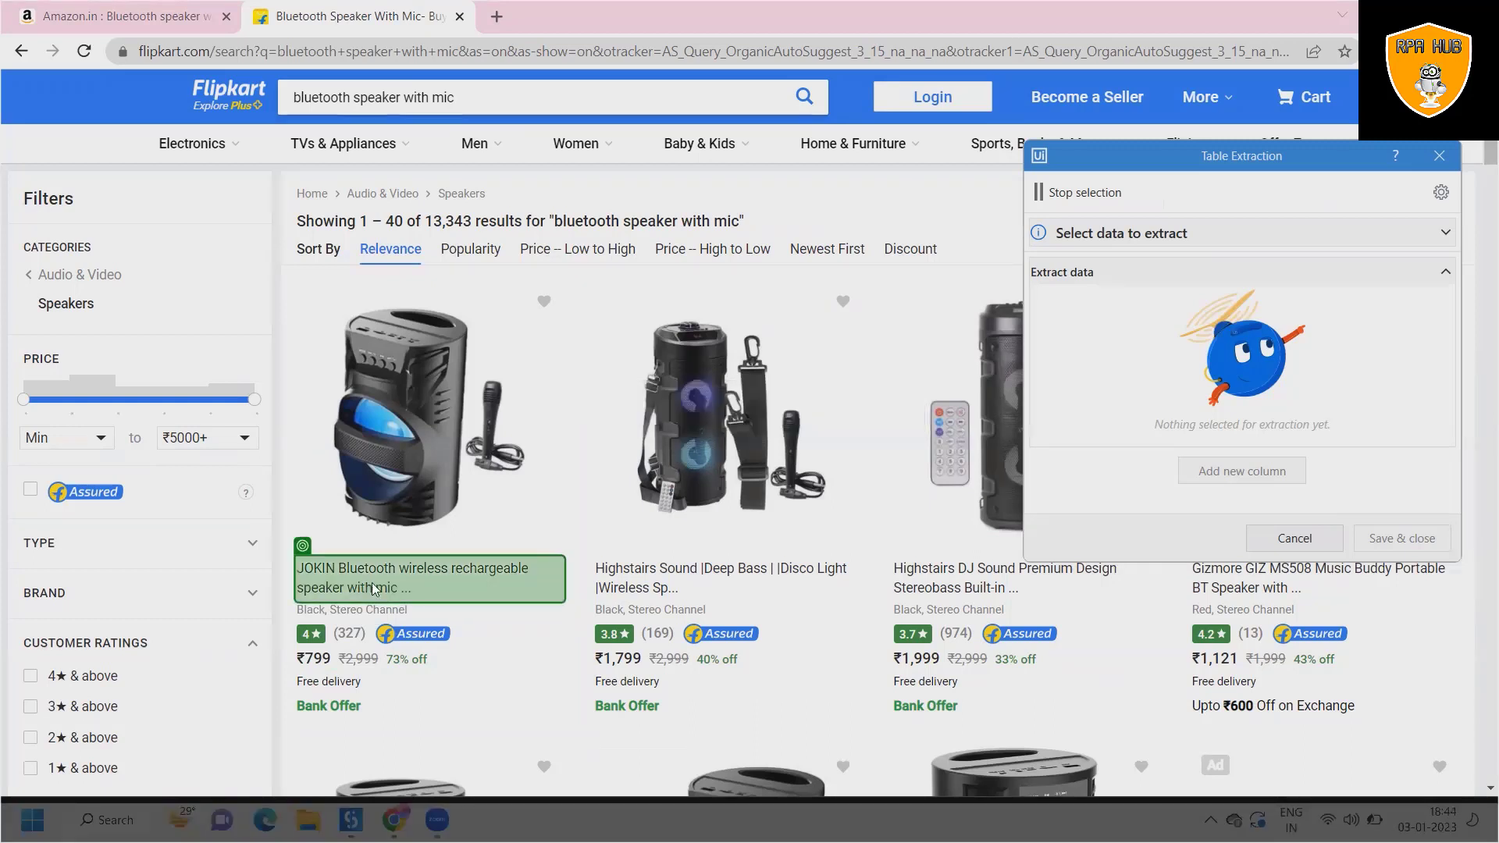
{"action": "left_click", "coordinate": [428, 577]}
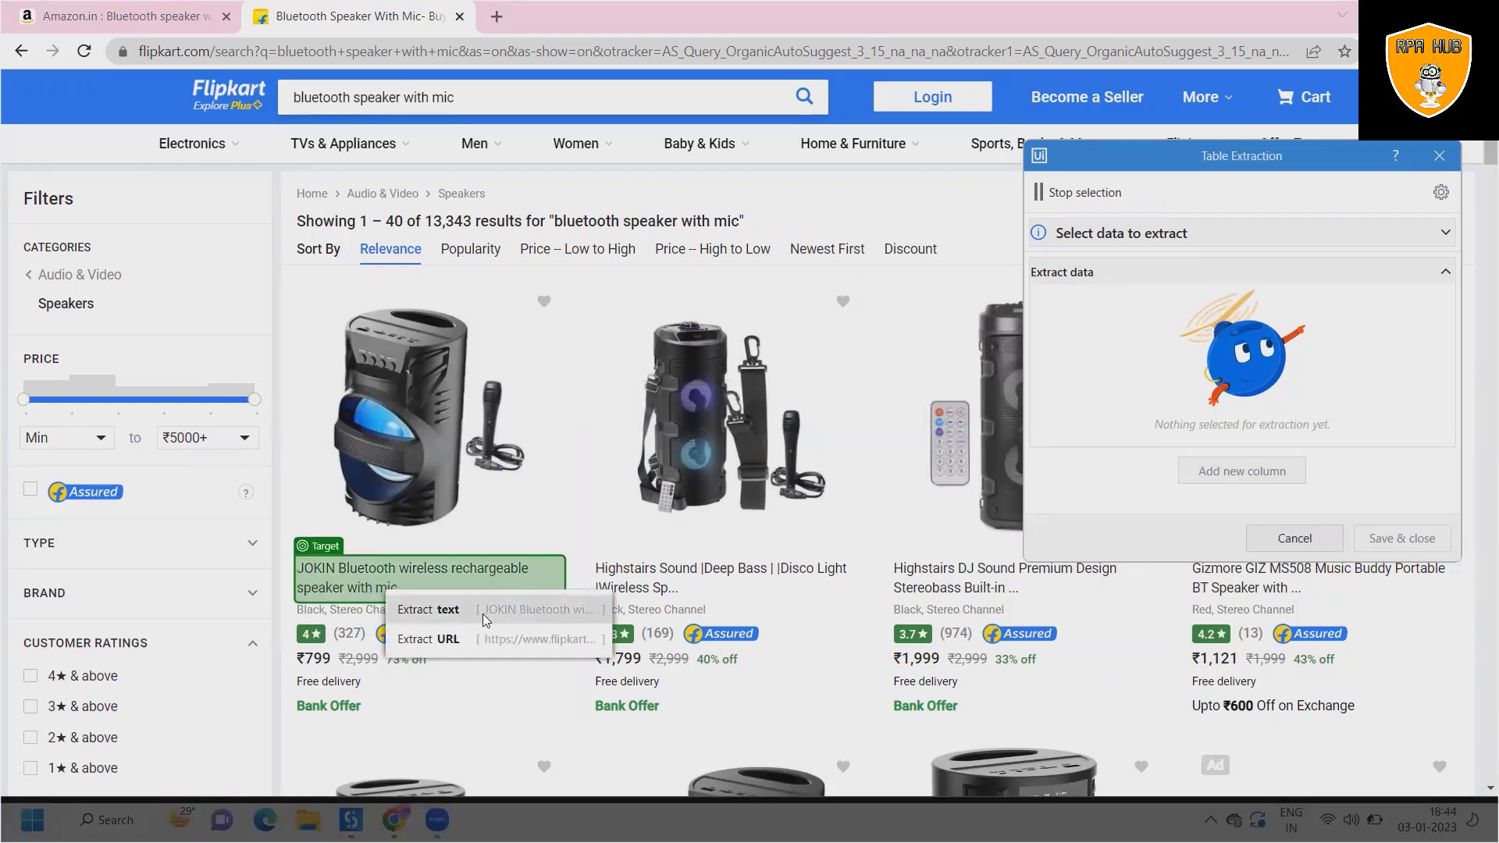
{"action": "left_click", "coordinate": [448, 609]}
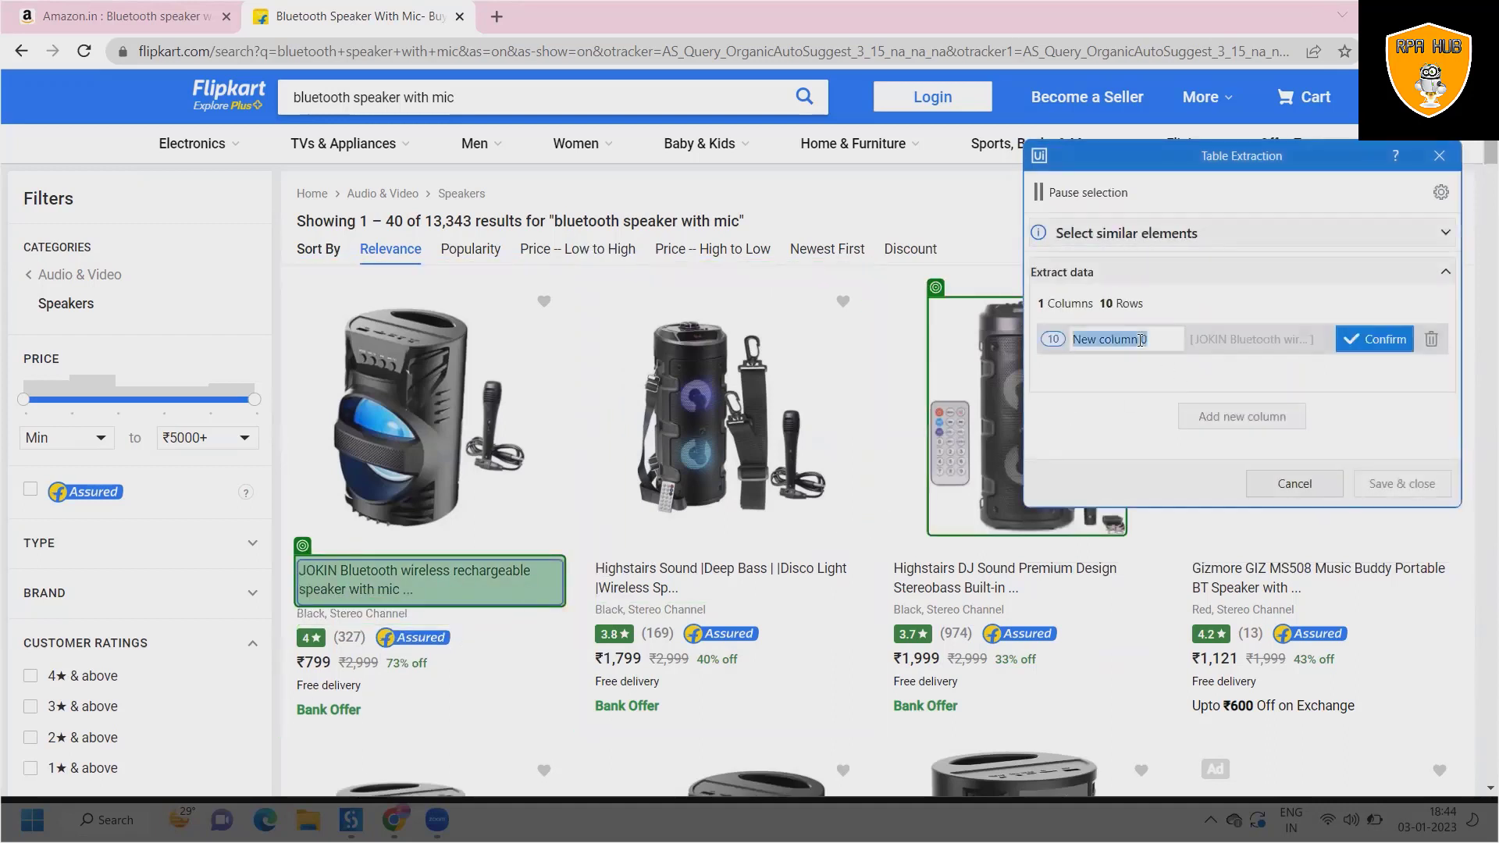
{"action": "type", "text": "Nmae"}
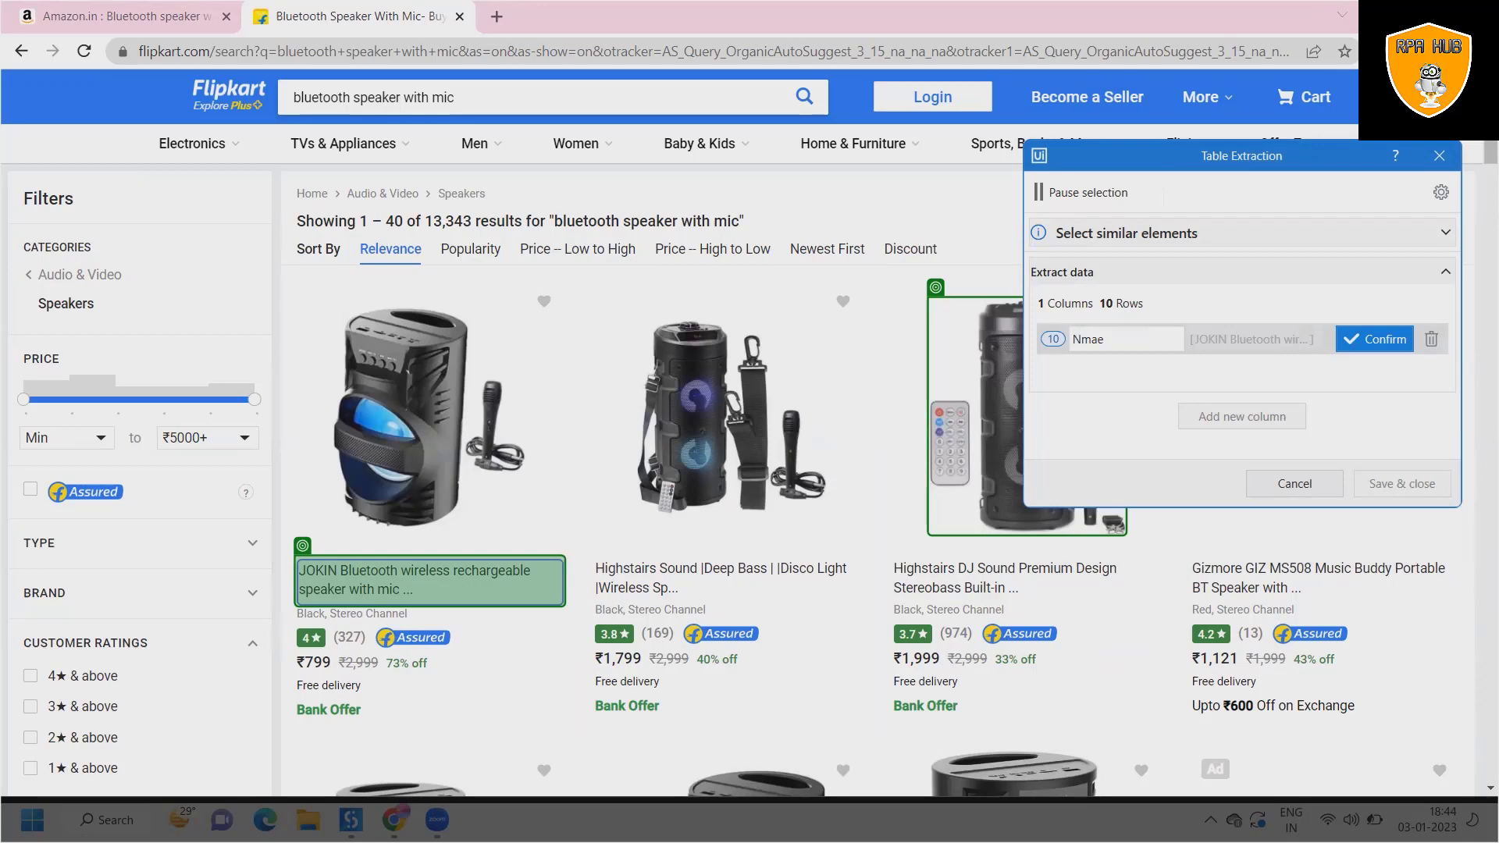
{"action": "type", "text": "Name"}
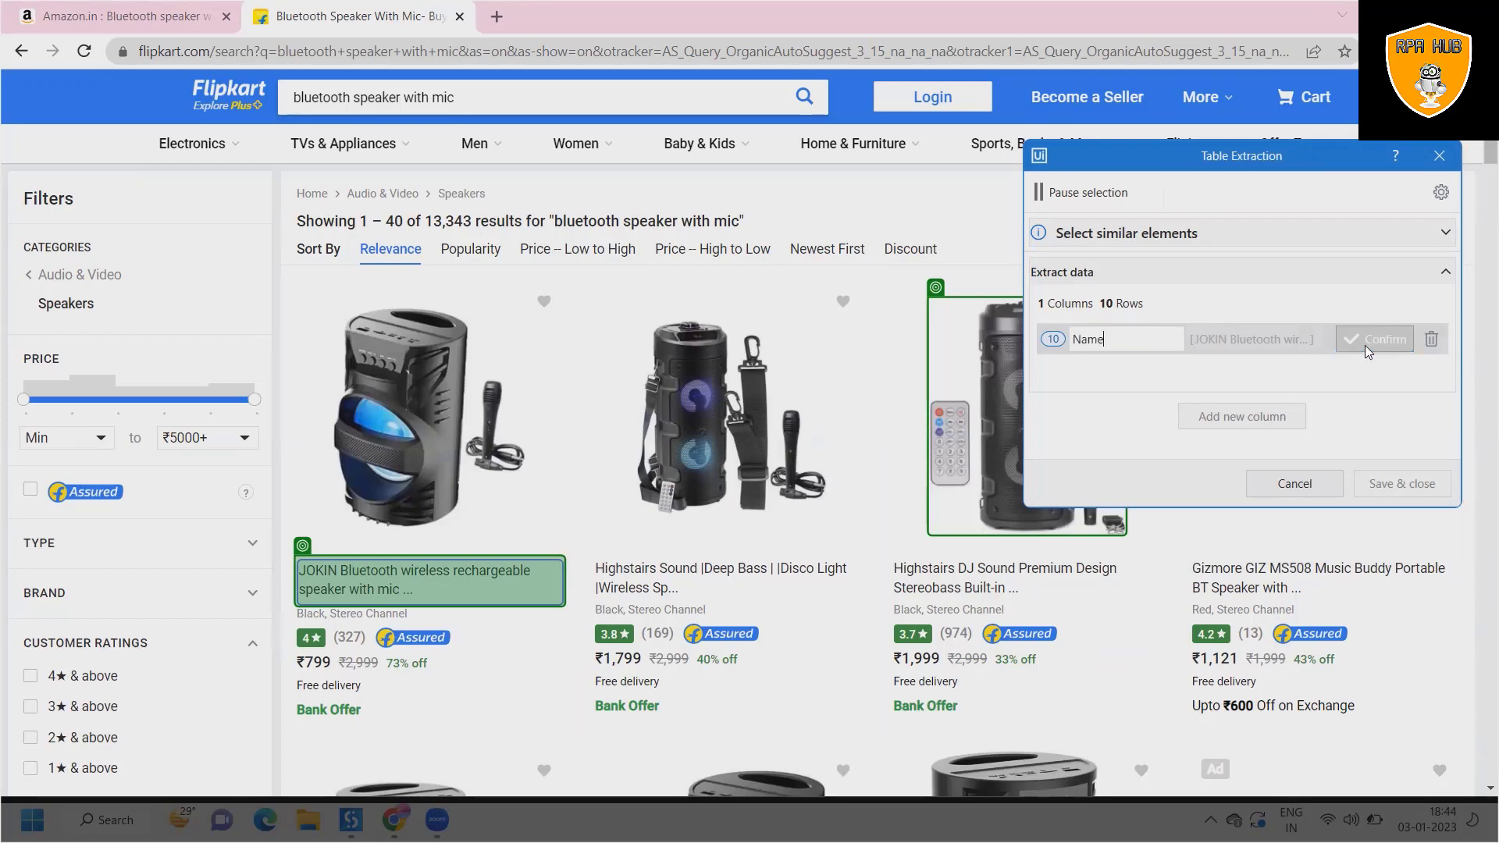
{"action": "left_click", "coordinate": [1374, 339]}
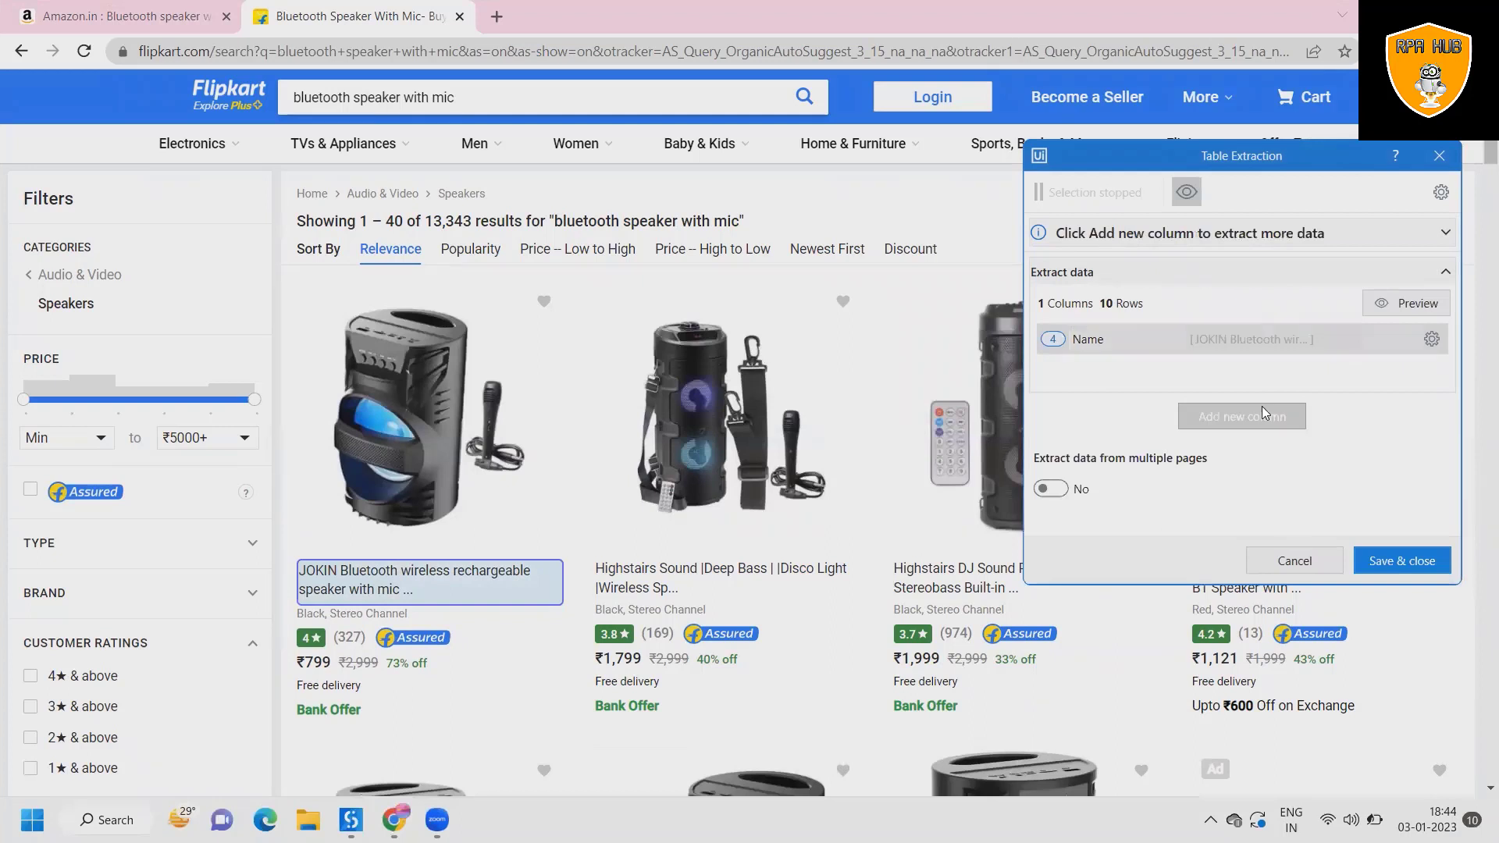
{"action": "left_click", "coordinate": [1242, 415]}
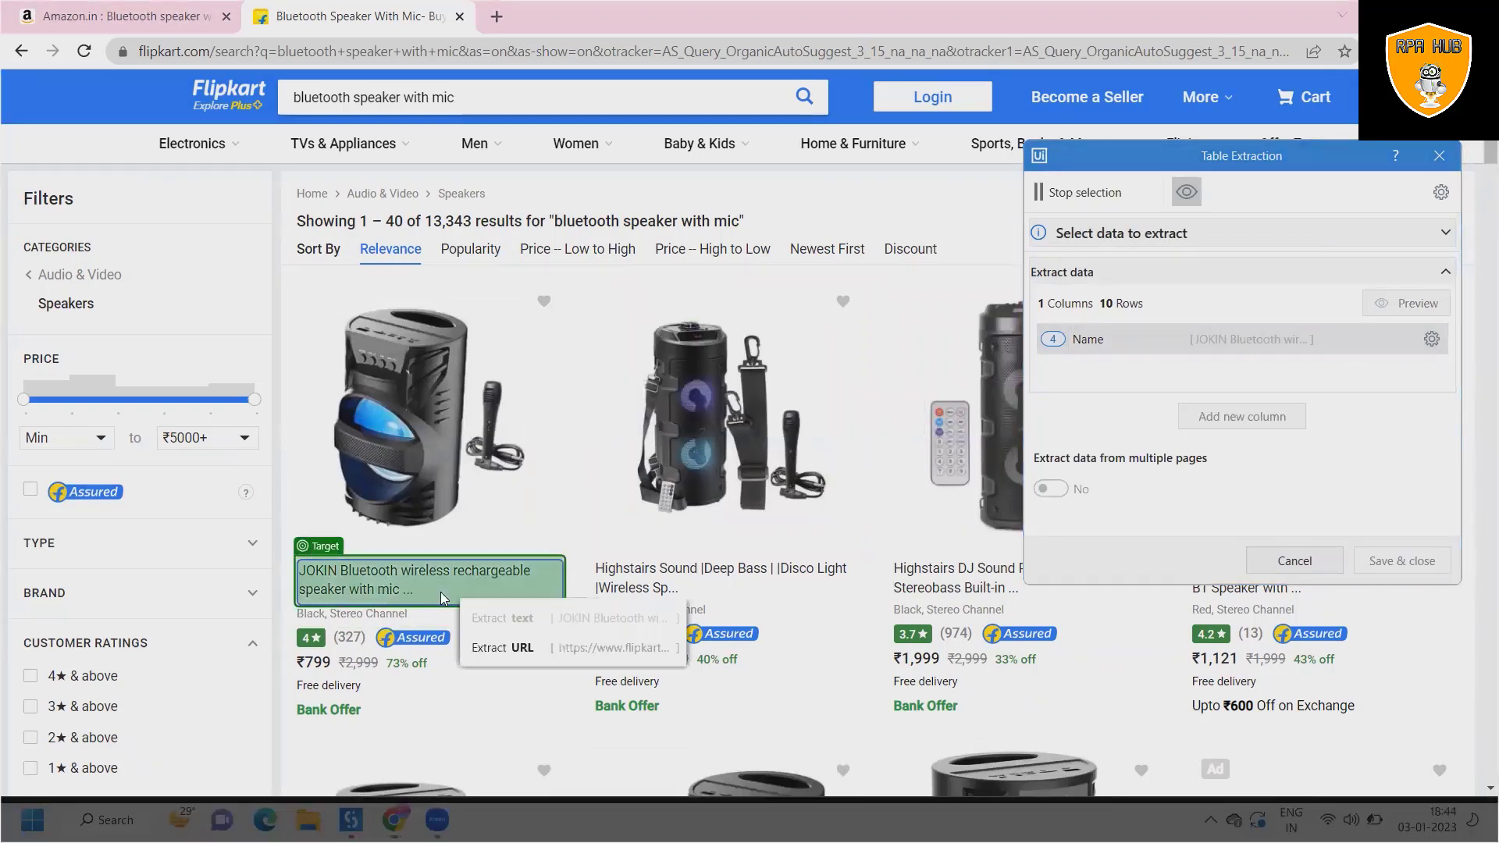
Step: Add Url, Price and Rating columns from the product link, price and rating, confirming each
{"action": "left_click", "coordinate": [501, 647]}
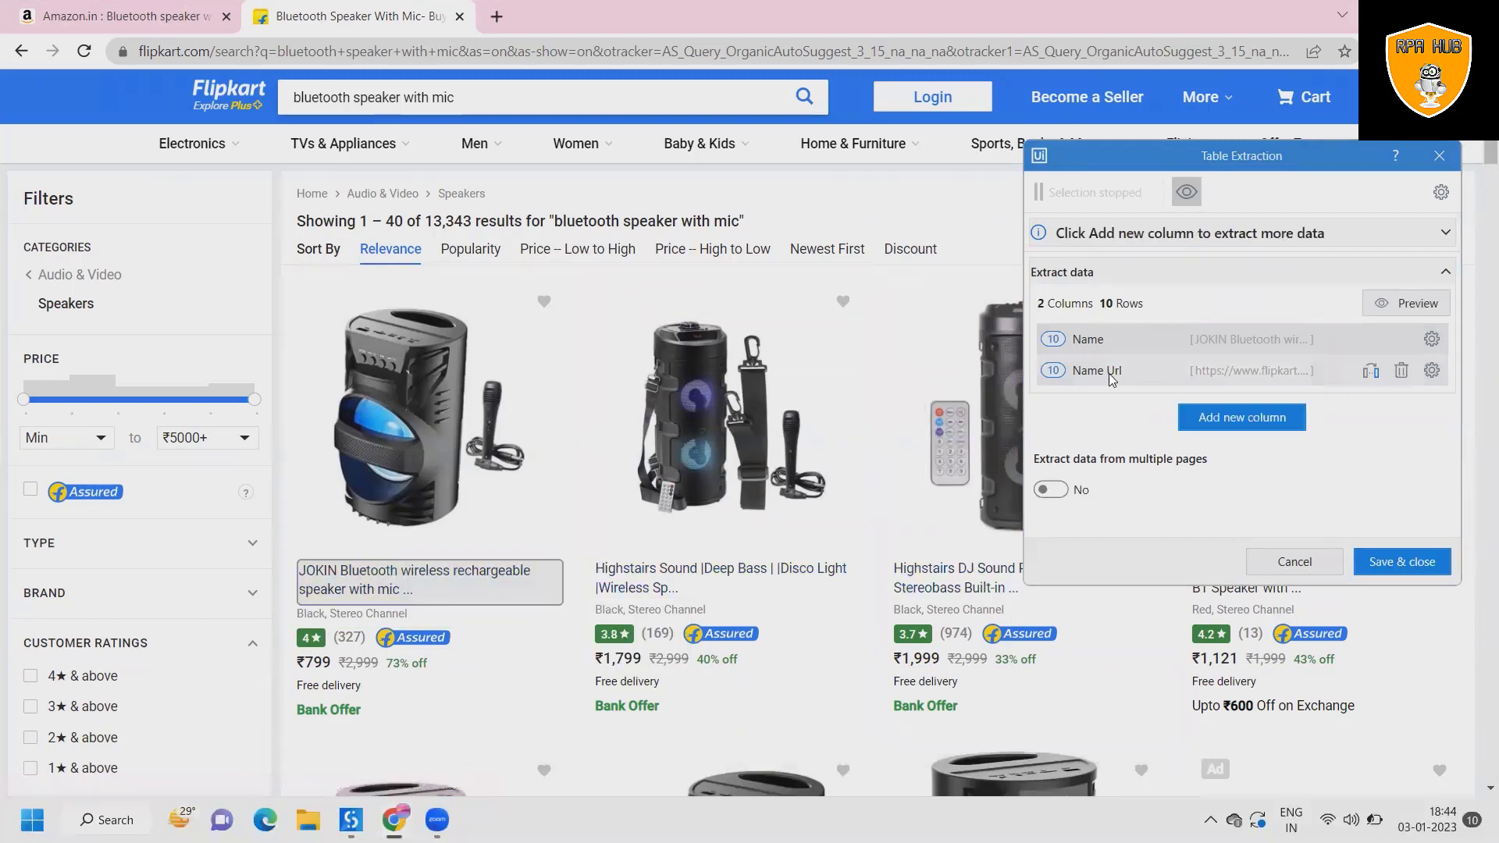
{"action": "left_click", "coordinate": [1096, 370]}
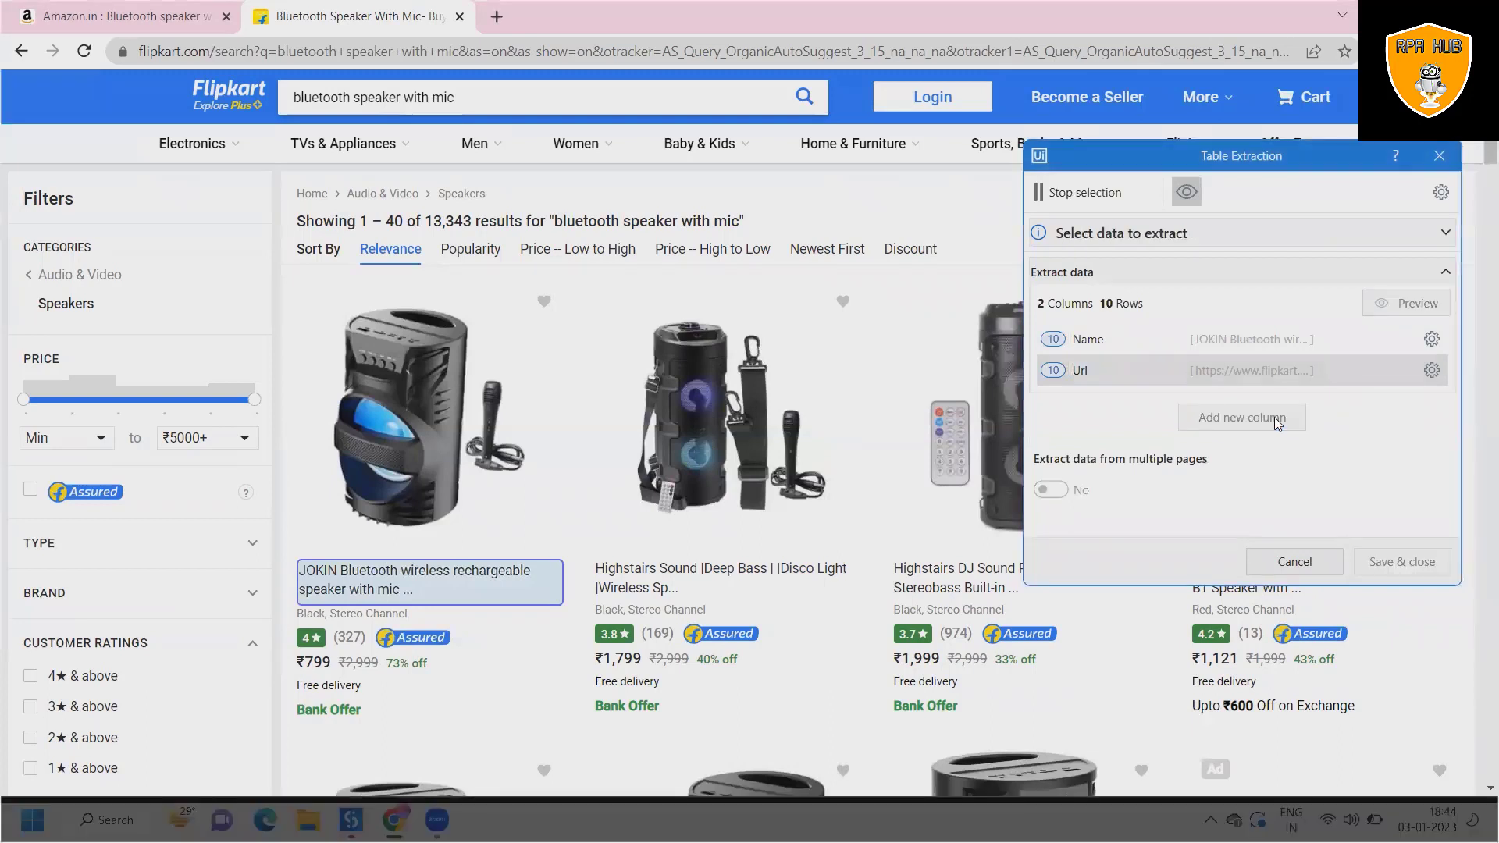
{"action": "left_click", "coordinate": [309, 637]}
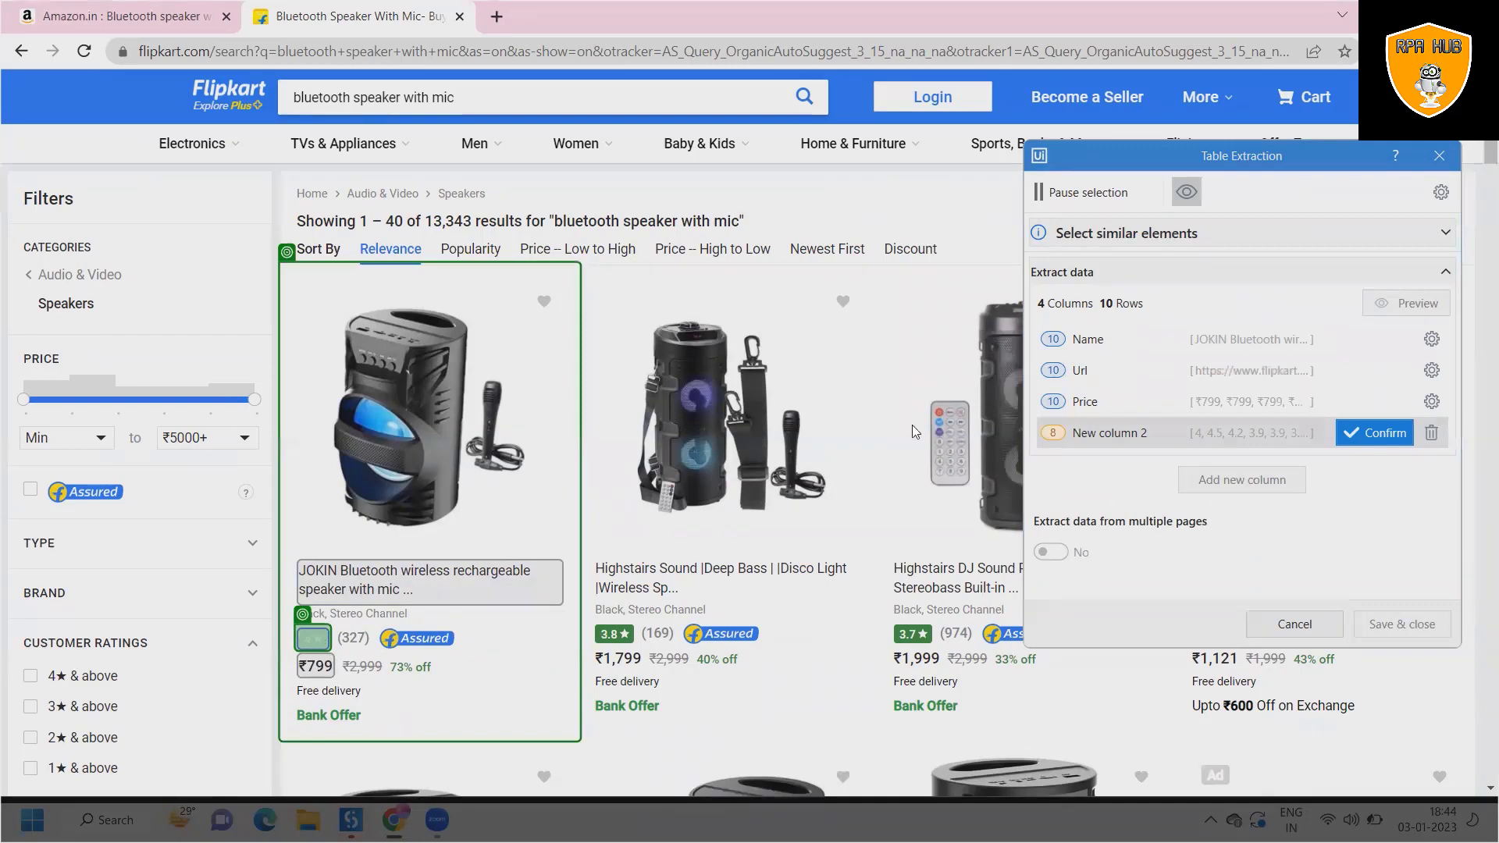
{"action": "double_click", "coordinate": [1109, 433]}
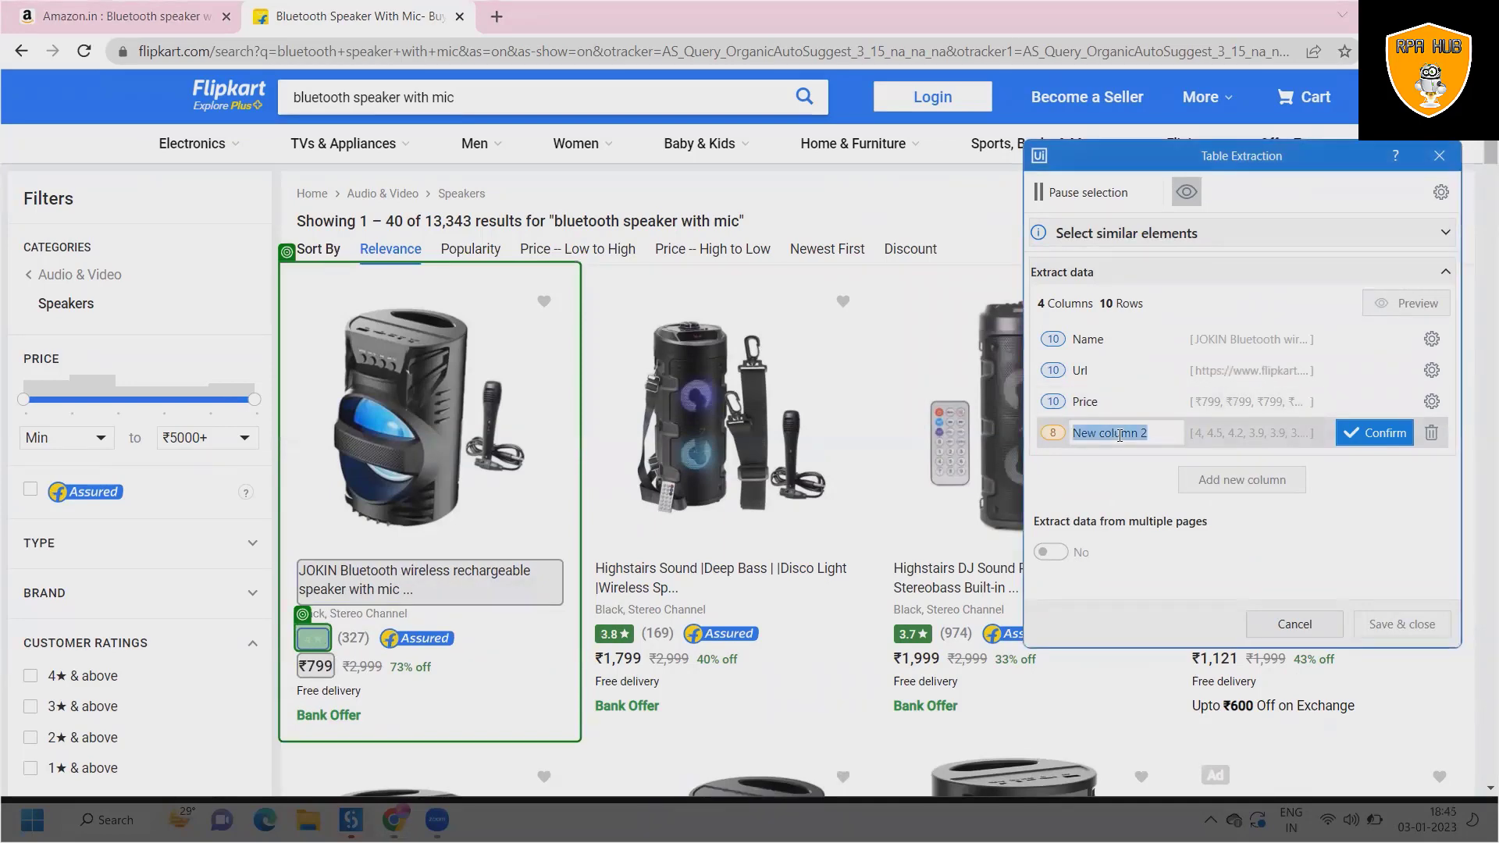
{"action": "type", "text": "Rating"}
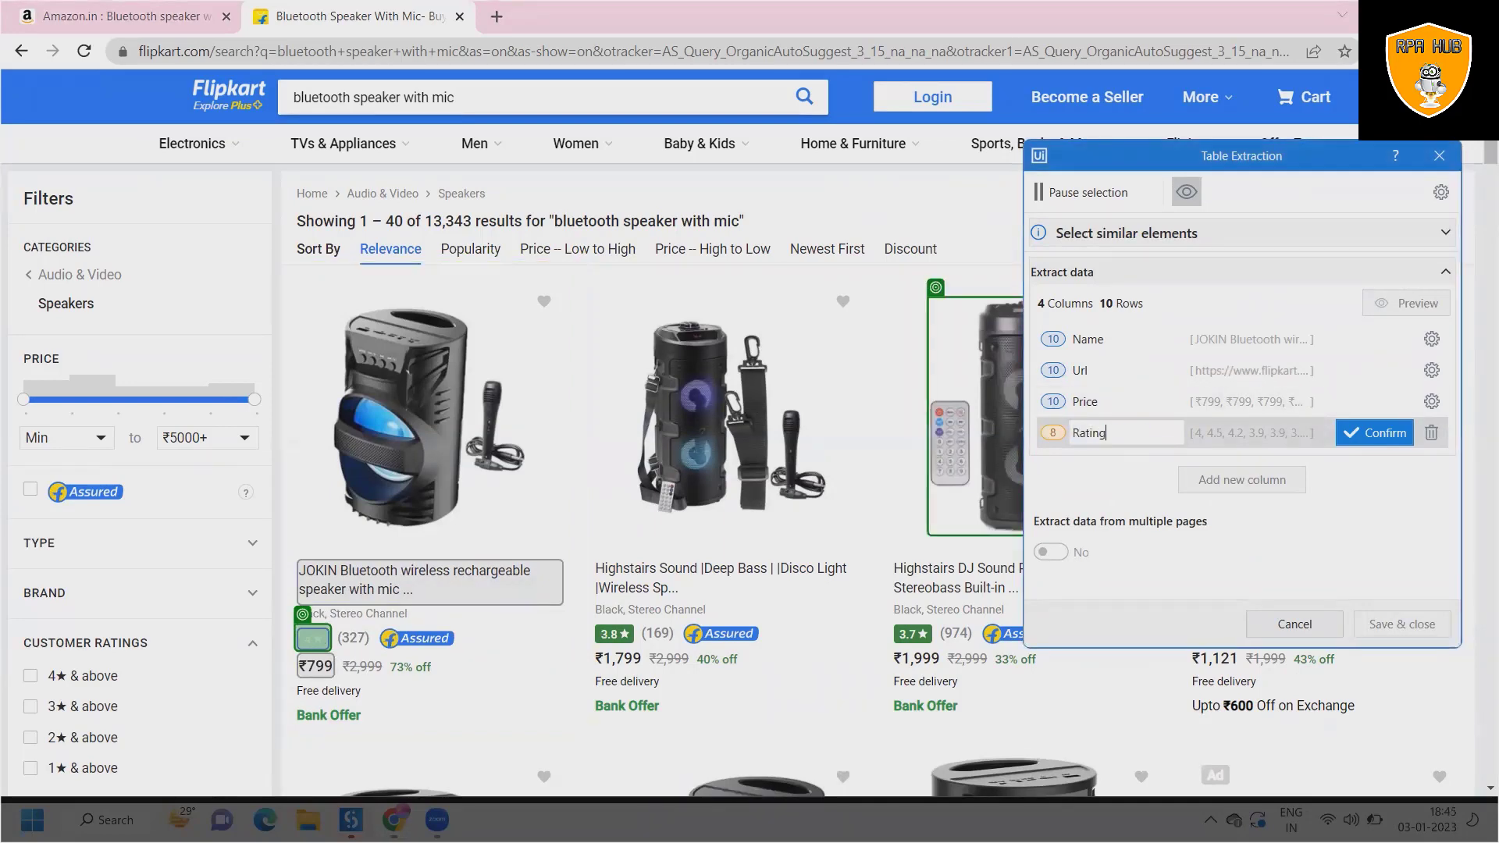
{"action": "left_click", "coordinate": [1374, 432]}
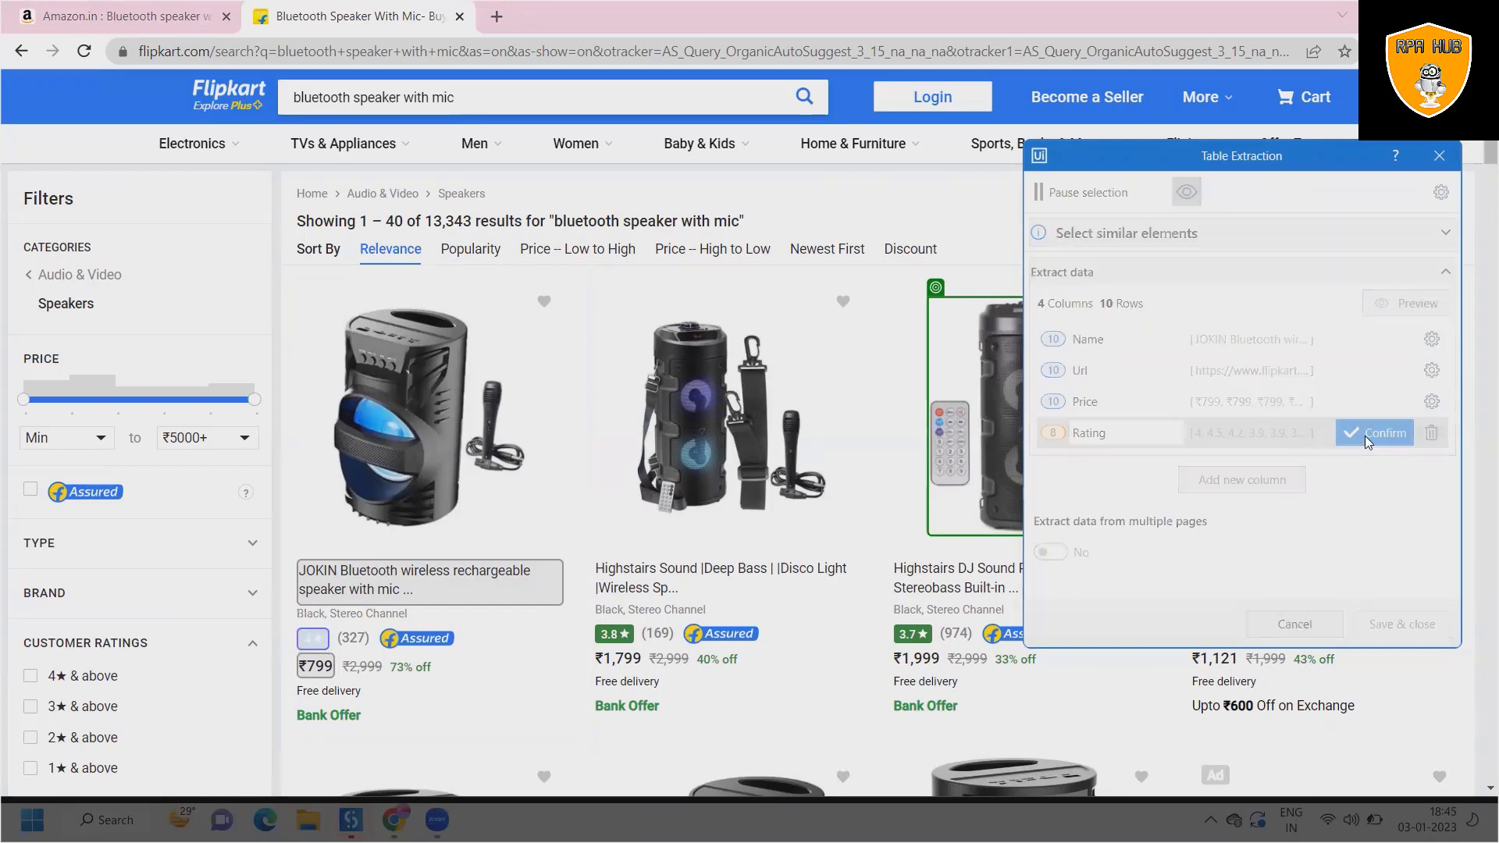
Step: Save and close the four-column extraction into ExtractDataTable, continuing with a single page
{"action": "left_click", "coordinate": [1376, 432]}
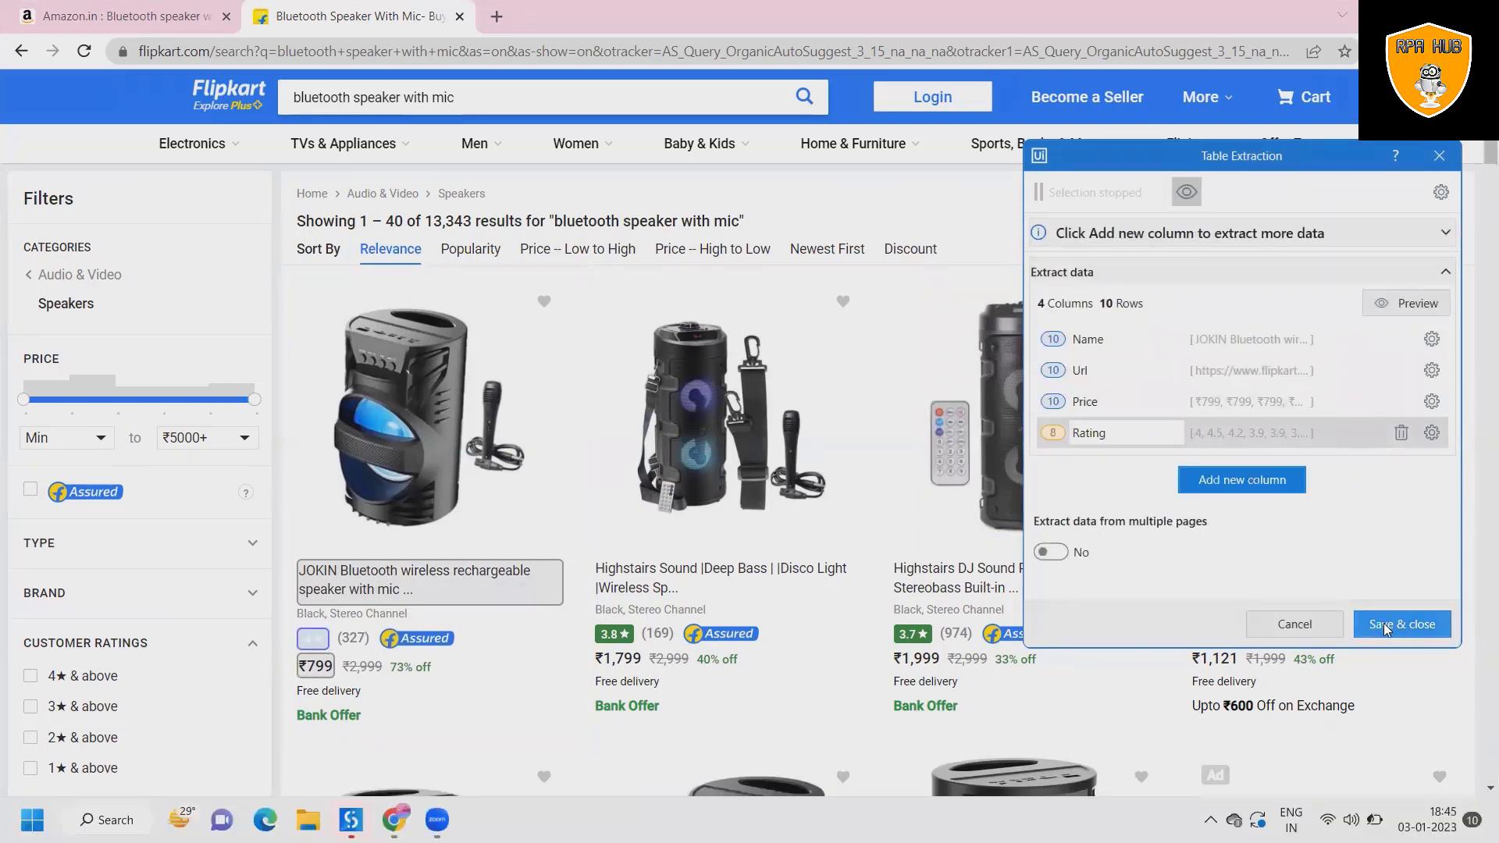
{"action": "left_click", "coordinate": [1401, 625]}
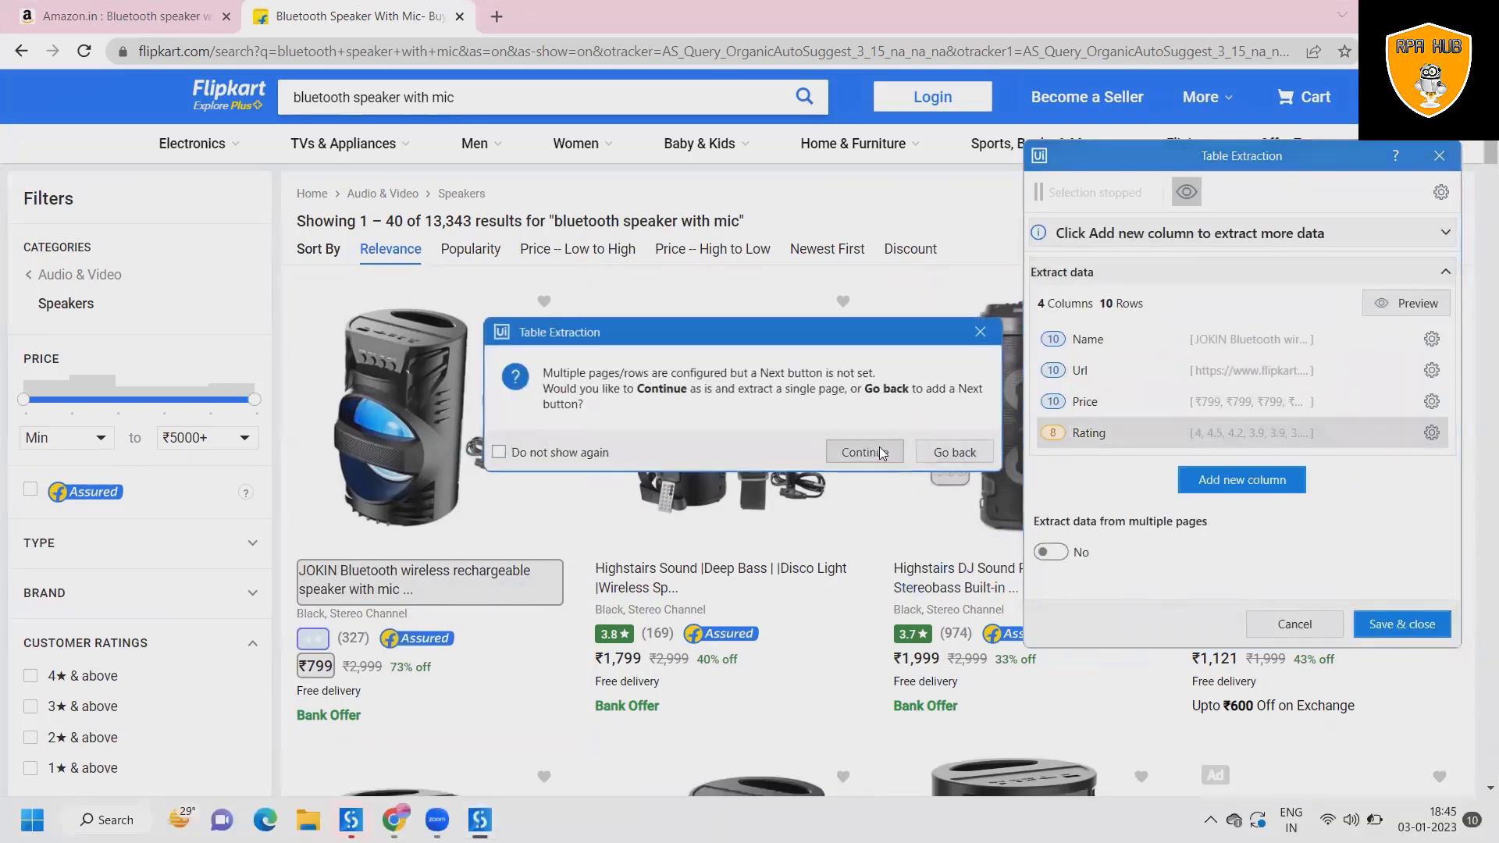
{"action": "left_click", "coordinate": [862, 453]}
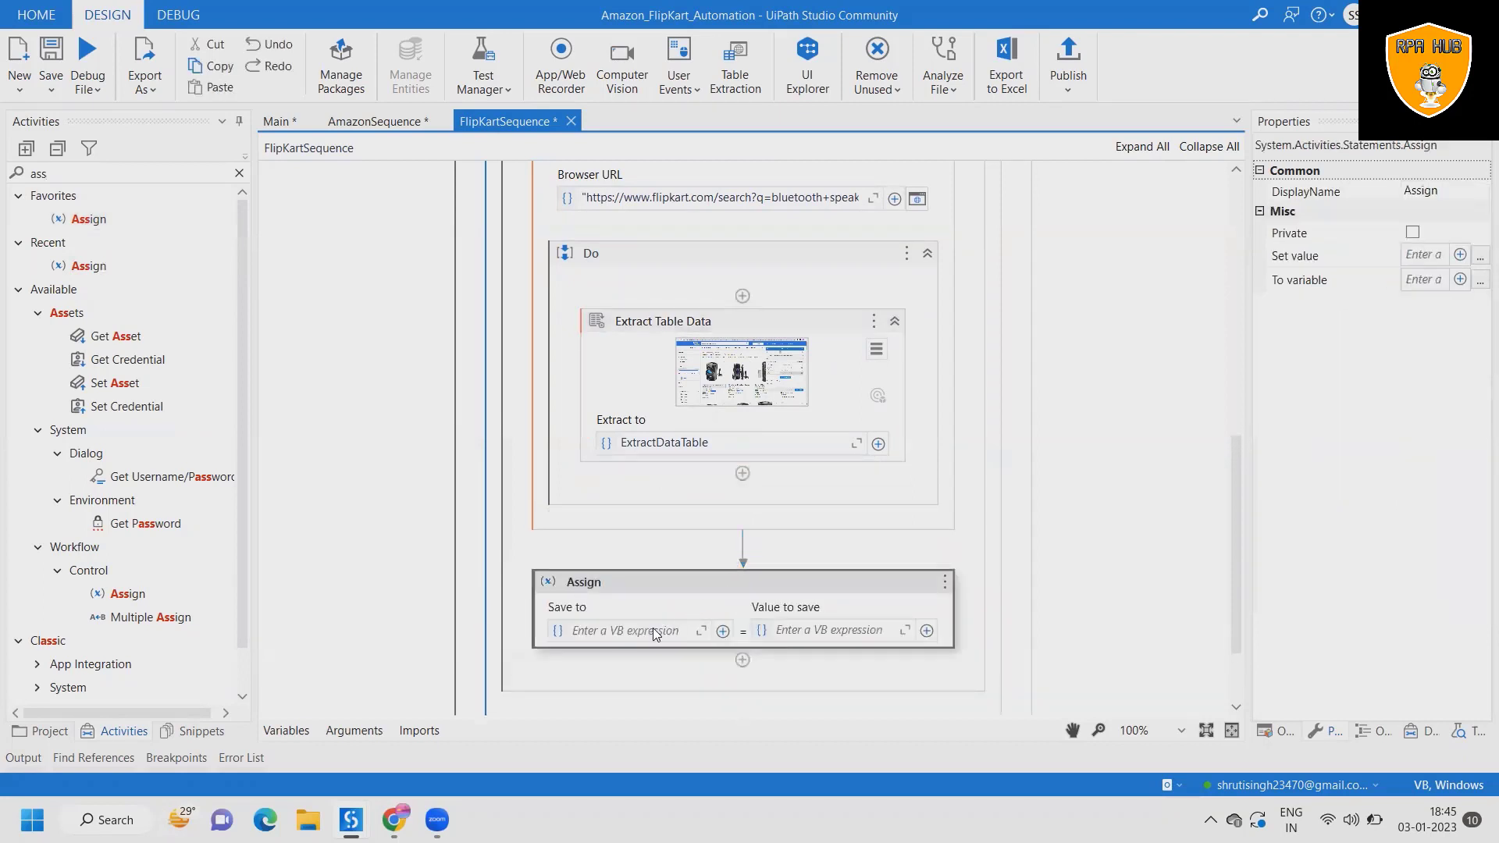
Step: Assign out_Name the value ExtractDataTable.Rows(0)(1).ToString in FlipKartSequence
{"action": "type", "text": "oy"}
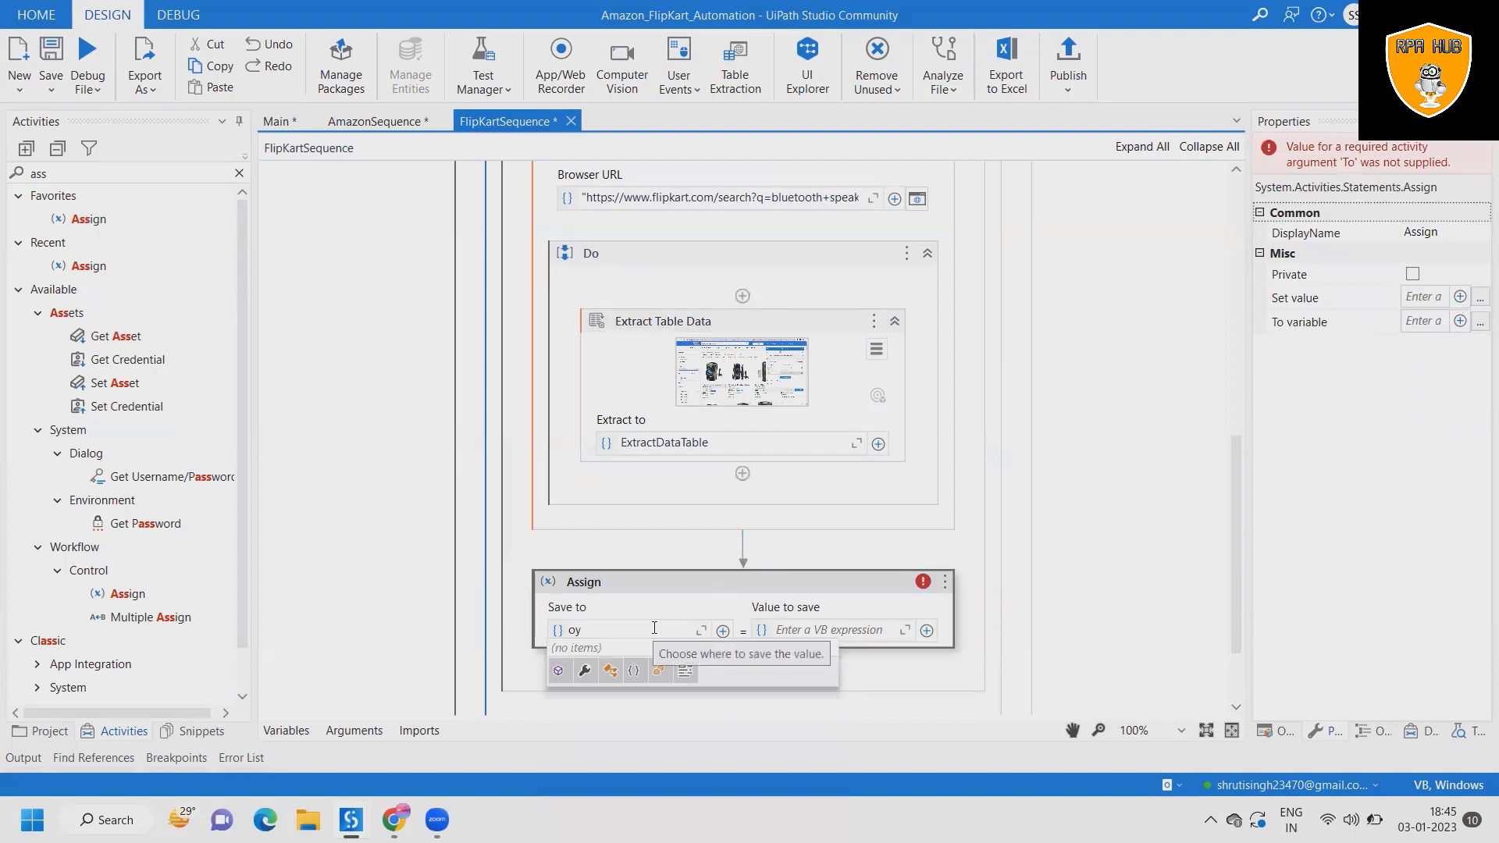
{"action": "type", "text": "out"}
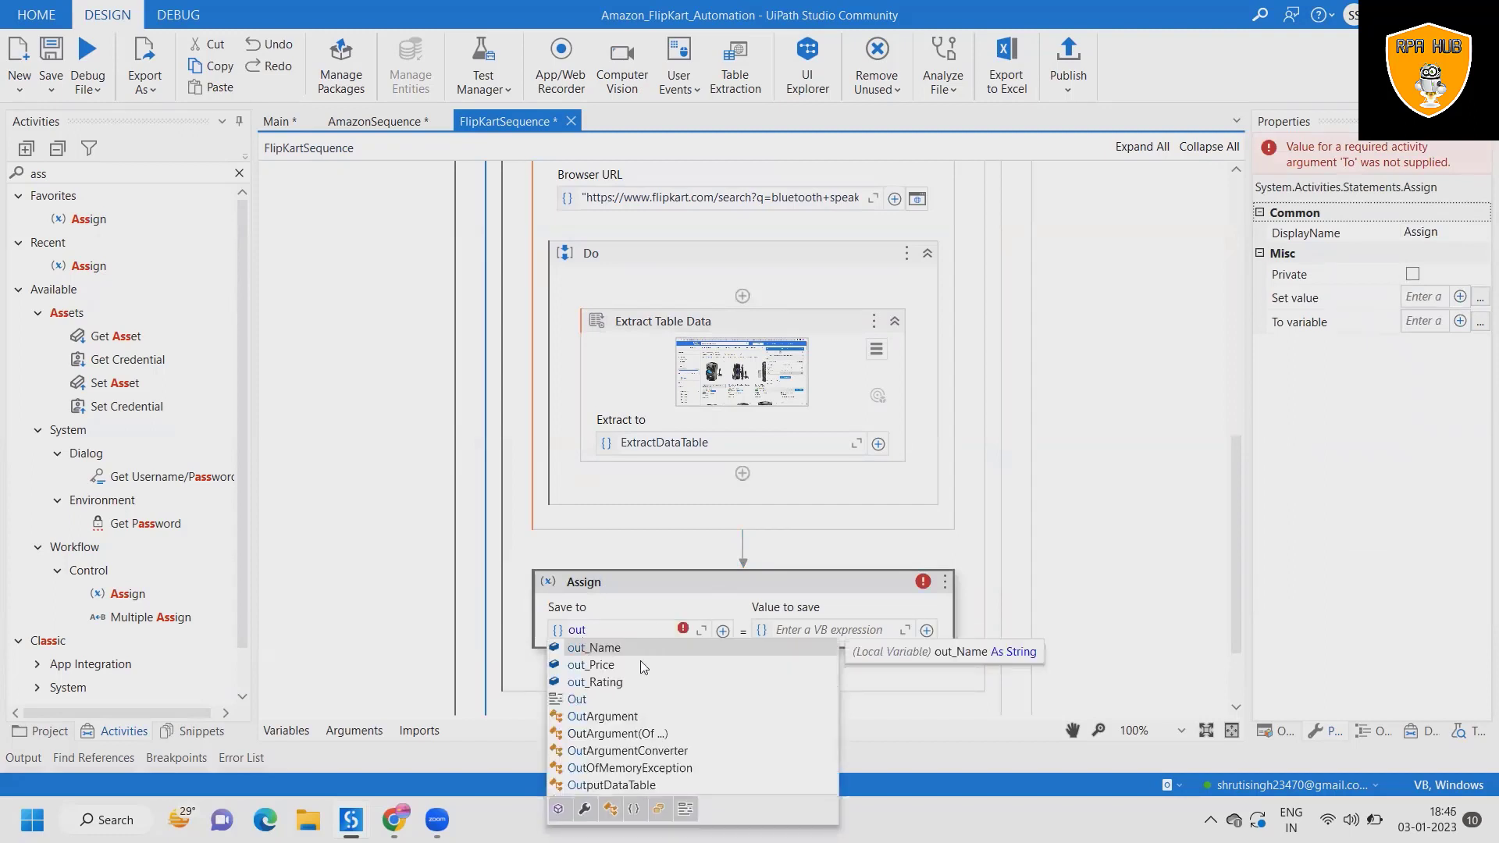
{"action": "left_click", "coordinate": [594, 646]}
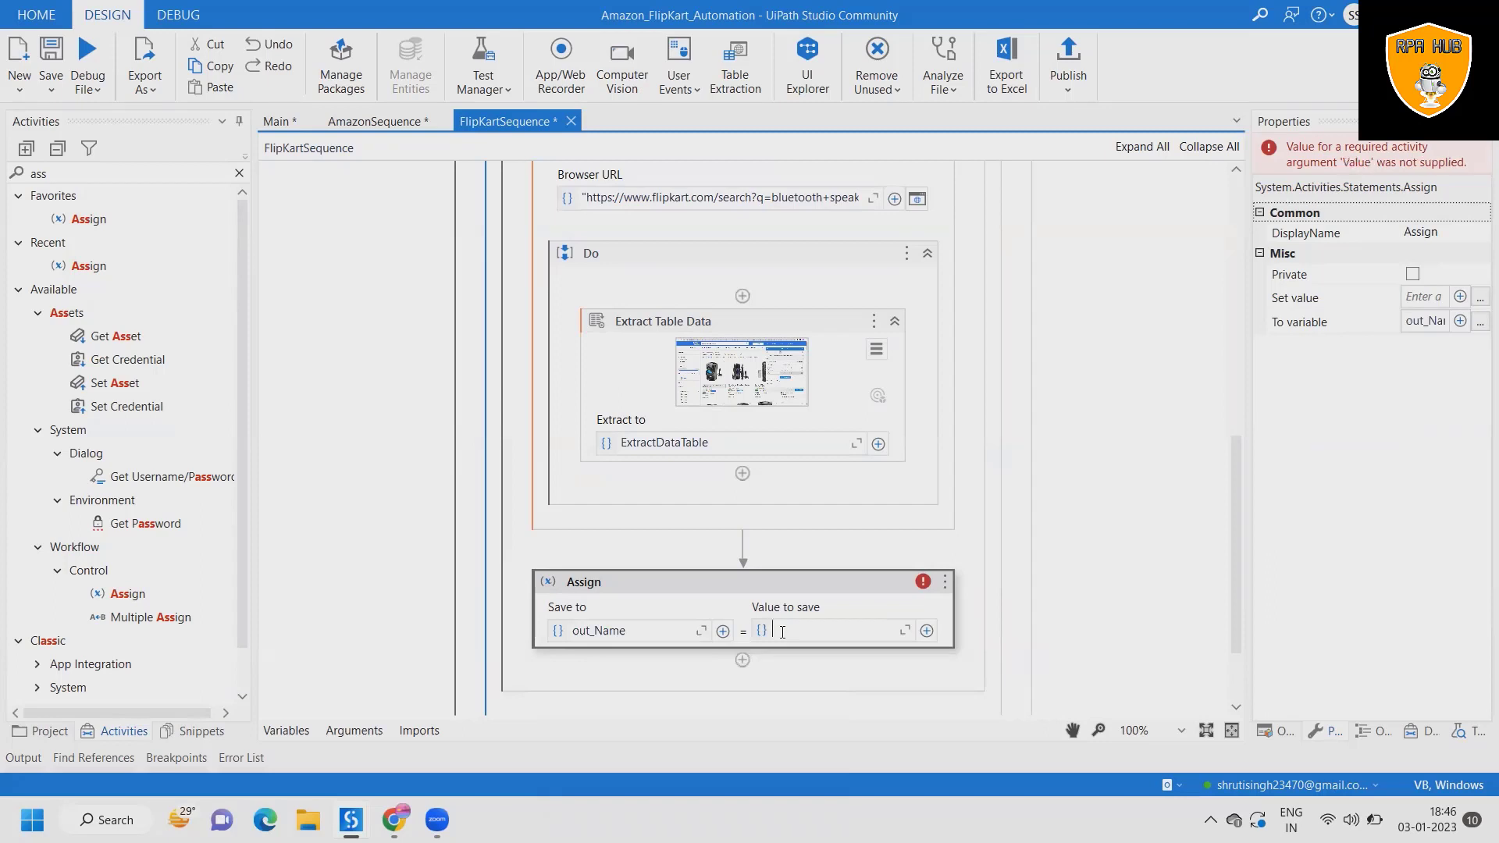
{"action": "type", "text": "Ex"}
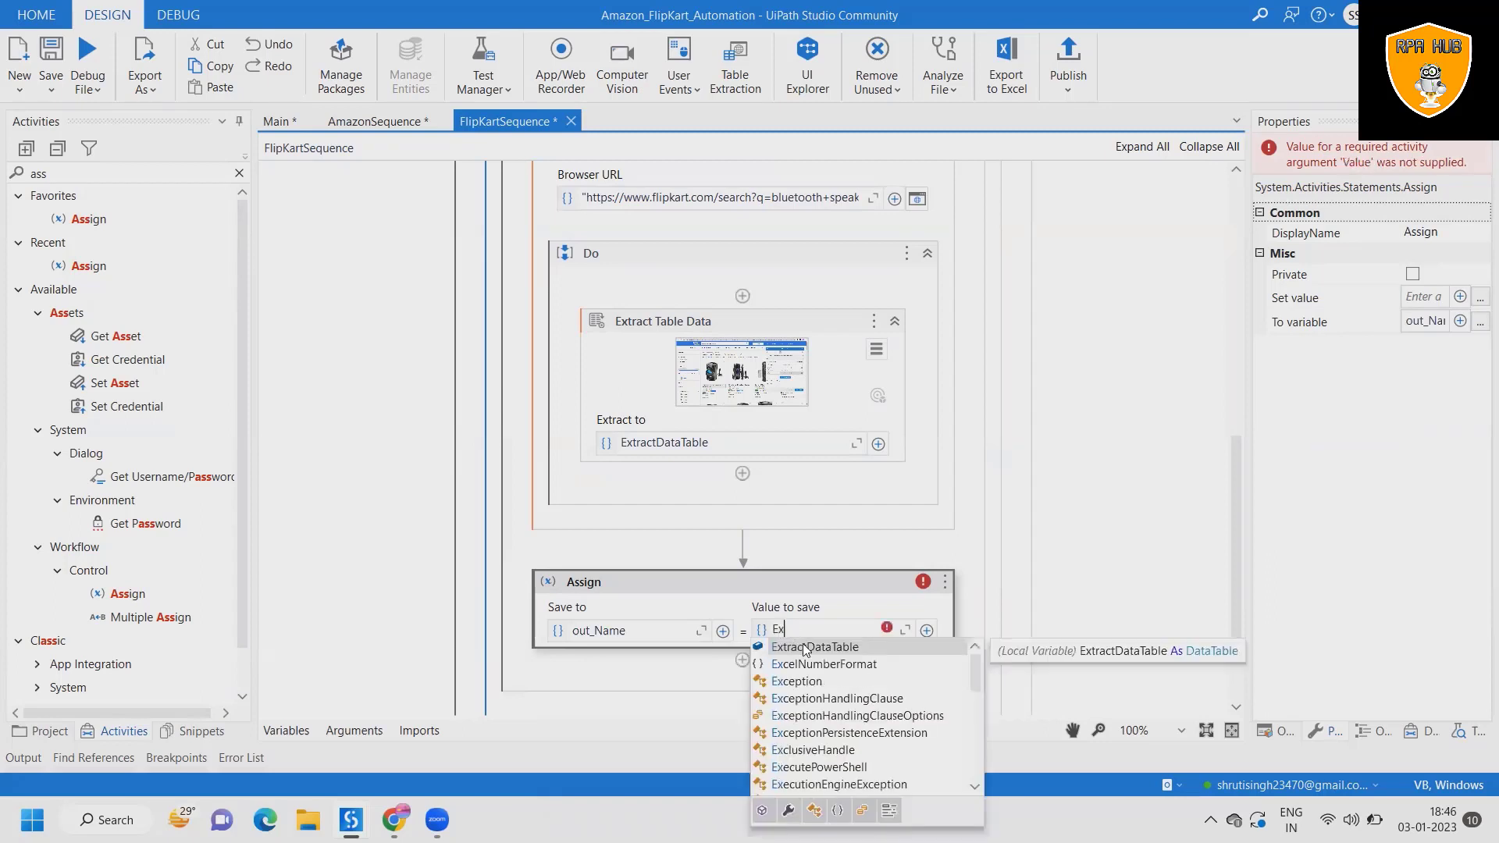
{"action": "type", "text": "DataTable.Rows(0)(1"}
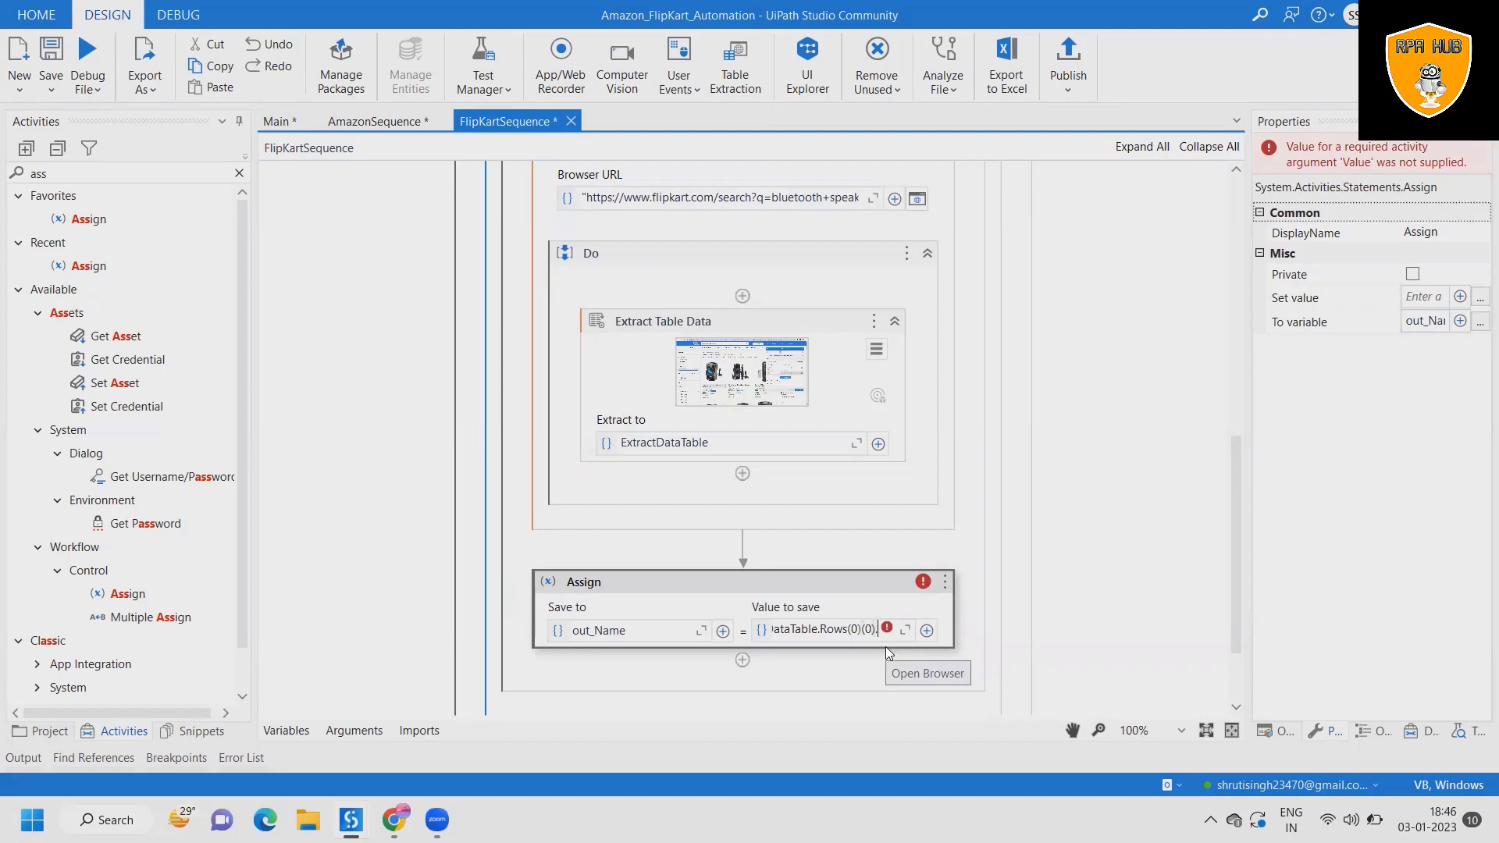
{"action": "type", "text": ".T"}
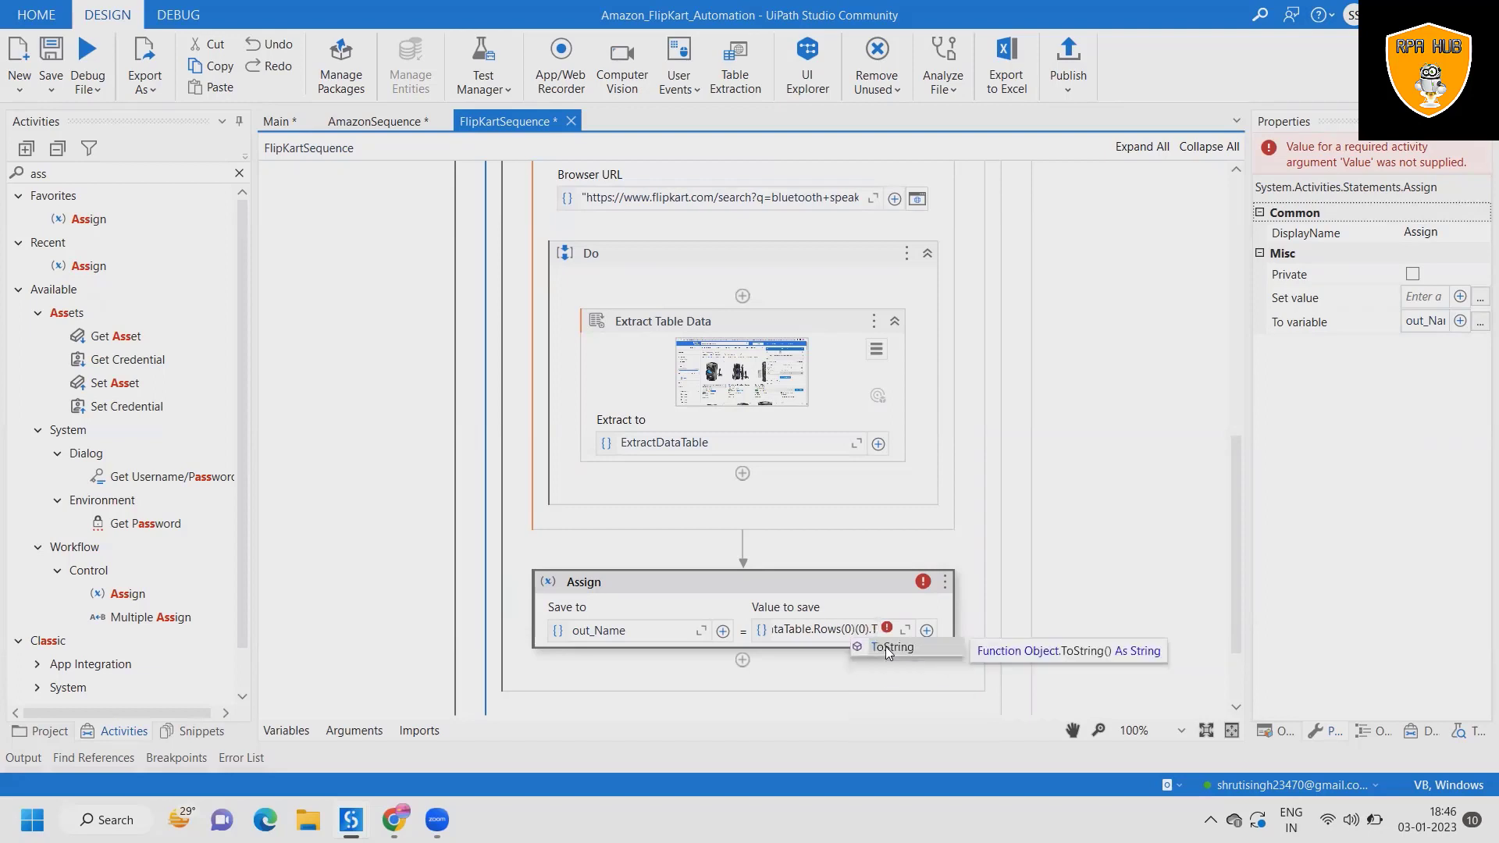
{"action": "left_click", "coordinate": [890, 646]}
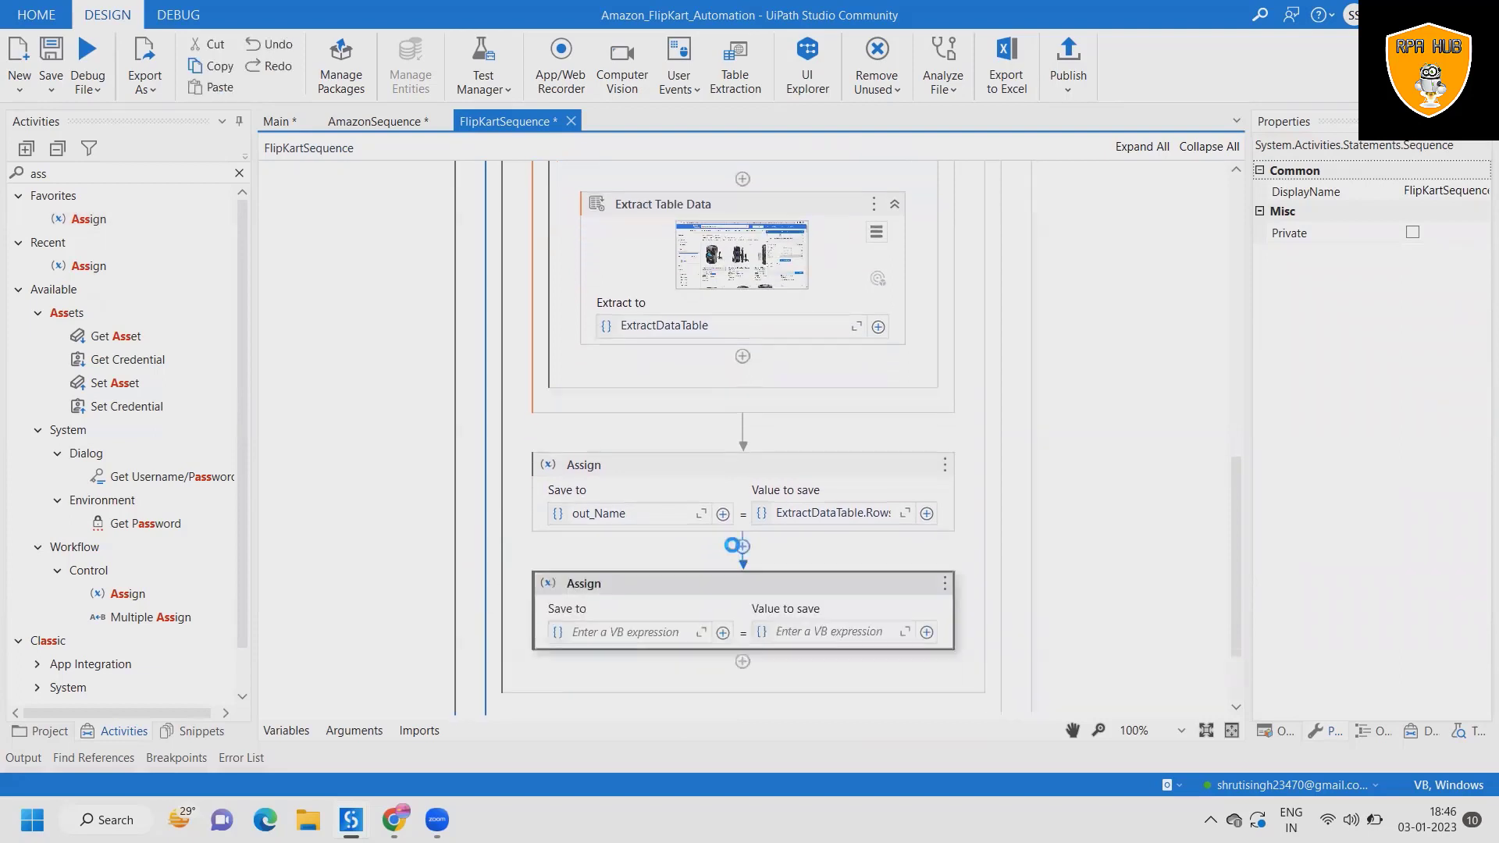
Step: Assign out_Price from the first row of ExtractDataTable, ExtractDataTable.Rows(0)
{"action": "type", "text": "out"}
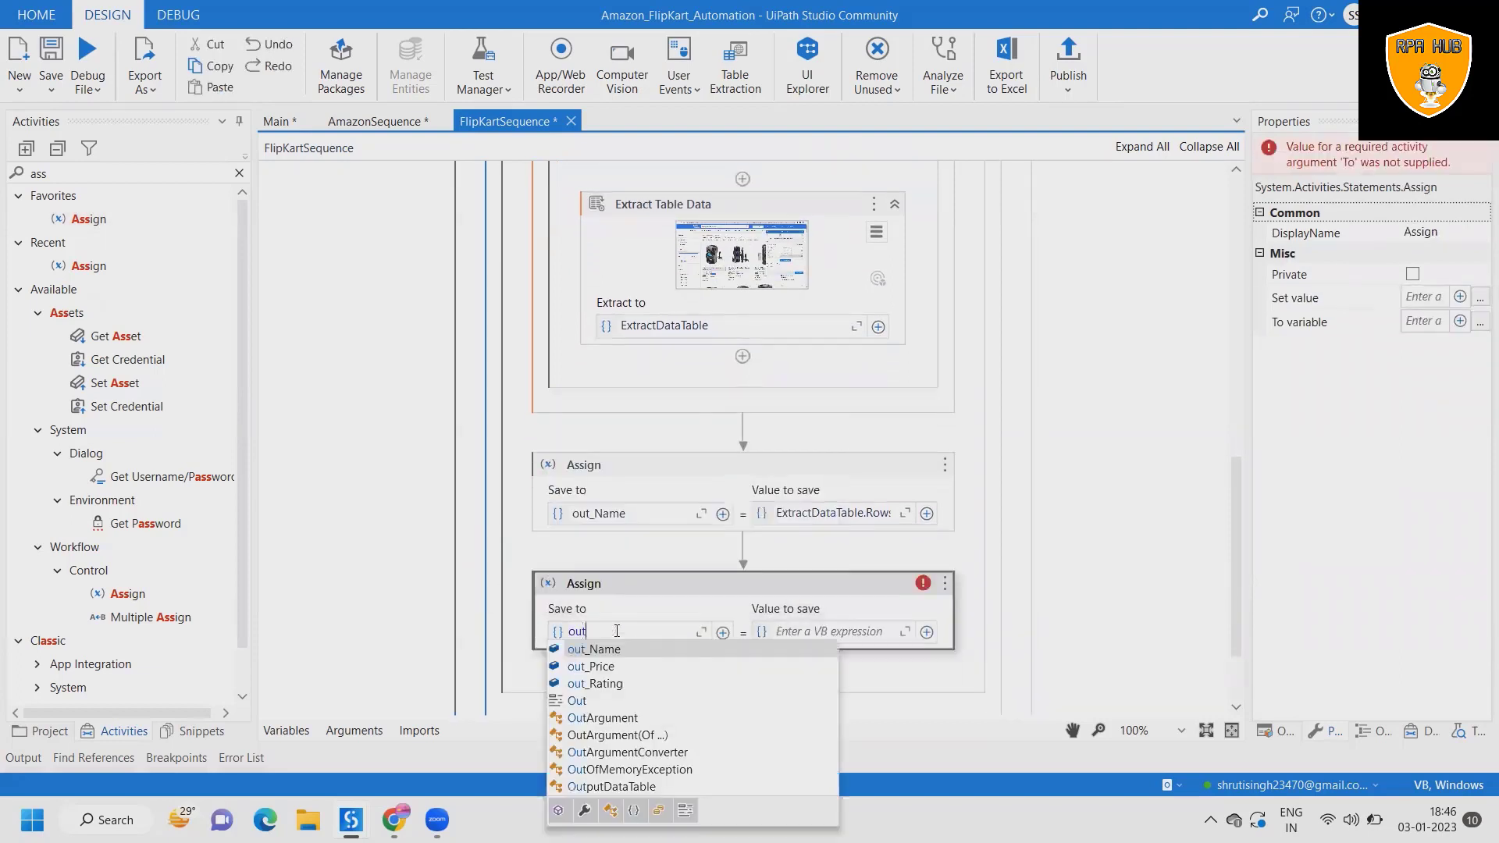
{"action": "left_click", "coordinate": [590, 666]}
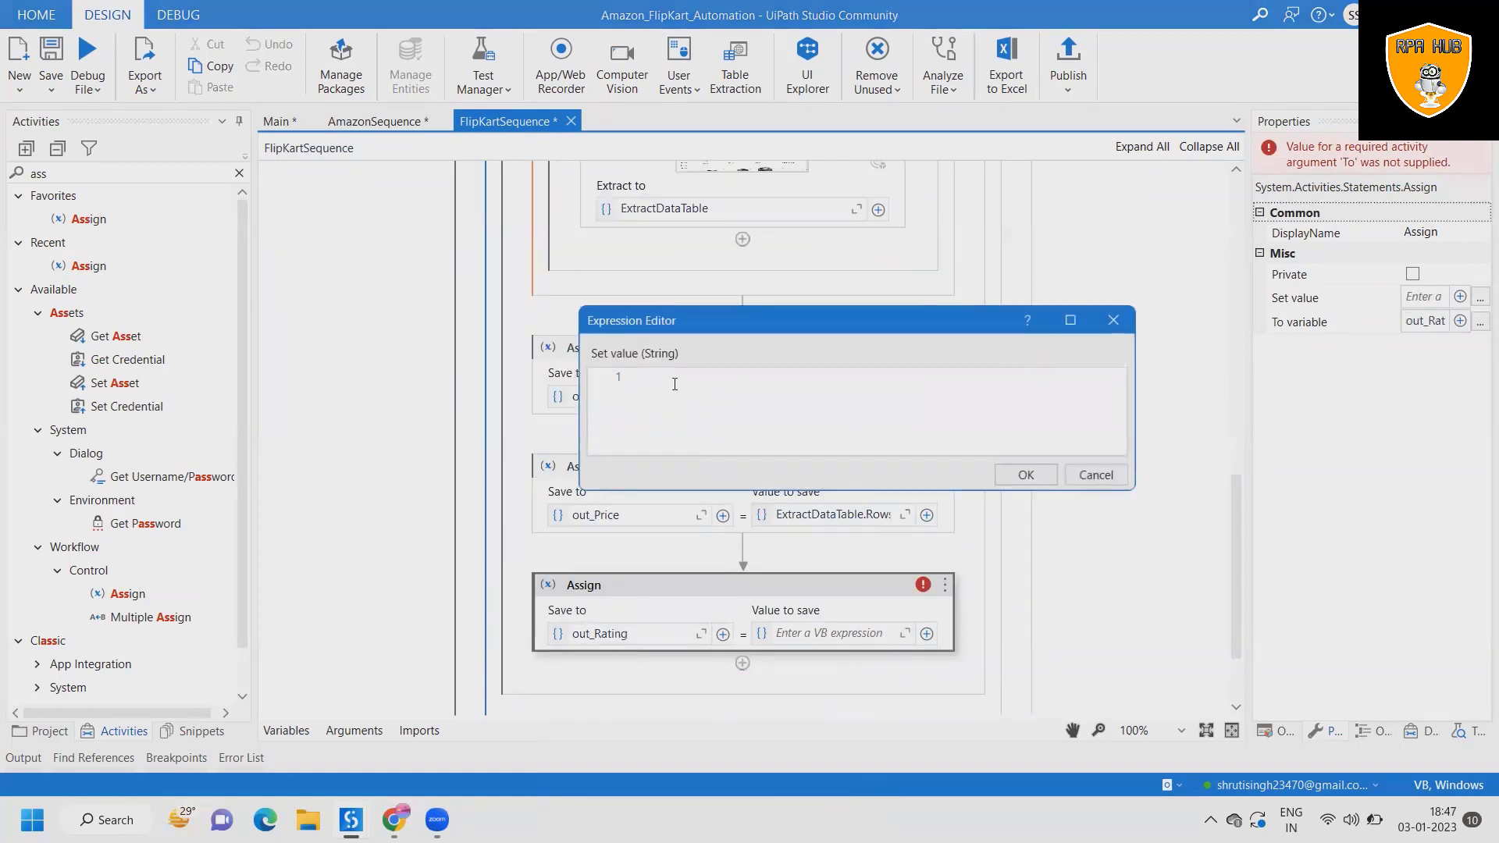
{"action": "type", "text": "ExtractDataTable"}
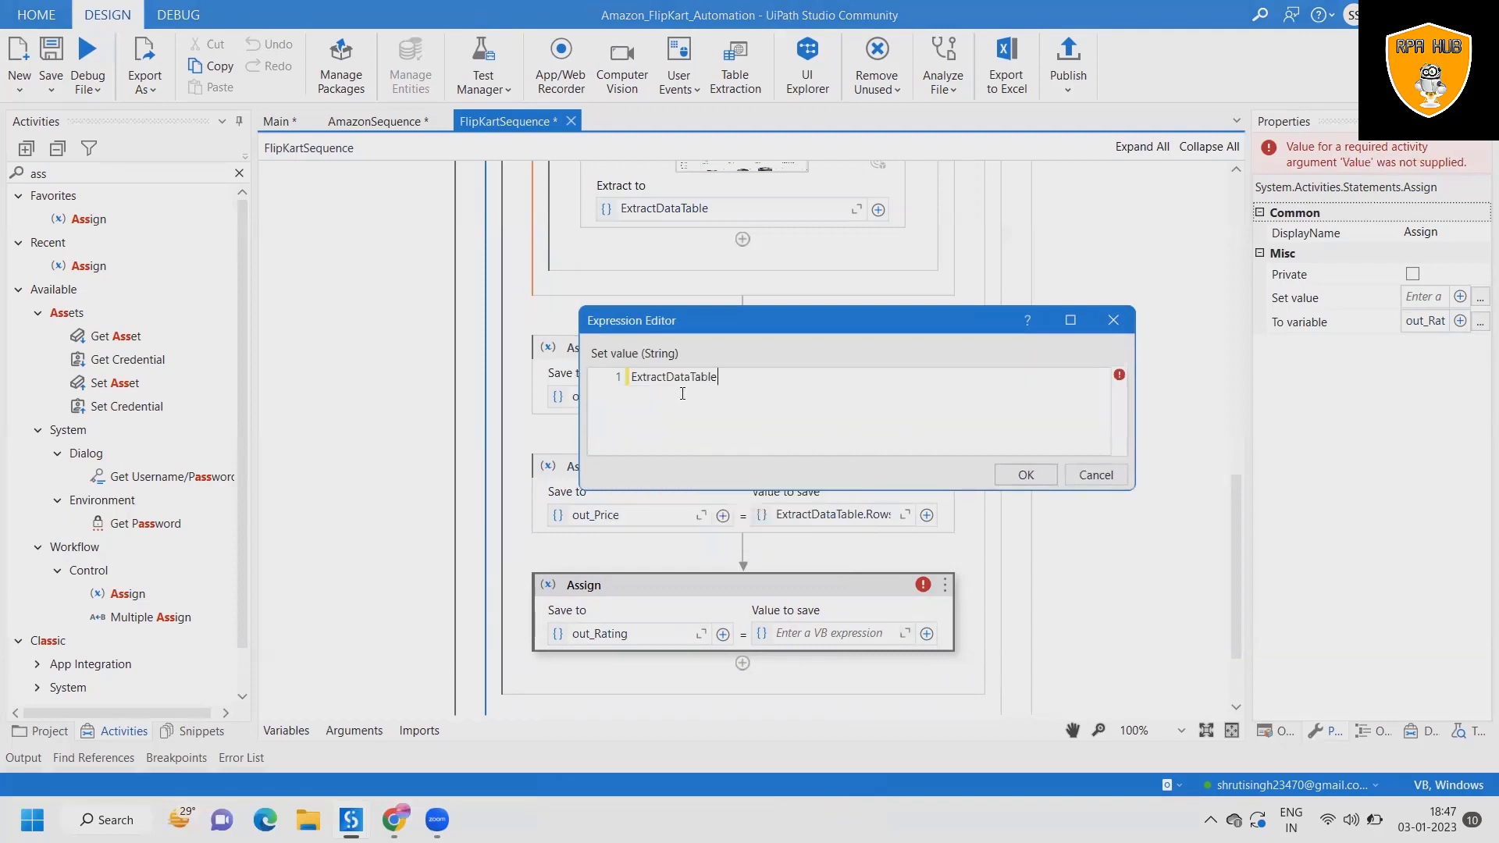
{"action": "type", "text": ".R"}
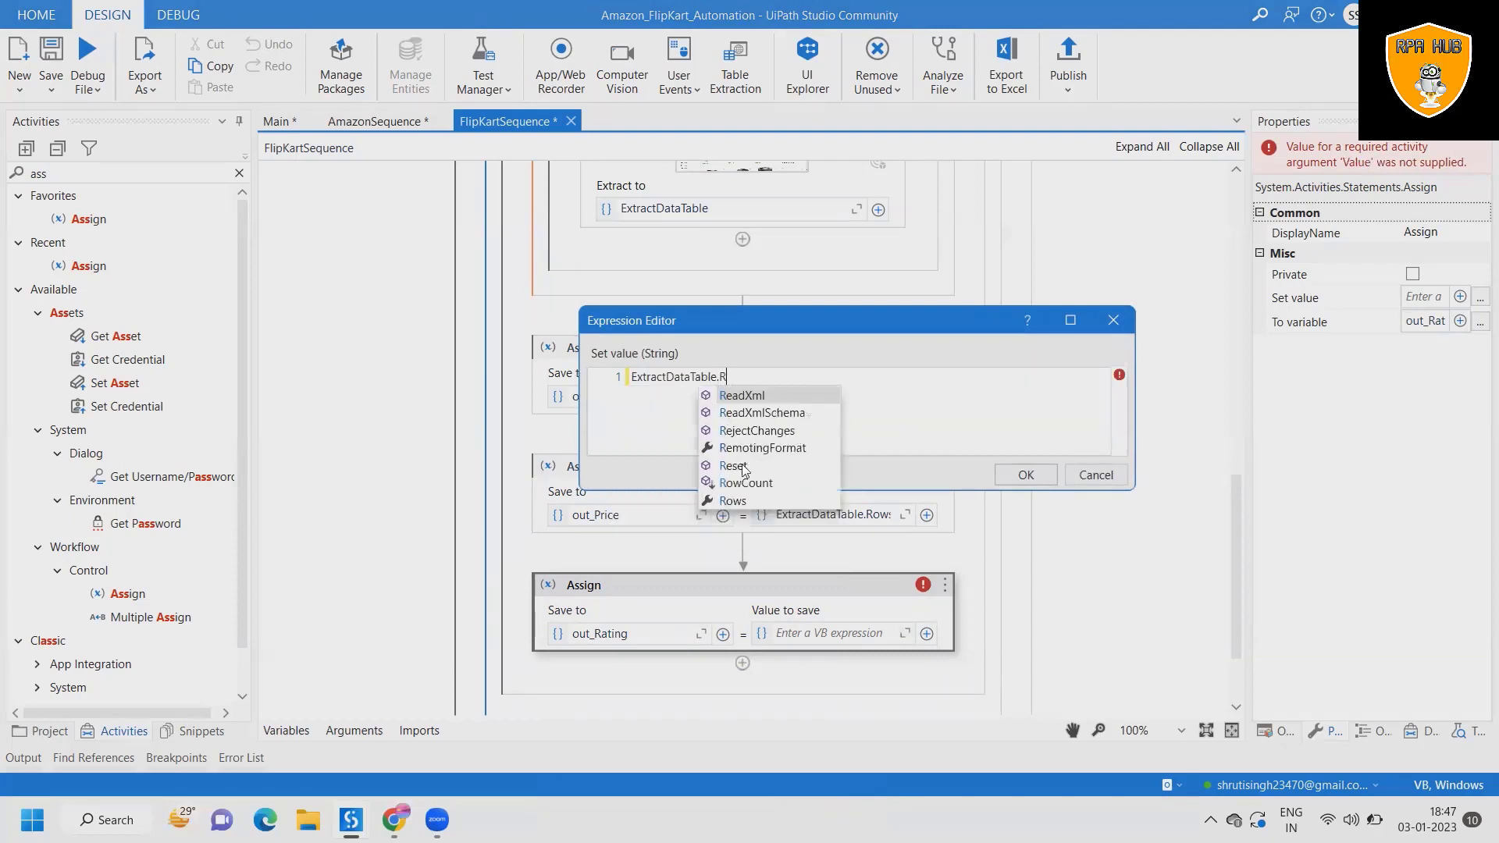
{"action": "type", "text": "ows("}
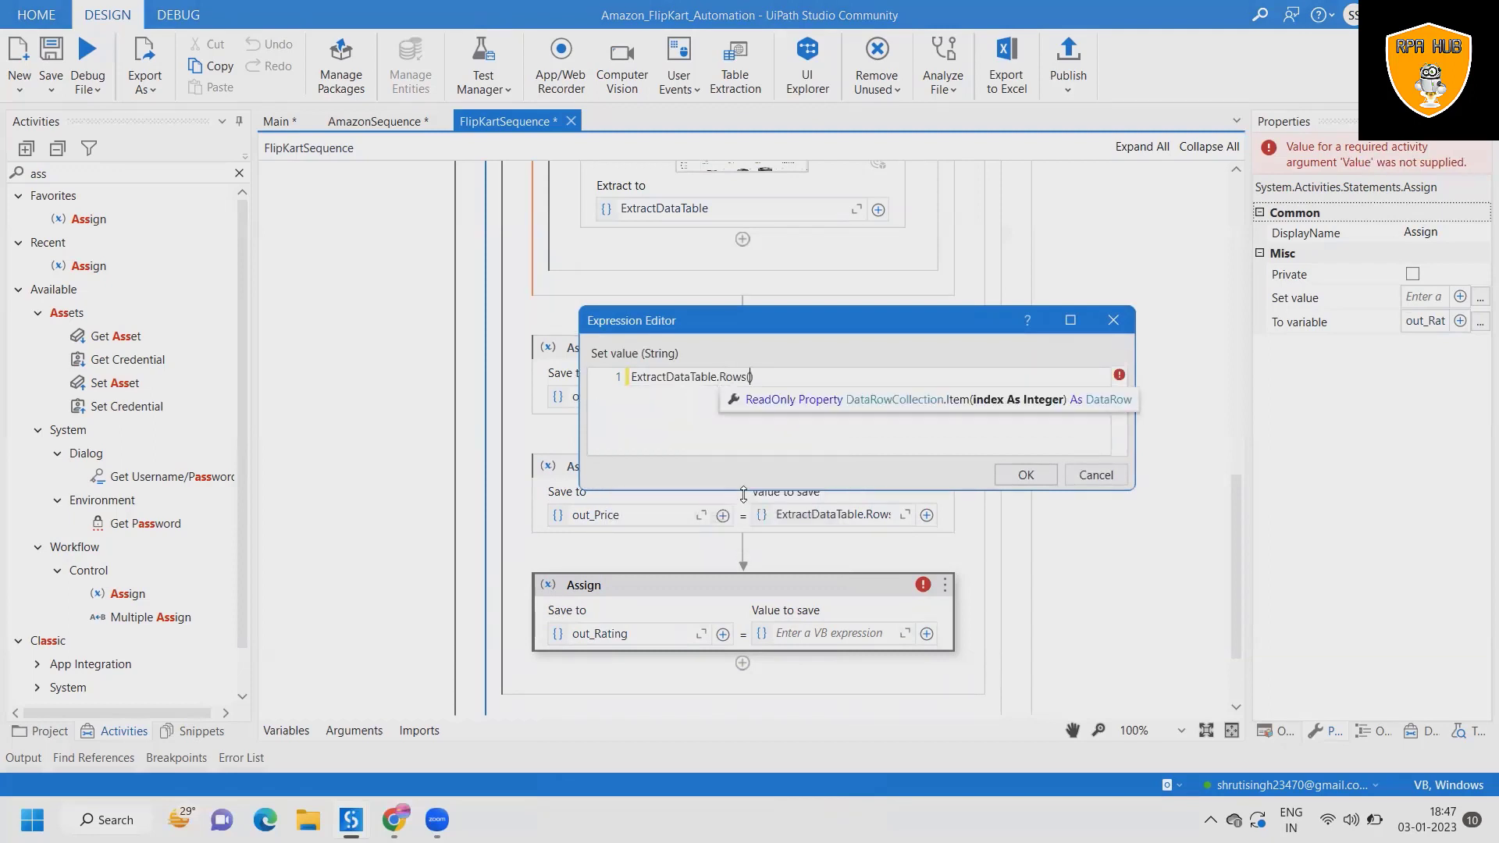
{"action": "type", "text": "(0)"}
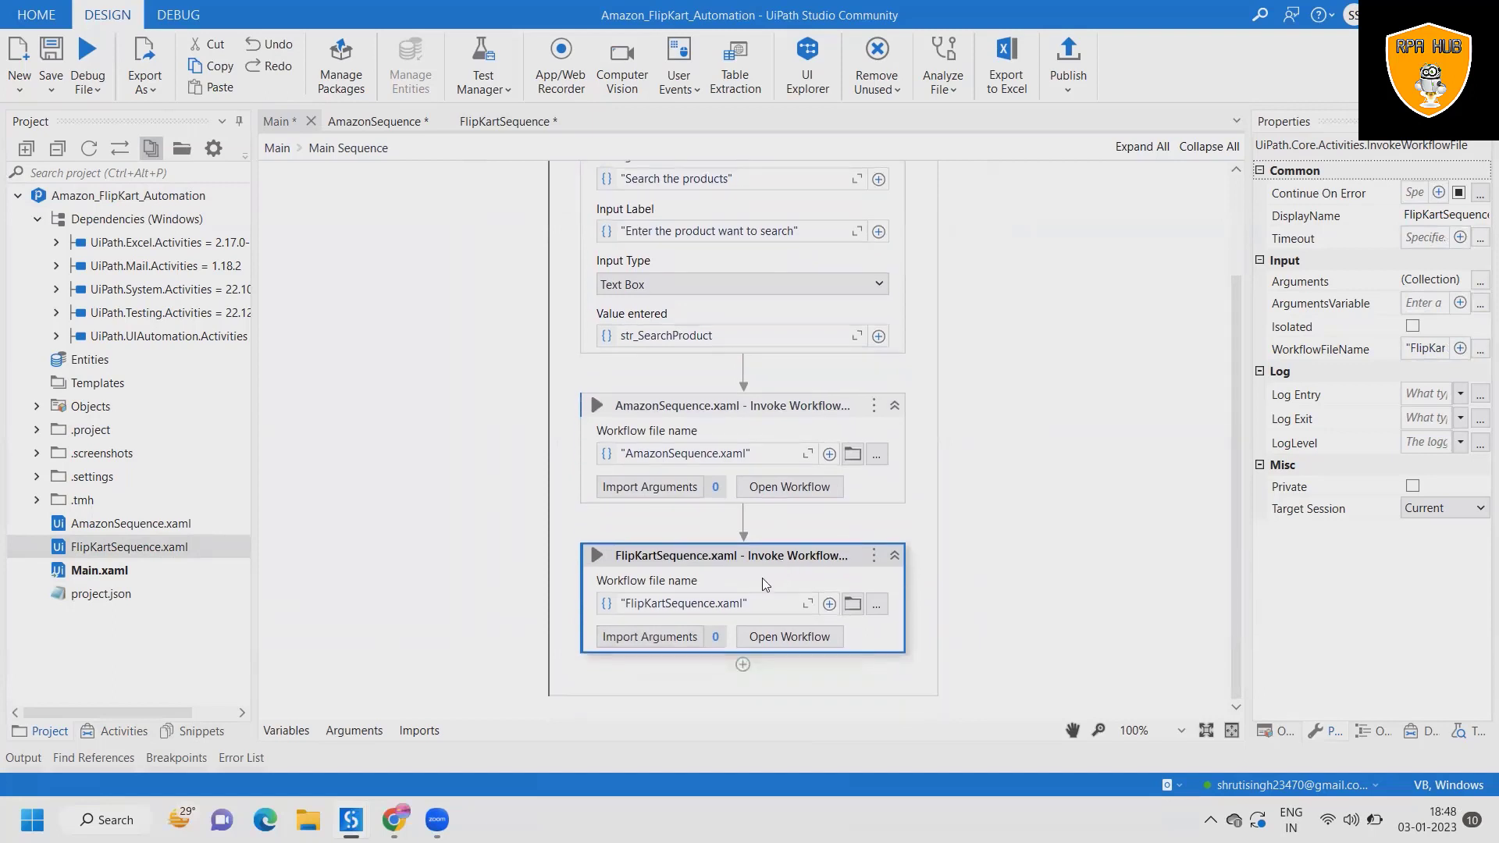
{"action": "mouse_move", "coordinate": [714, 637]}
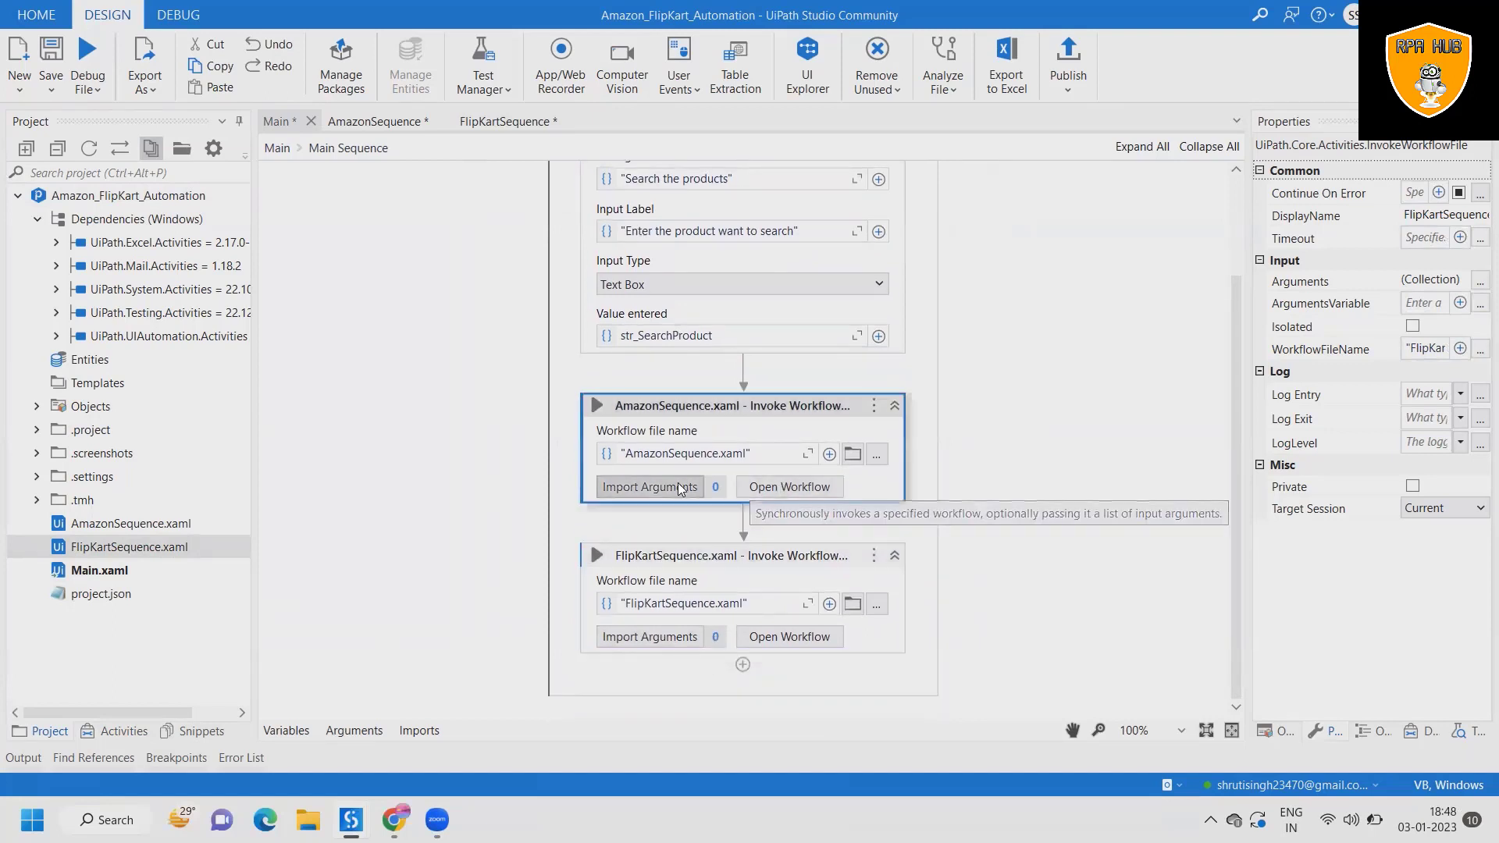
Step: Import the FlipKartSequence arguments, mapping outputs to str_FlipKartName, str_FlipKartPrice and str_FlipKartRating
{"action": "left_click", "coordinate": [650, 487]}
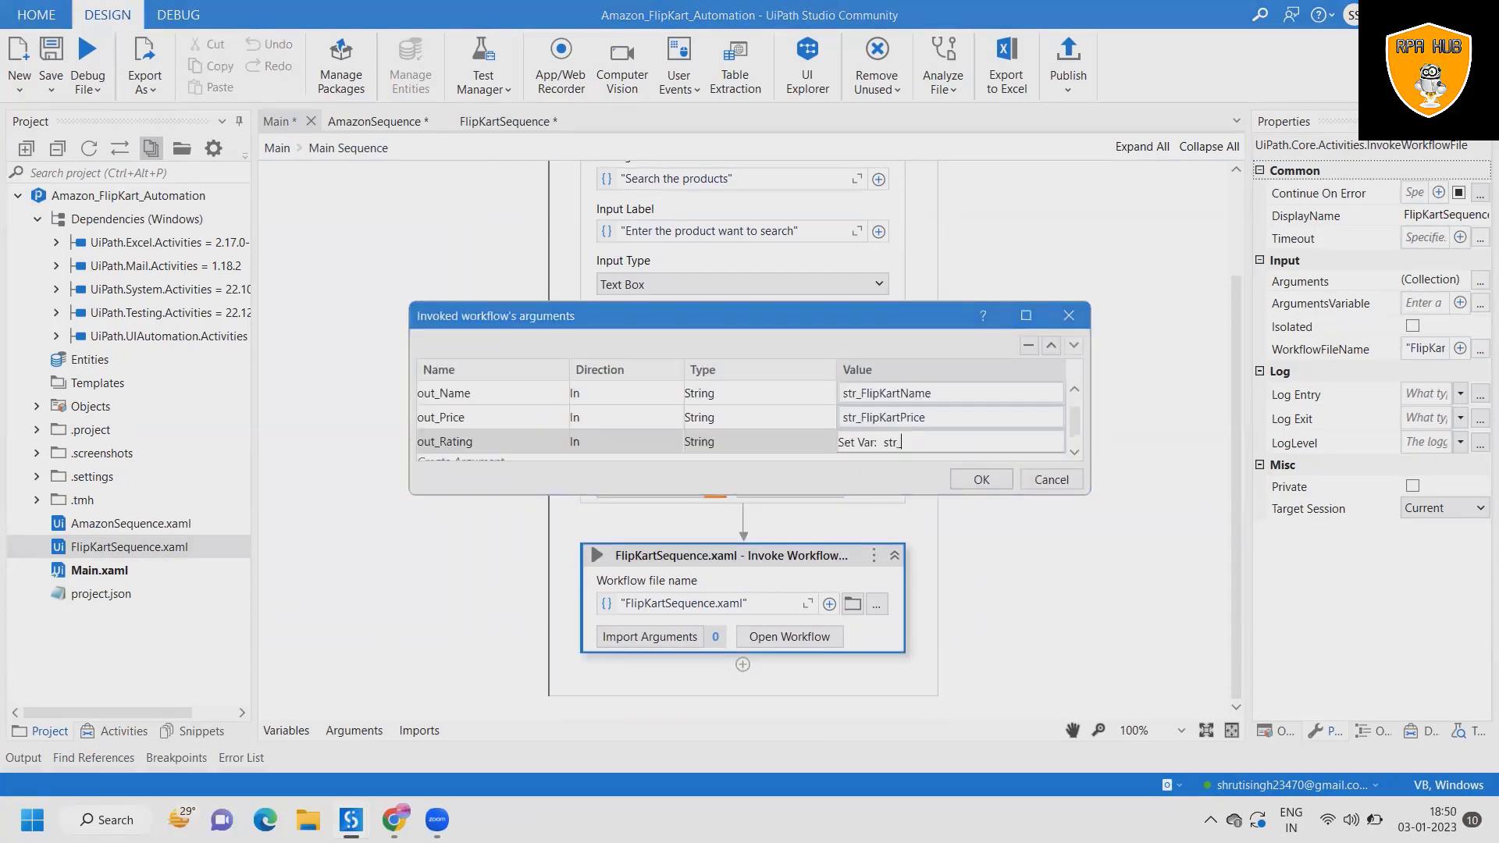
{"action": "type", "text": "_Flip"}
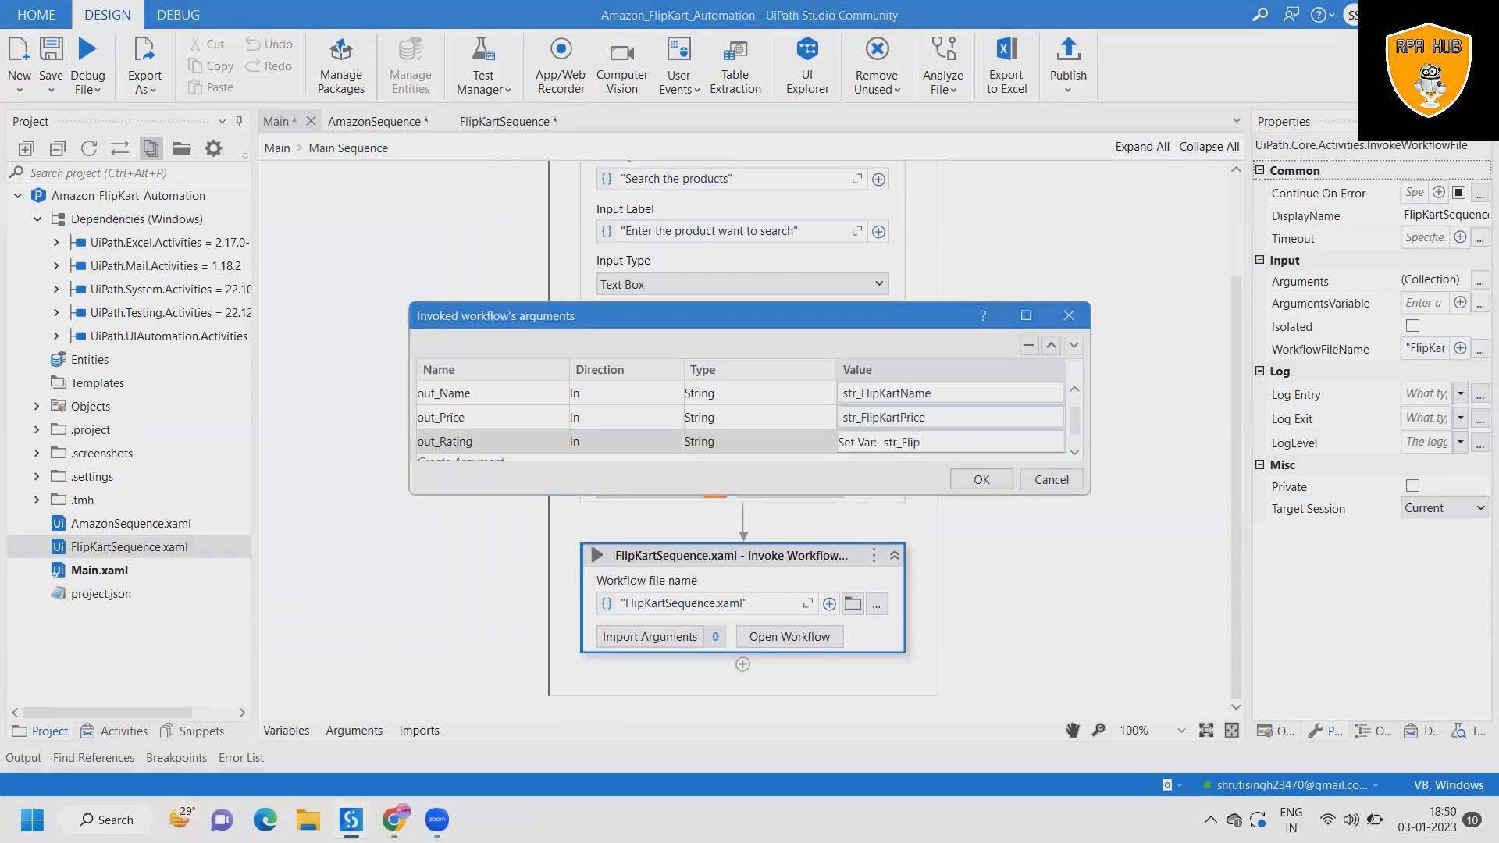
{"action": "type", "text": "KartRAt"}
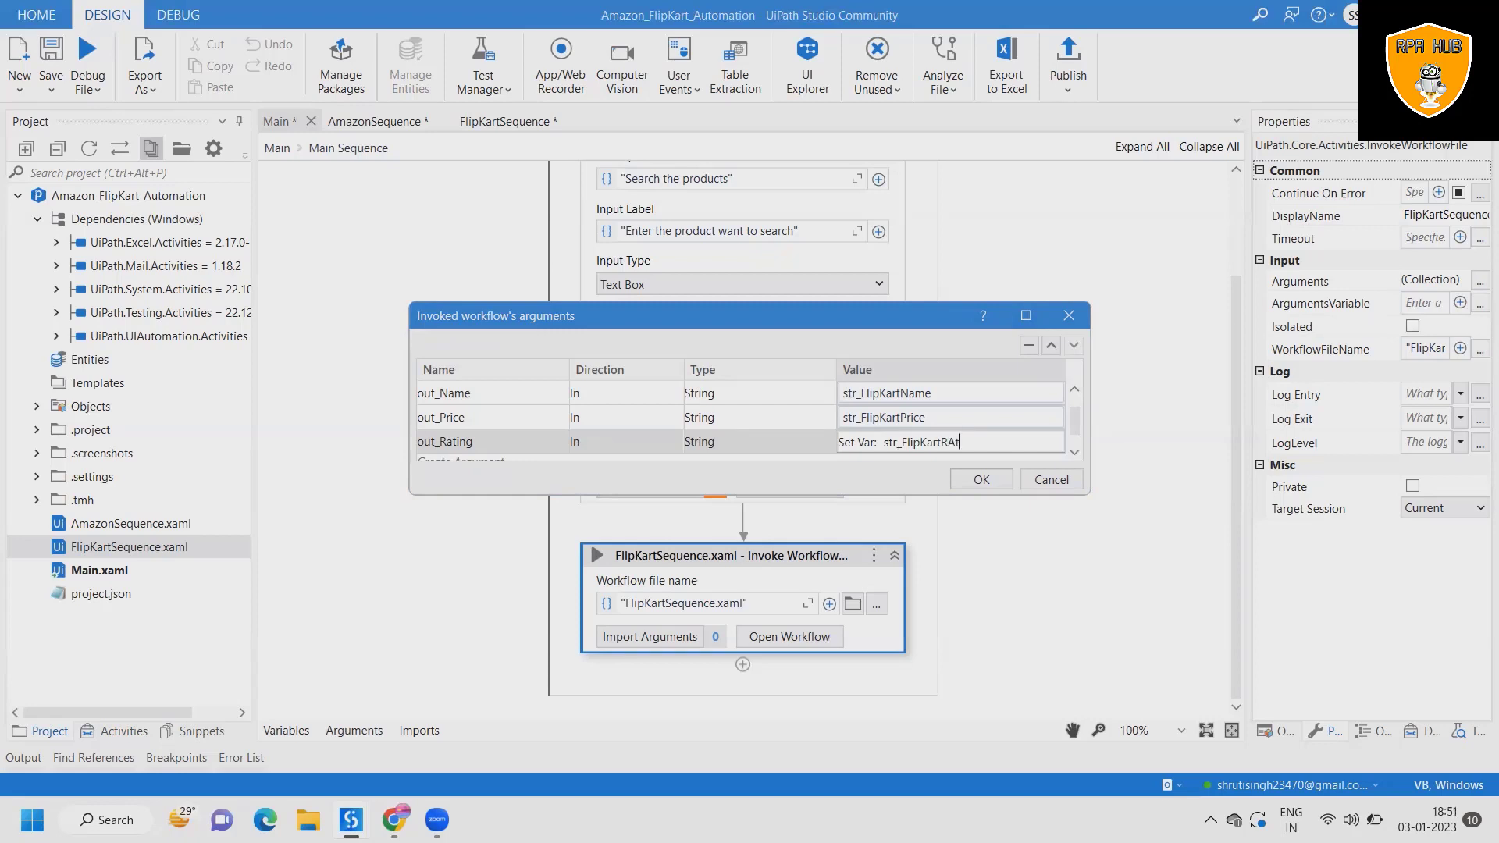
{"action": "type", "text": "i"}
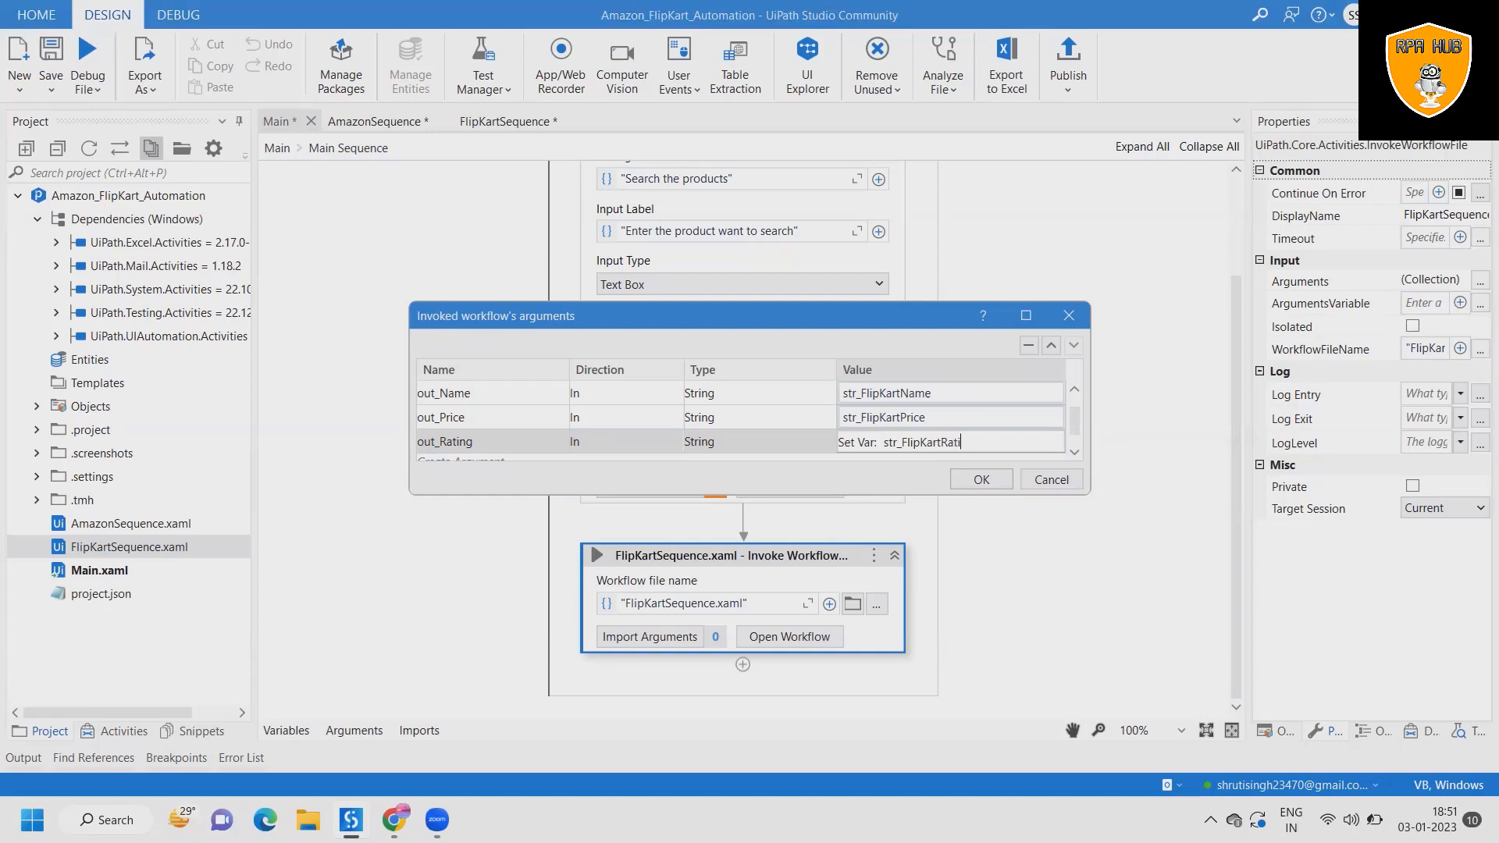
{"action": "type", "text": "str_FlipKartRating"}
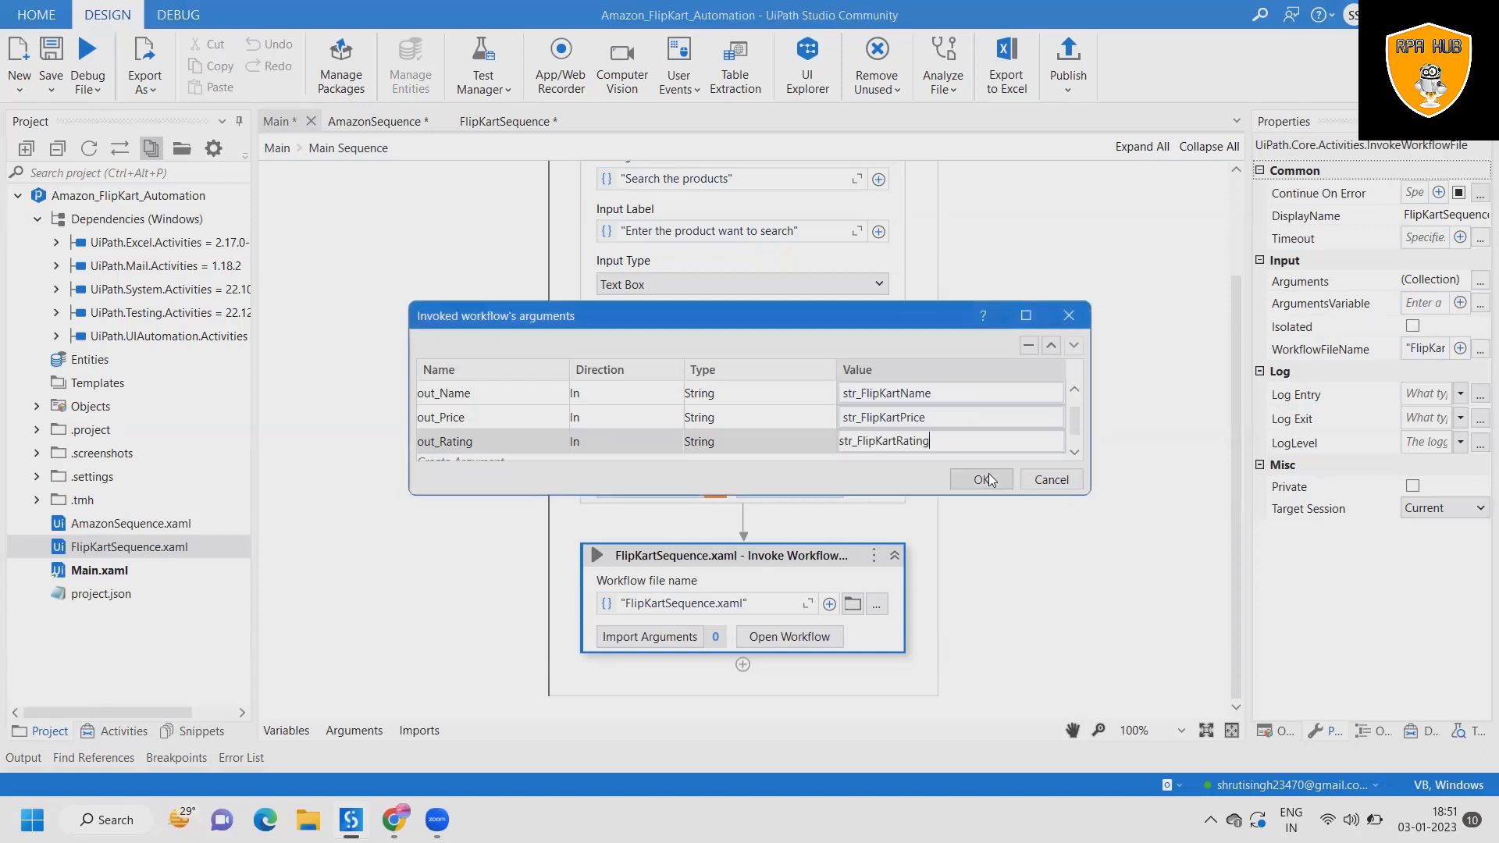
{"action": "left_click", "coordinate": [976, 480]}
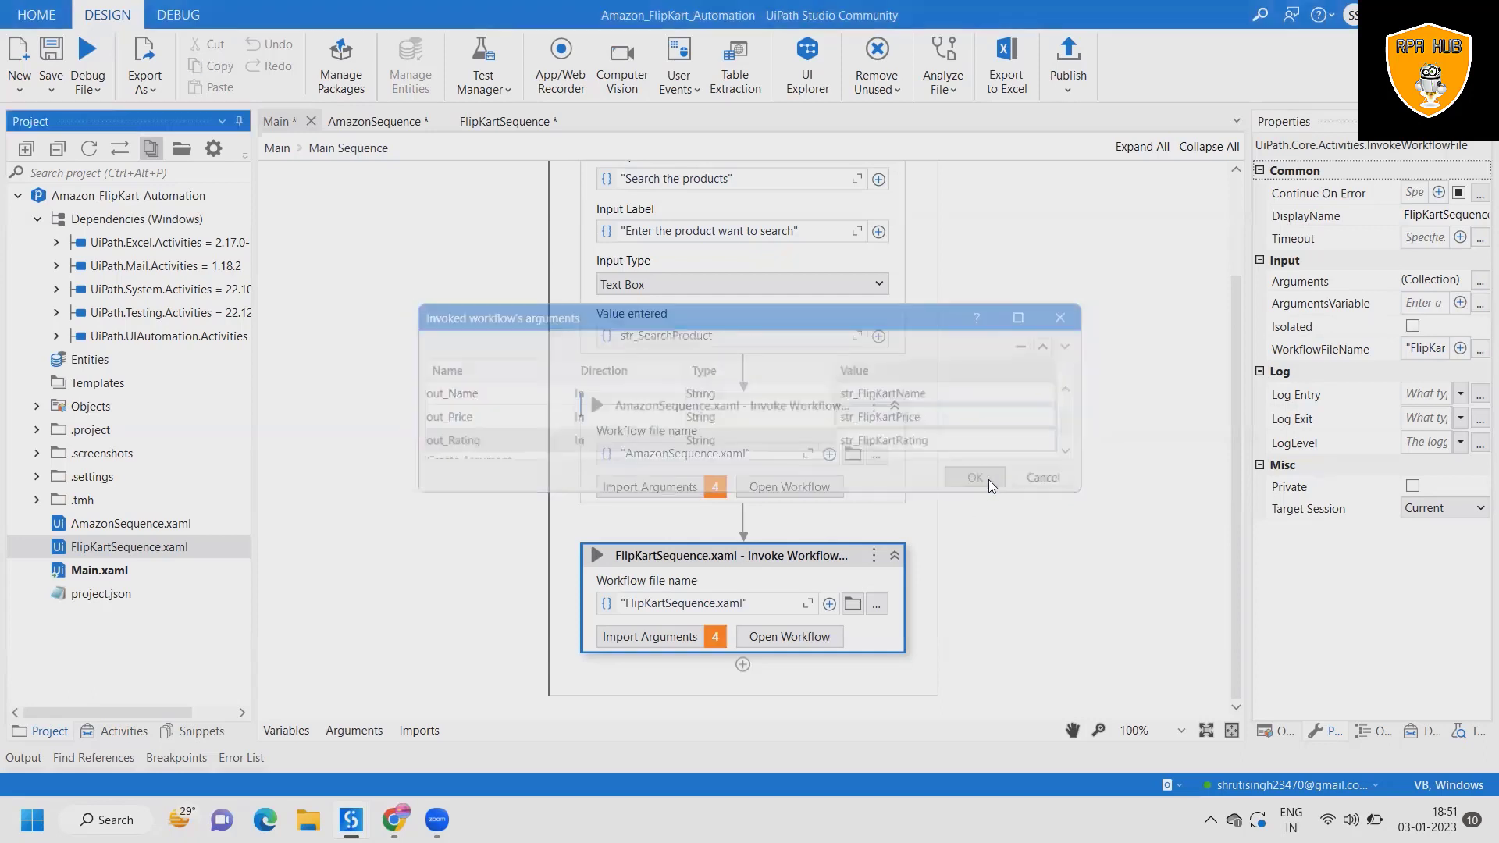
{"action": "left_click", "coordinate": [972, 478]}
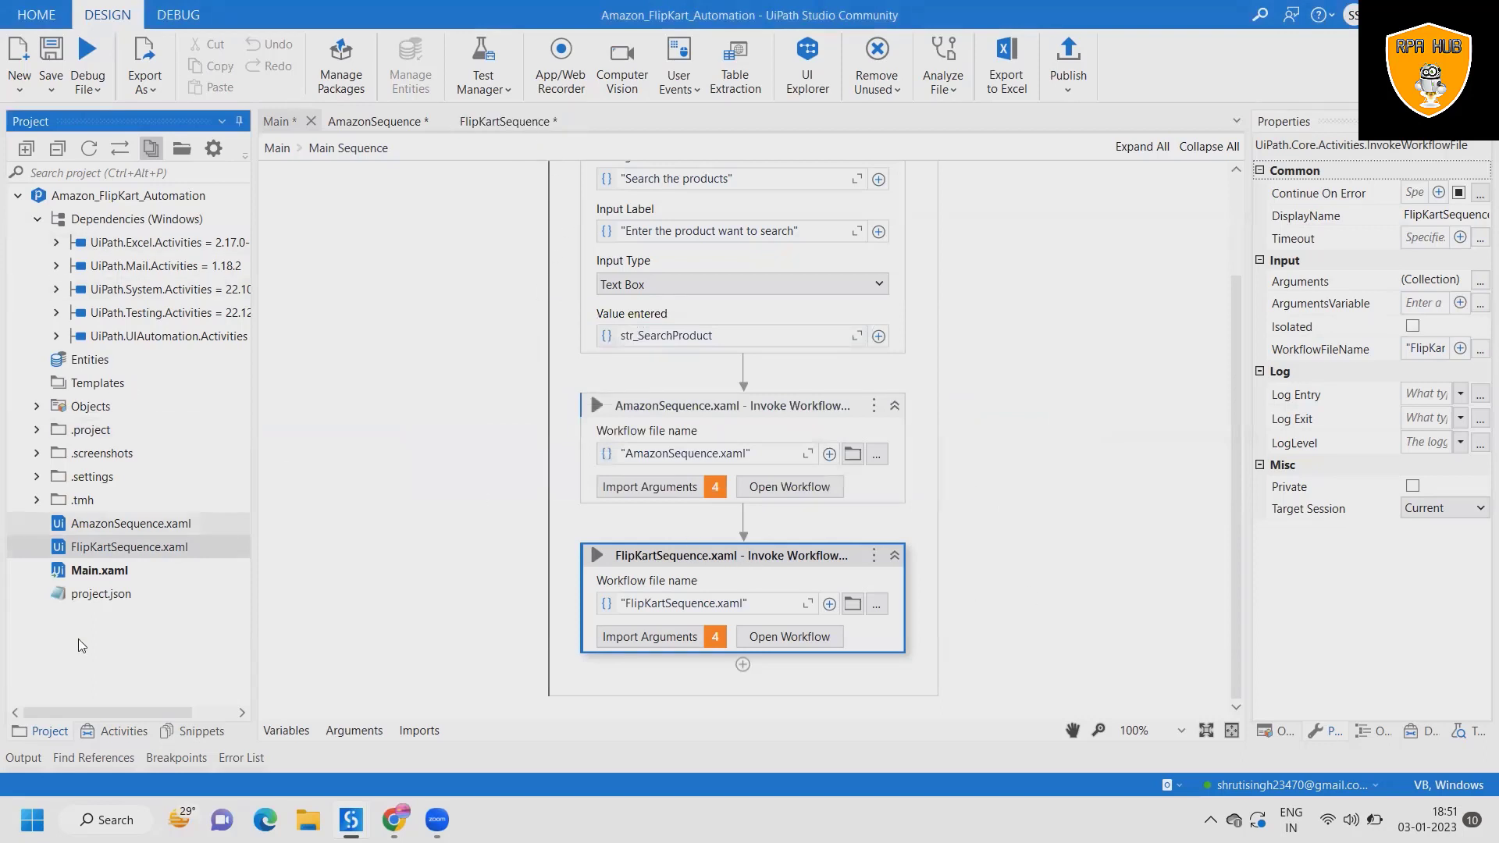
{"action": "left_click", "coordinate": [121, 731]}
{"action": "type", "text": "Delay"}
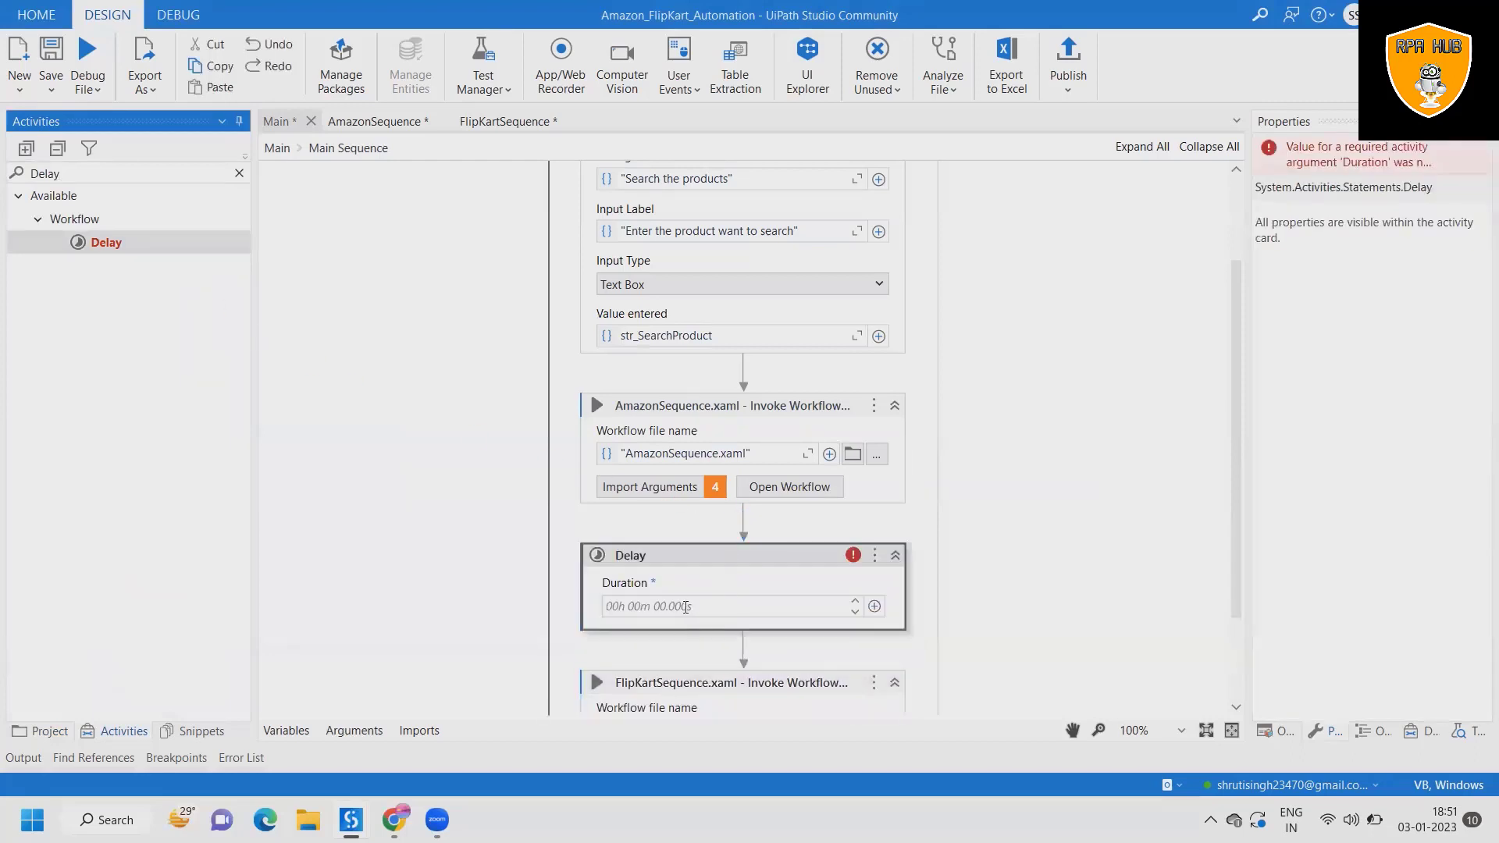
Step: Set the Delay between the two invokes to 00h 00m 05.000s and search Activities for Message Box
{"action": "type", "text": "00h 00m 05.000s"}
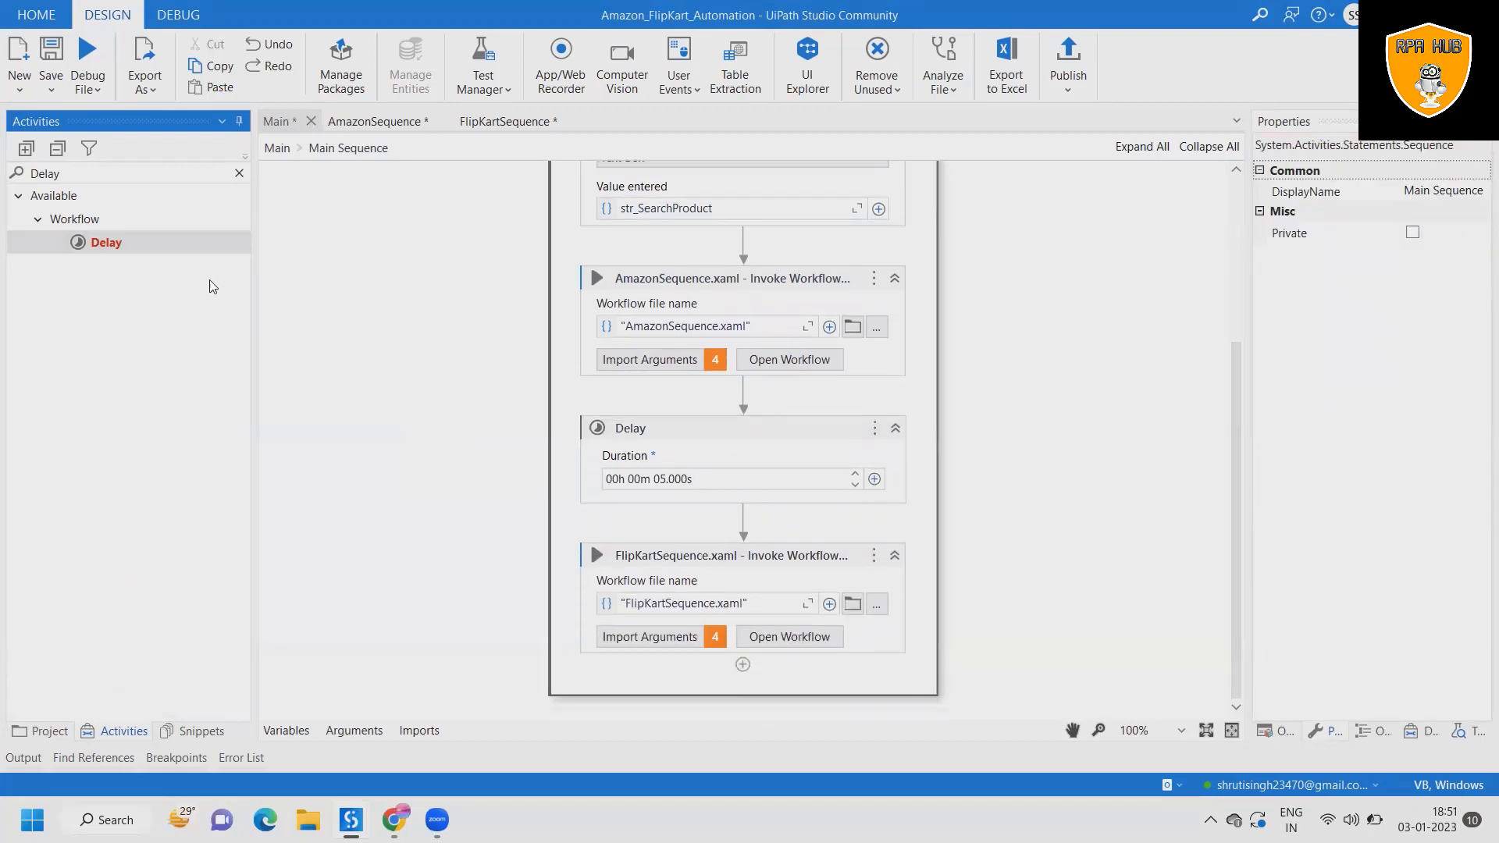
{"action": "left_click", "coordinate": [44, 174]}
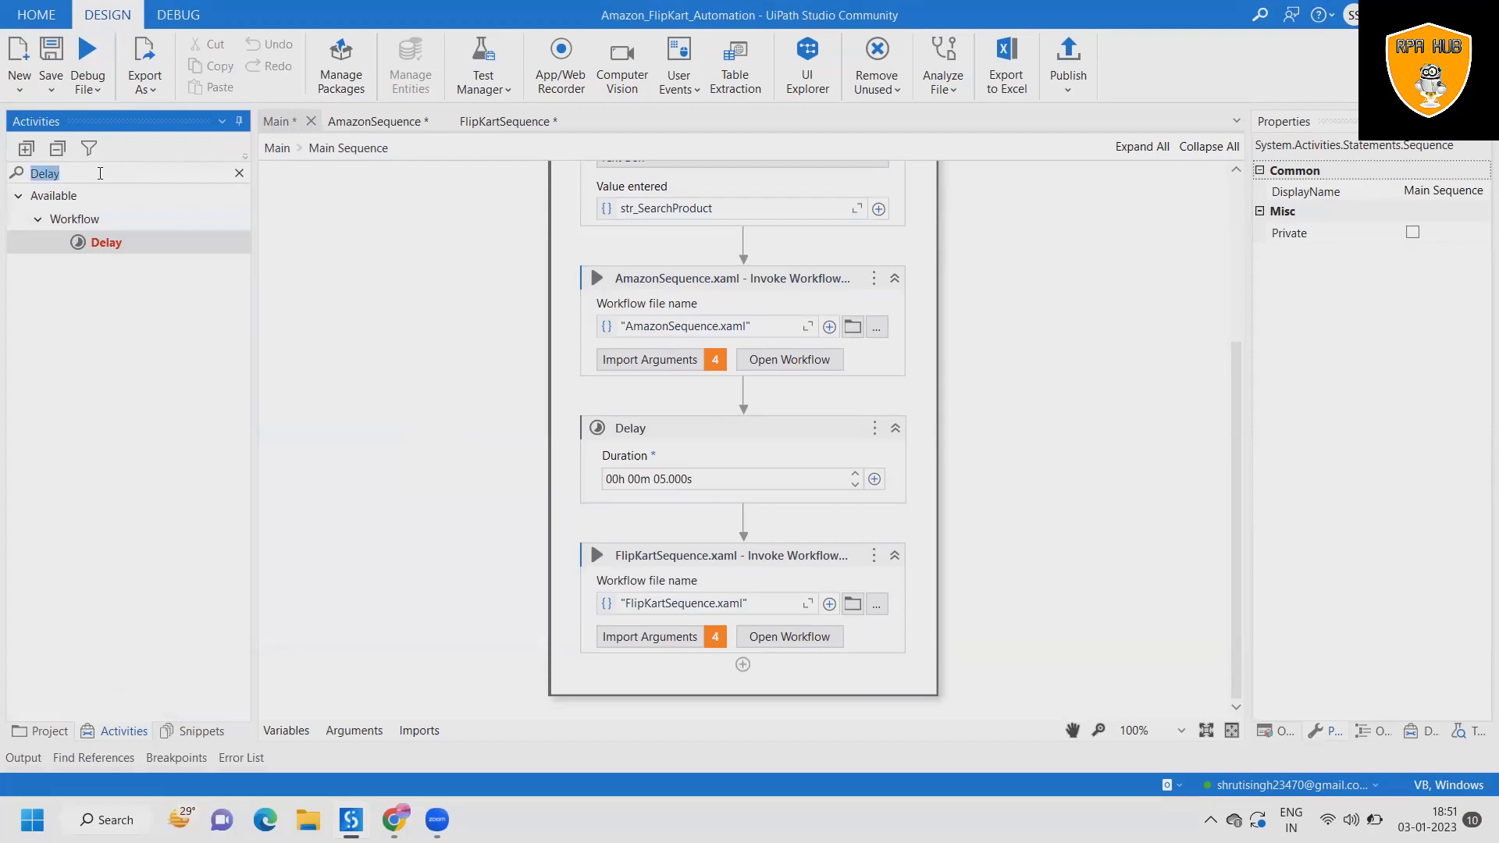
{"action": "type", "text": "Messa"}
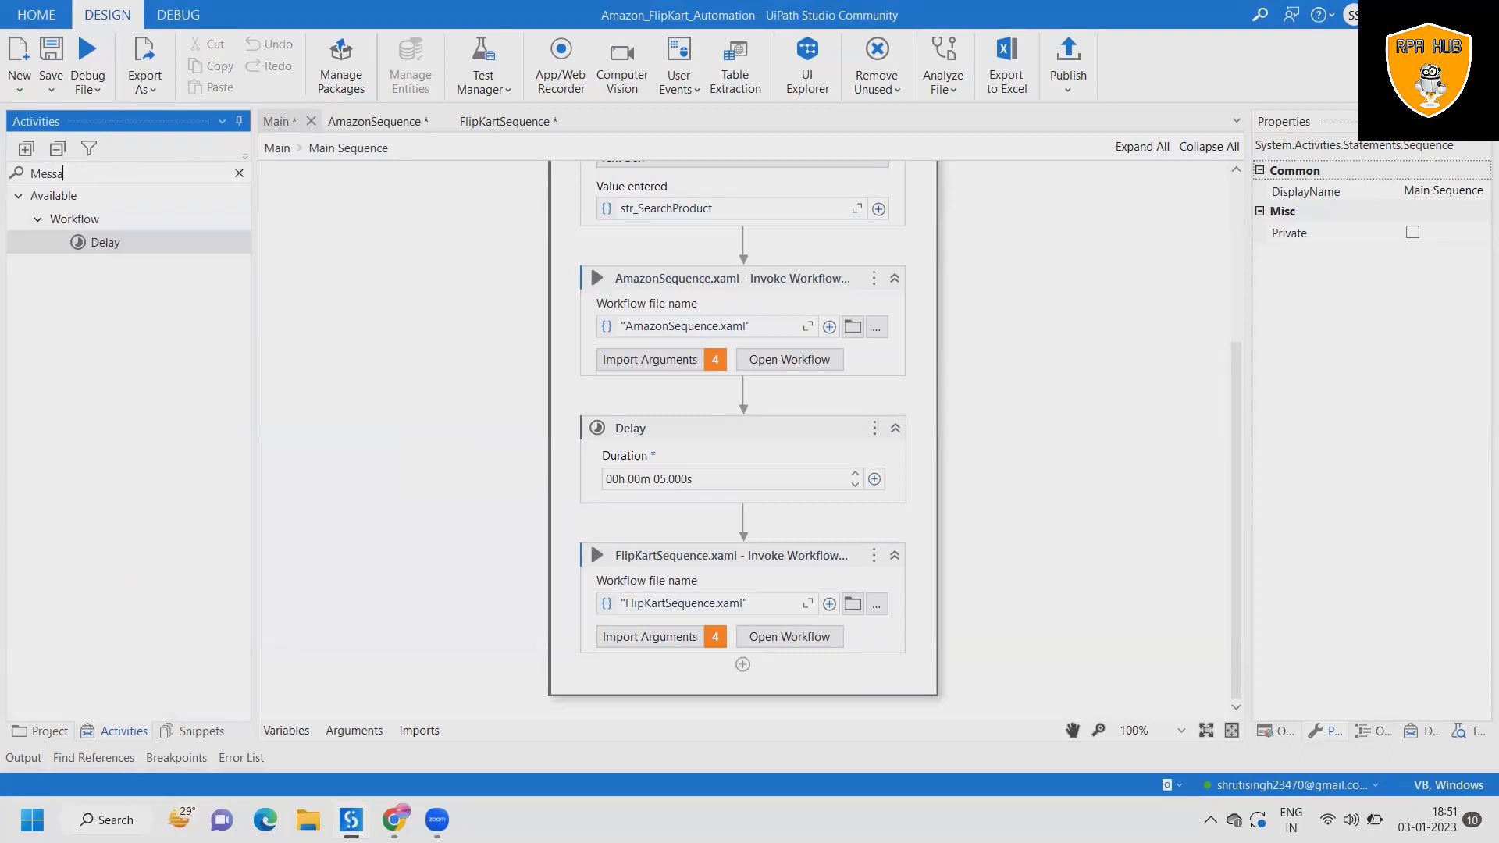
{"action": "type", "text": "Messa"}
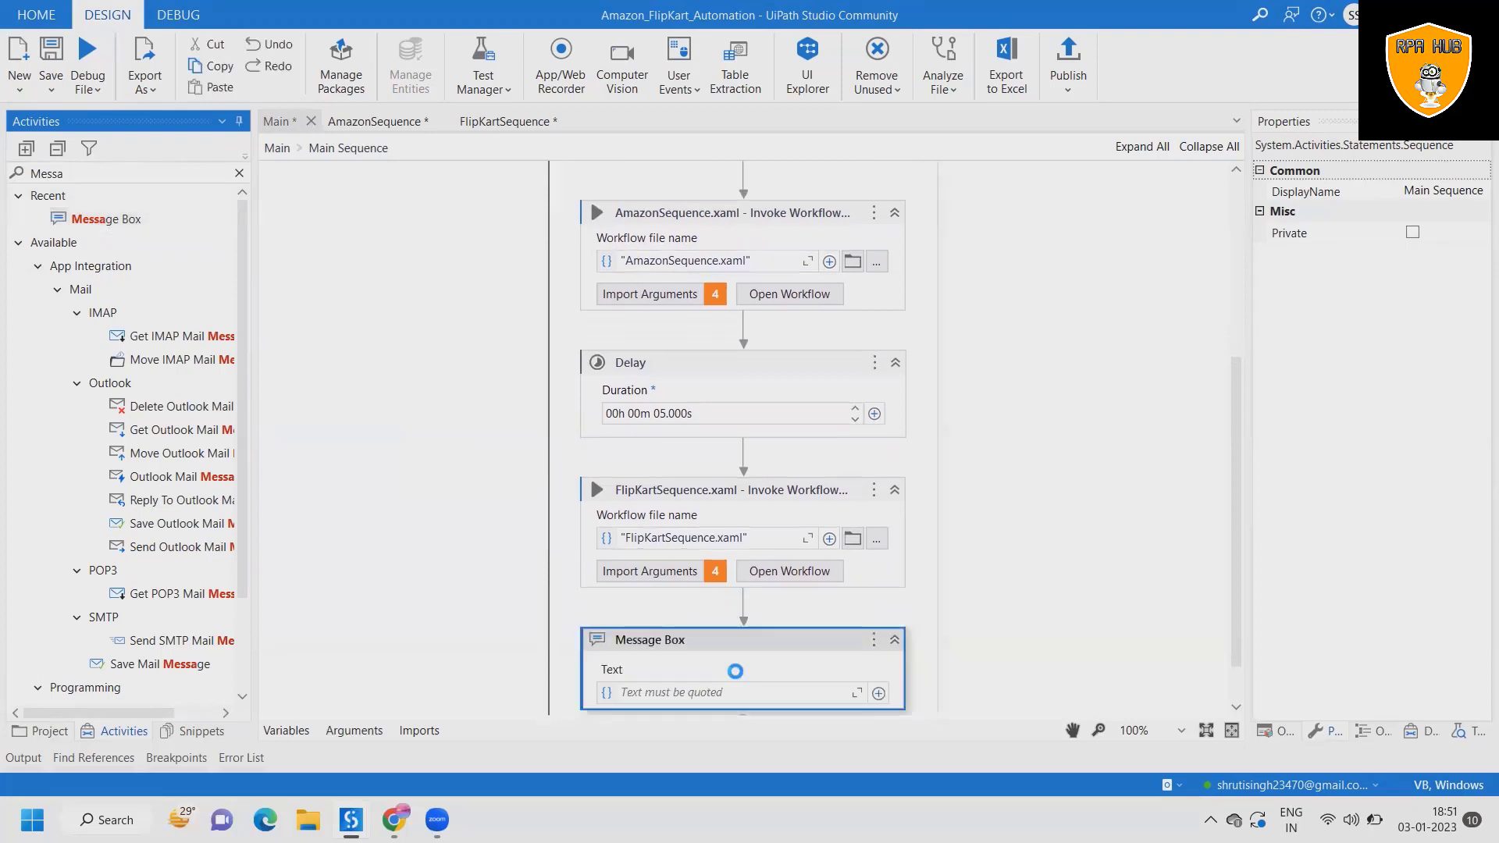
Step: Set the Message Box texts to "Product detail from amazon" and "from FlipKart" plus the name, price and rating variables
{"action": "left_click", "coordinate": [726, 692]}
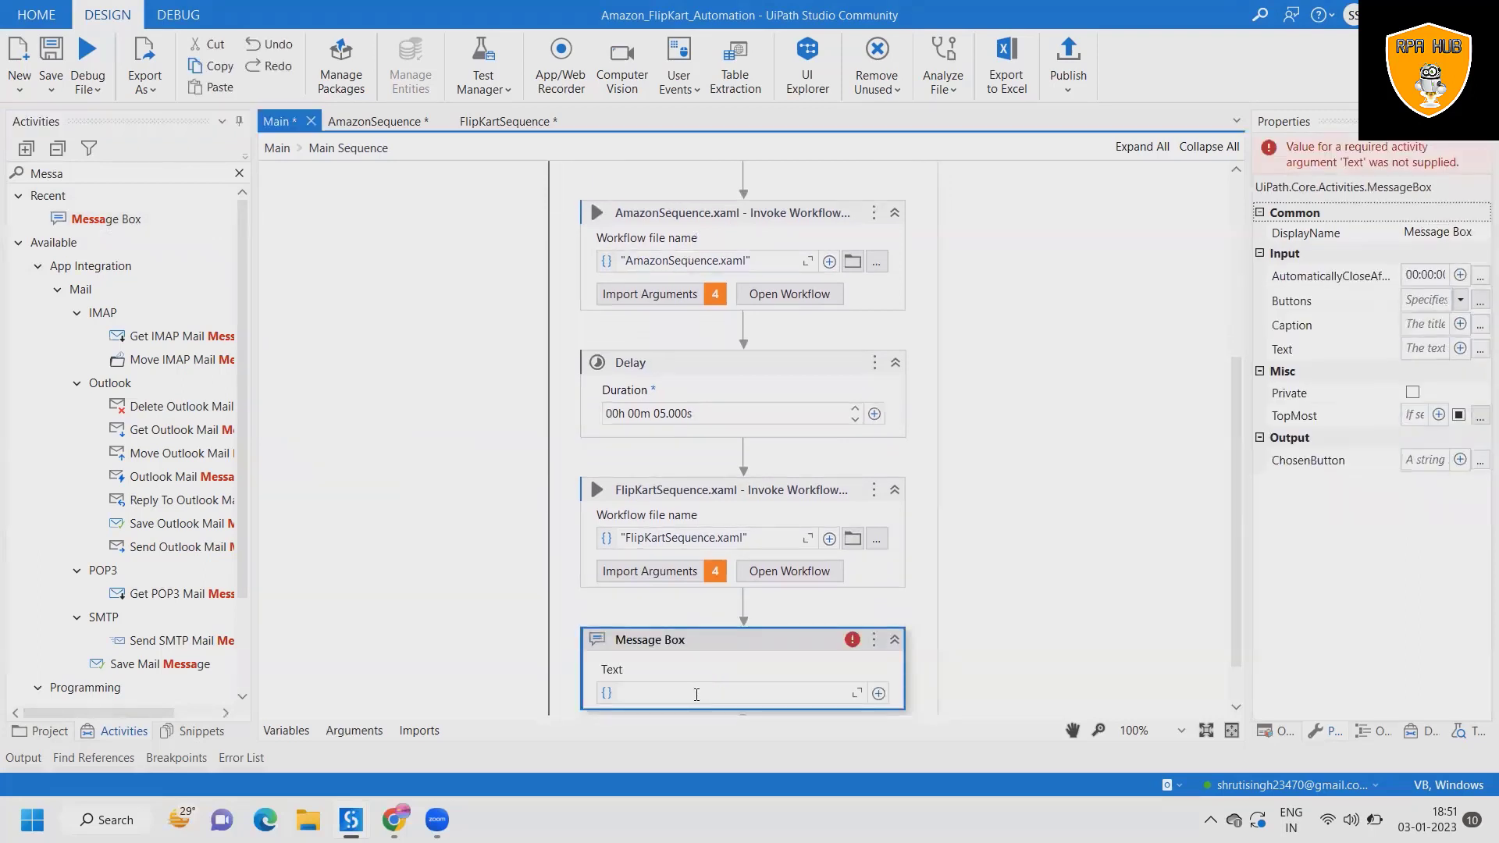
{"action": "type", "text": "\"Product"}
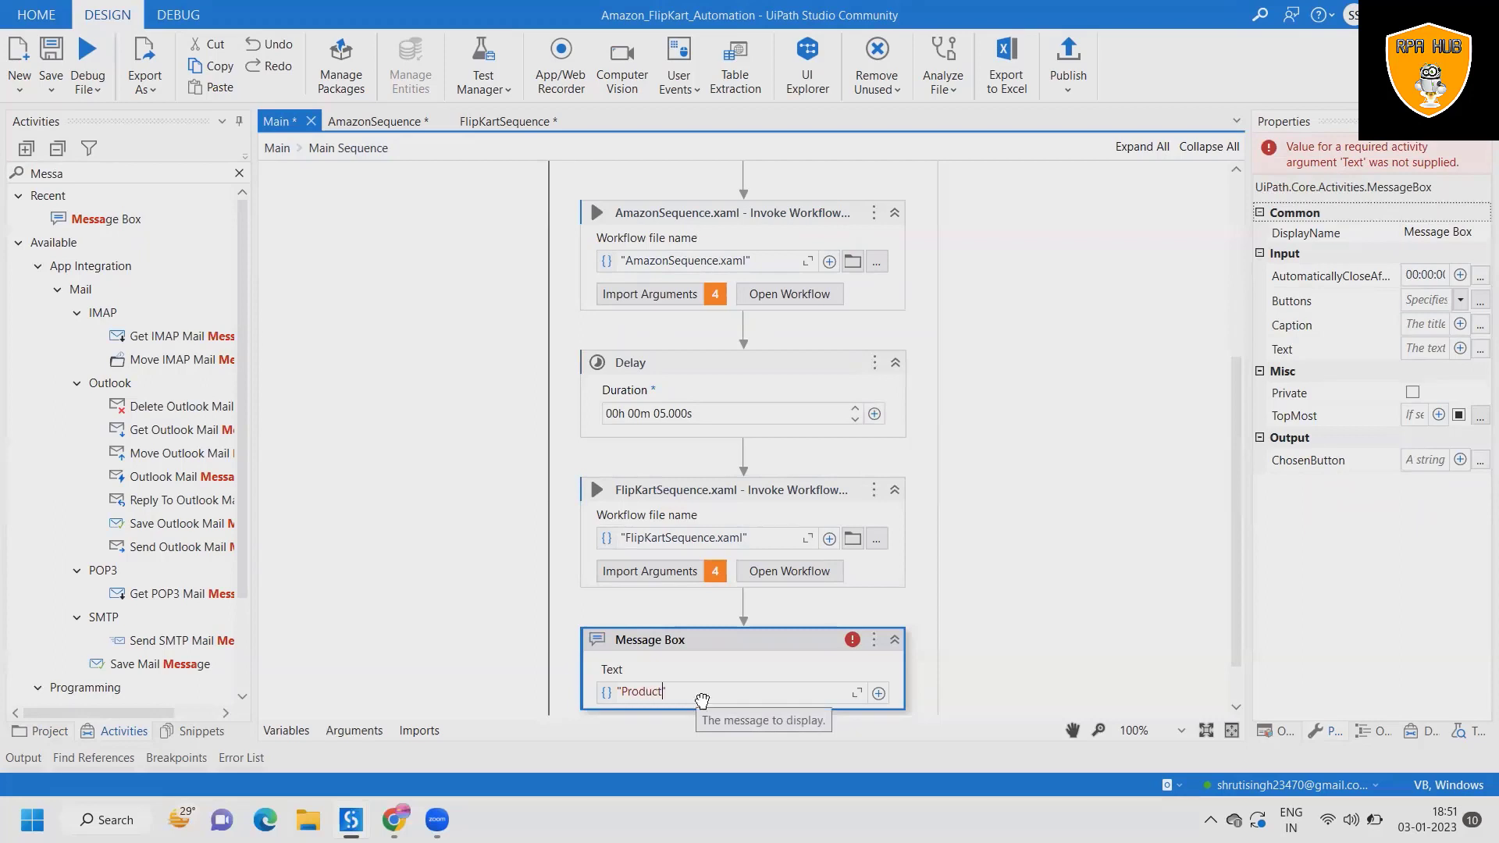
{"action": "type", "text": "detail"}
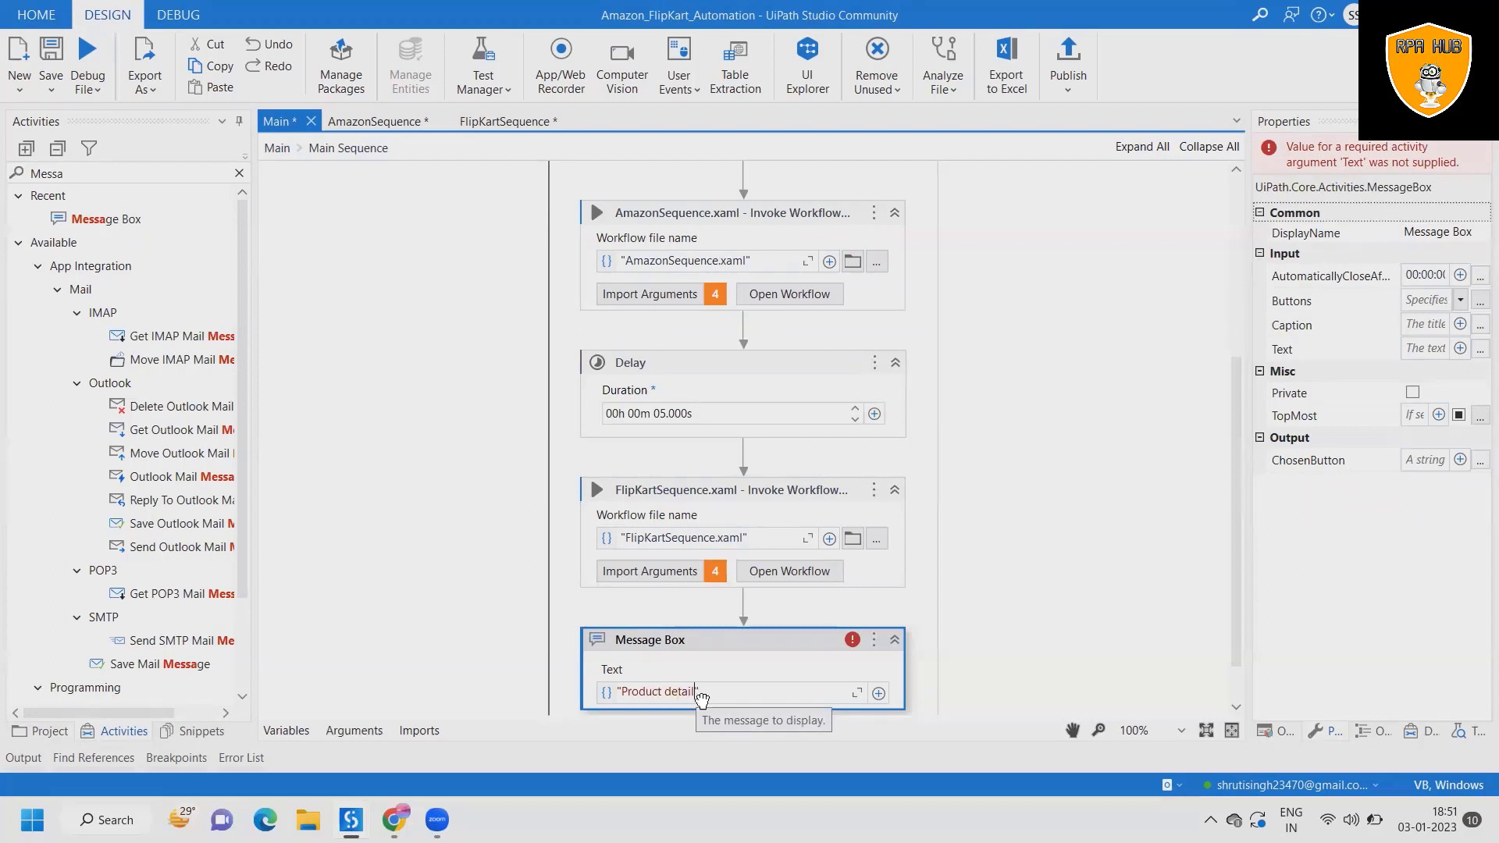
{"action": "type", "text": "from a"}
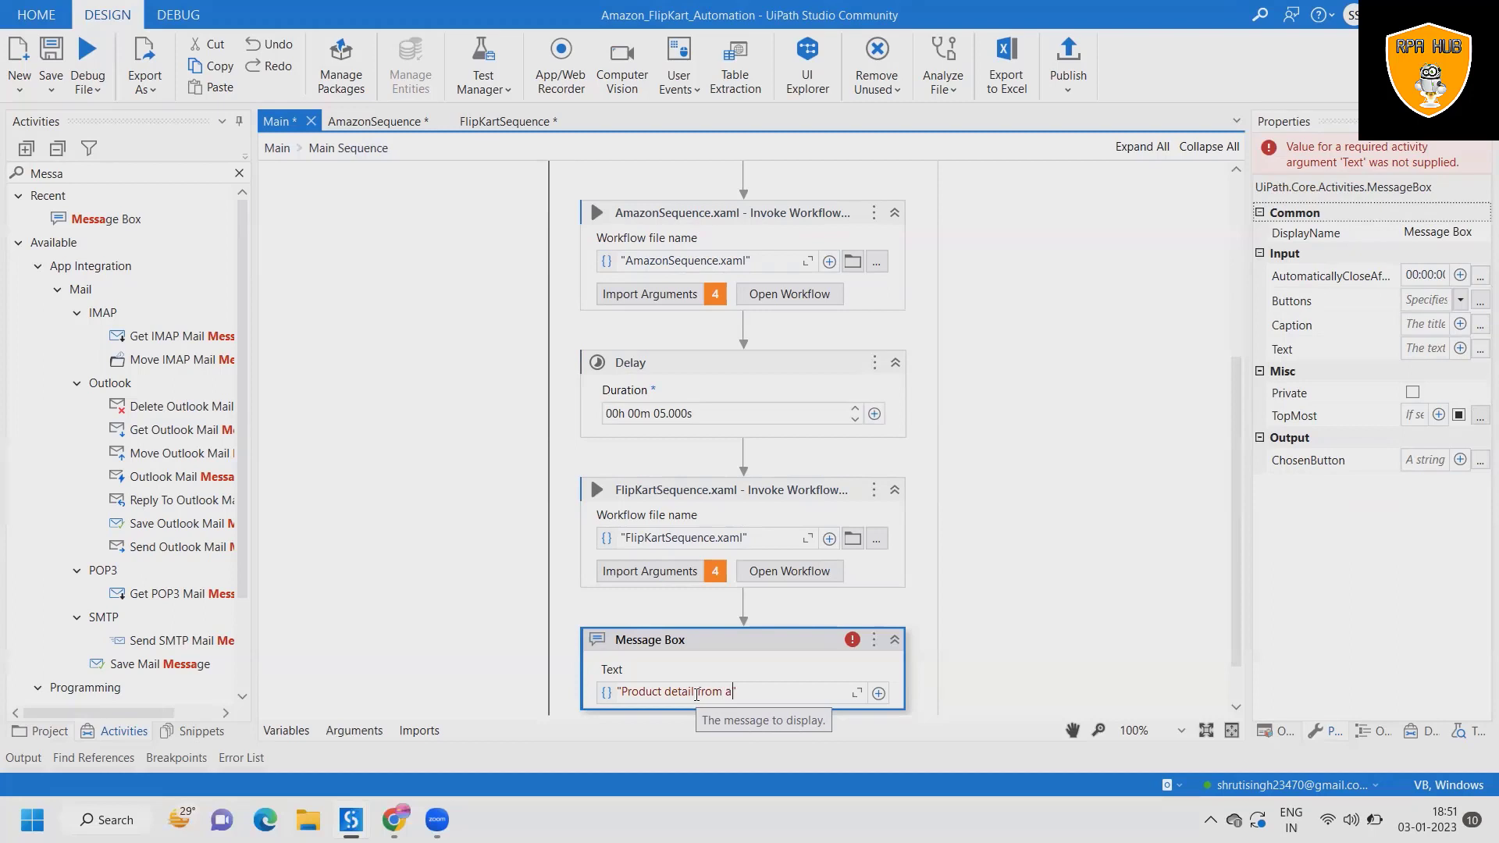
{"action": "type", "text": "mazon"}
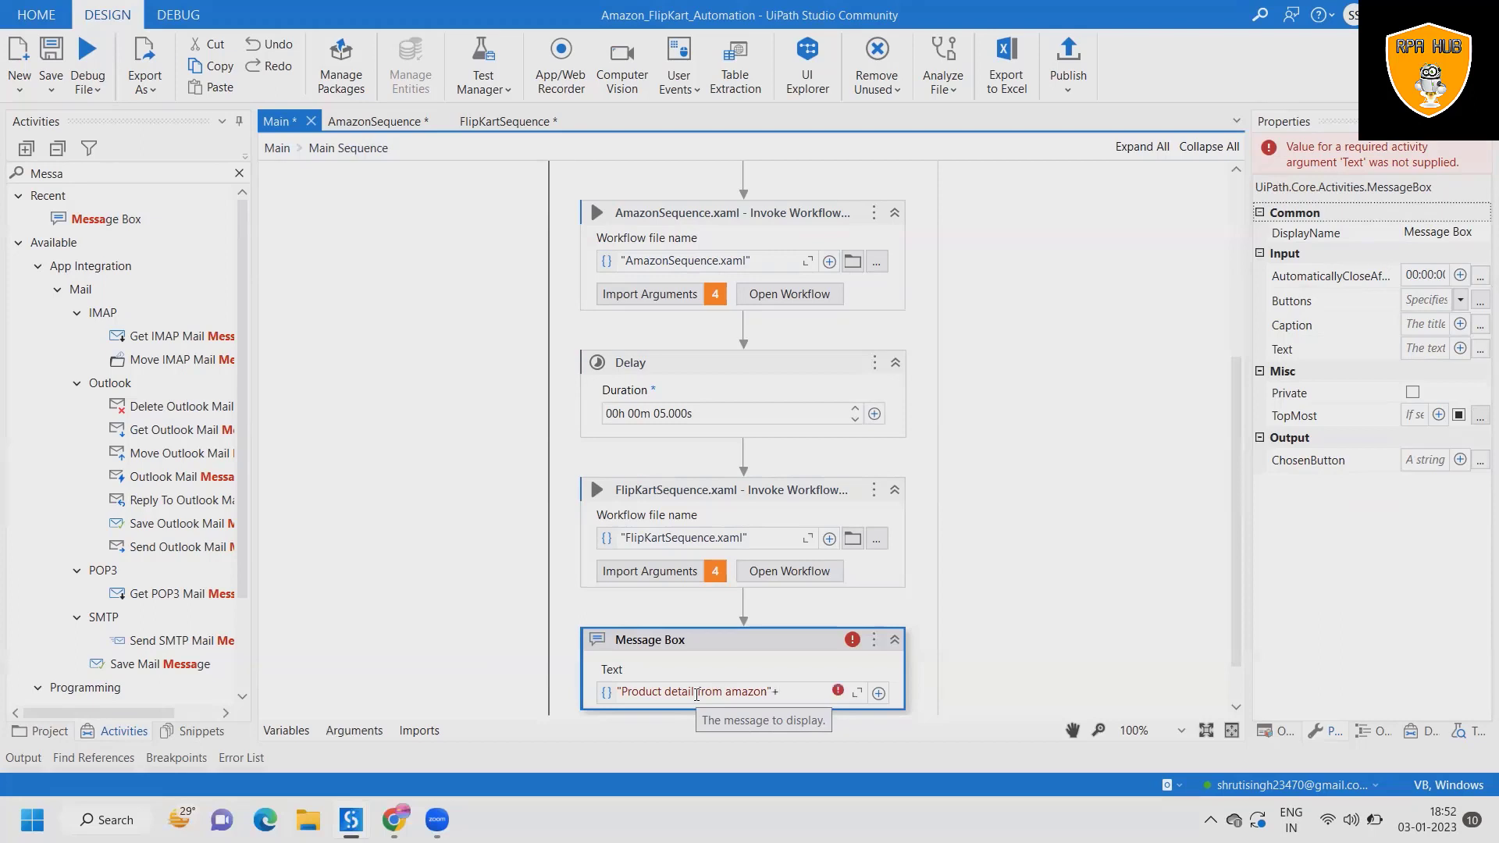
{"action": "type", "text": "str_AmazonName+"}
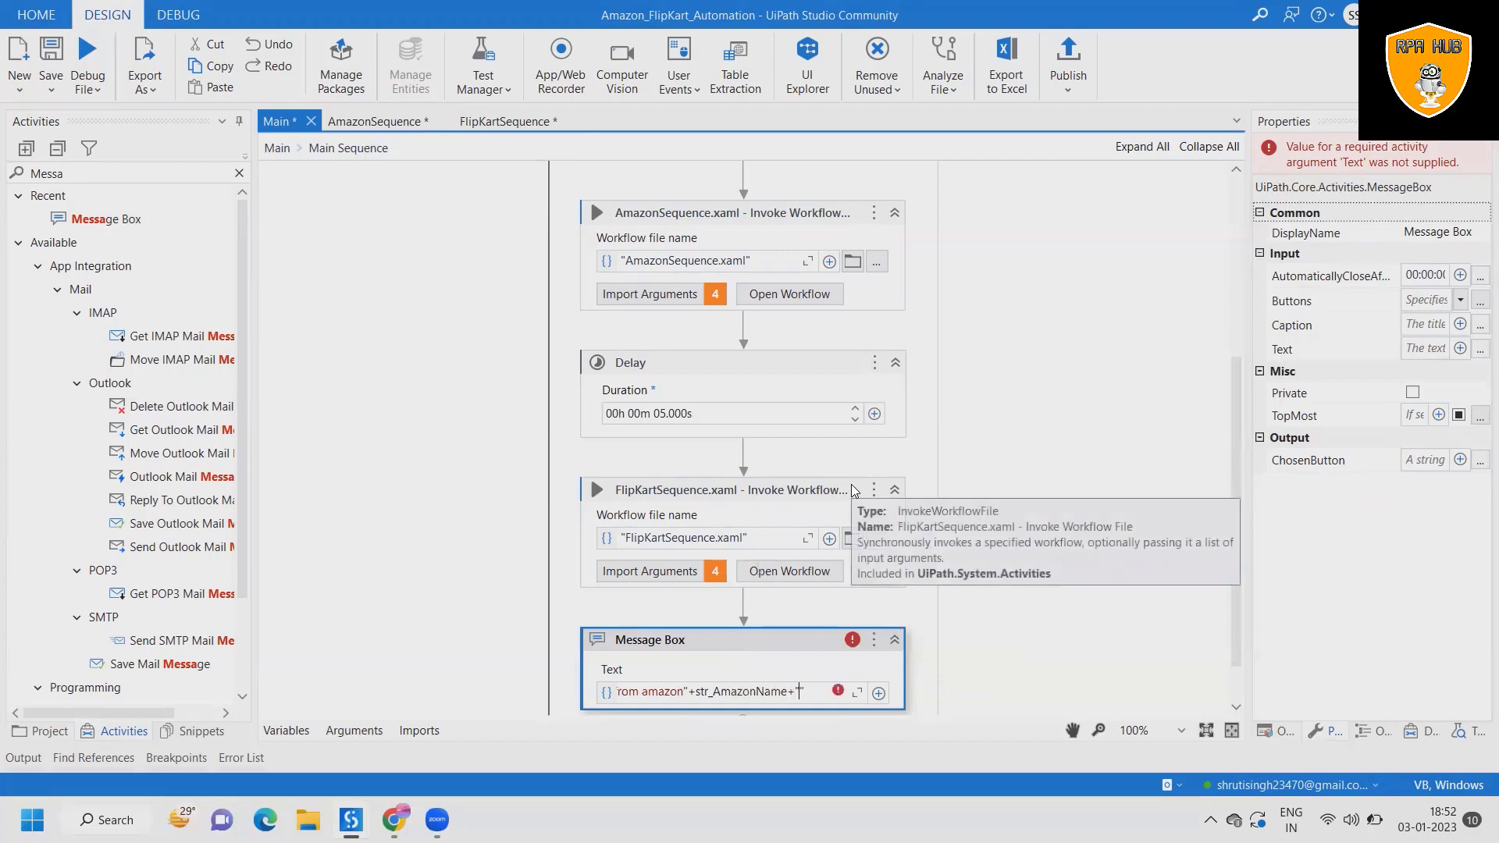
{"action": "type", "text": "\" \"+"}
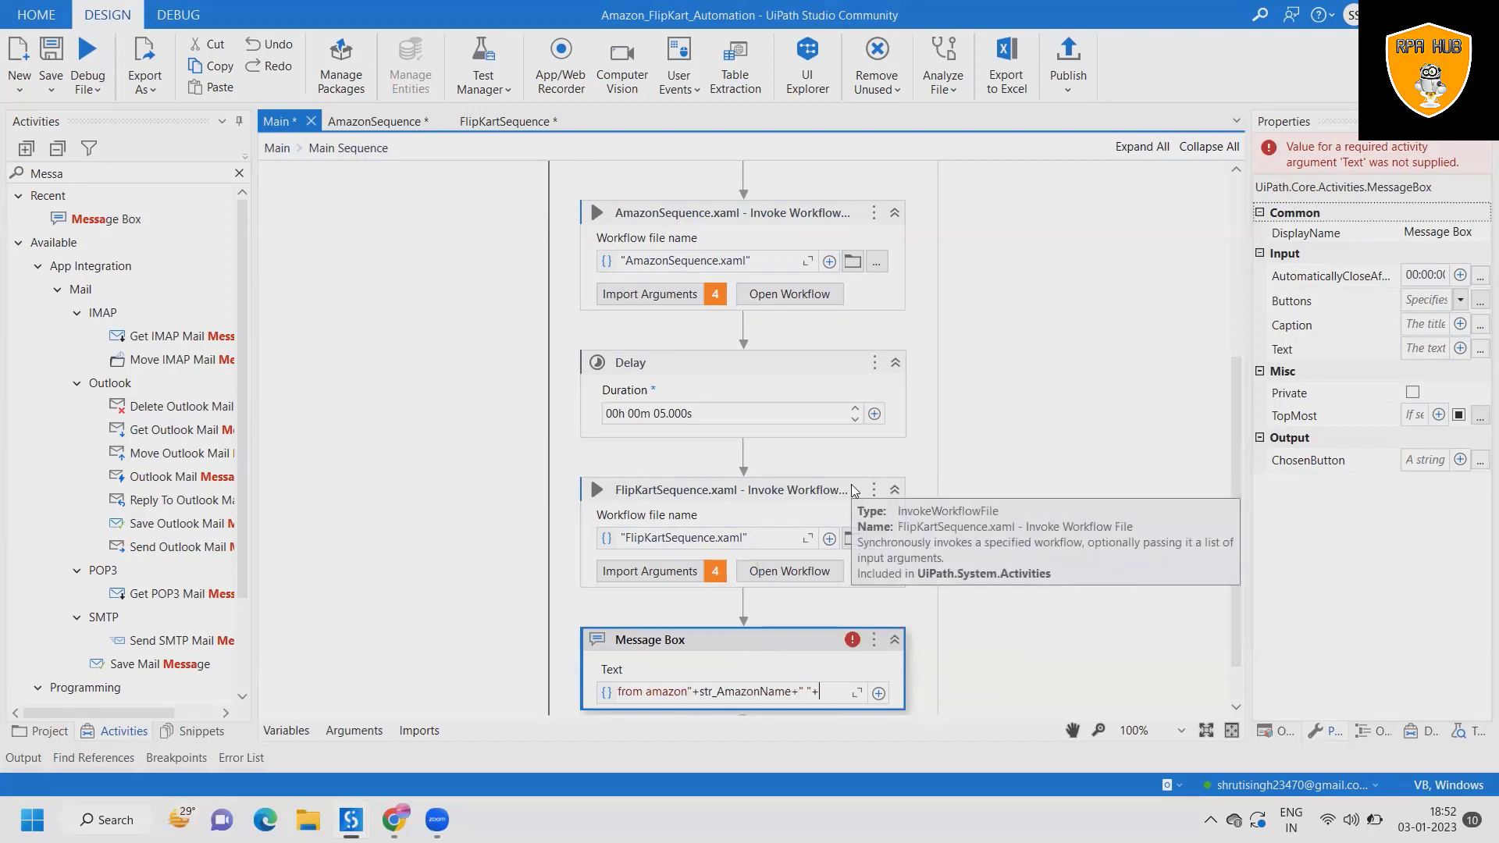
{"action": "type", "text": "str"}
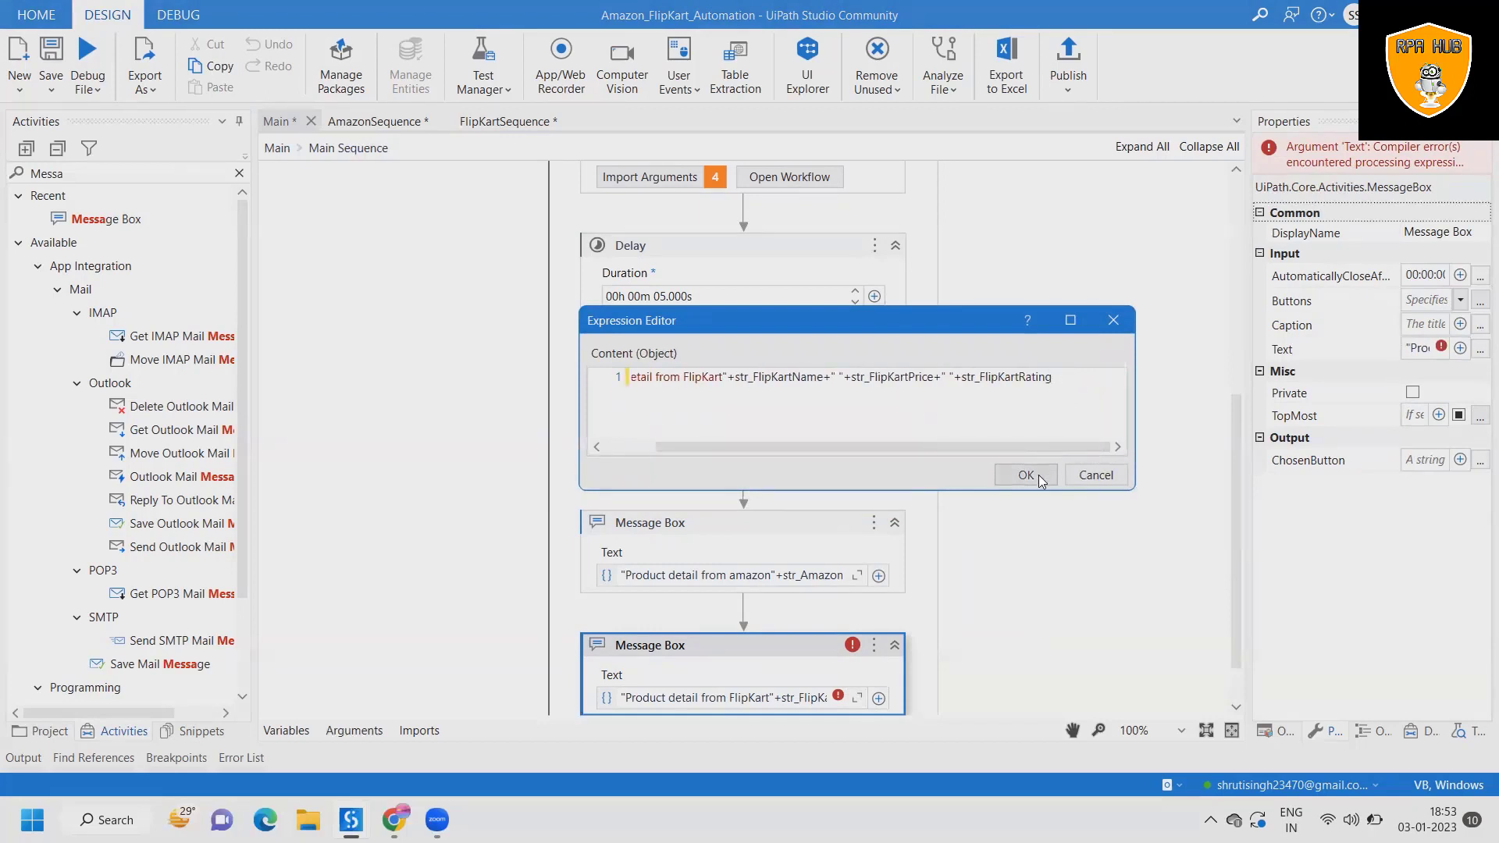
{"action": "left_click", "coordinate": [1025, 474]}
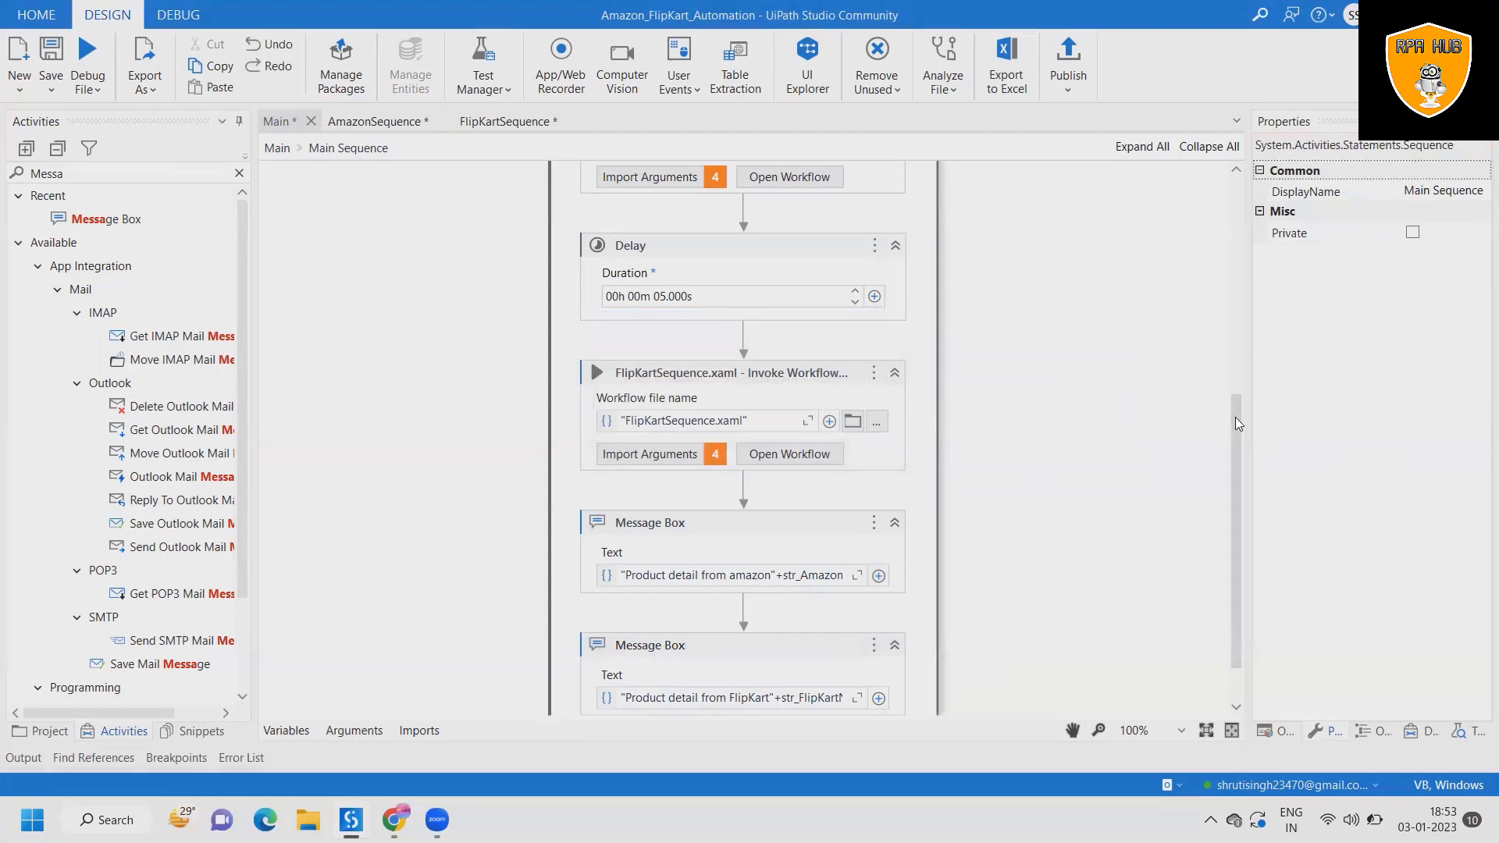
{"action": "scroll", "scroll_direction": "down", "scroll_amount": 3}
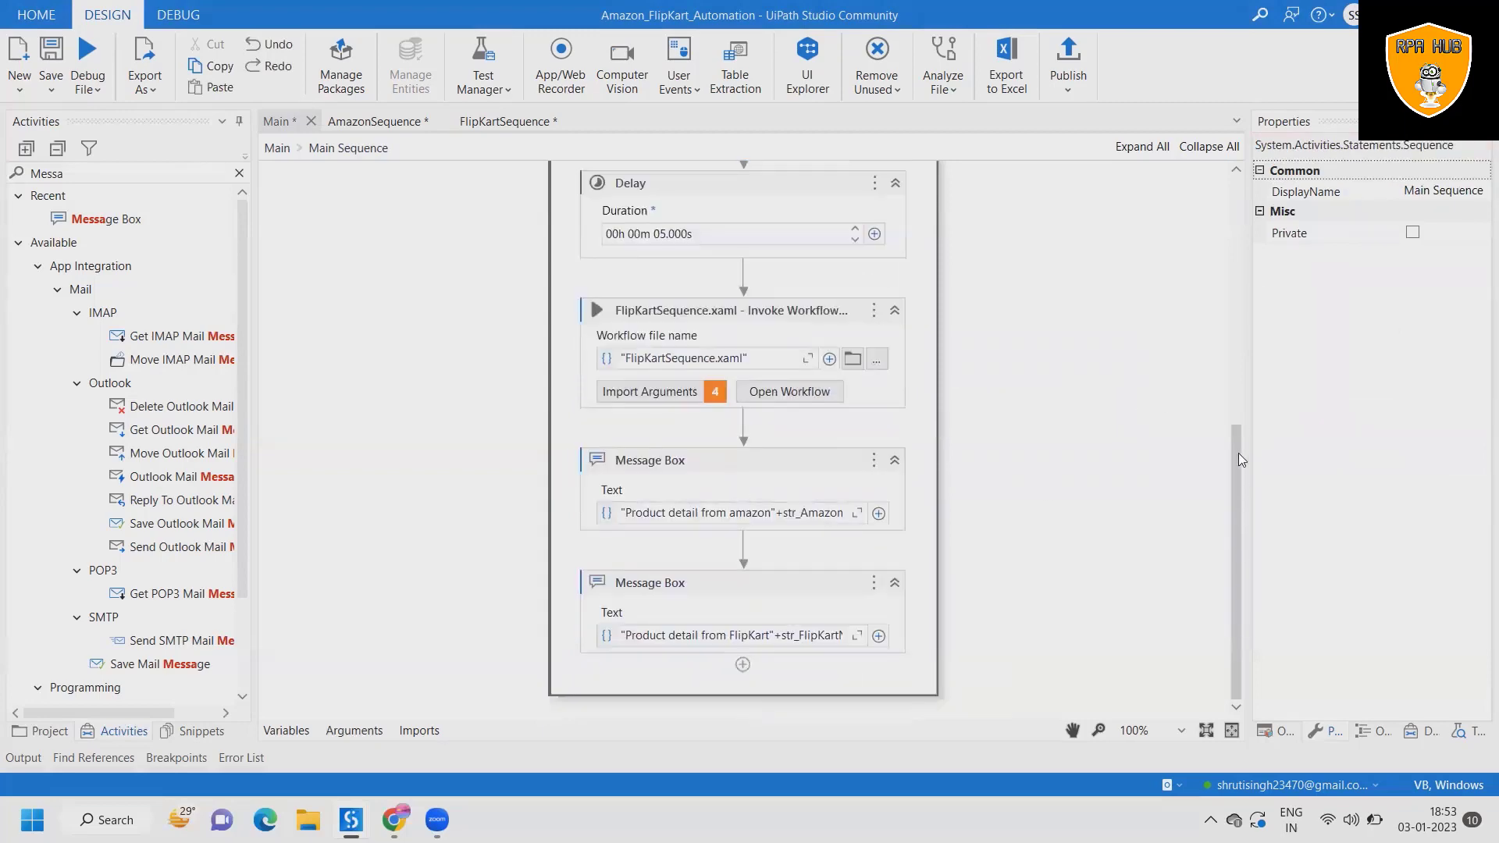
Step: Review AmazonSequence, then return to FlipKartSequence showing its out_Name, out_Price and out_Rating assigns
{"action": "left_click", "coordinate": [378, 122]}
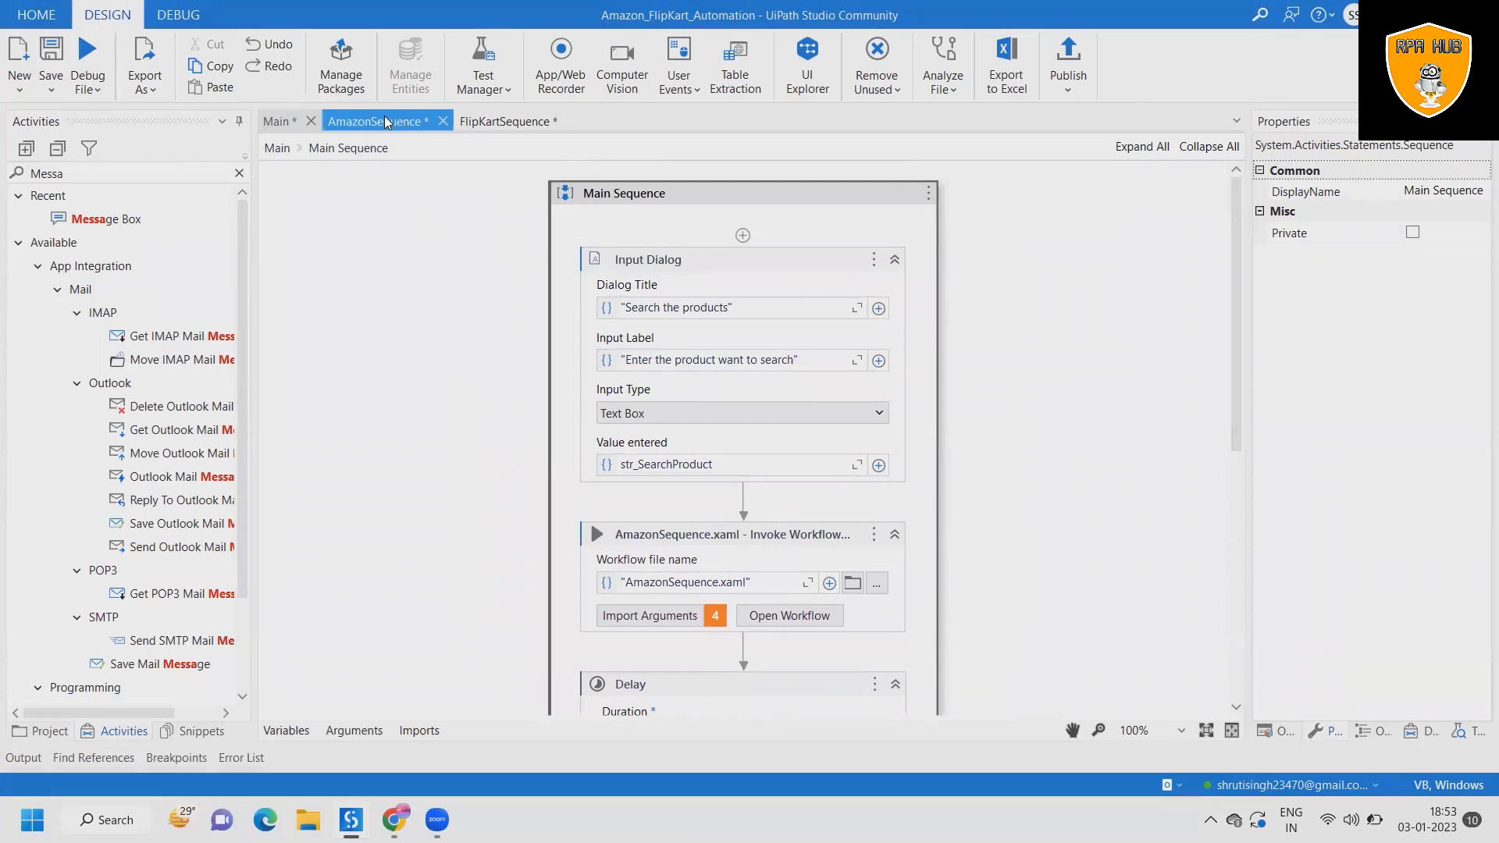
{"action": "left_click", "coordinate": [355, 731]}
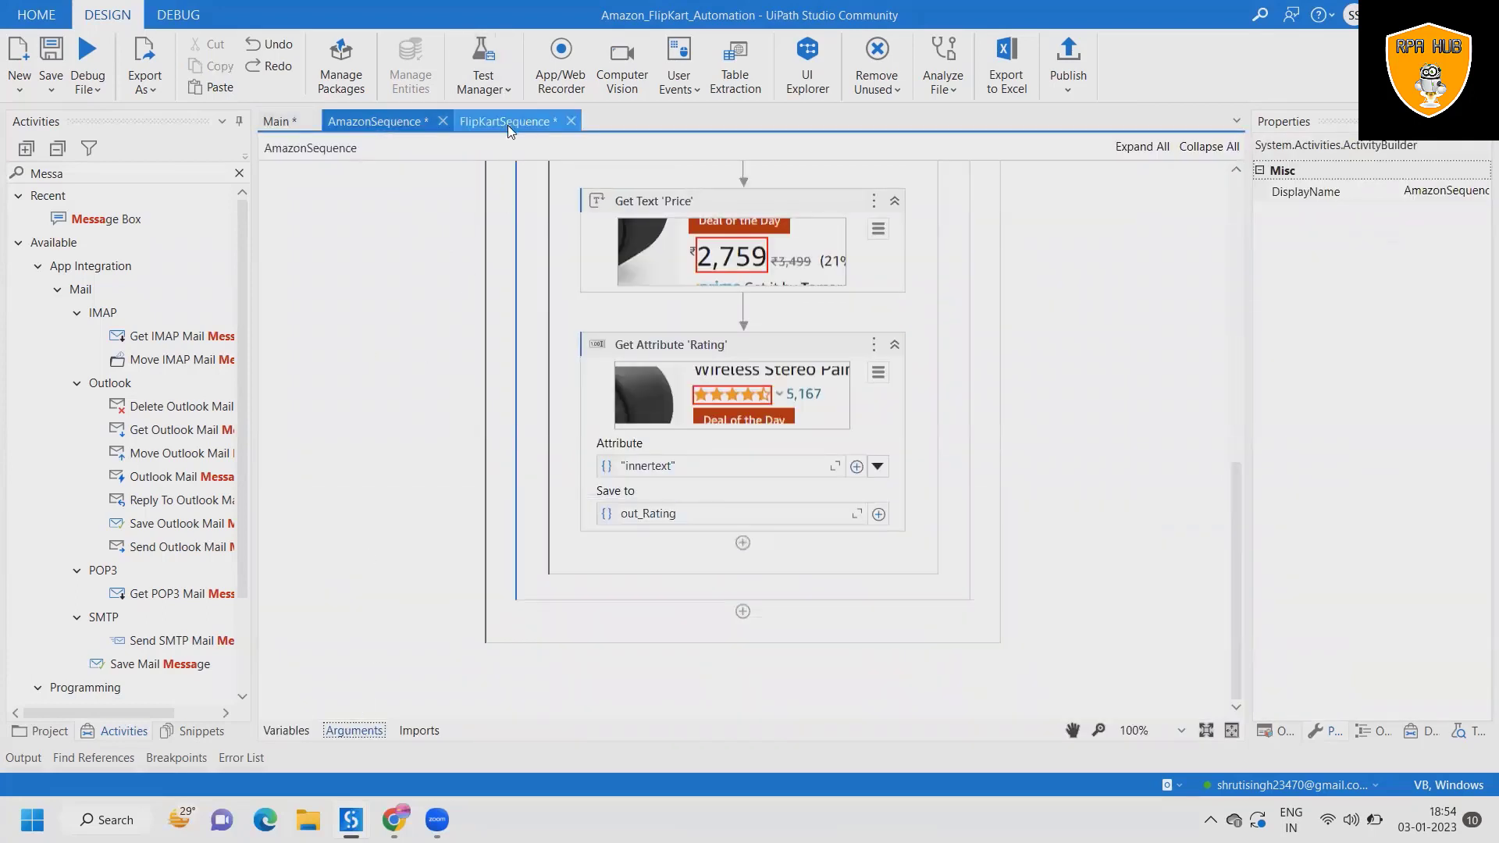
{"action": "left_click", "coordinate": [506, 122]}
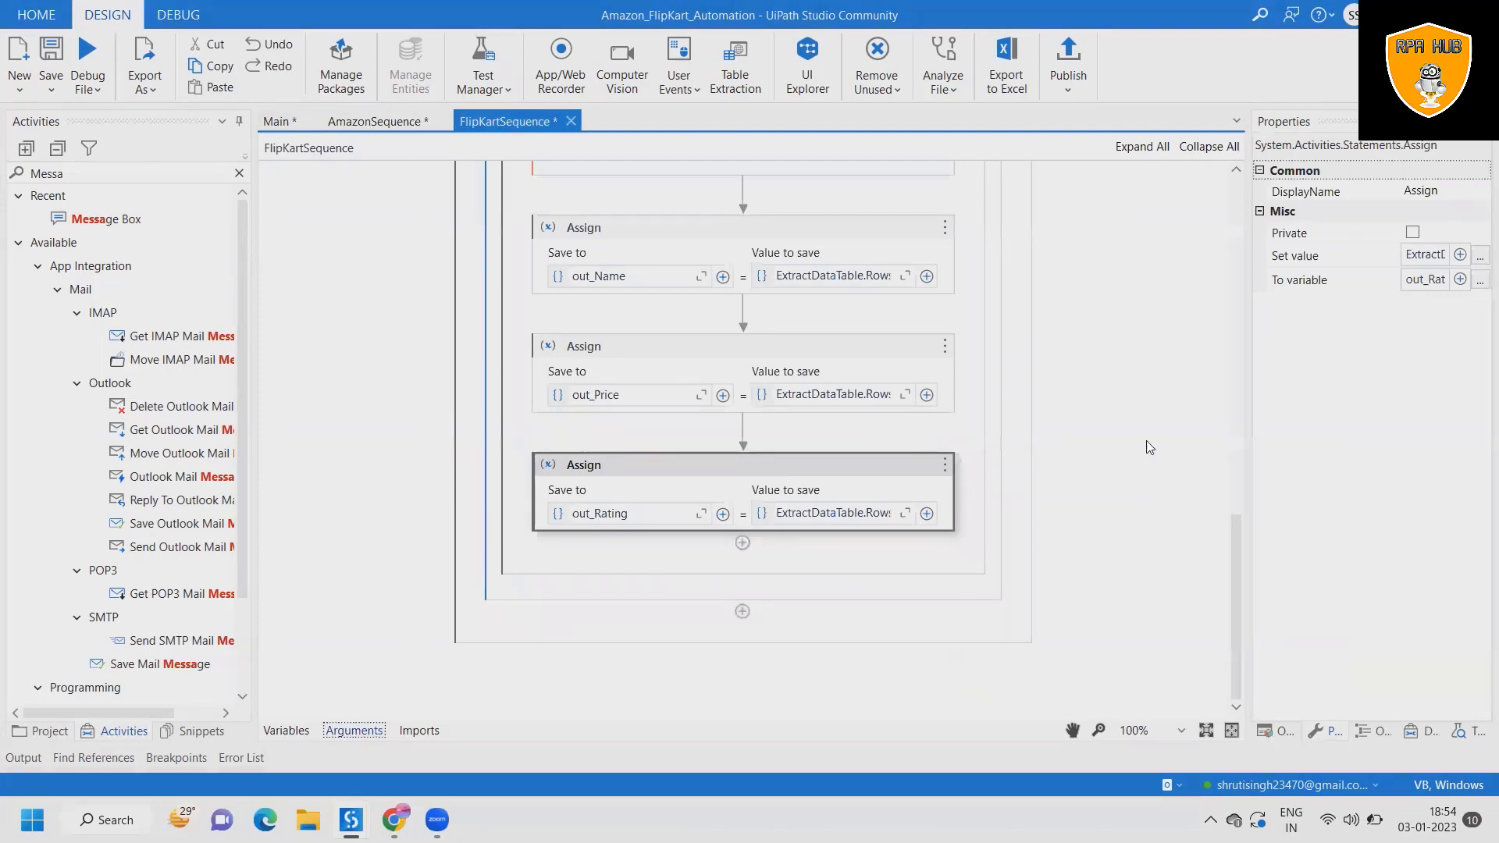